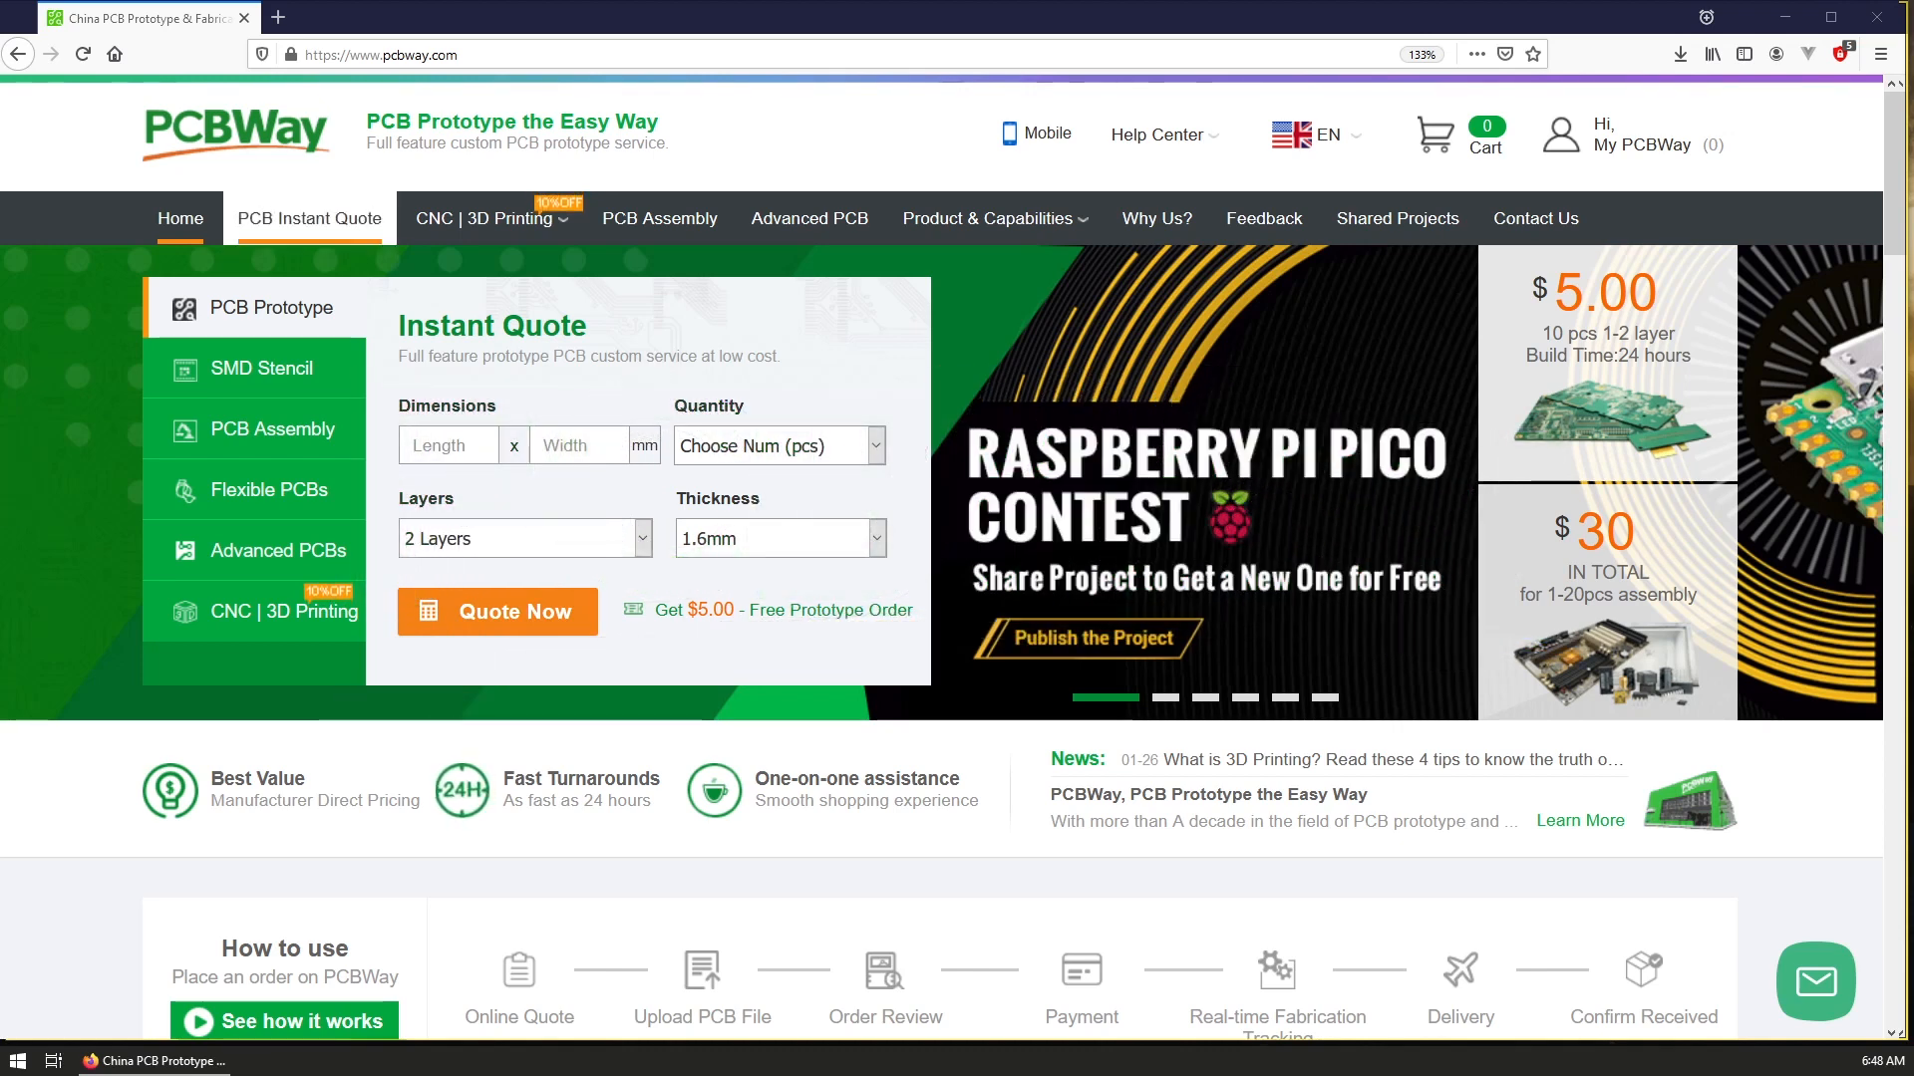
Browse the PCB instant quote, assembly and advanced PCB service pages
click(496, 610)
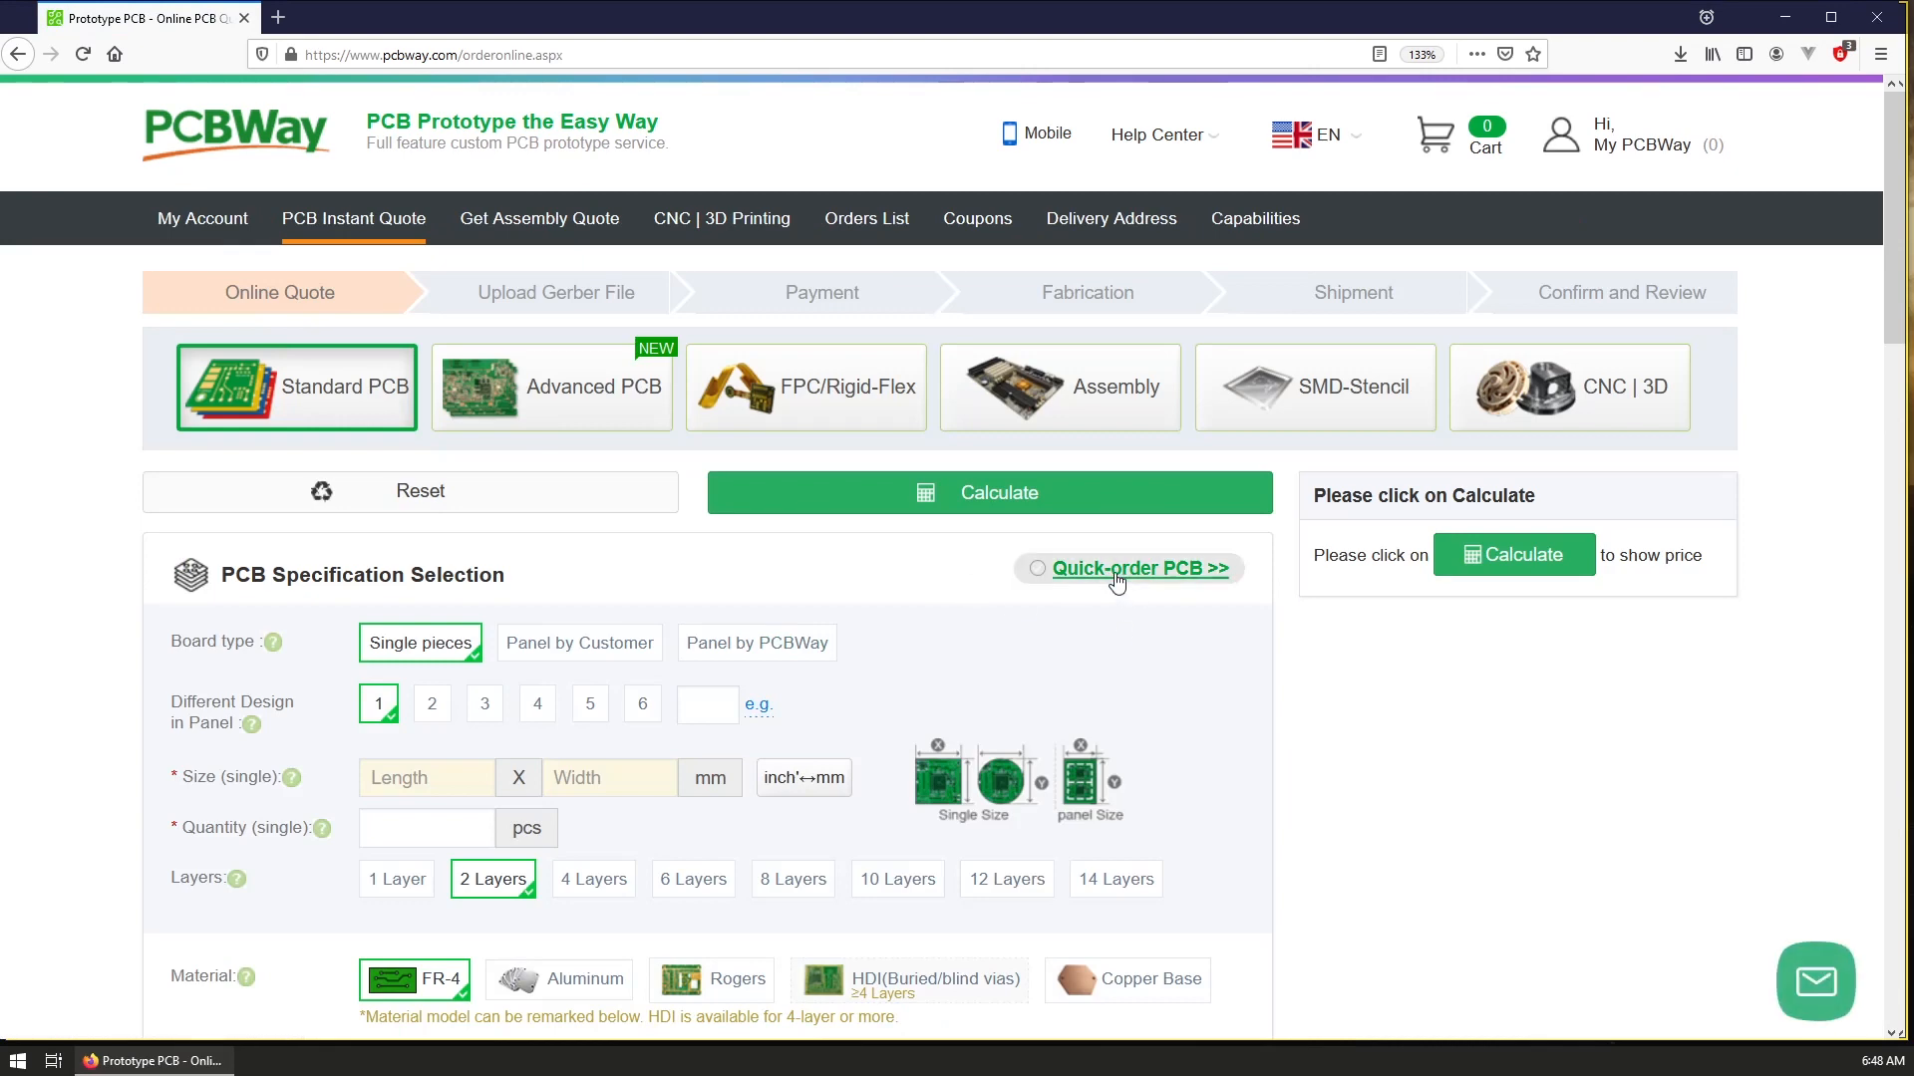
click(1139, 567)
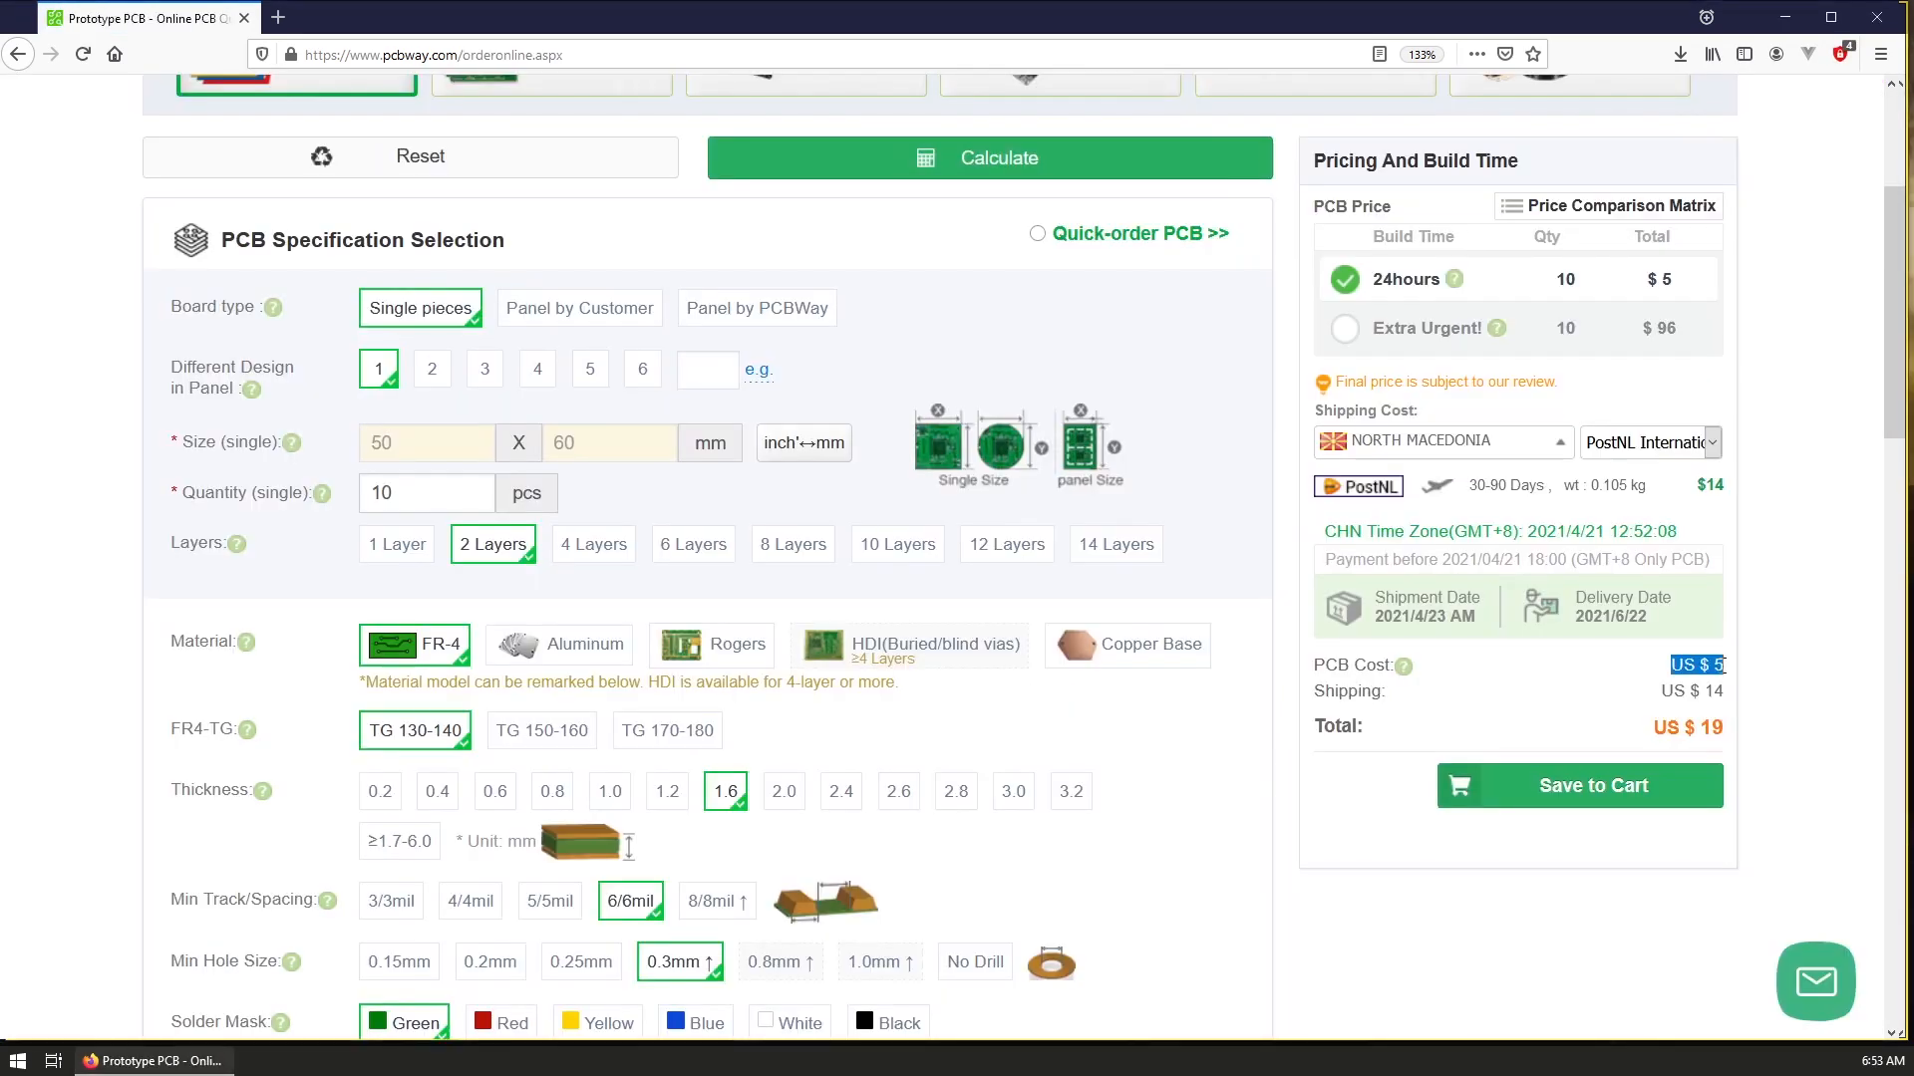
click(668, 218)
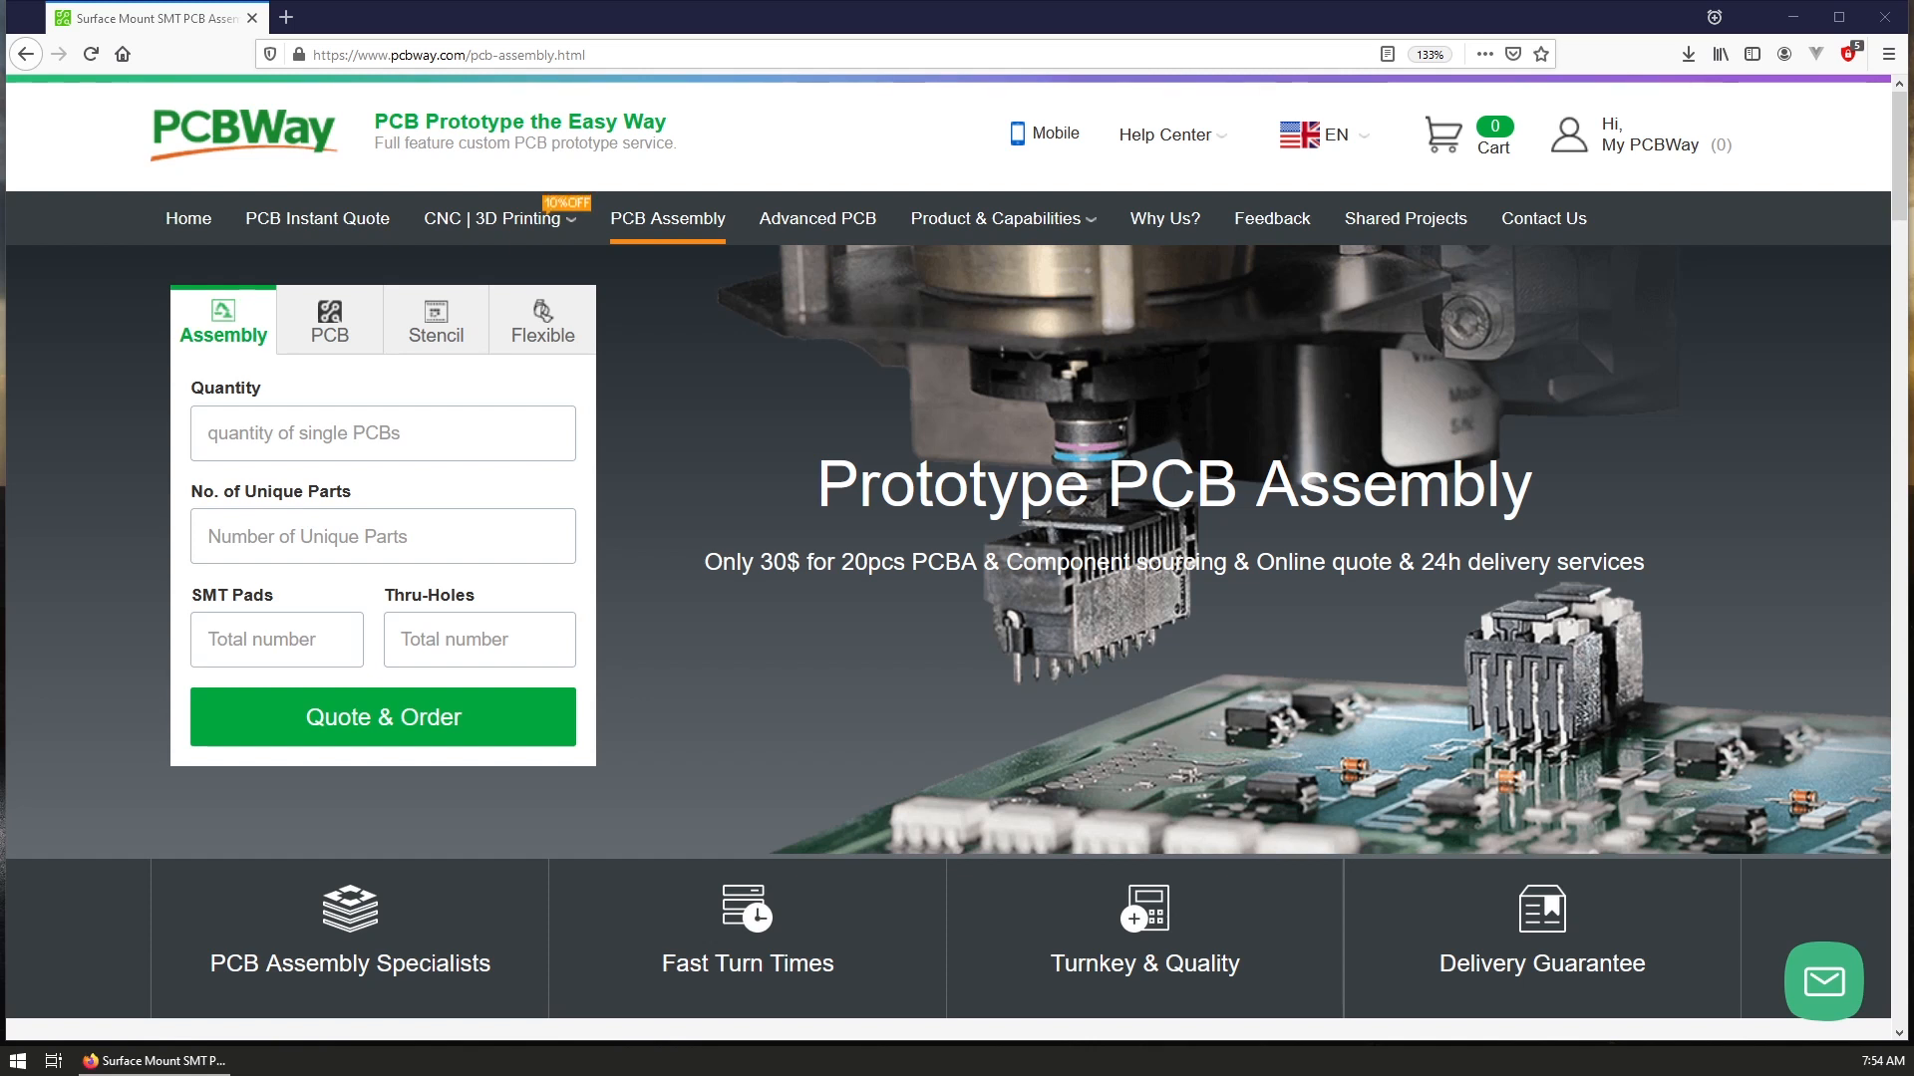
click(838, 218)
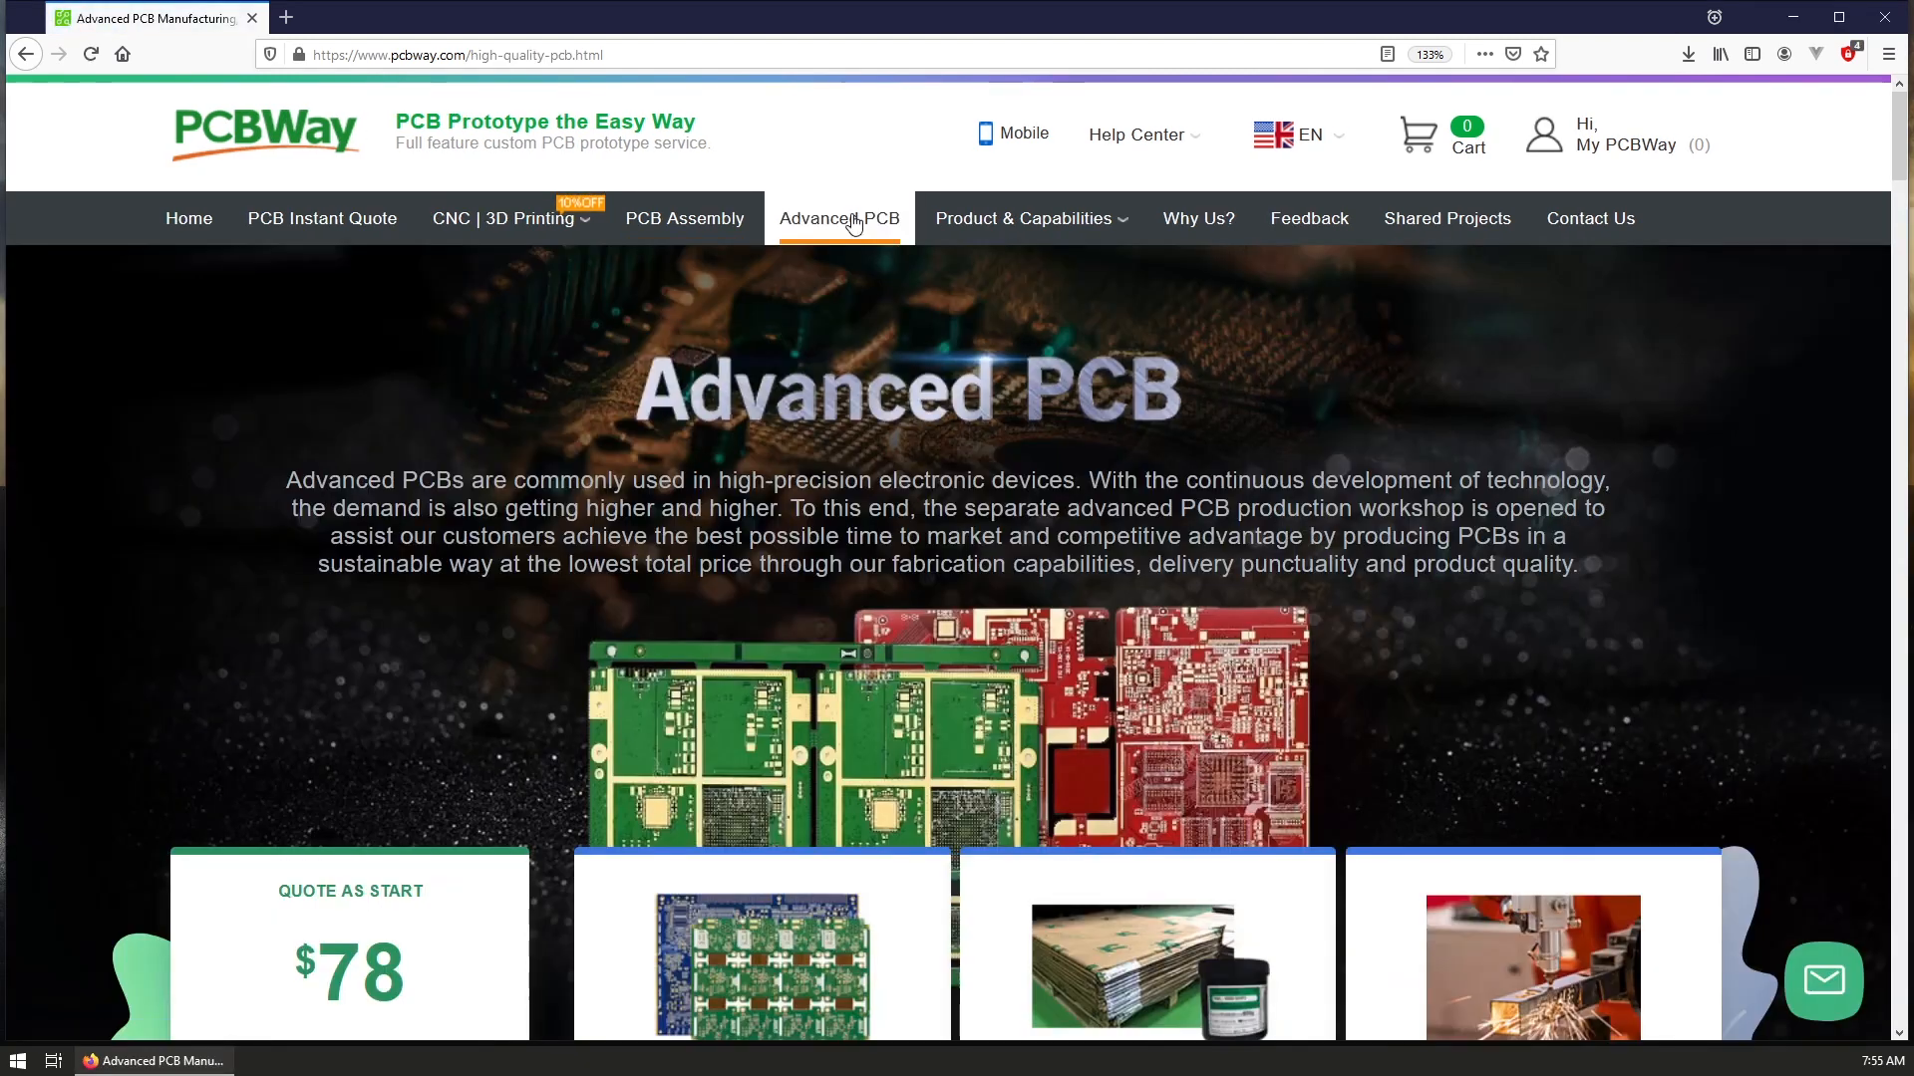
mouse_move(839, 218)
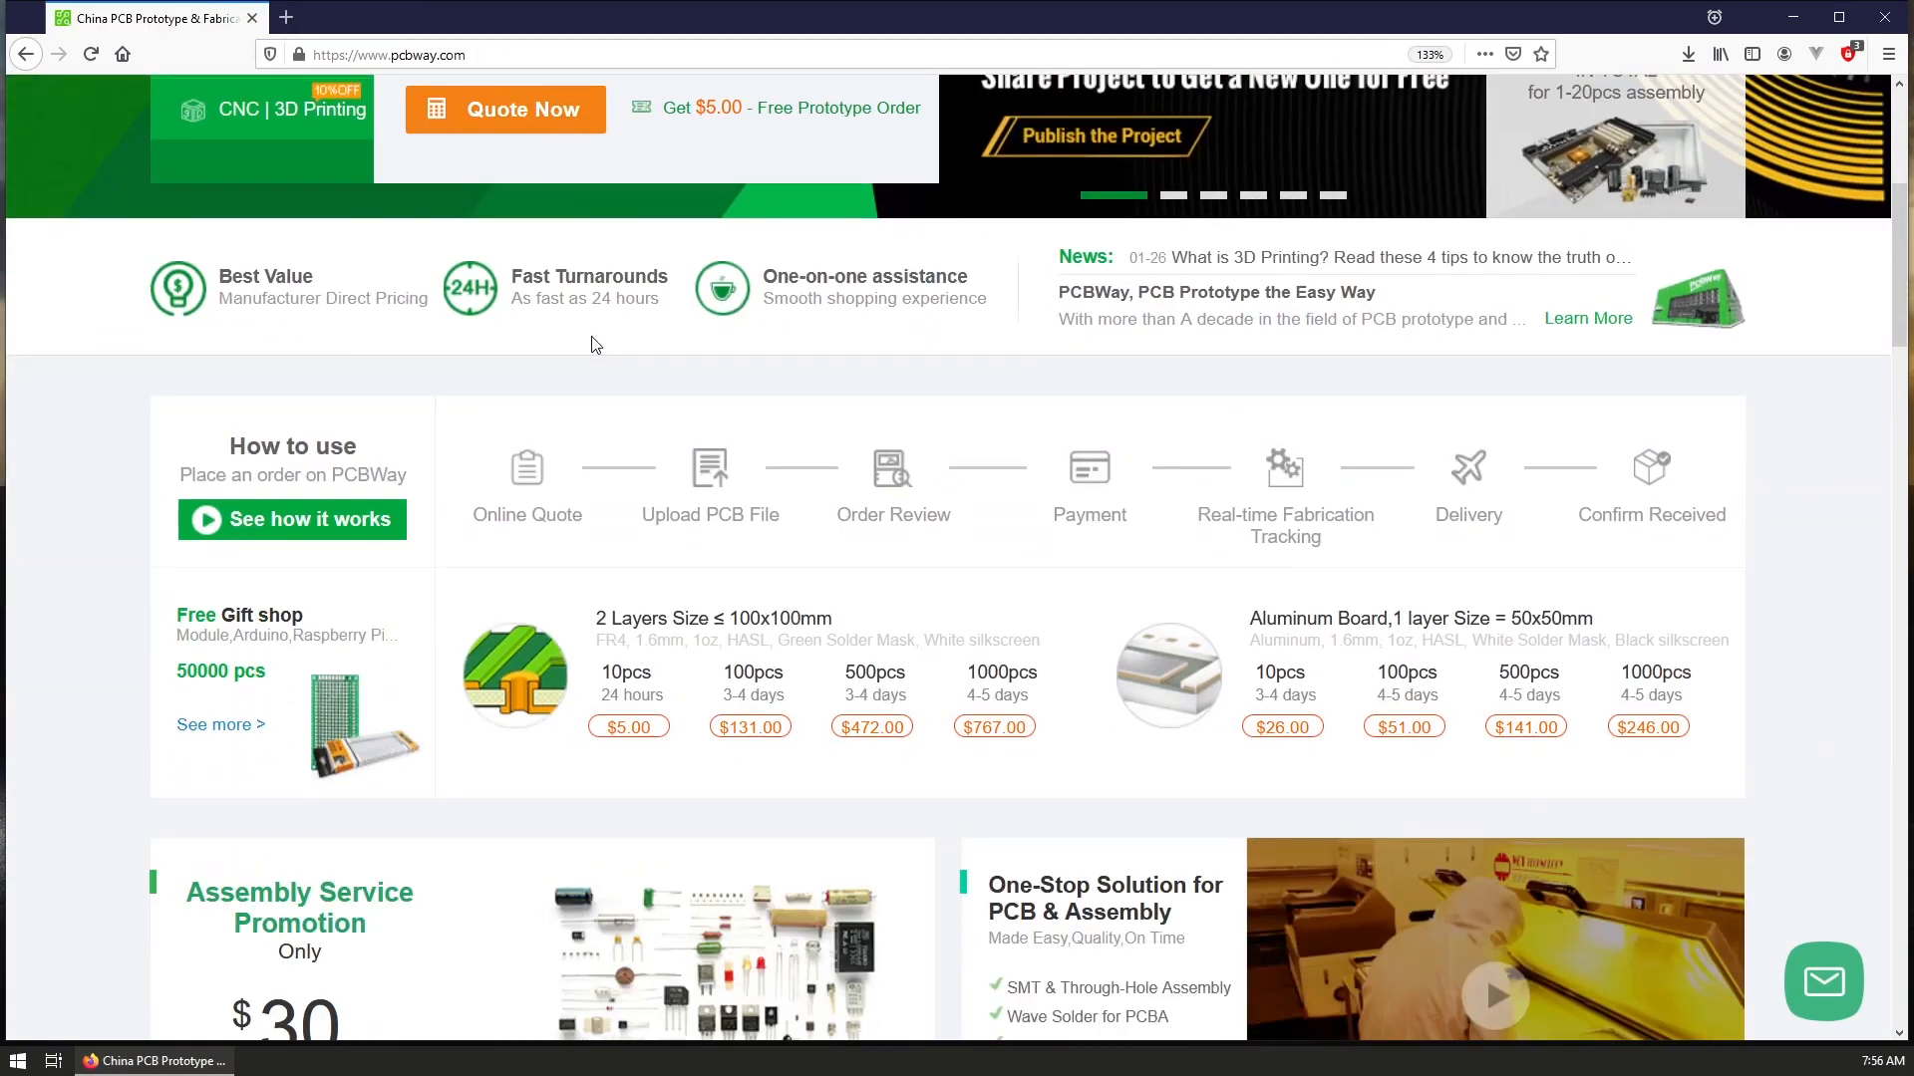
scroll(down, 3)
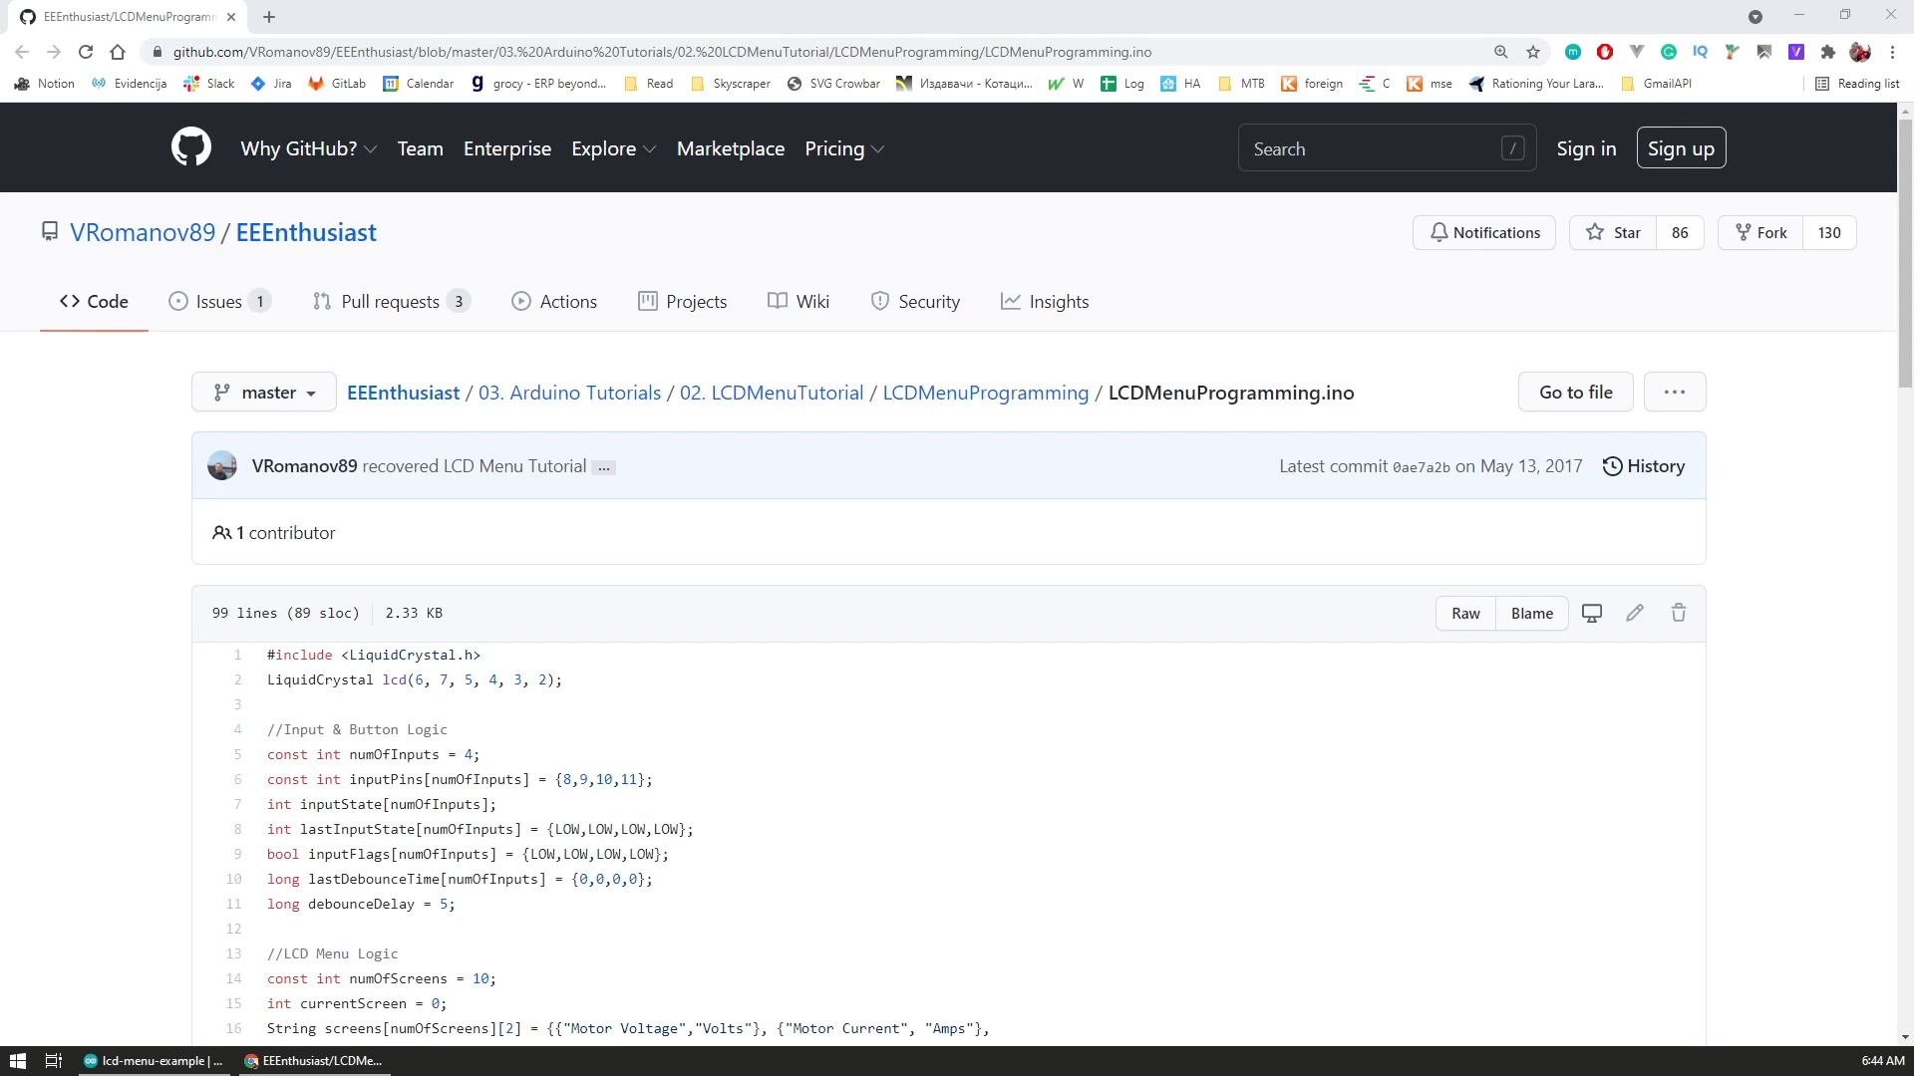
mouse_move(261, 667)
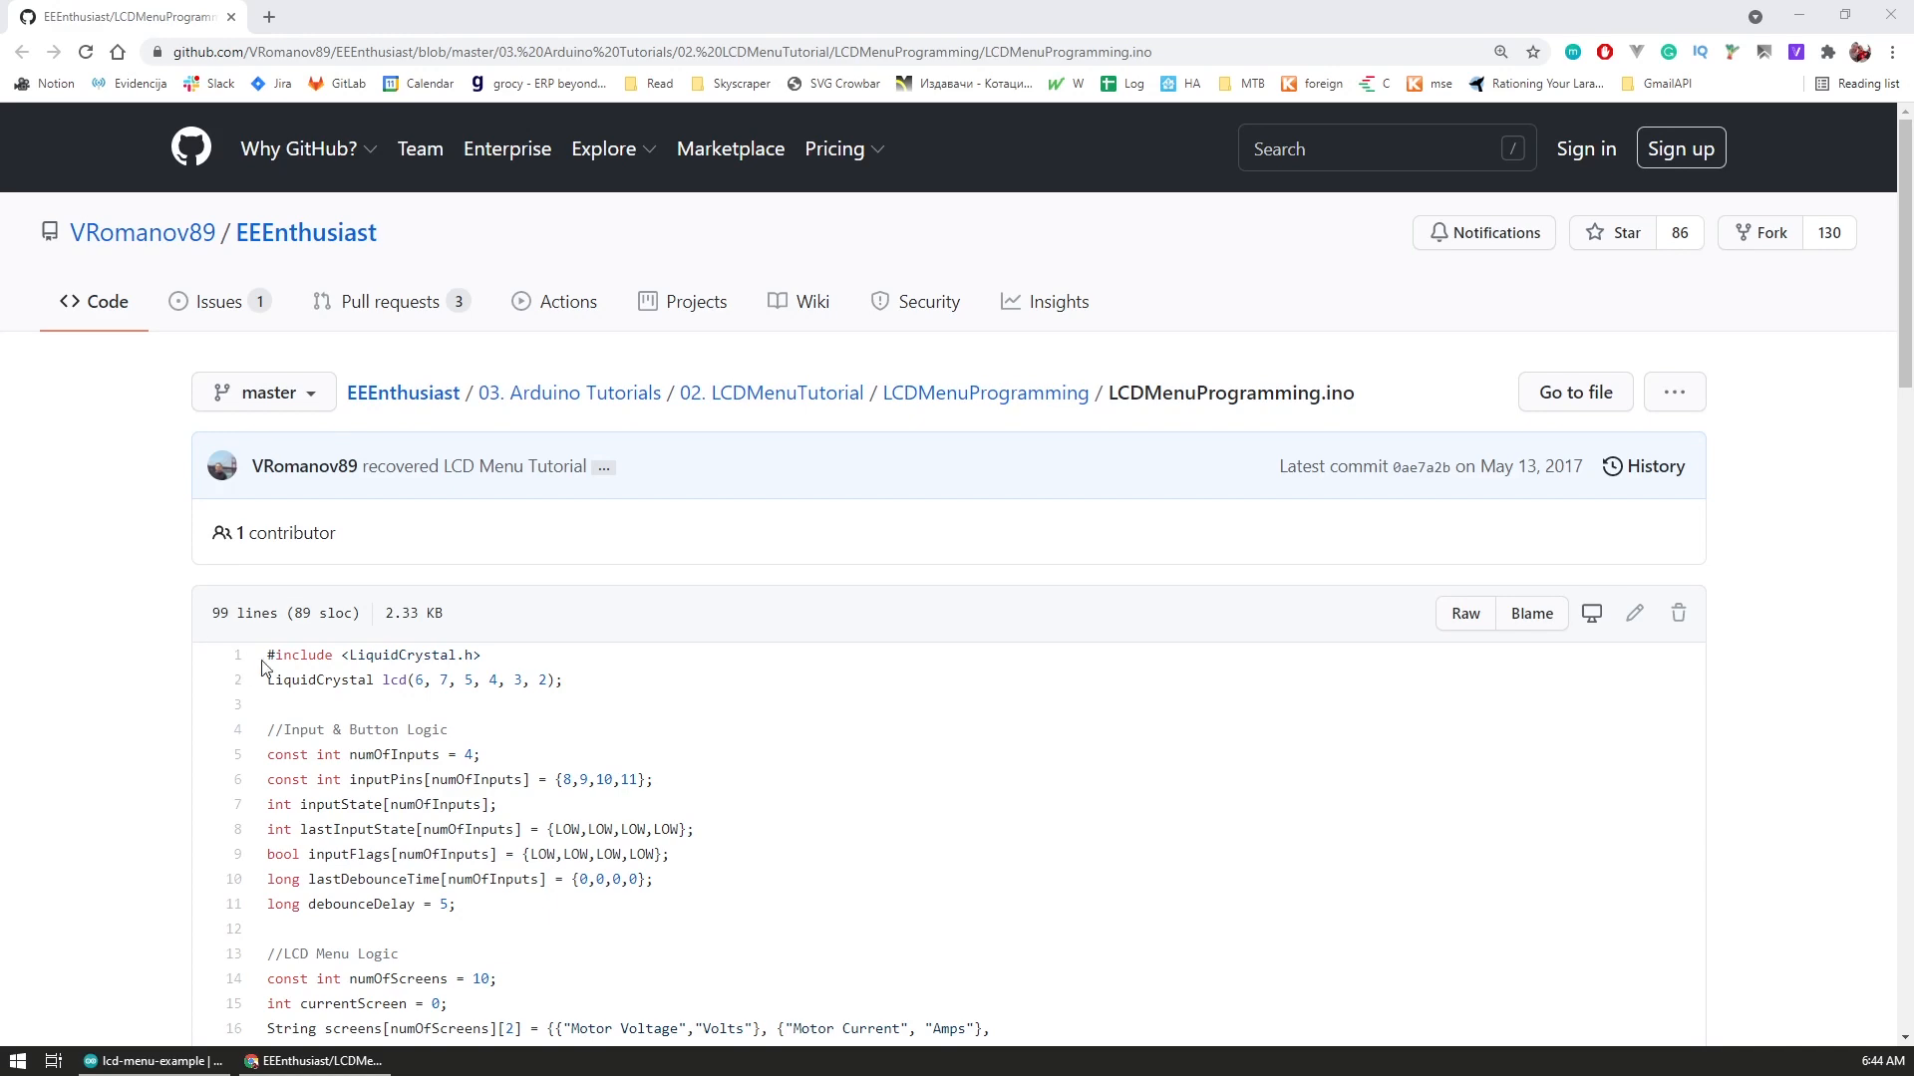
mouse_move(141, 232)
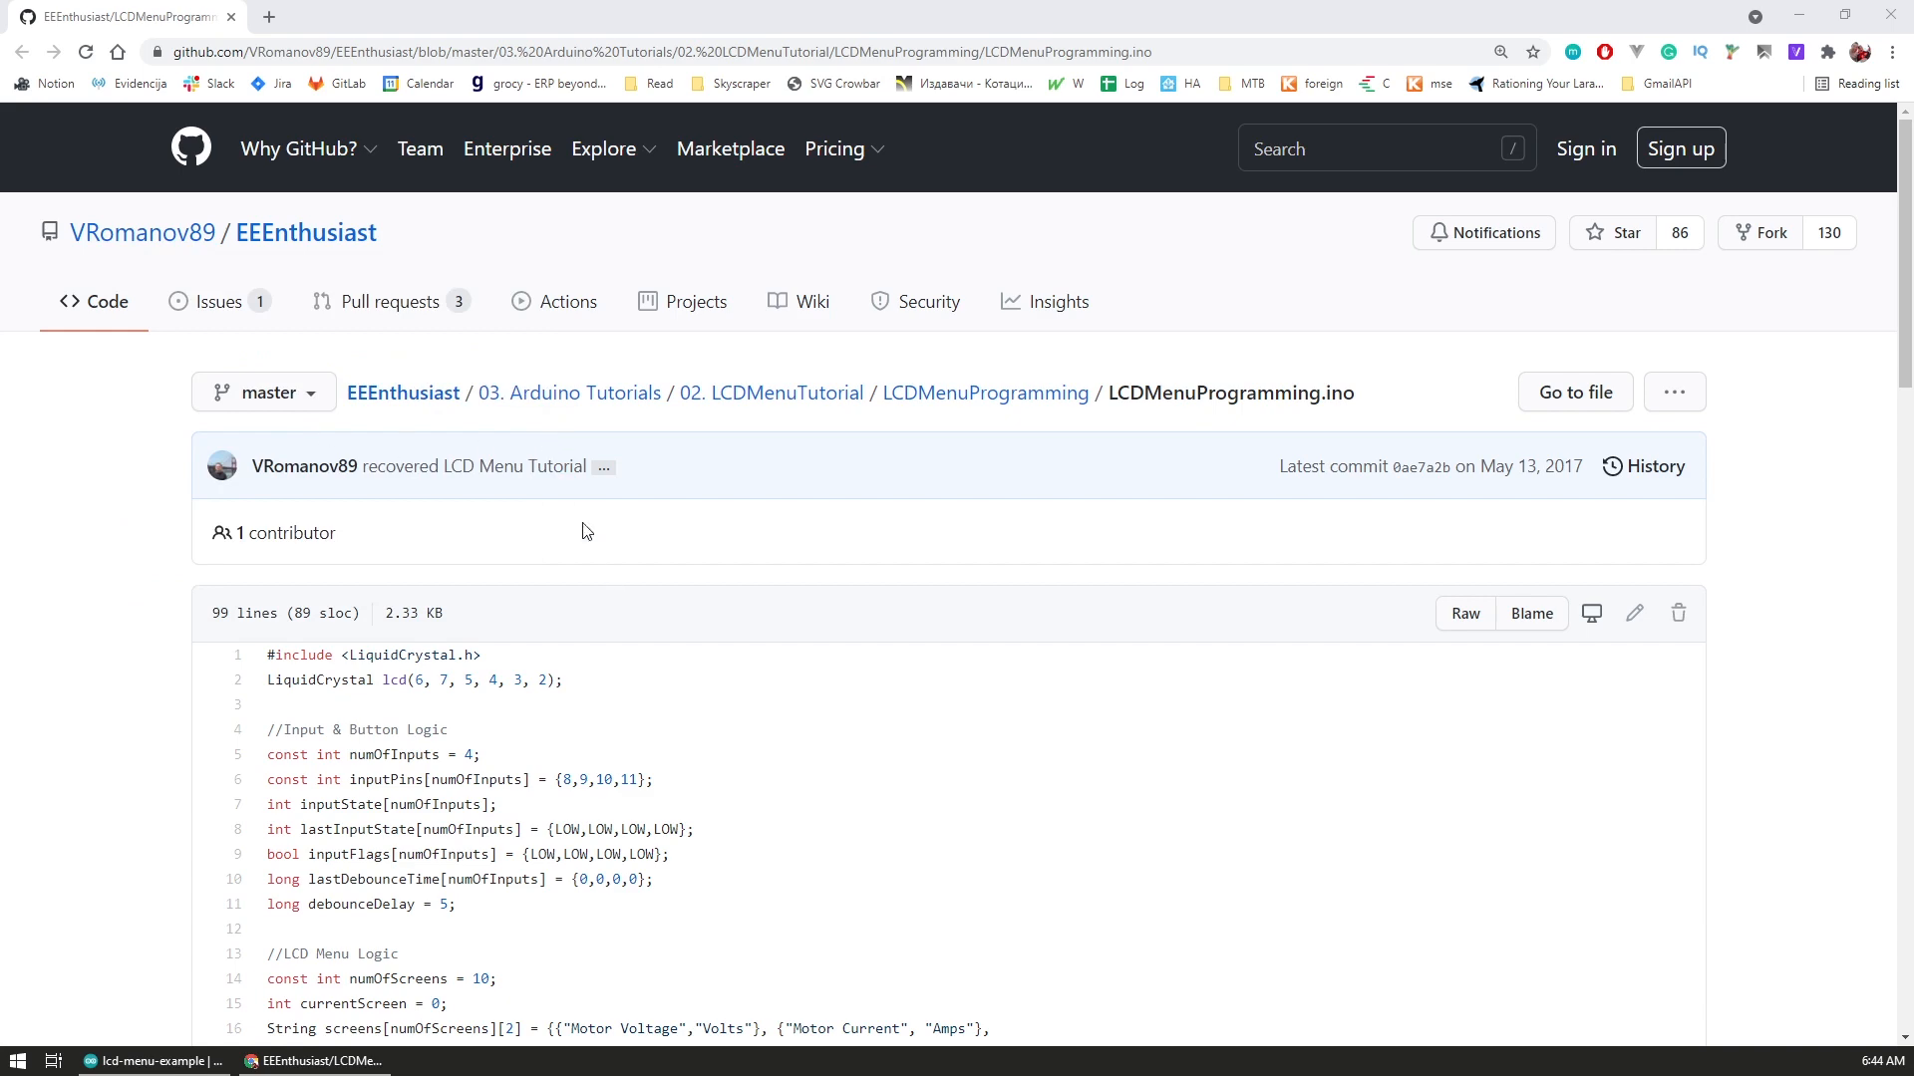
Scroll through the LCDMenuProgramming.ino code, then return to the lcd-menu-example sketch
scroll(down, 3)
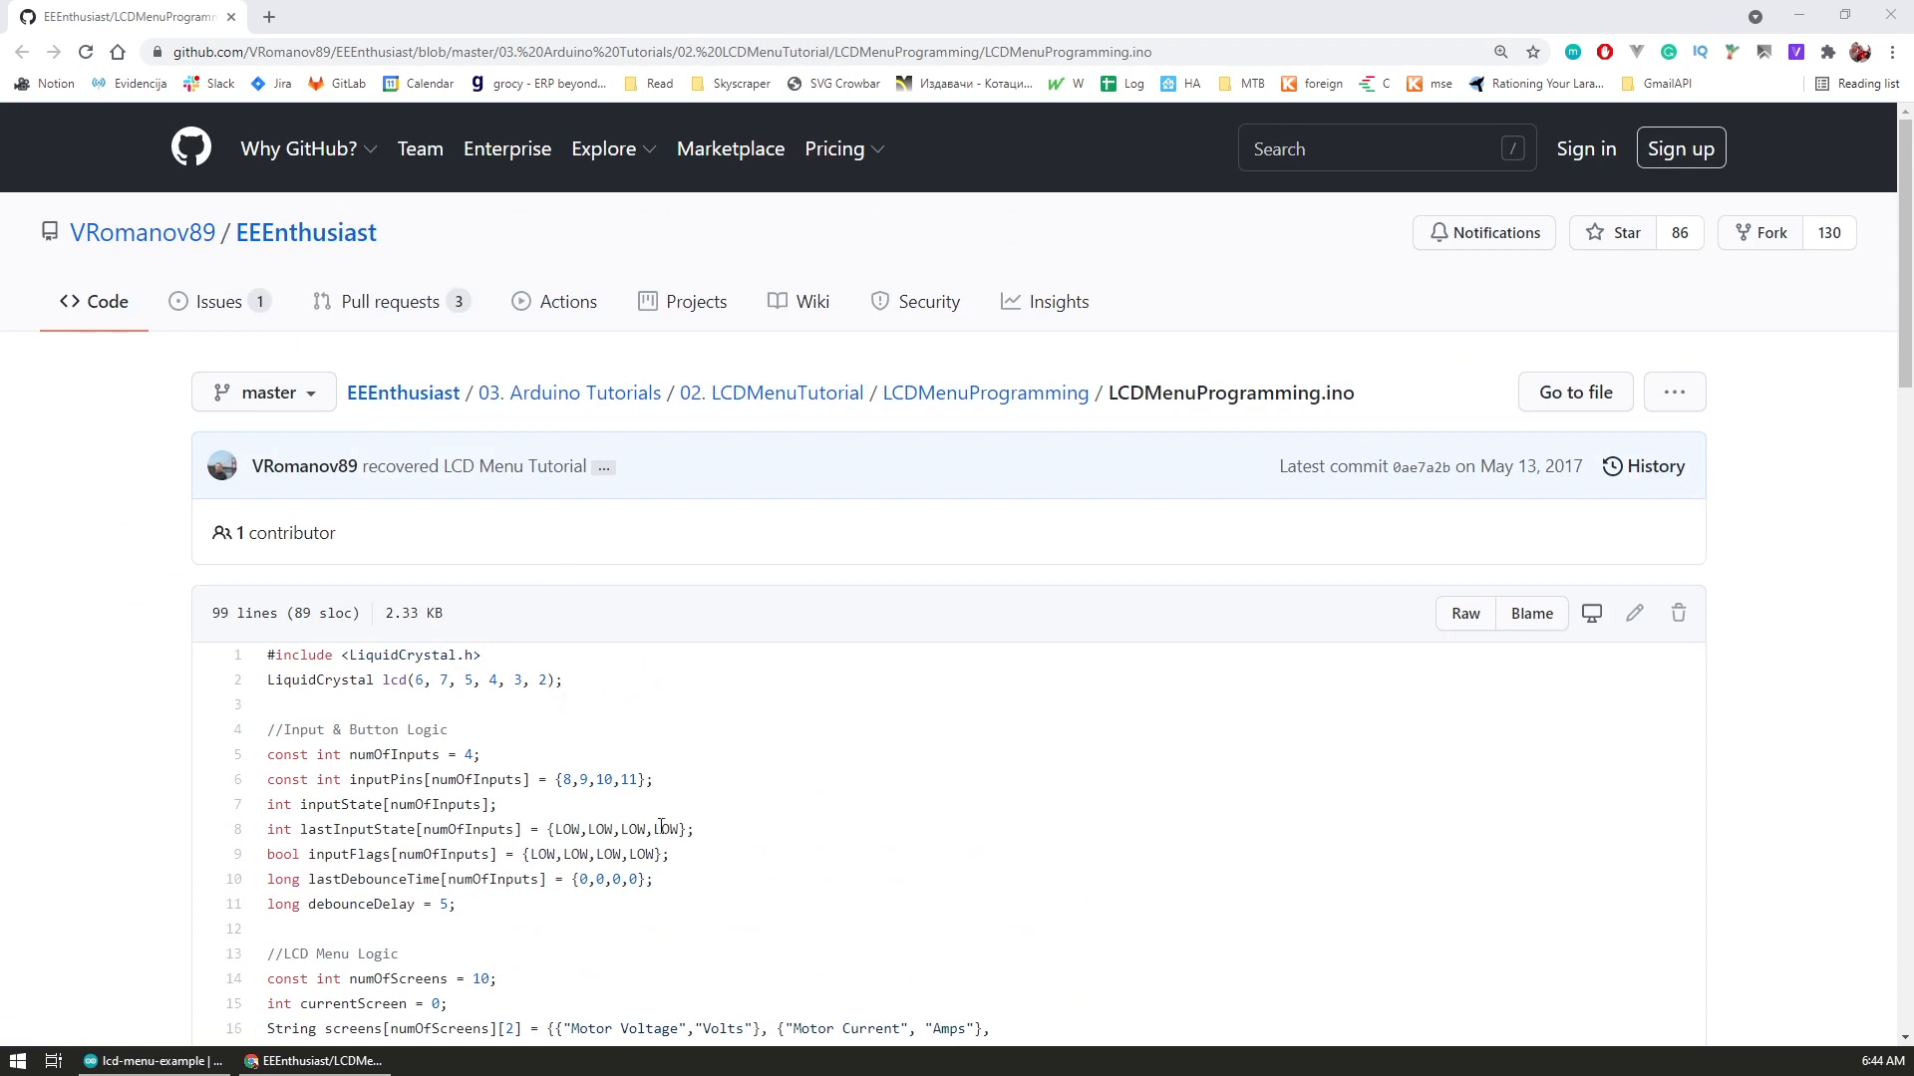
scroll(down, 3)
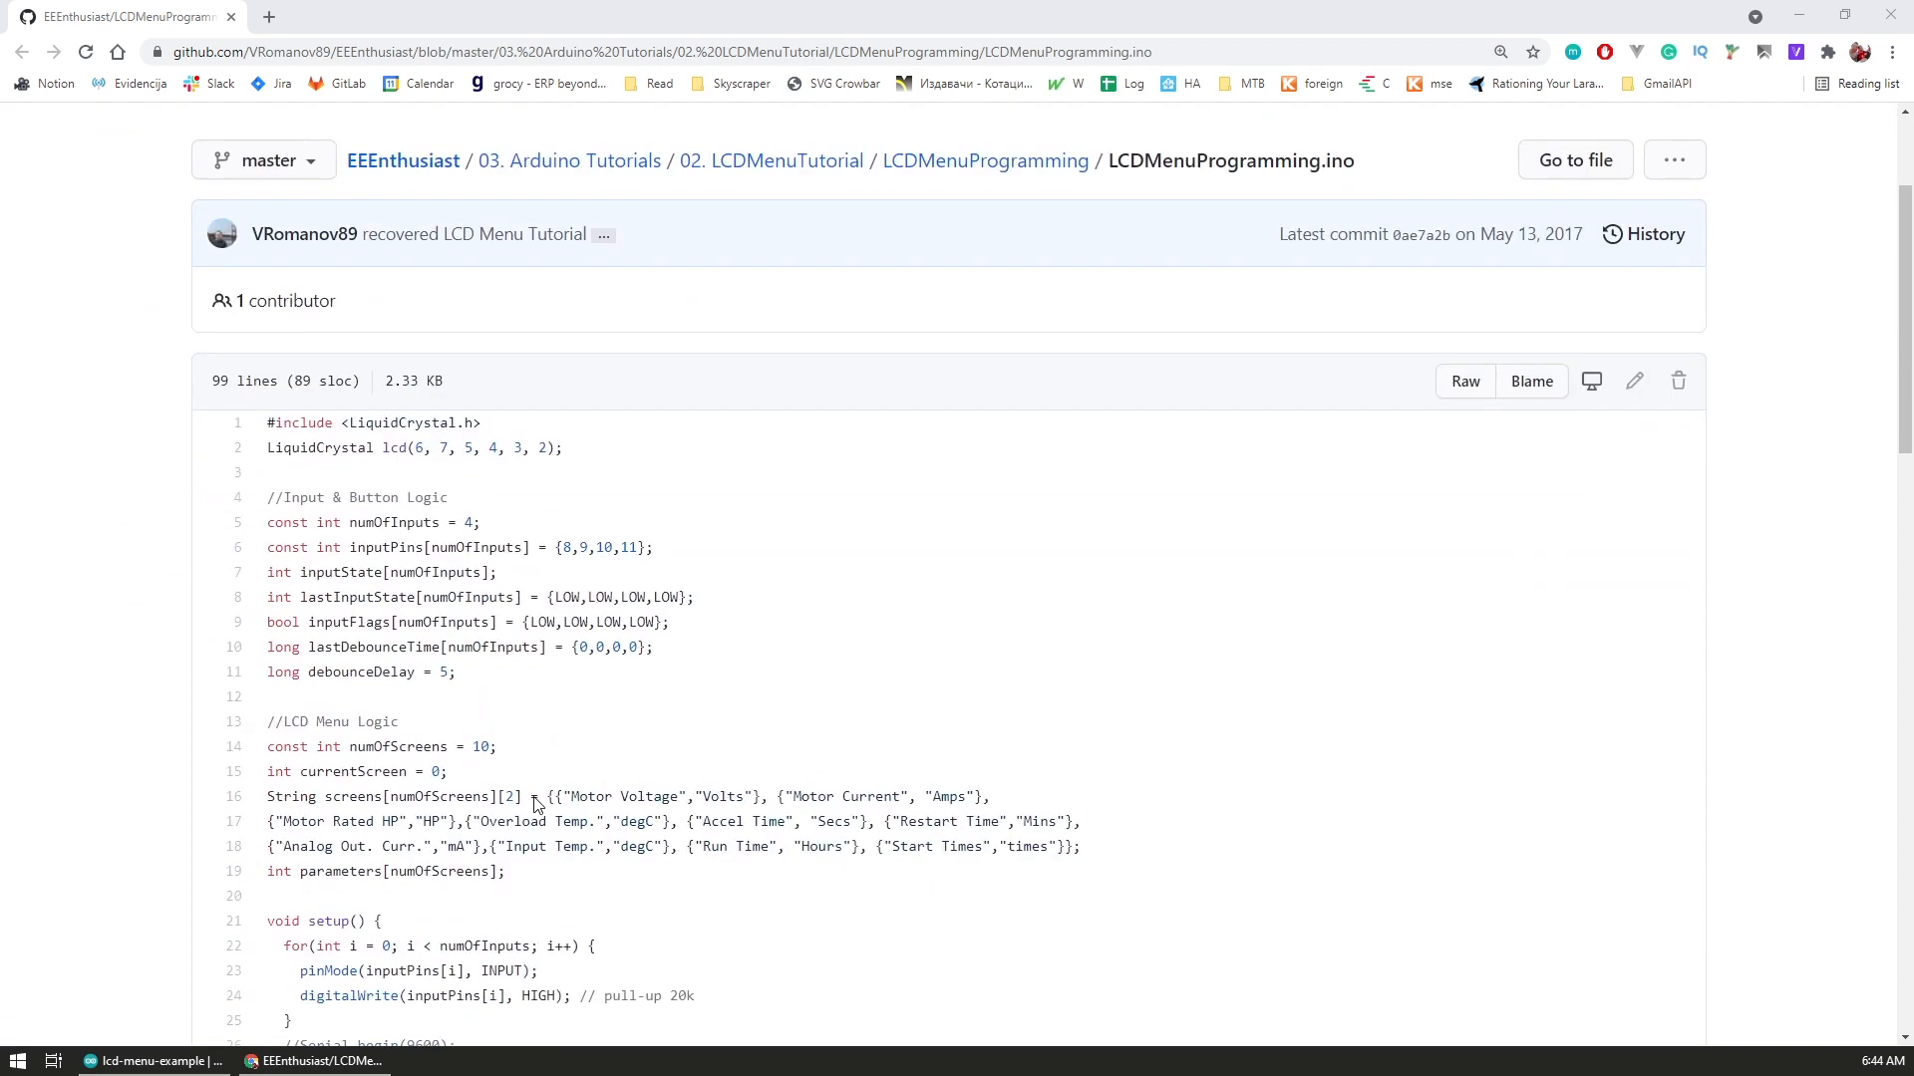
mouse_move(327, 864)
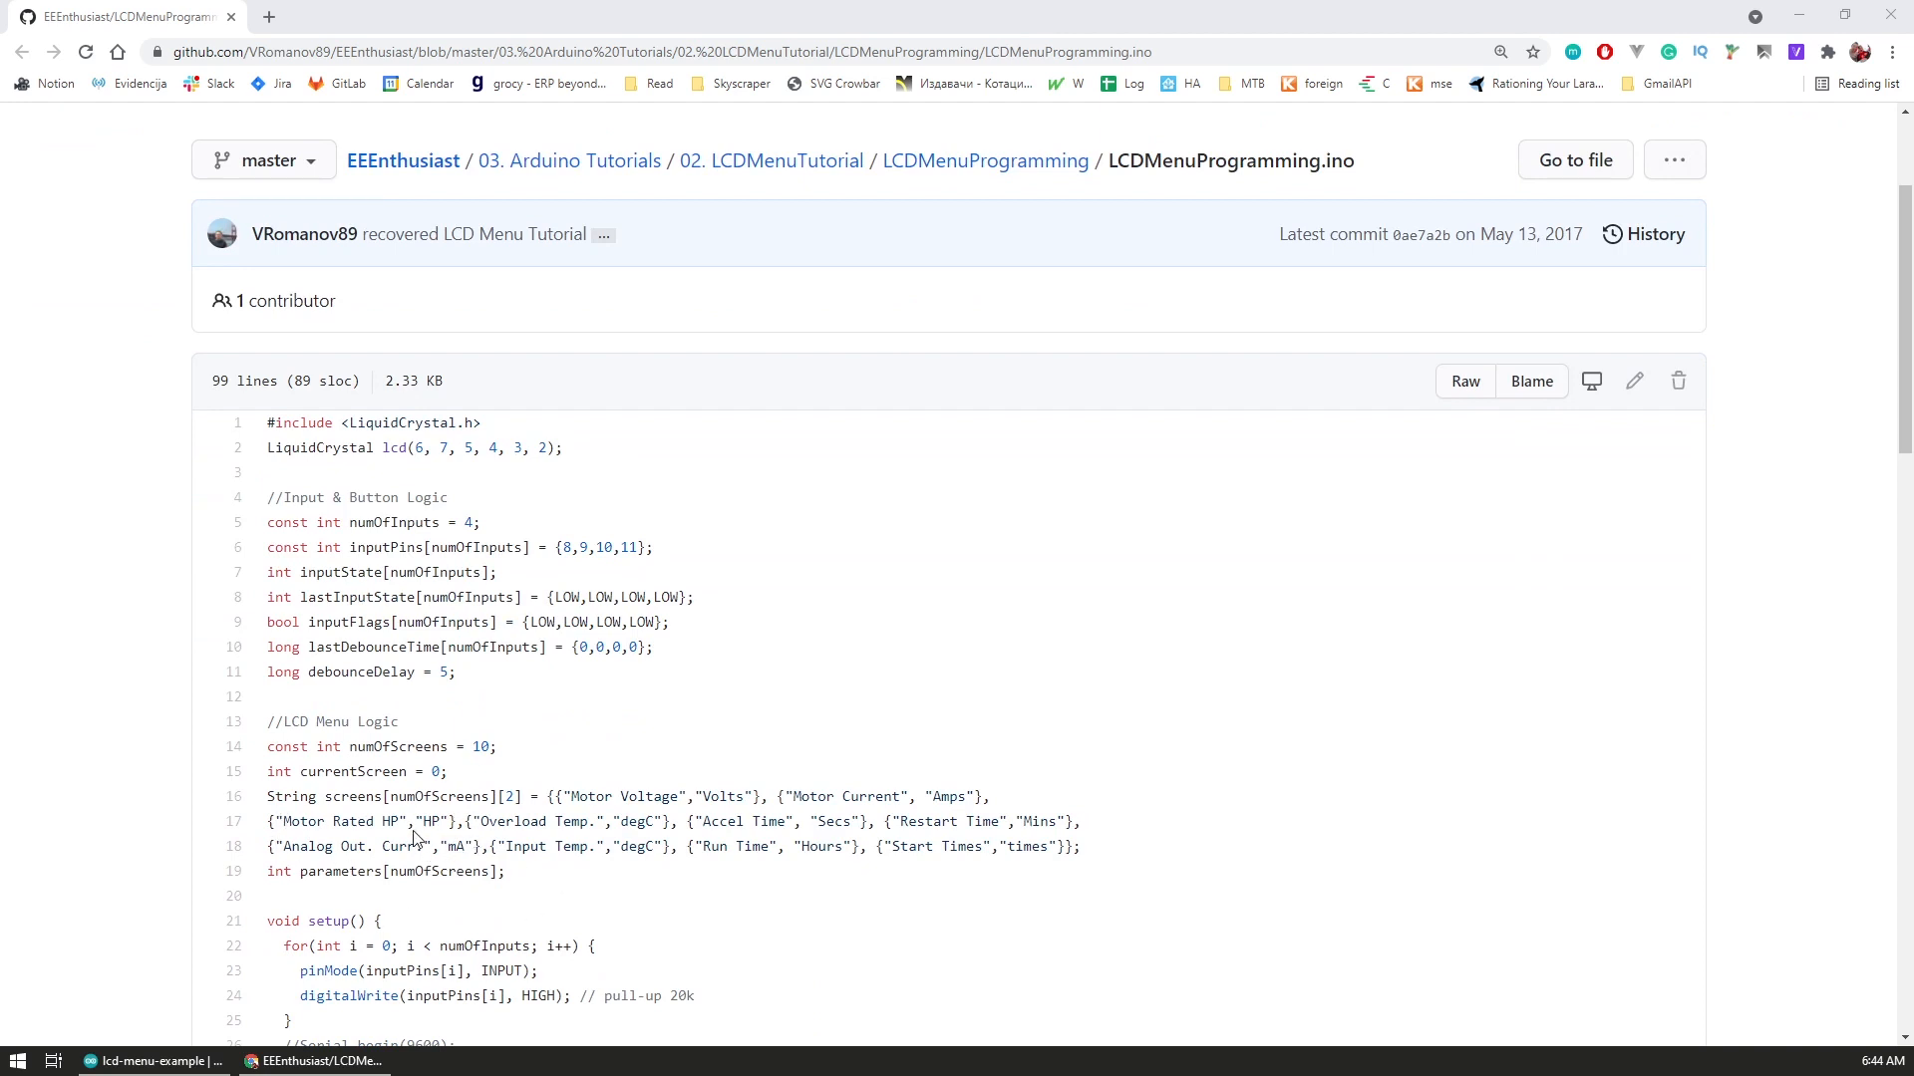
scroll(up, 3)
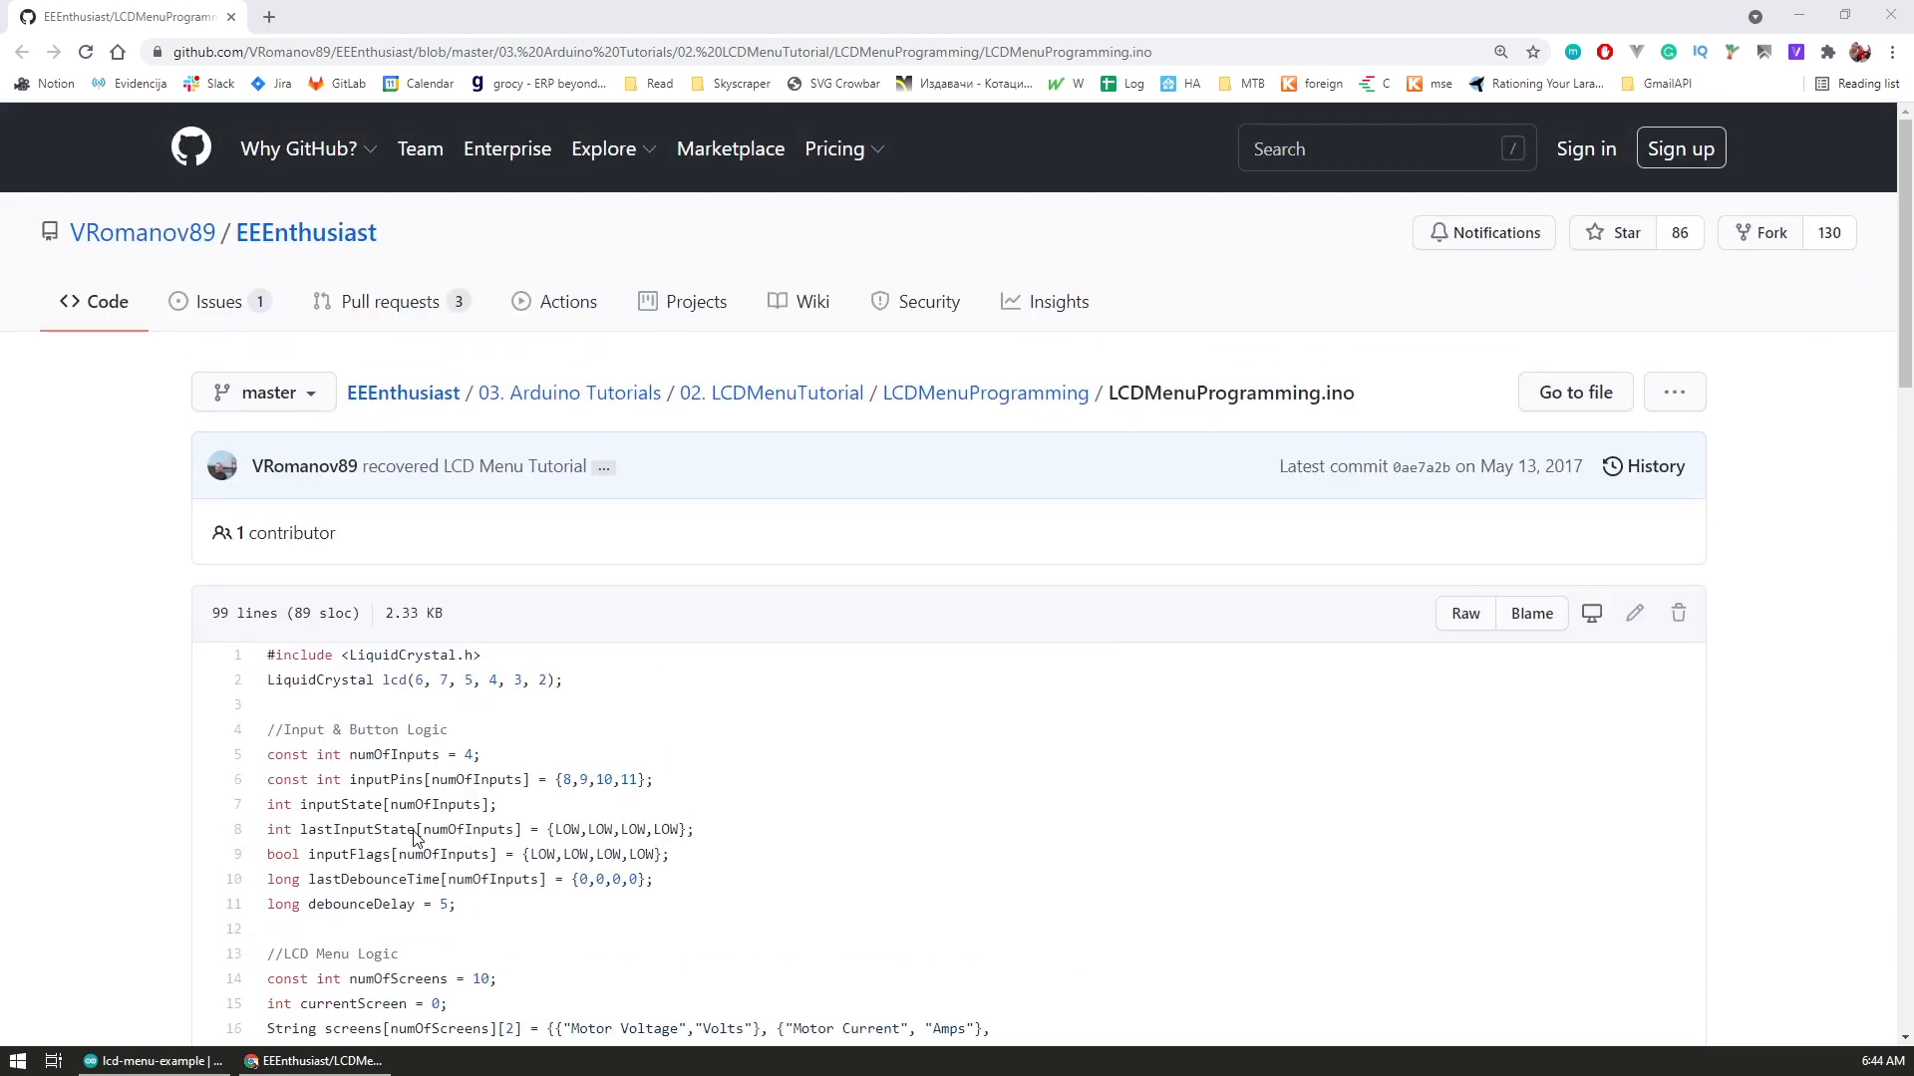
click(152, 1059)
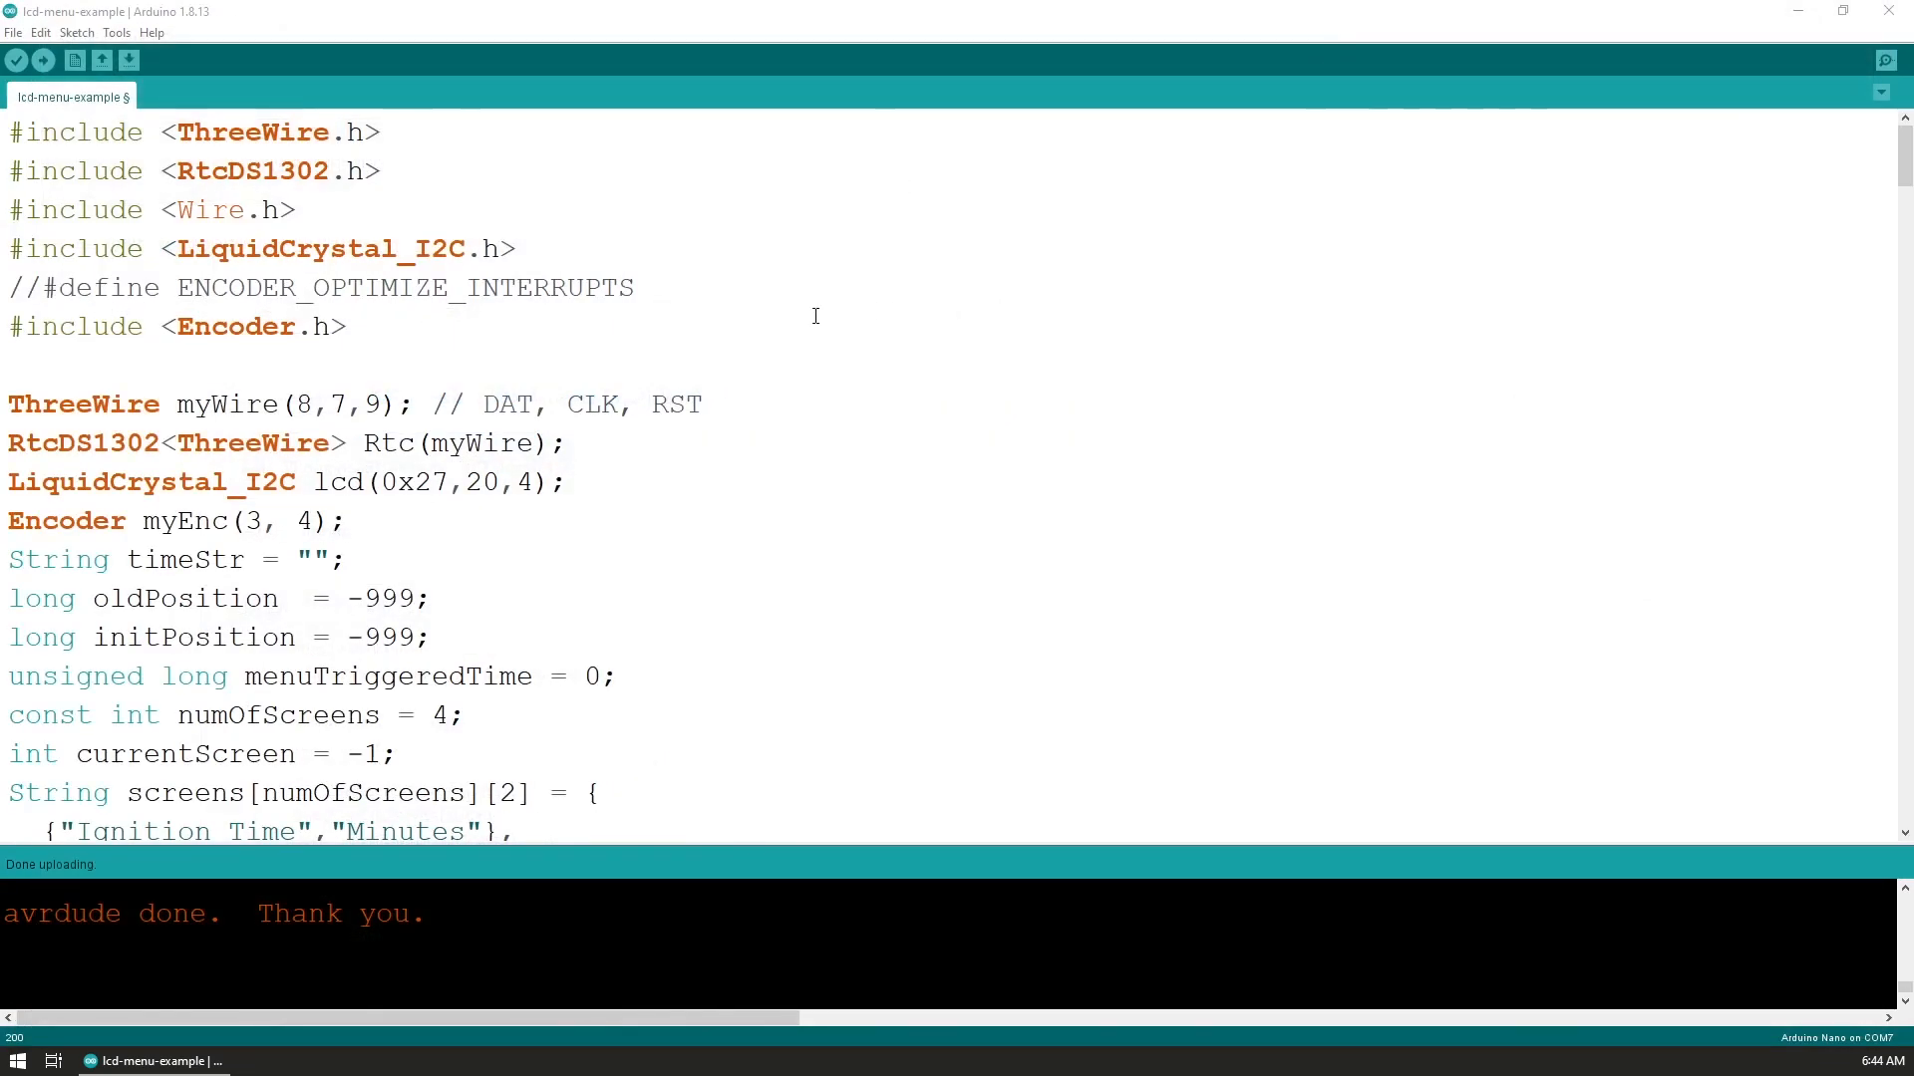
mouse_move(375, 395)
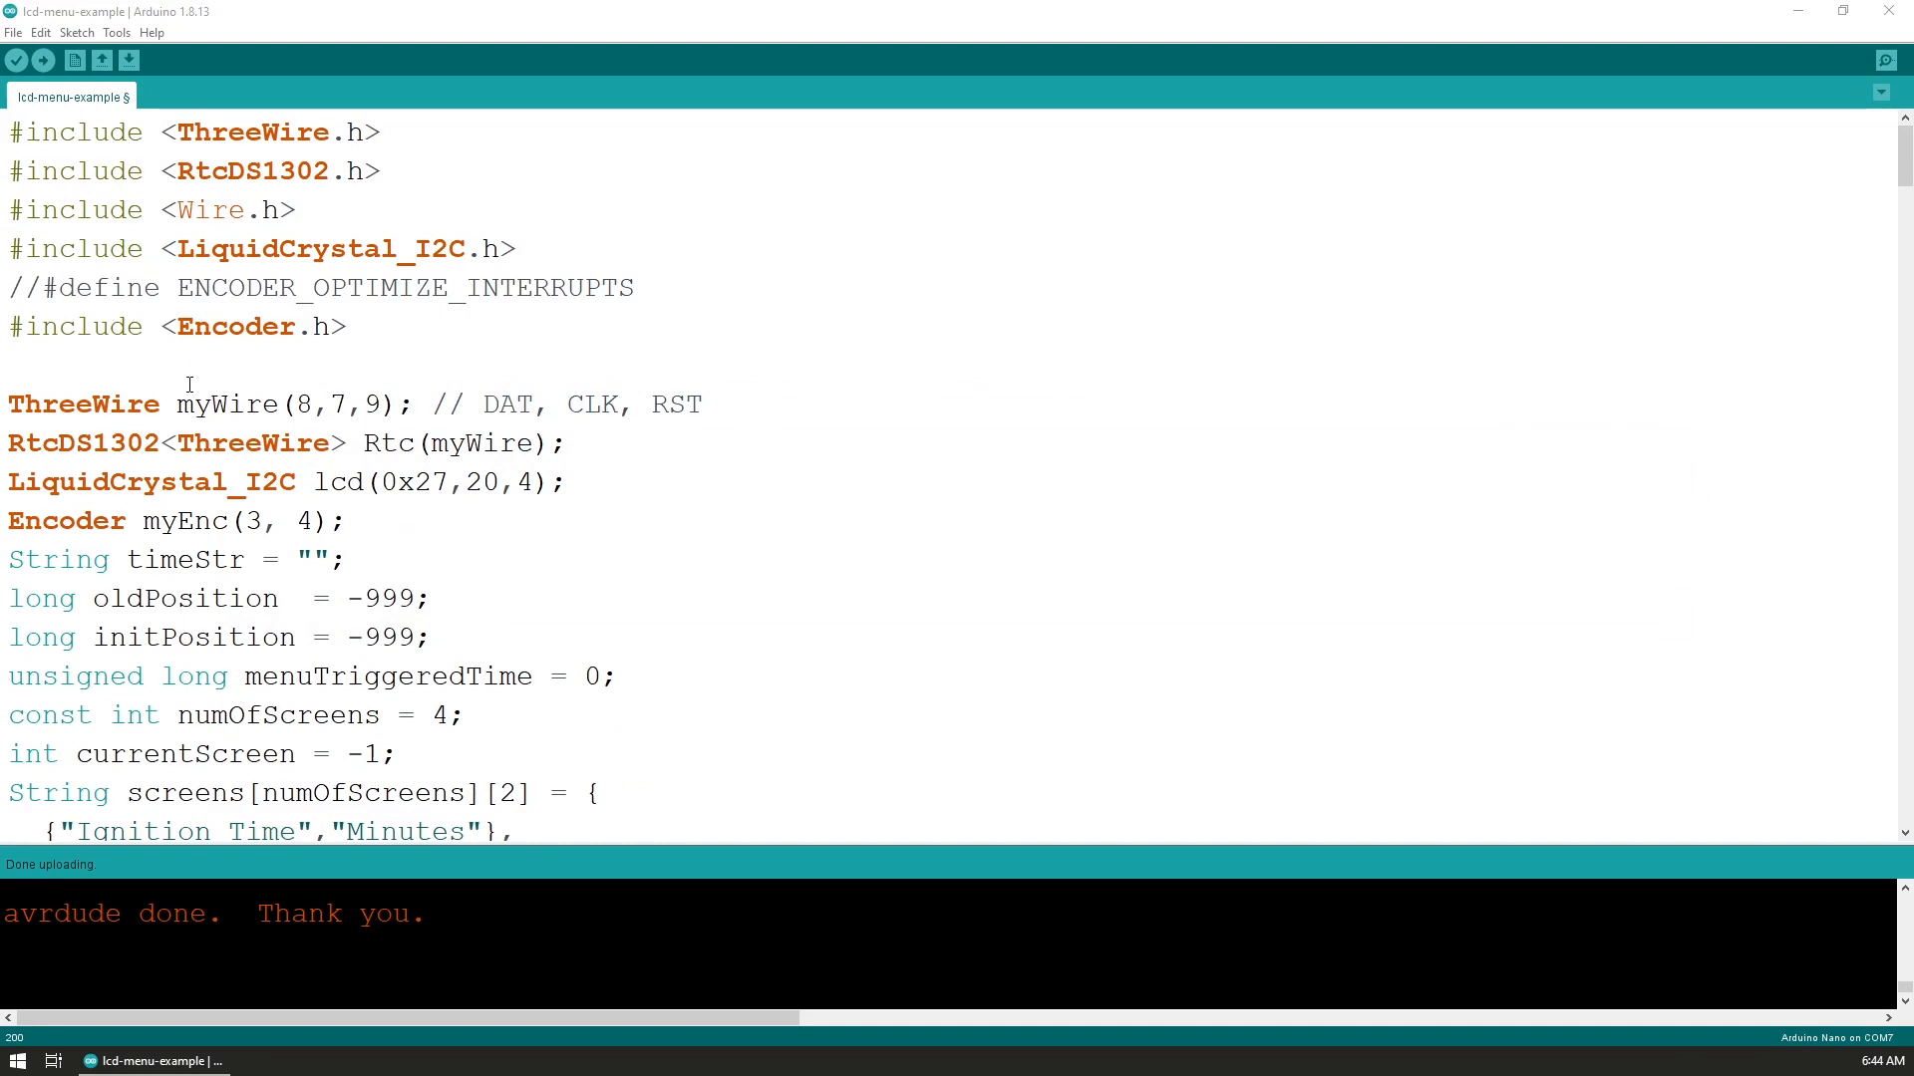
mouse_move(460, 411)
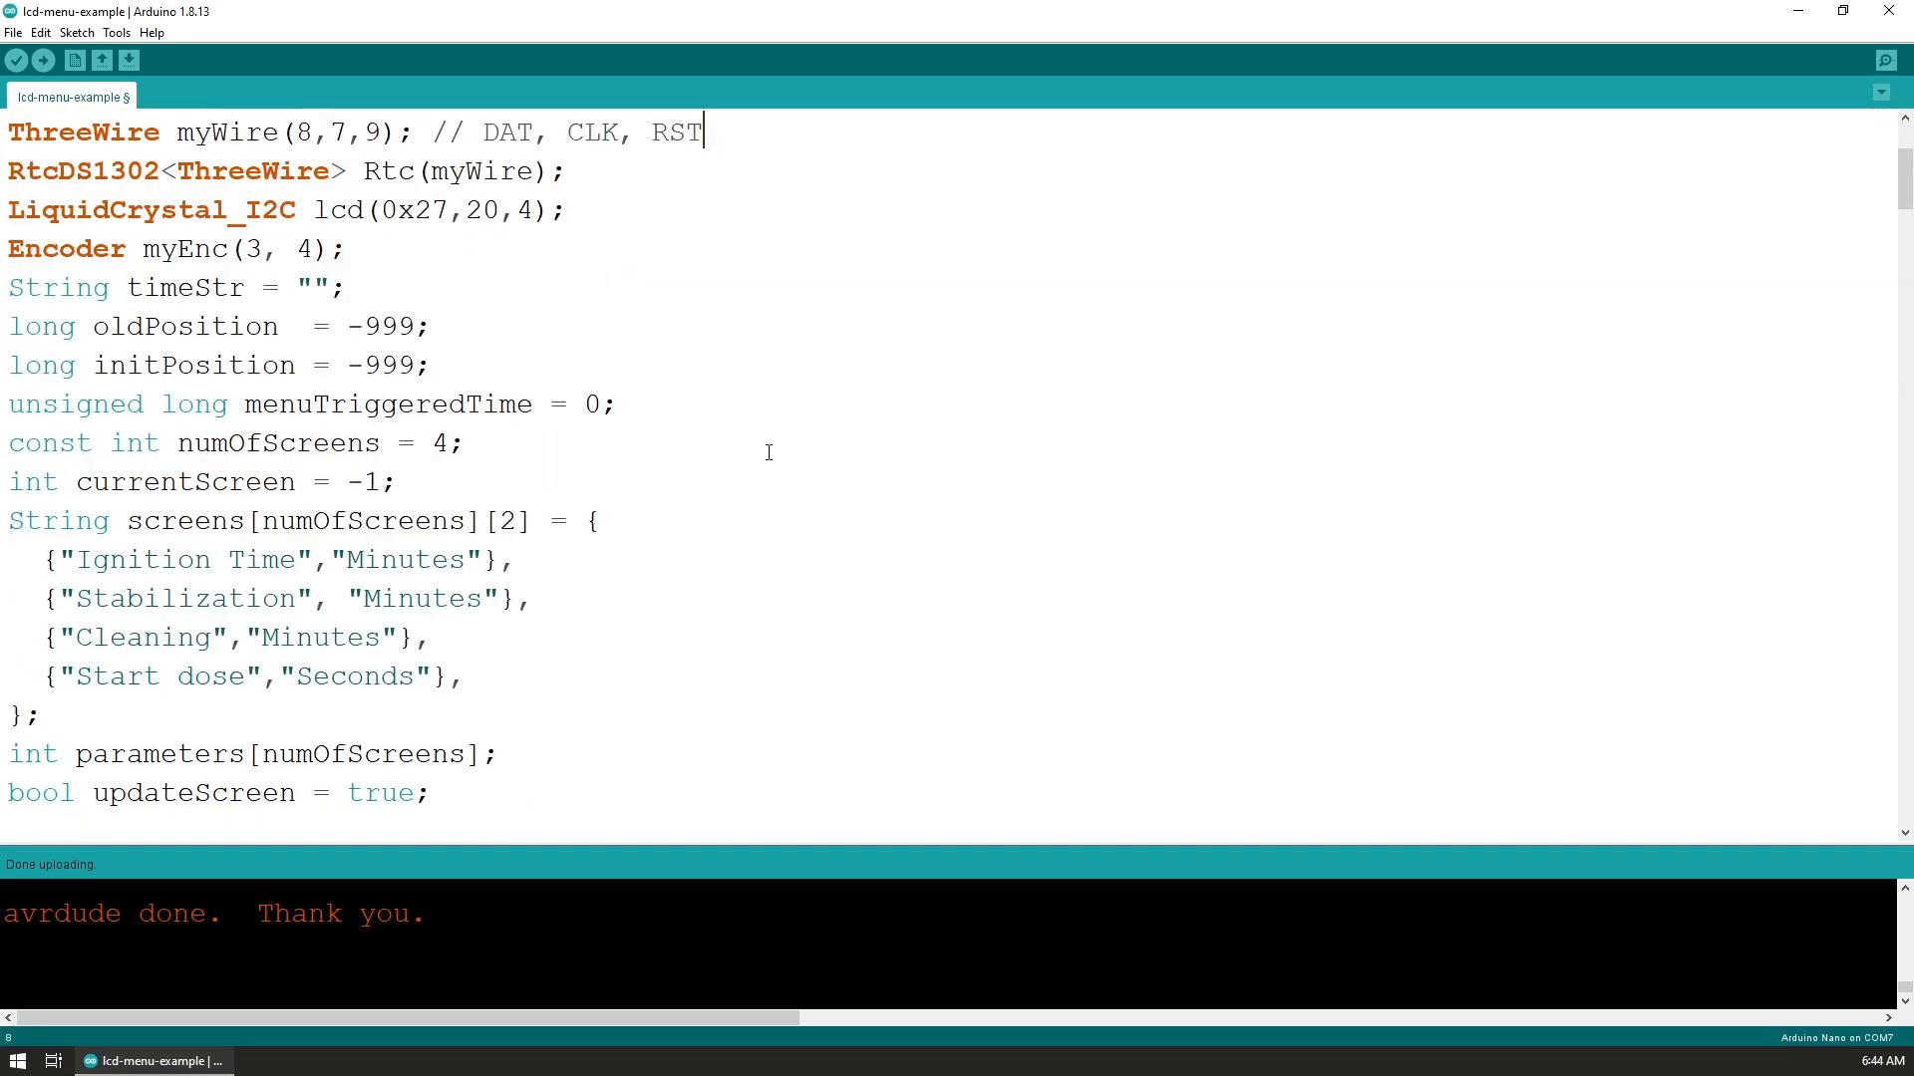
mouse_move(521, 793)
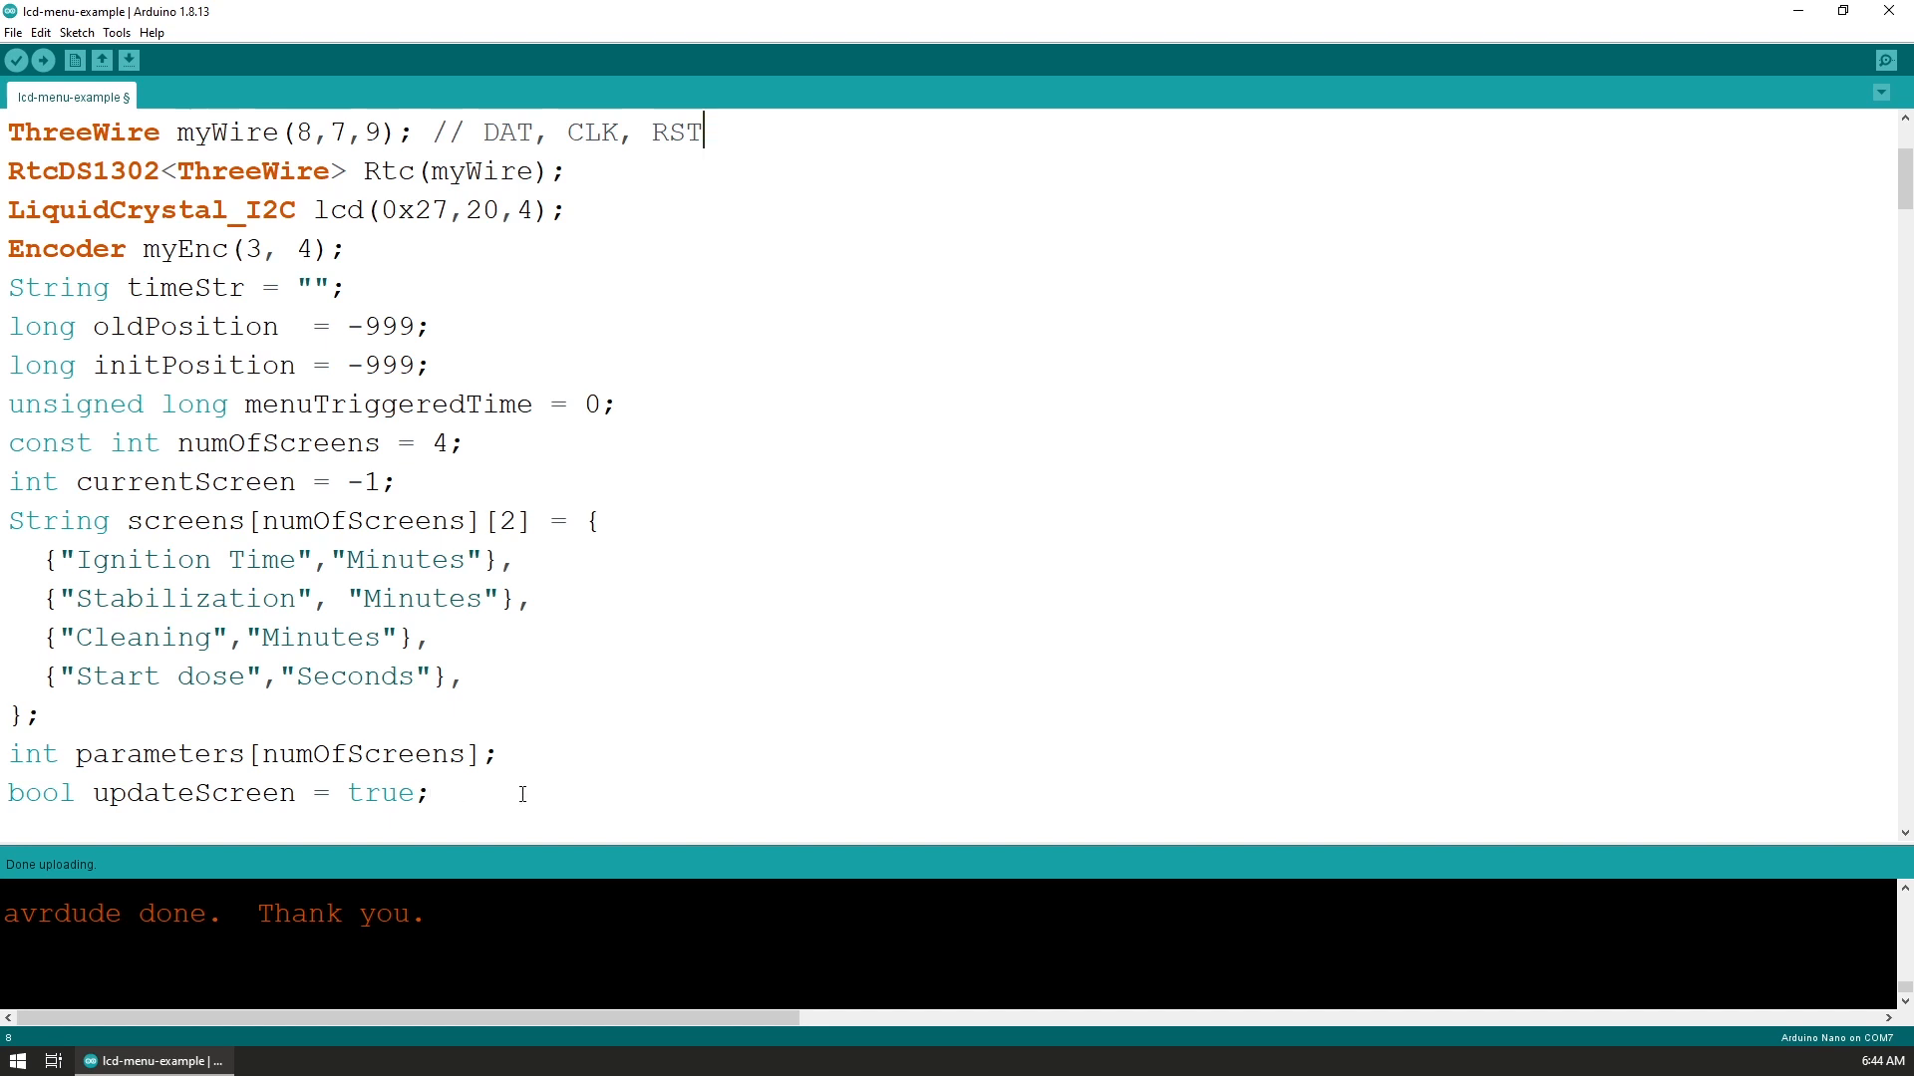
click(598, 521)
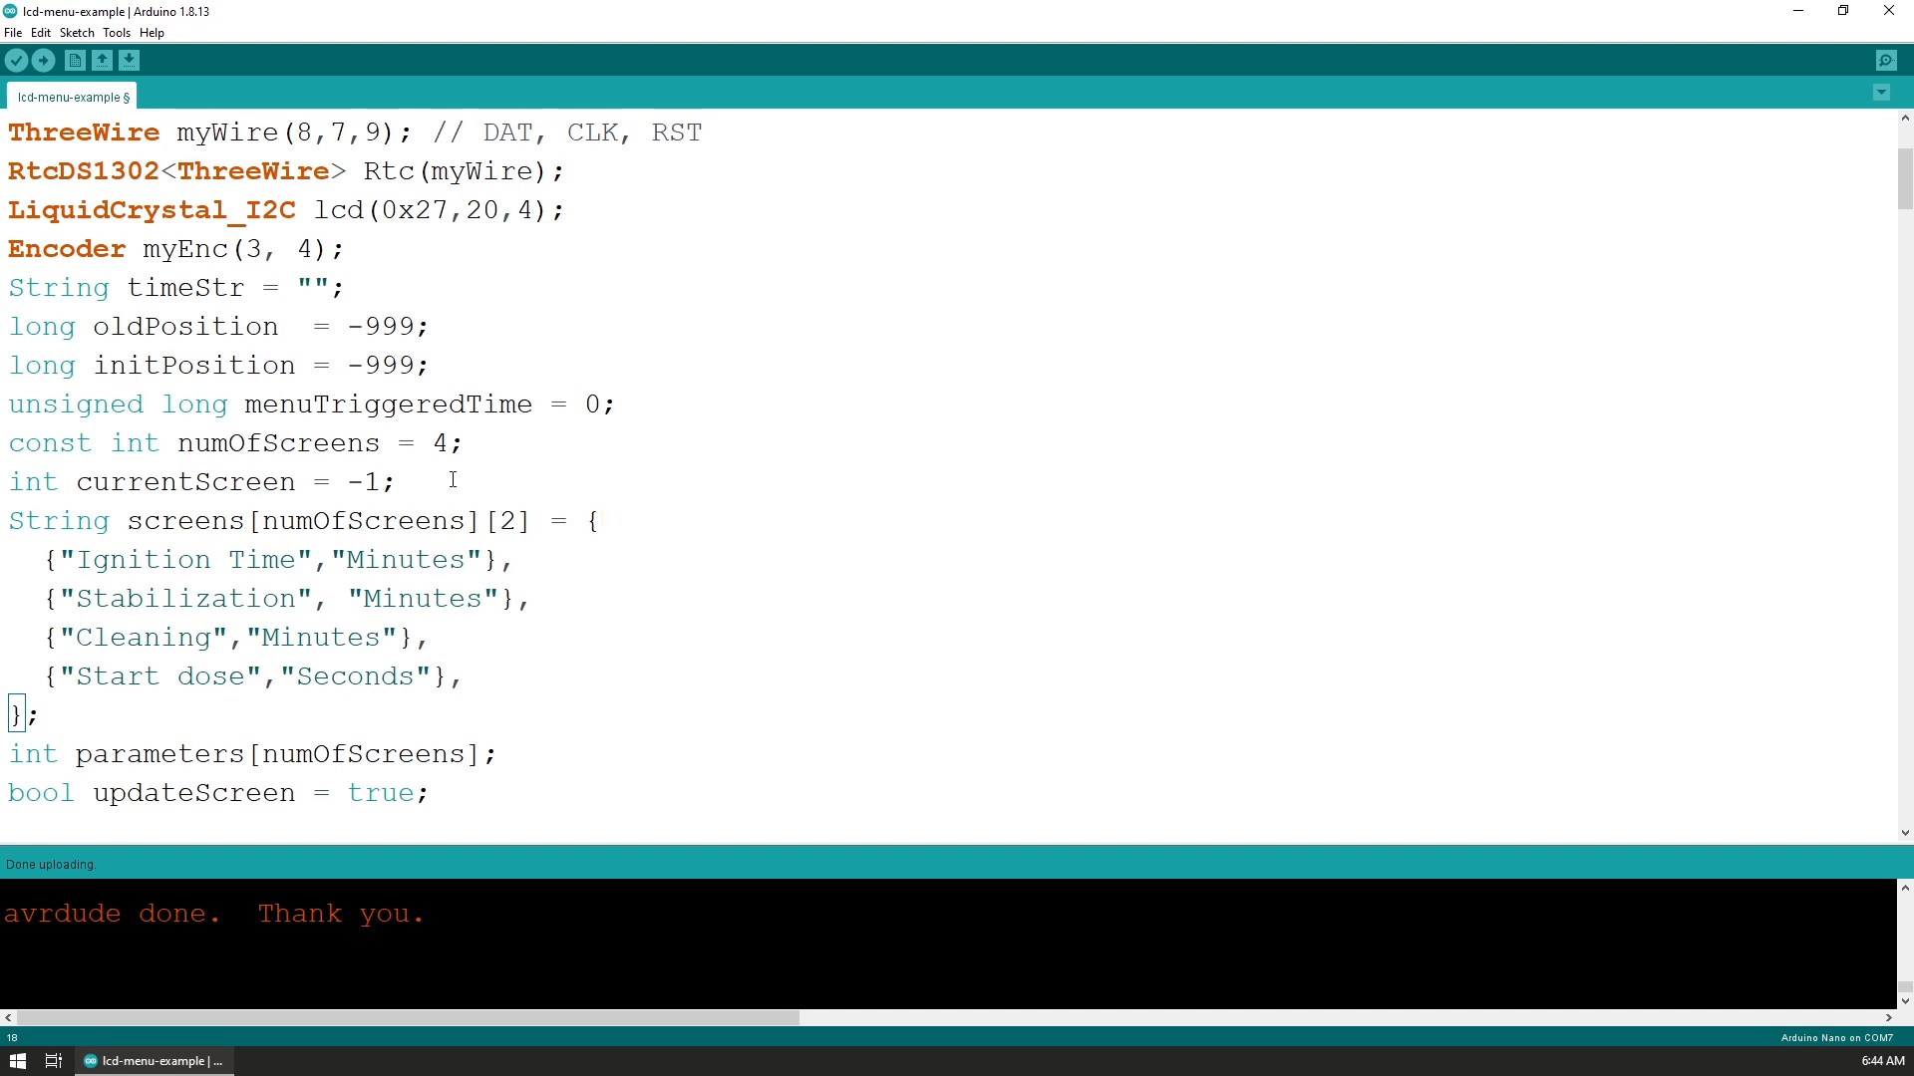
mouse_move(221, 550)
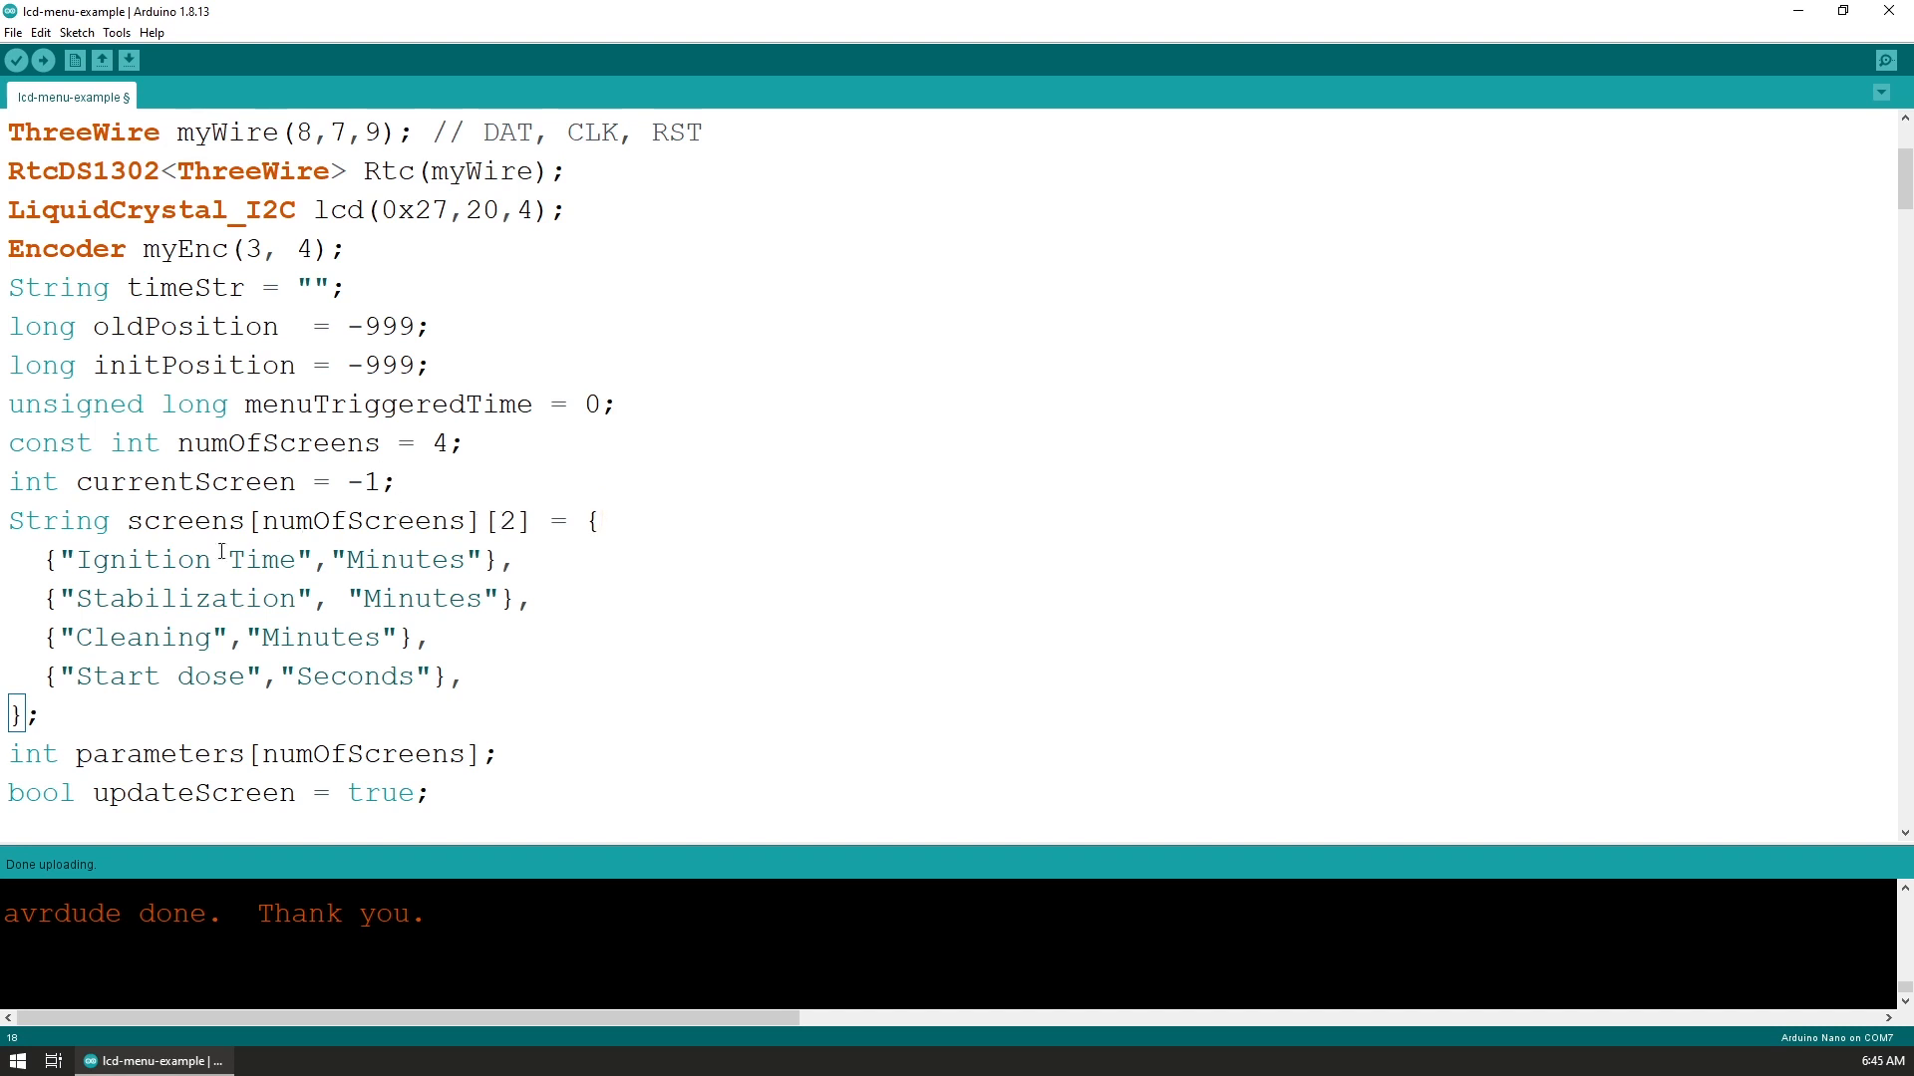
double_click(185, 521)
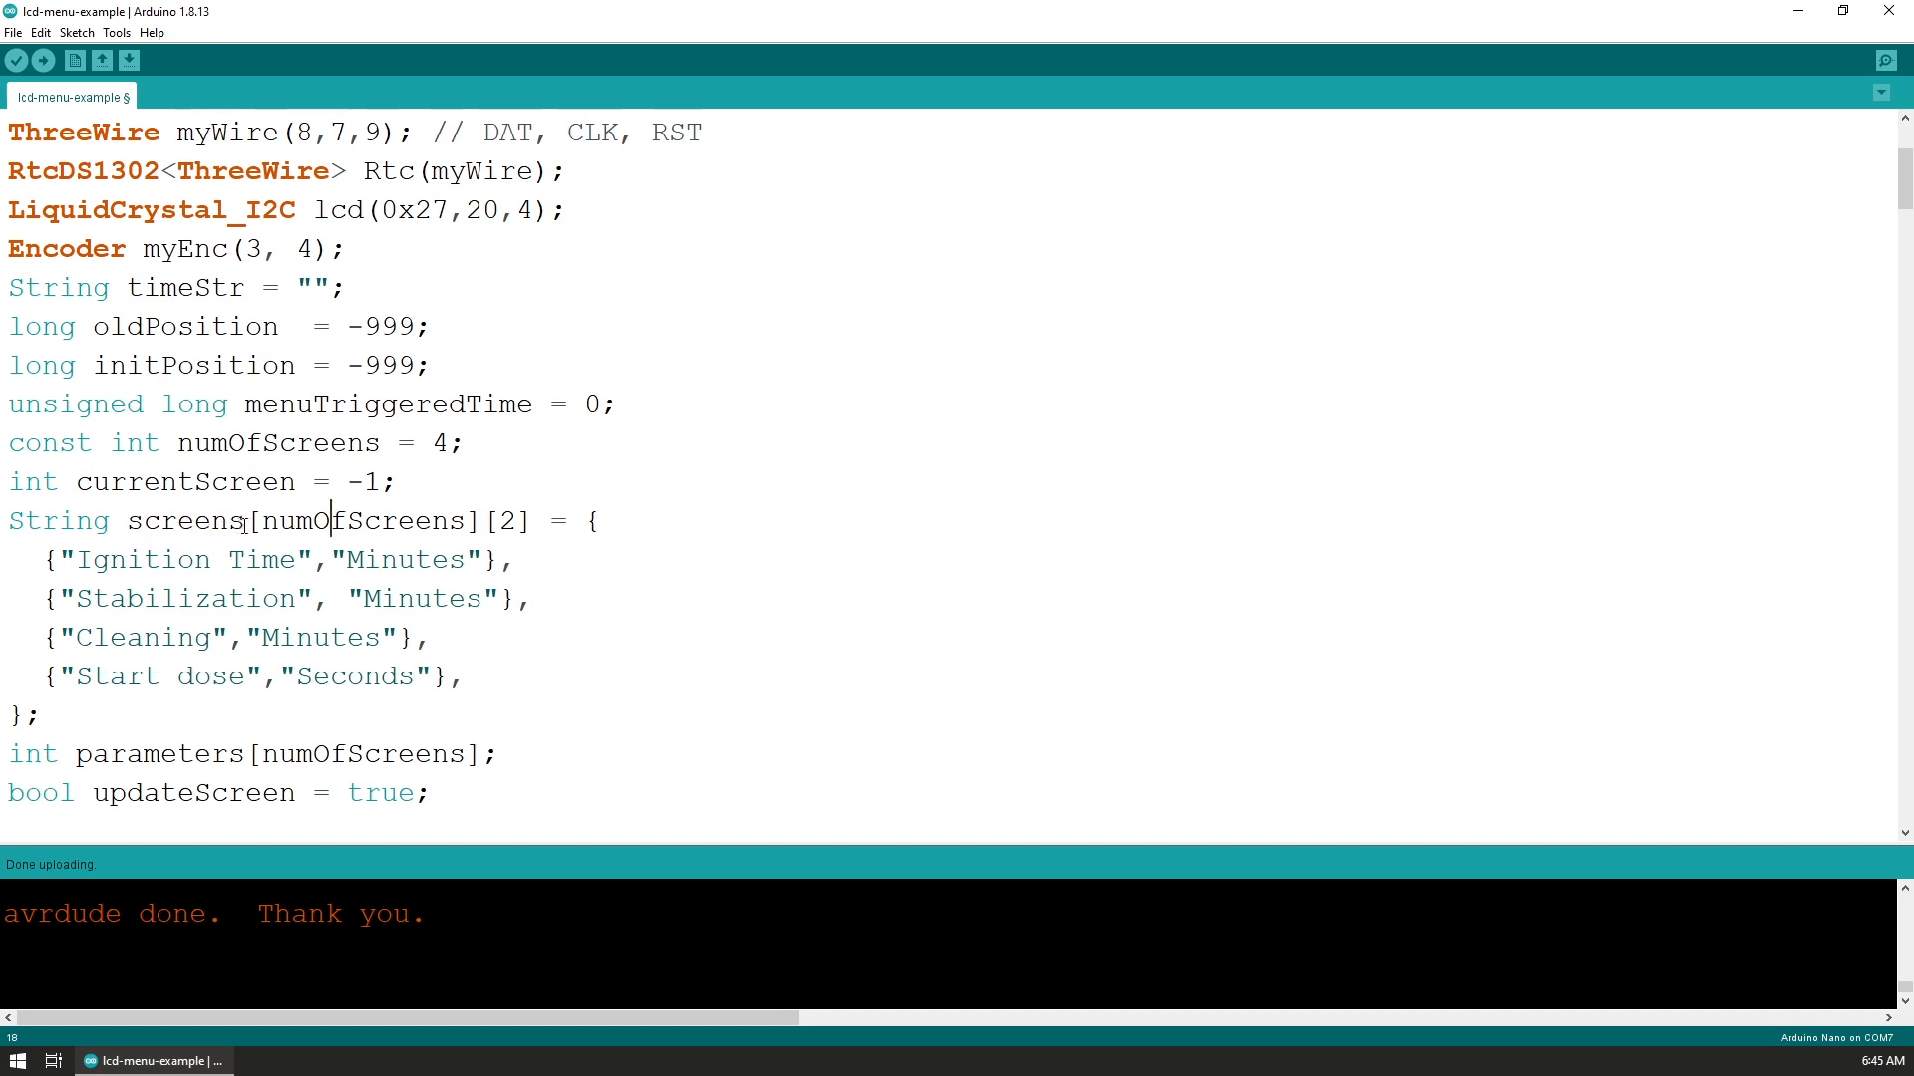
click(469, 442)
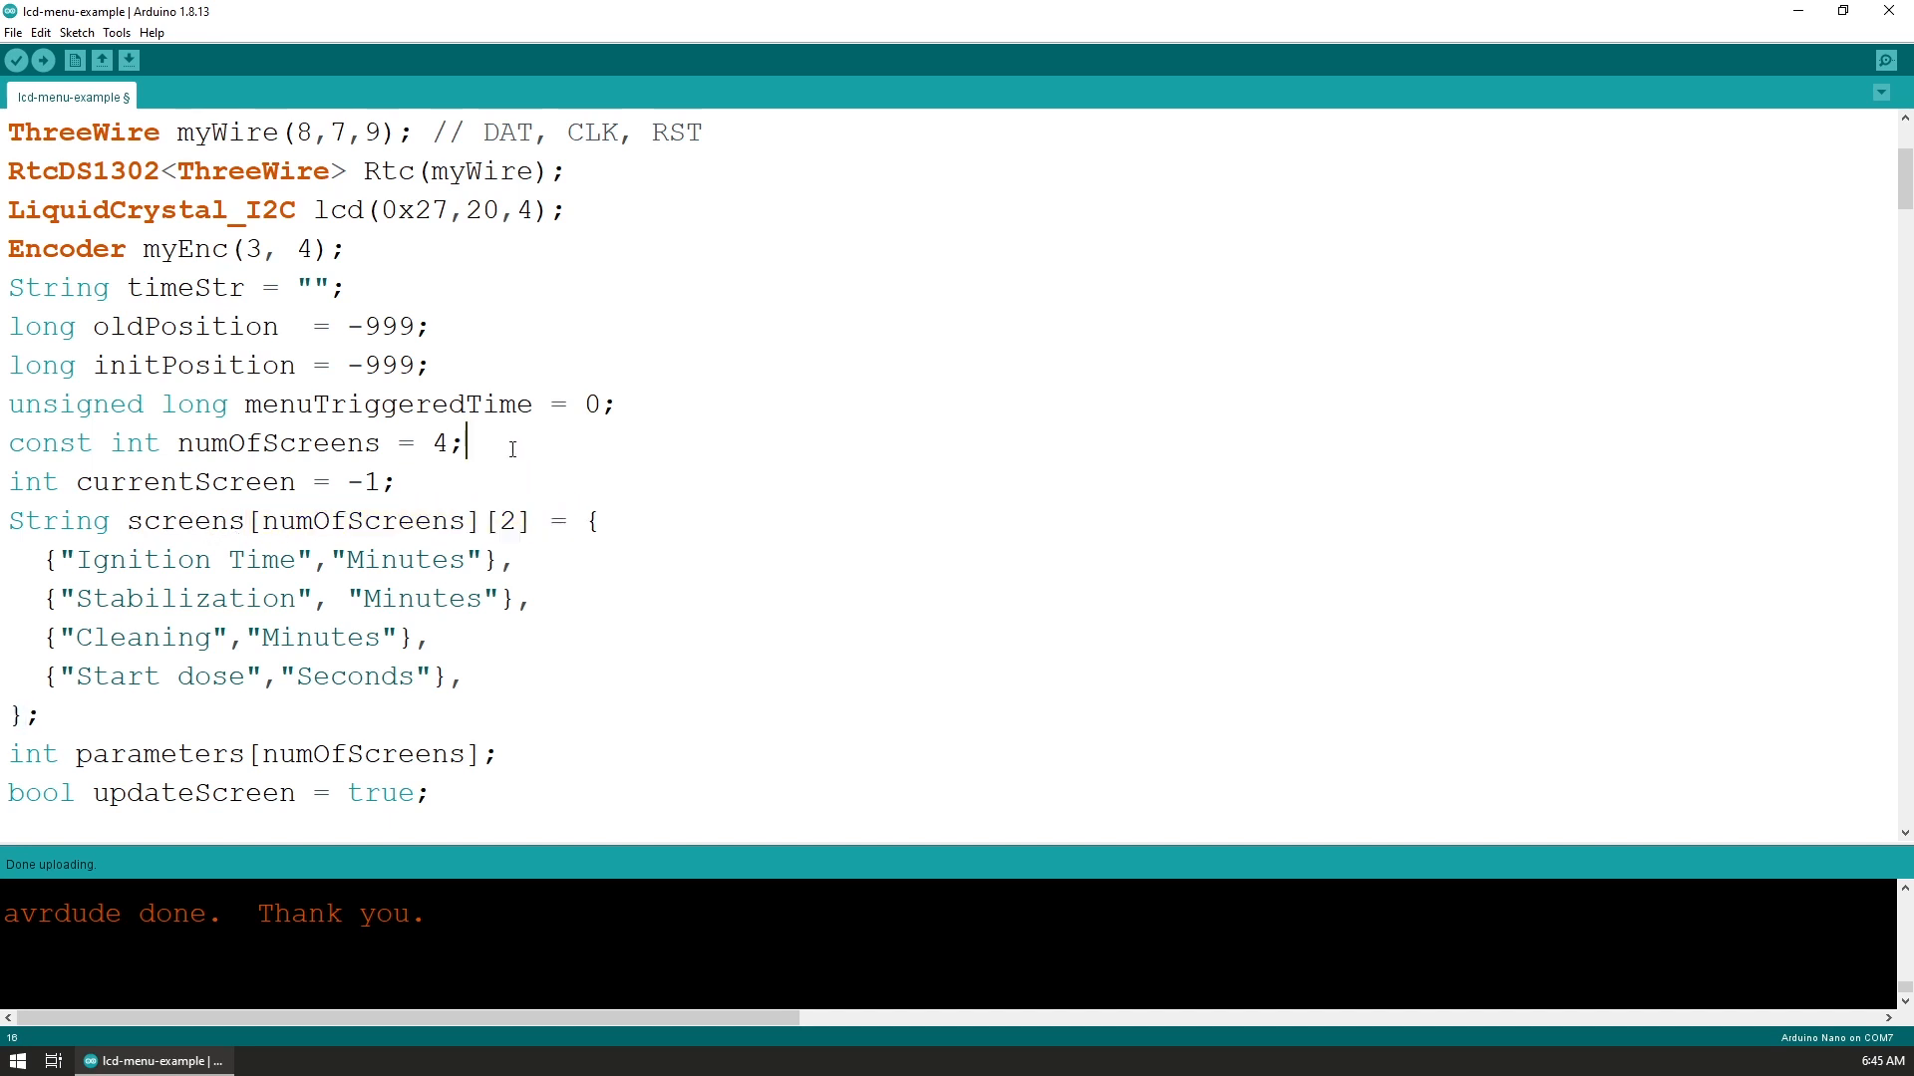
mouse_move(322, 620)
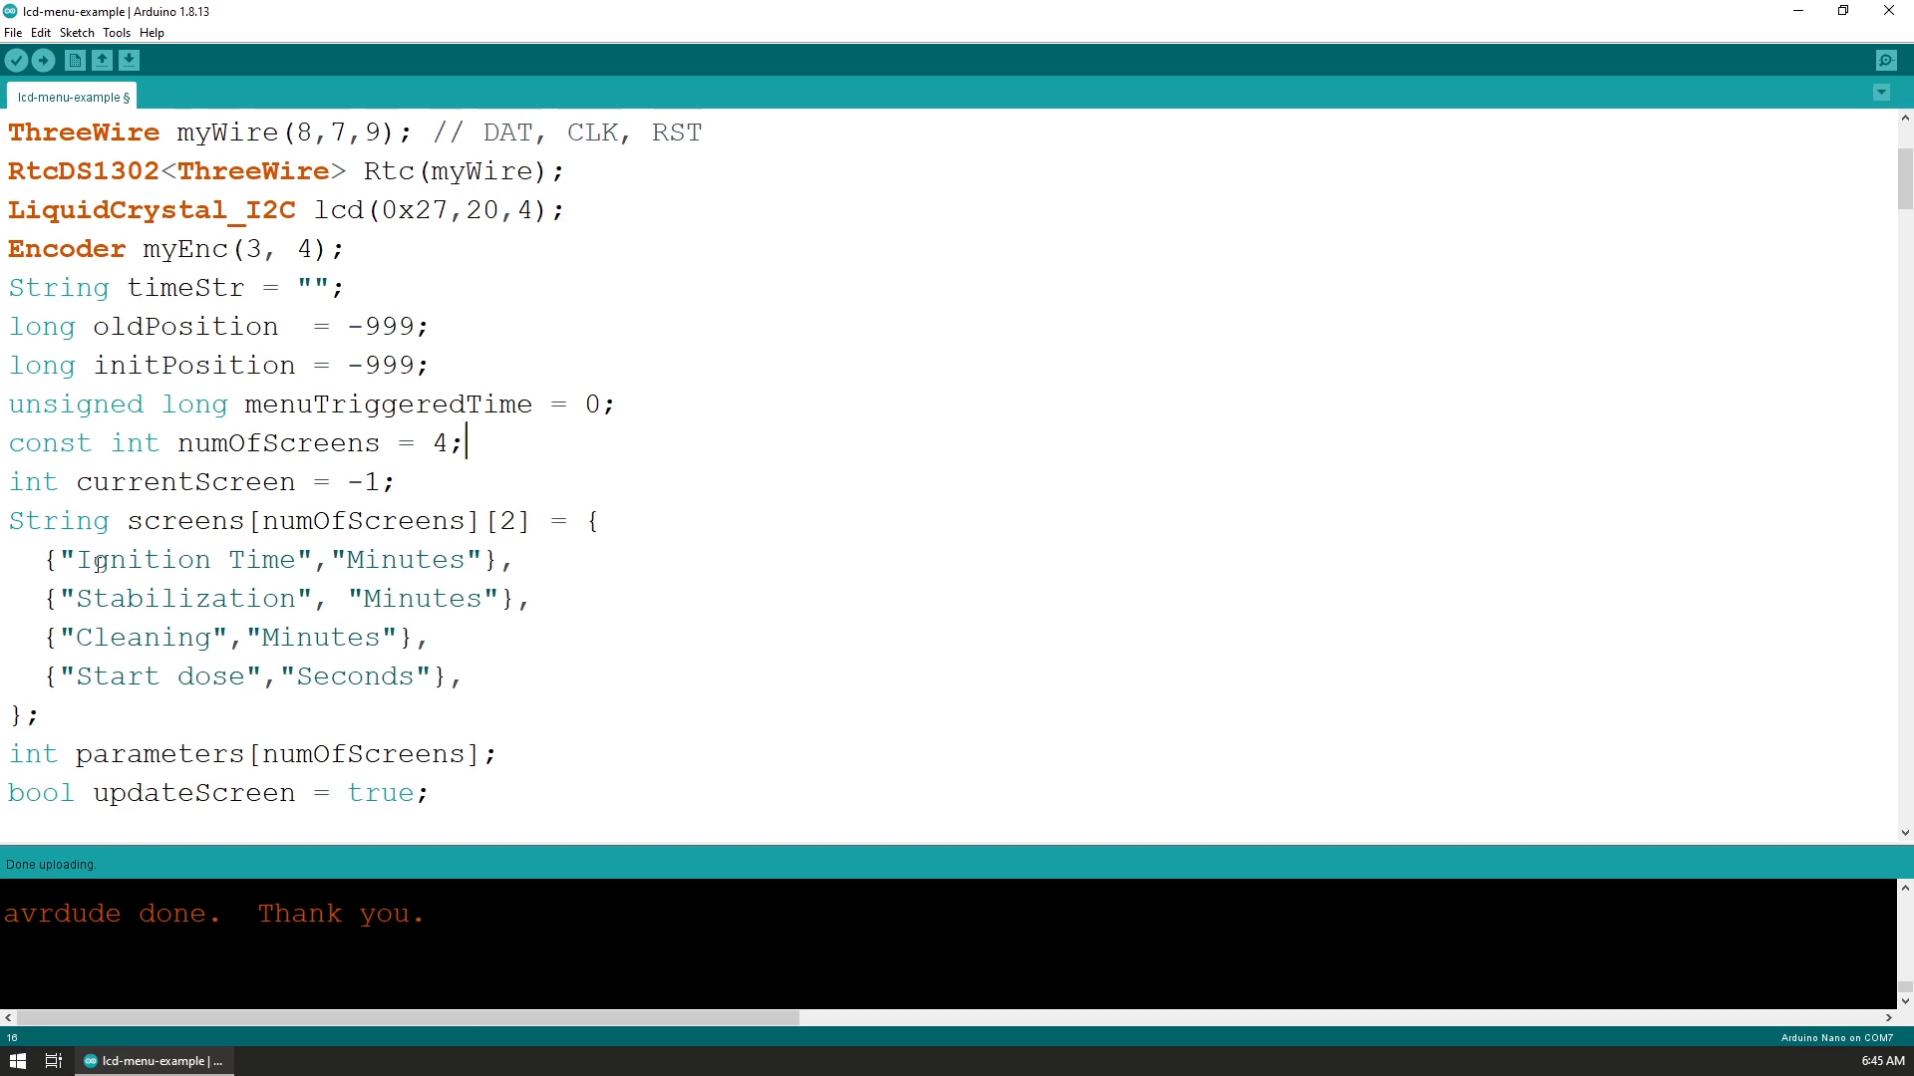
double_click(185, 560)
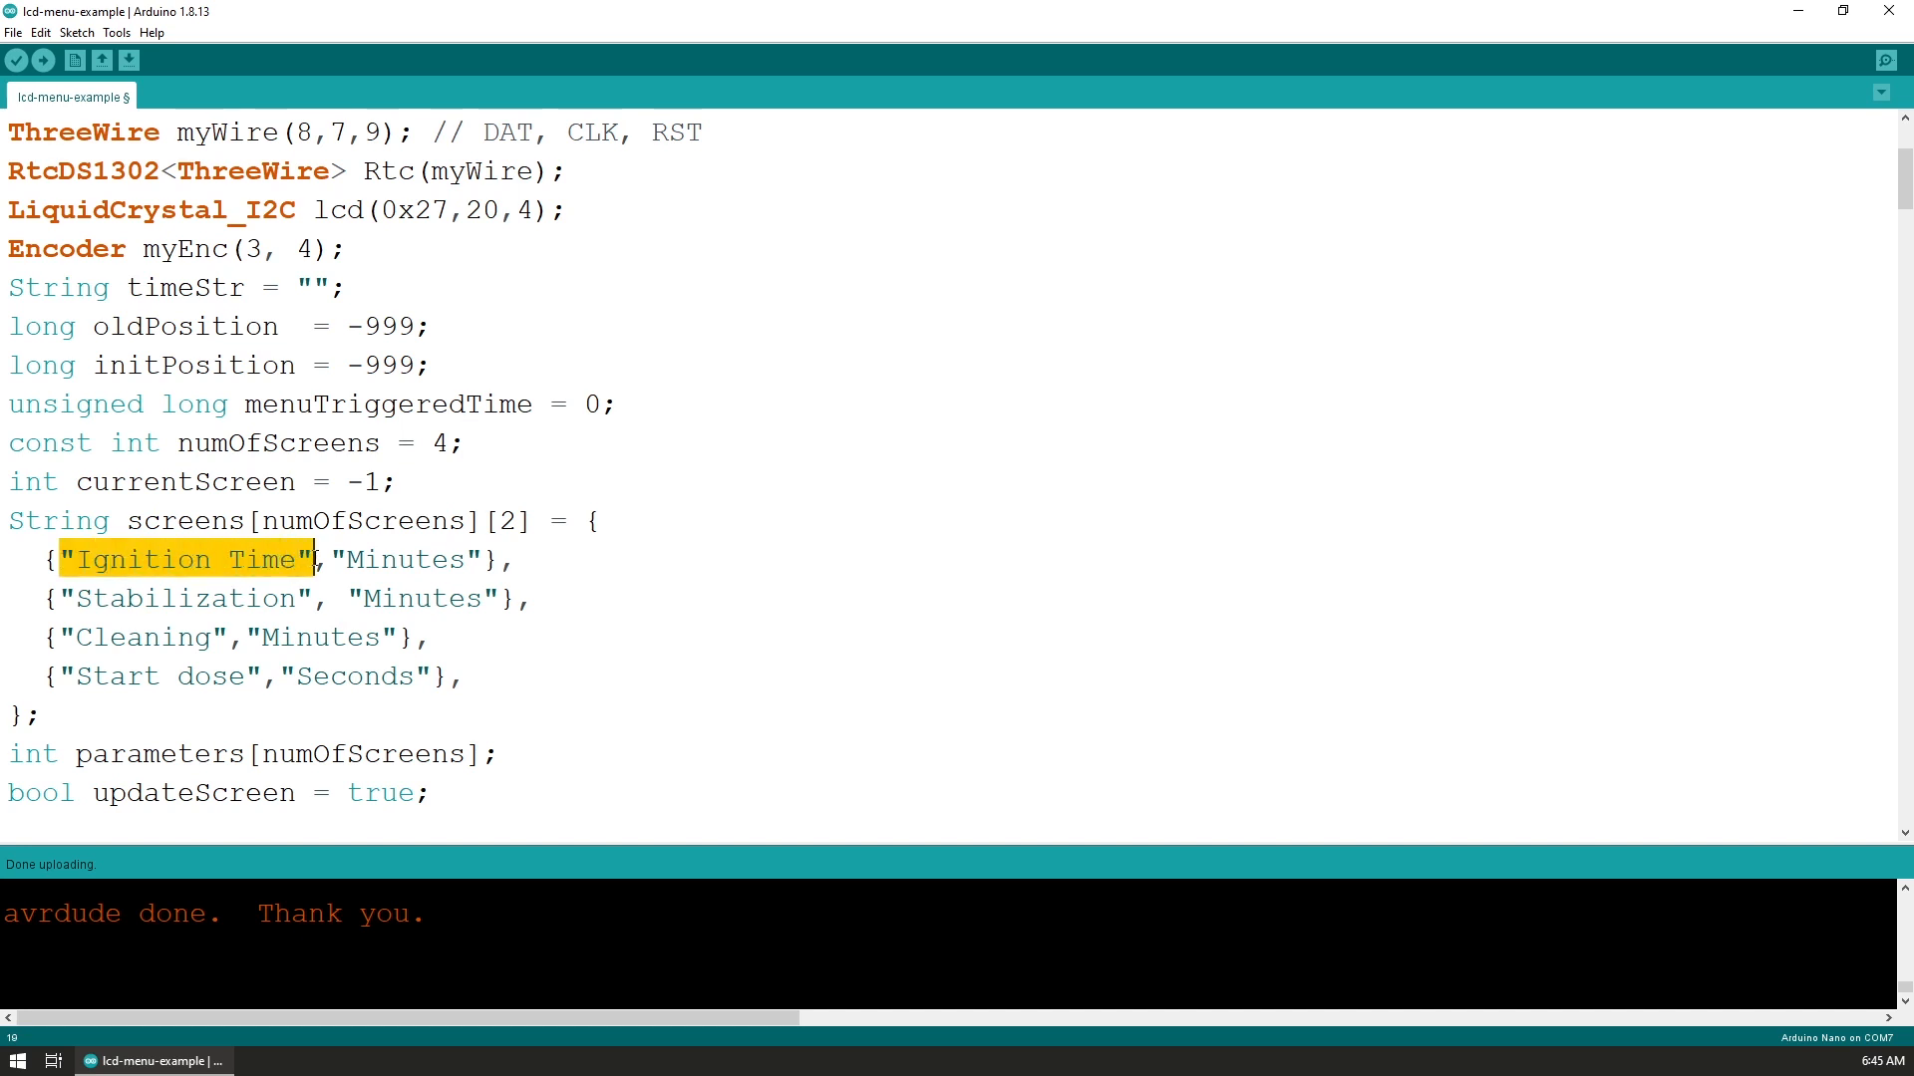
double_click(393, 559)
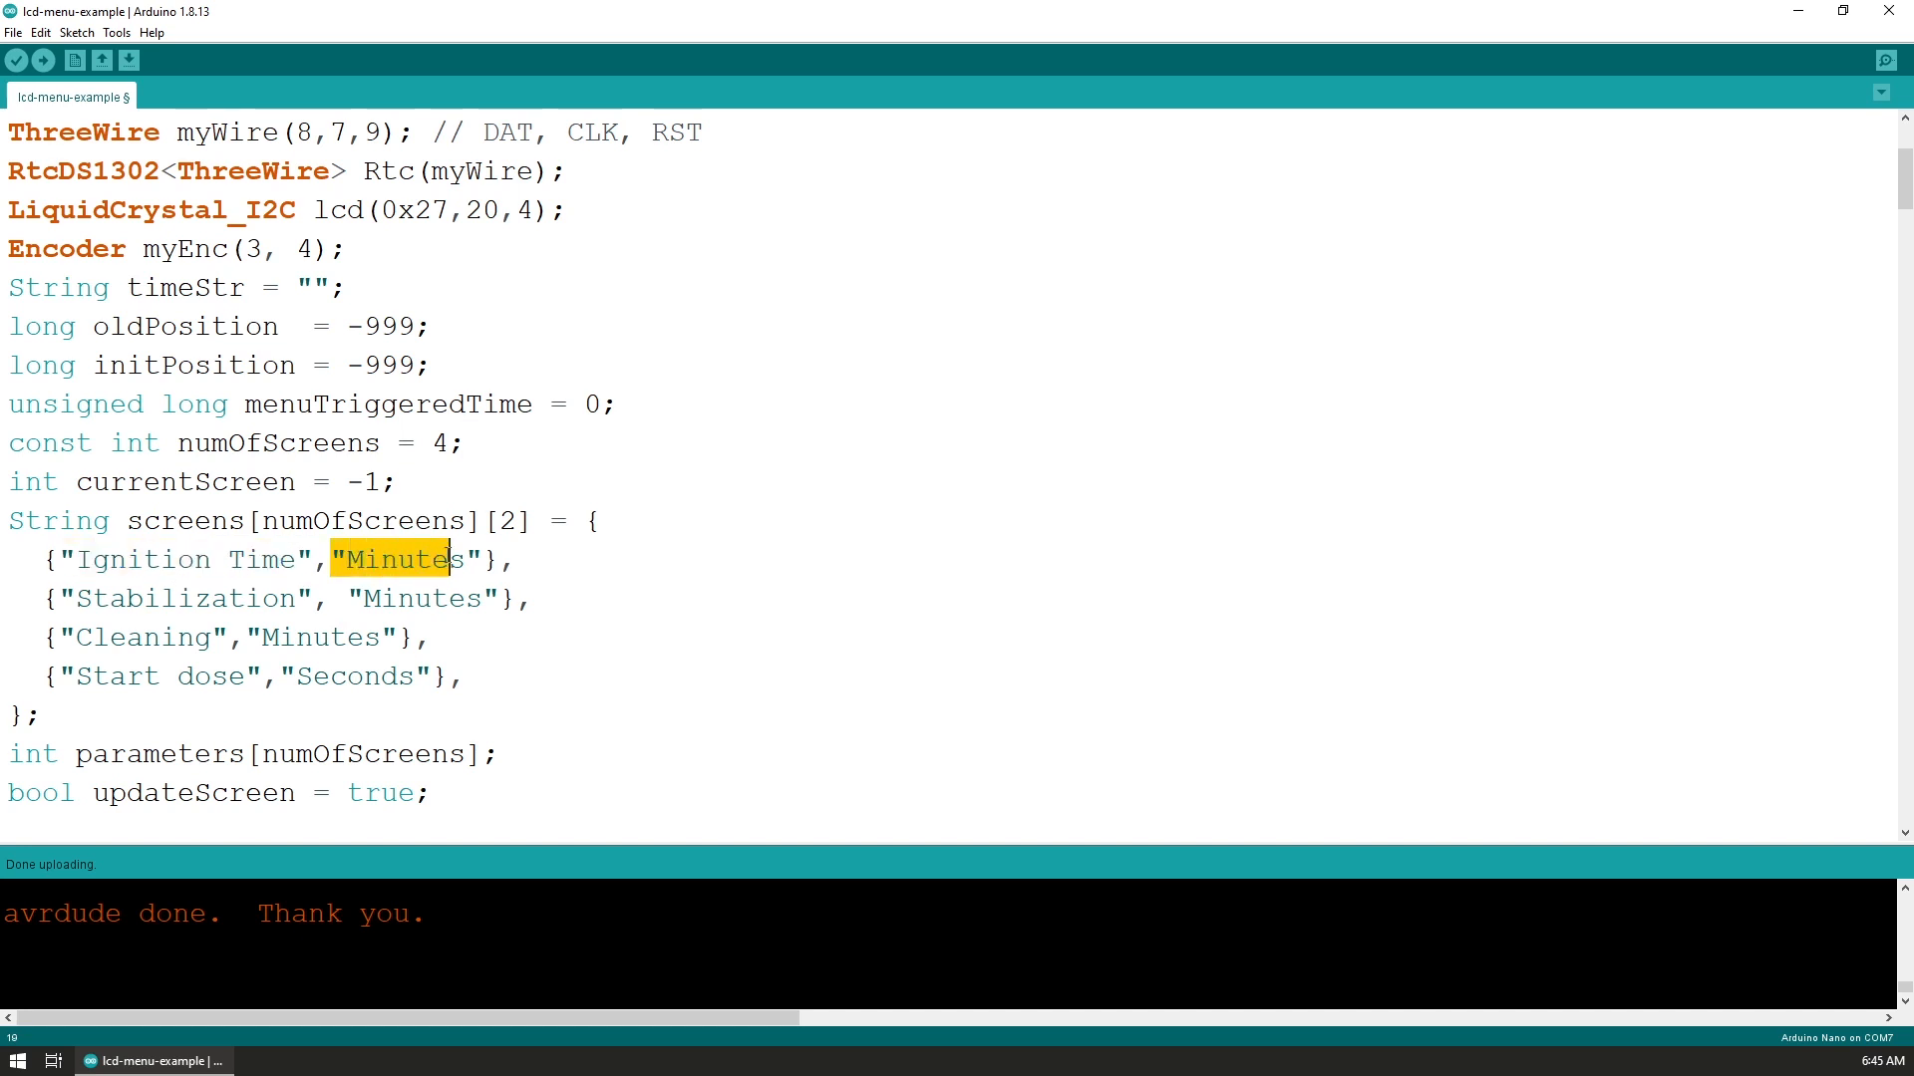
double_click(407, 559)
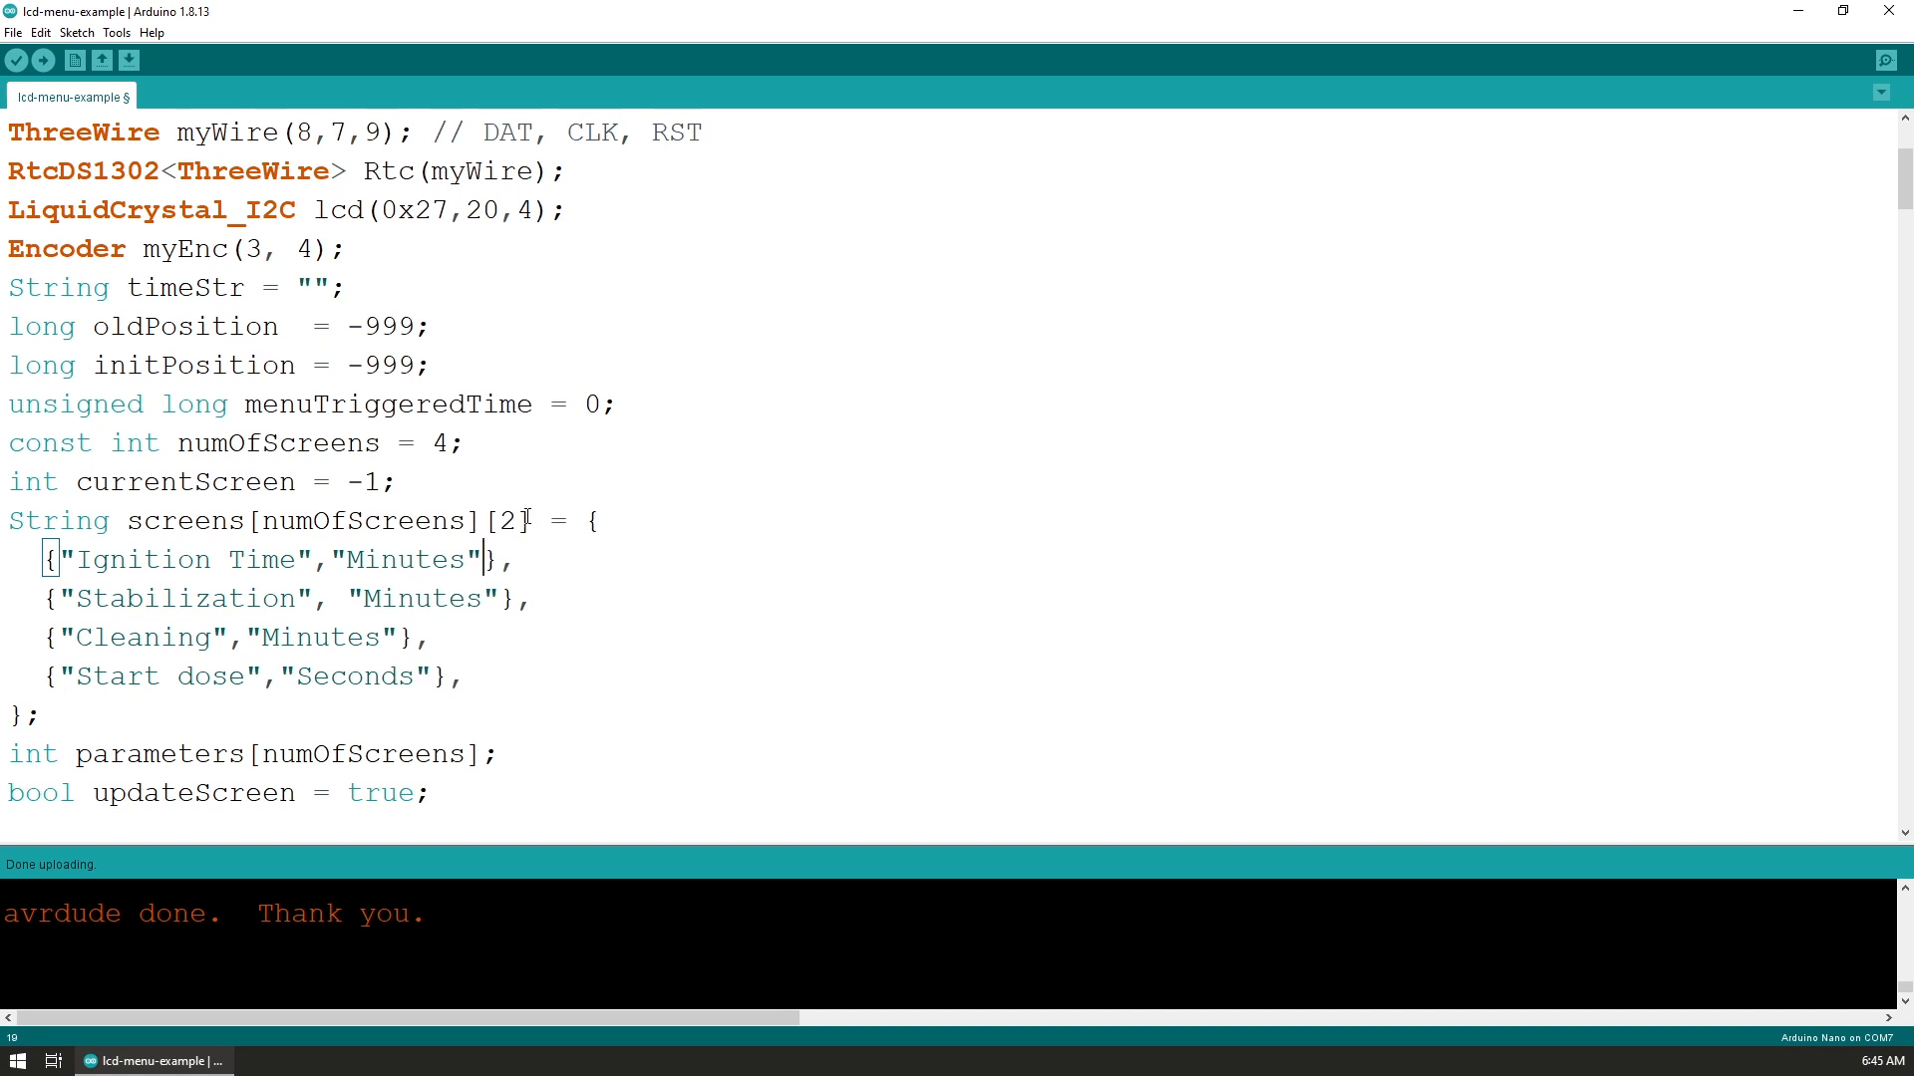
Add ,18,1,0,100 to Ignition Time, then delete it to restore {"Ignition Time","Minutes"}
text(,18)
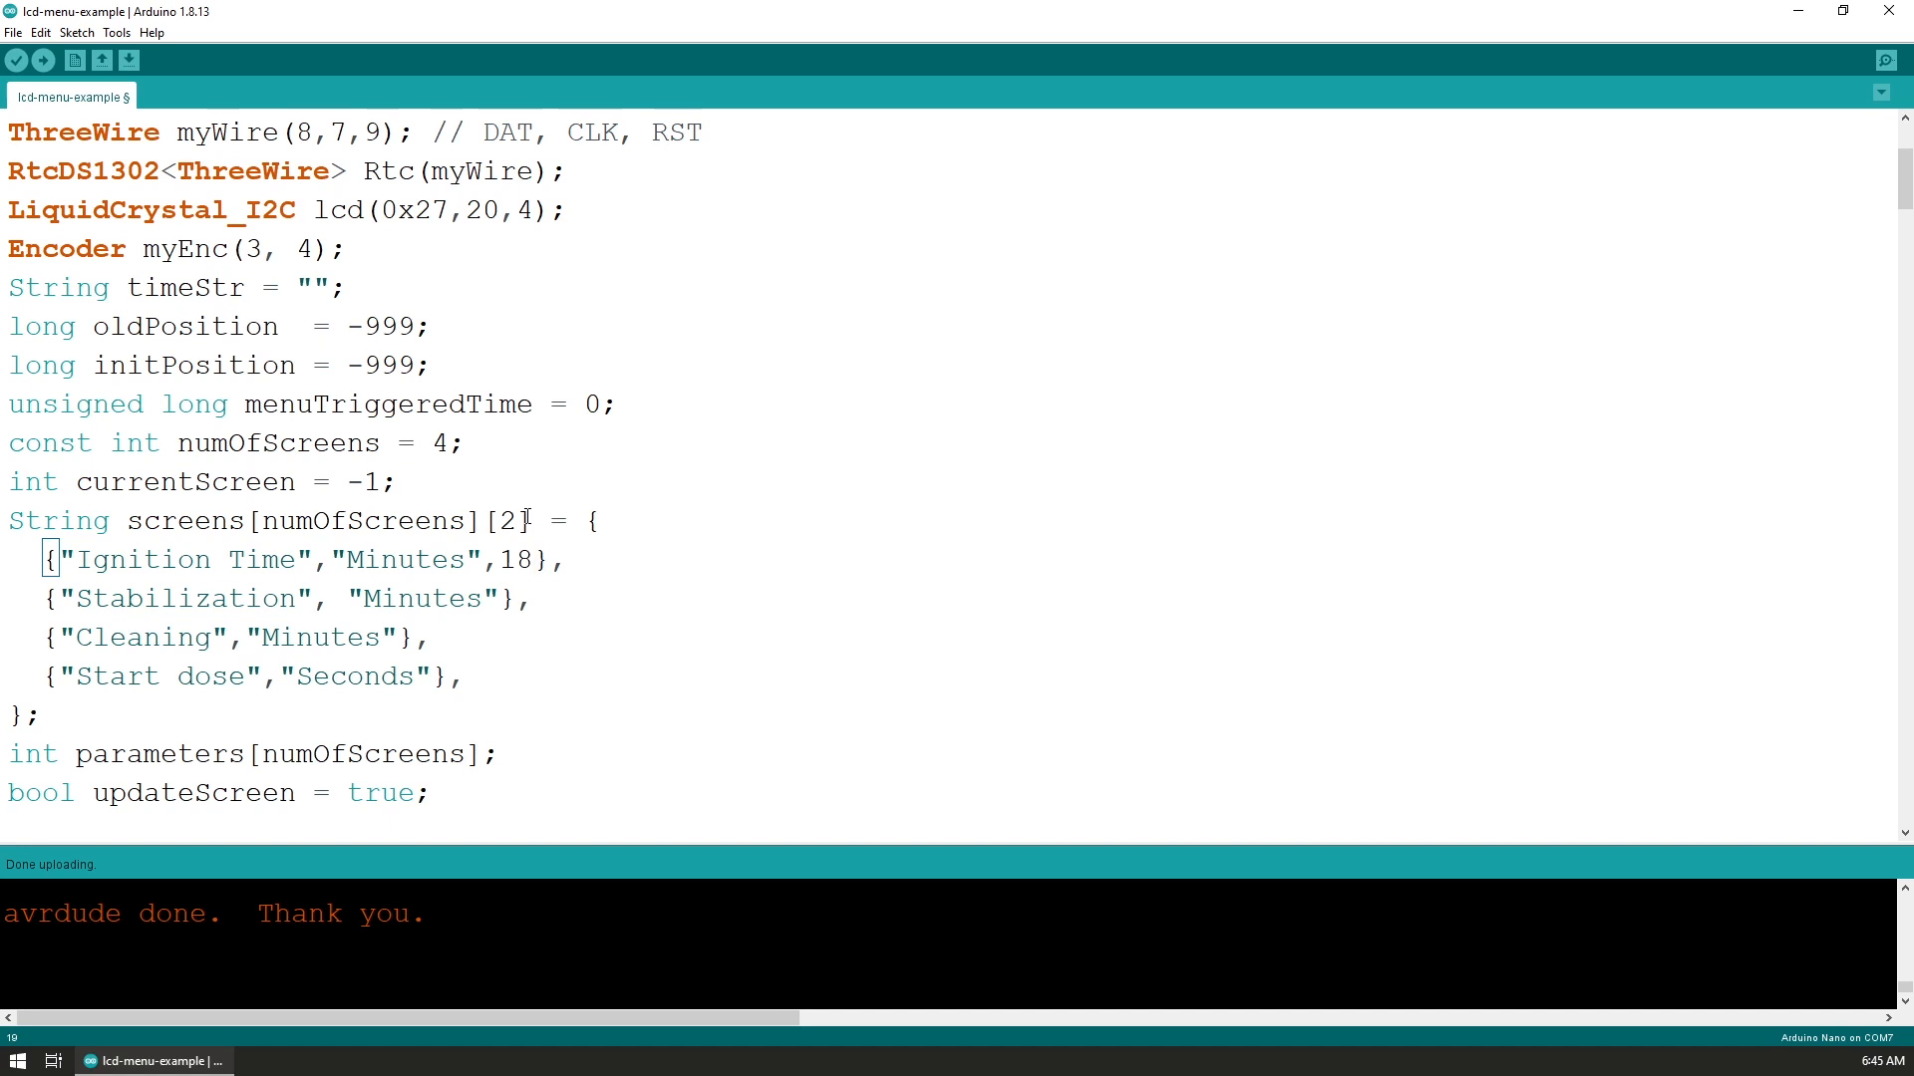
text(,)
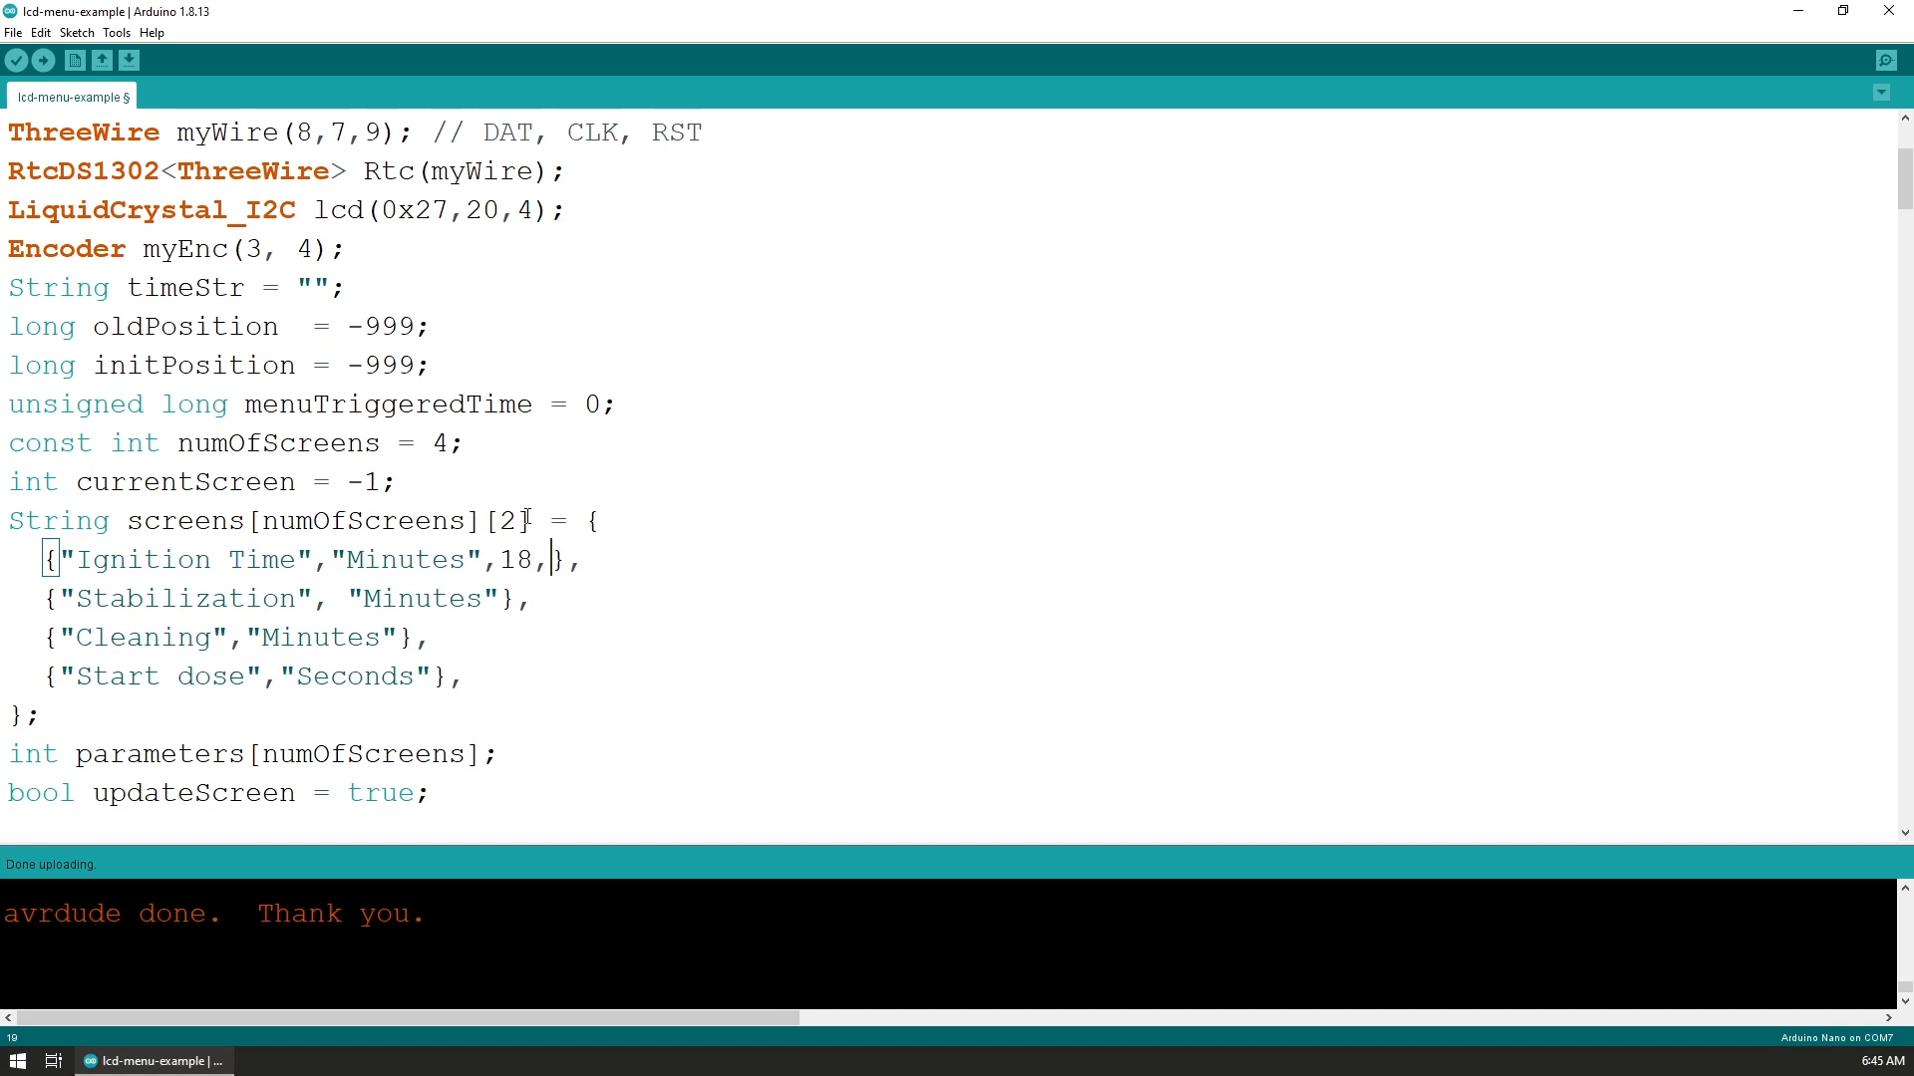
text(1)
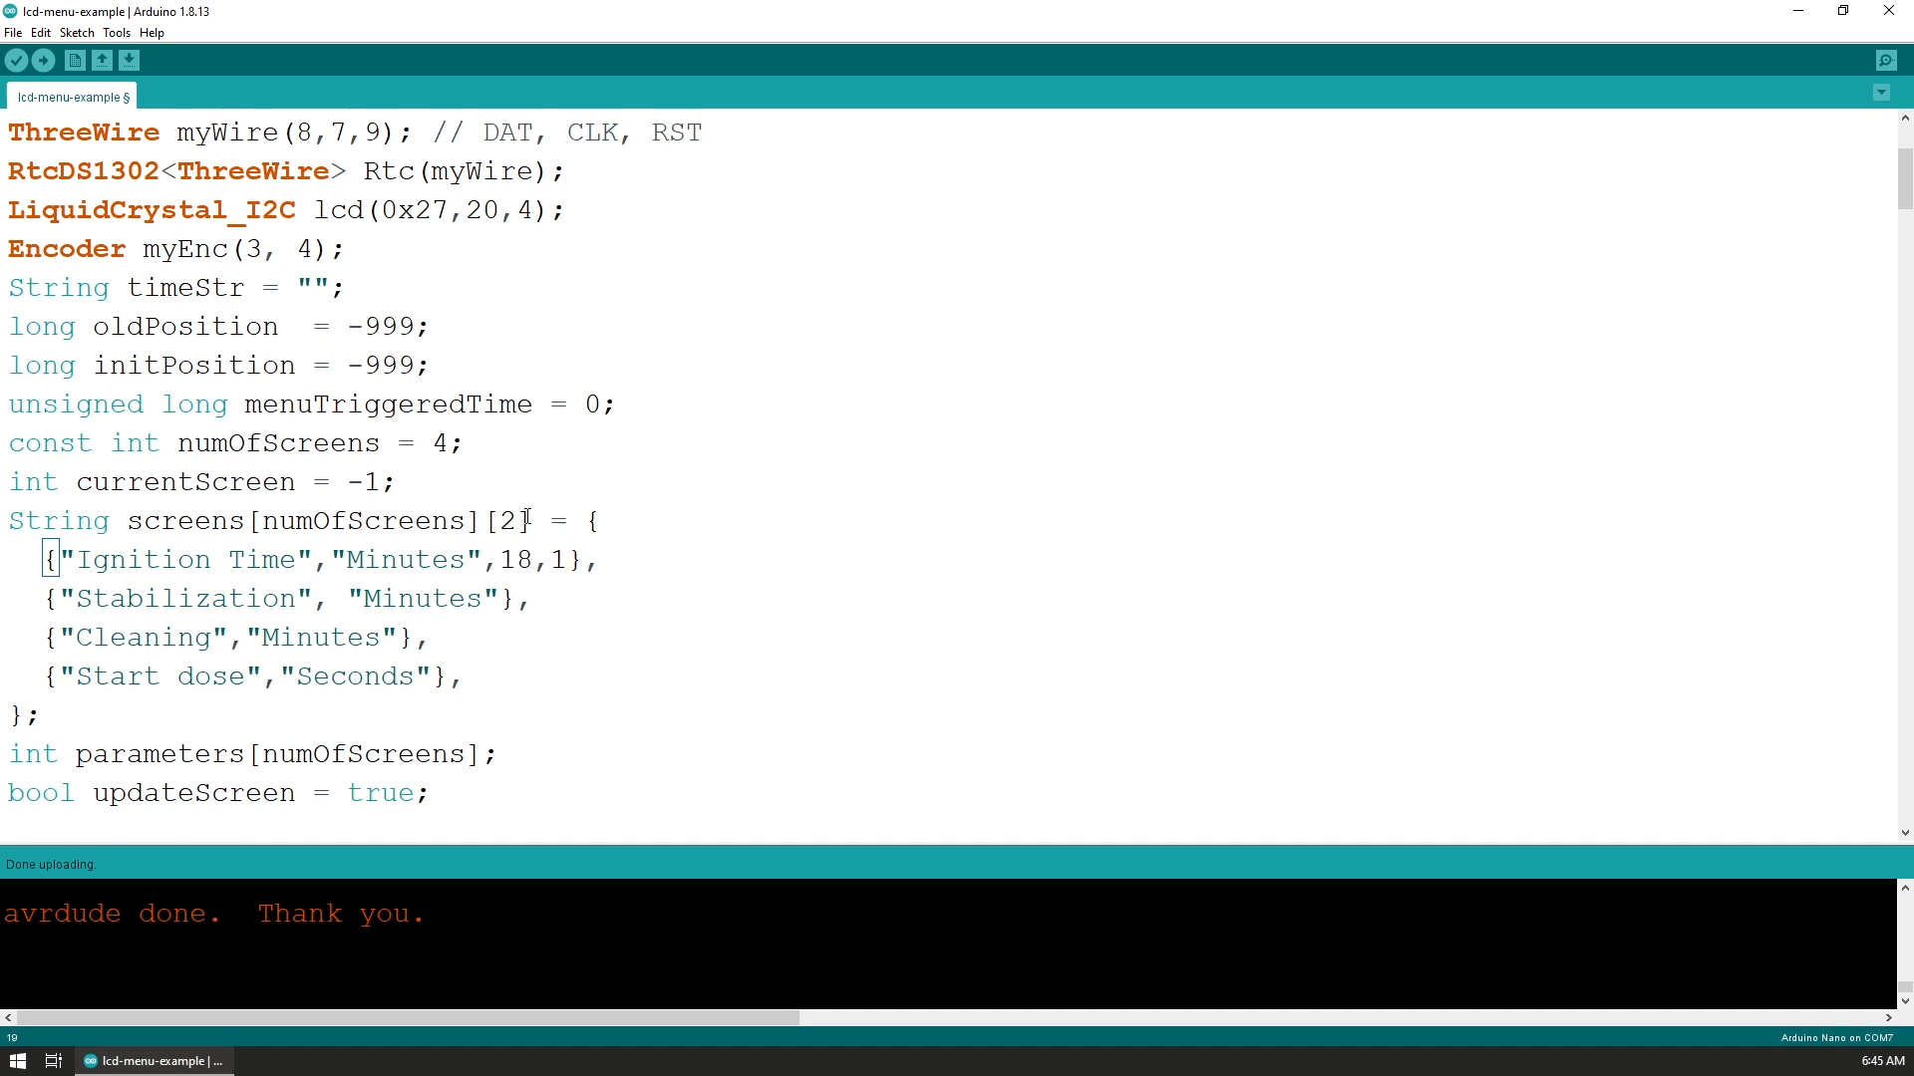
click(583, 560)
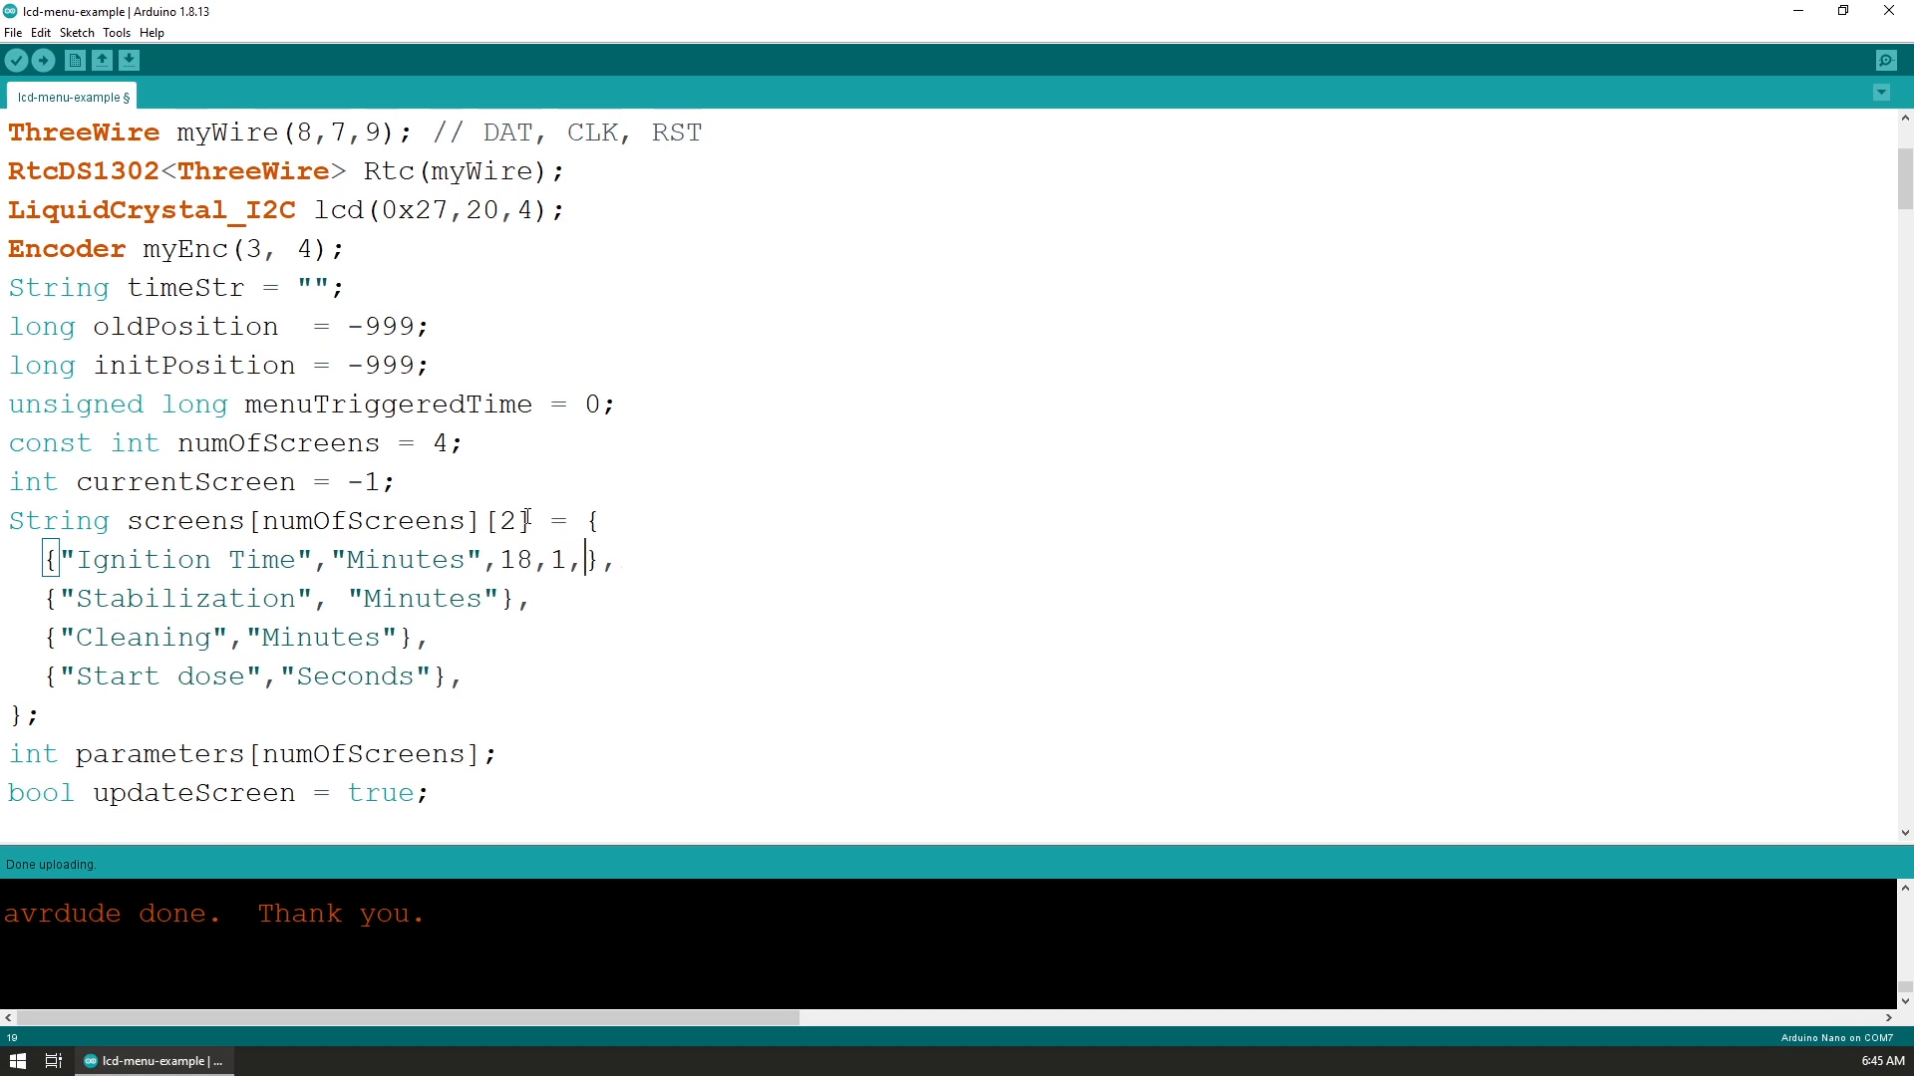
text(0)
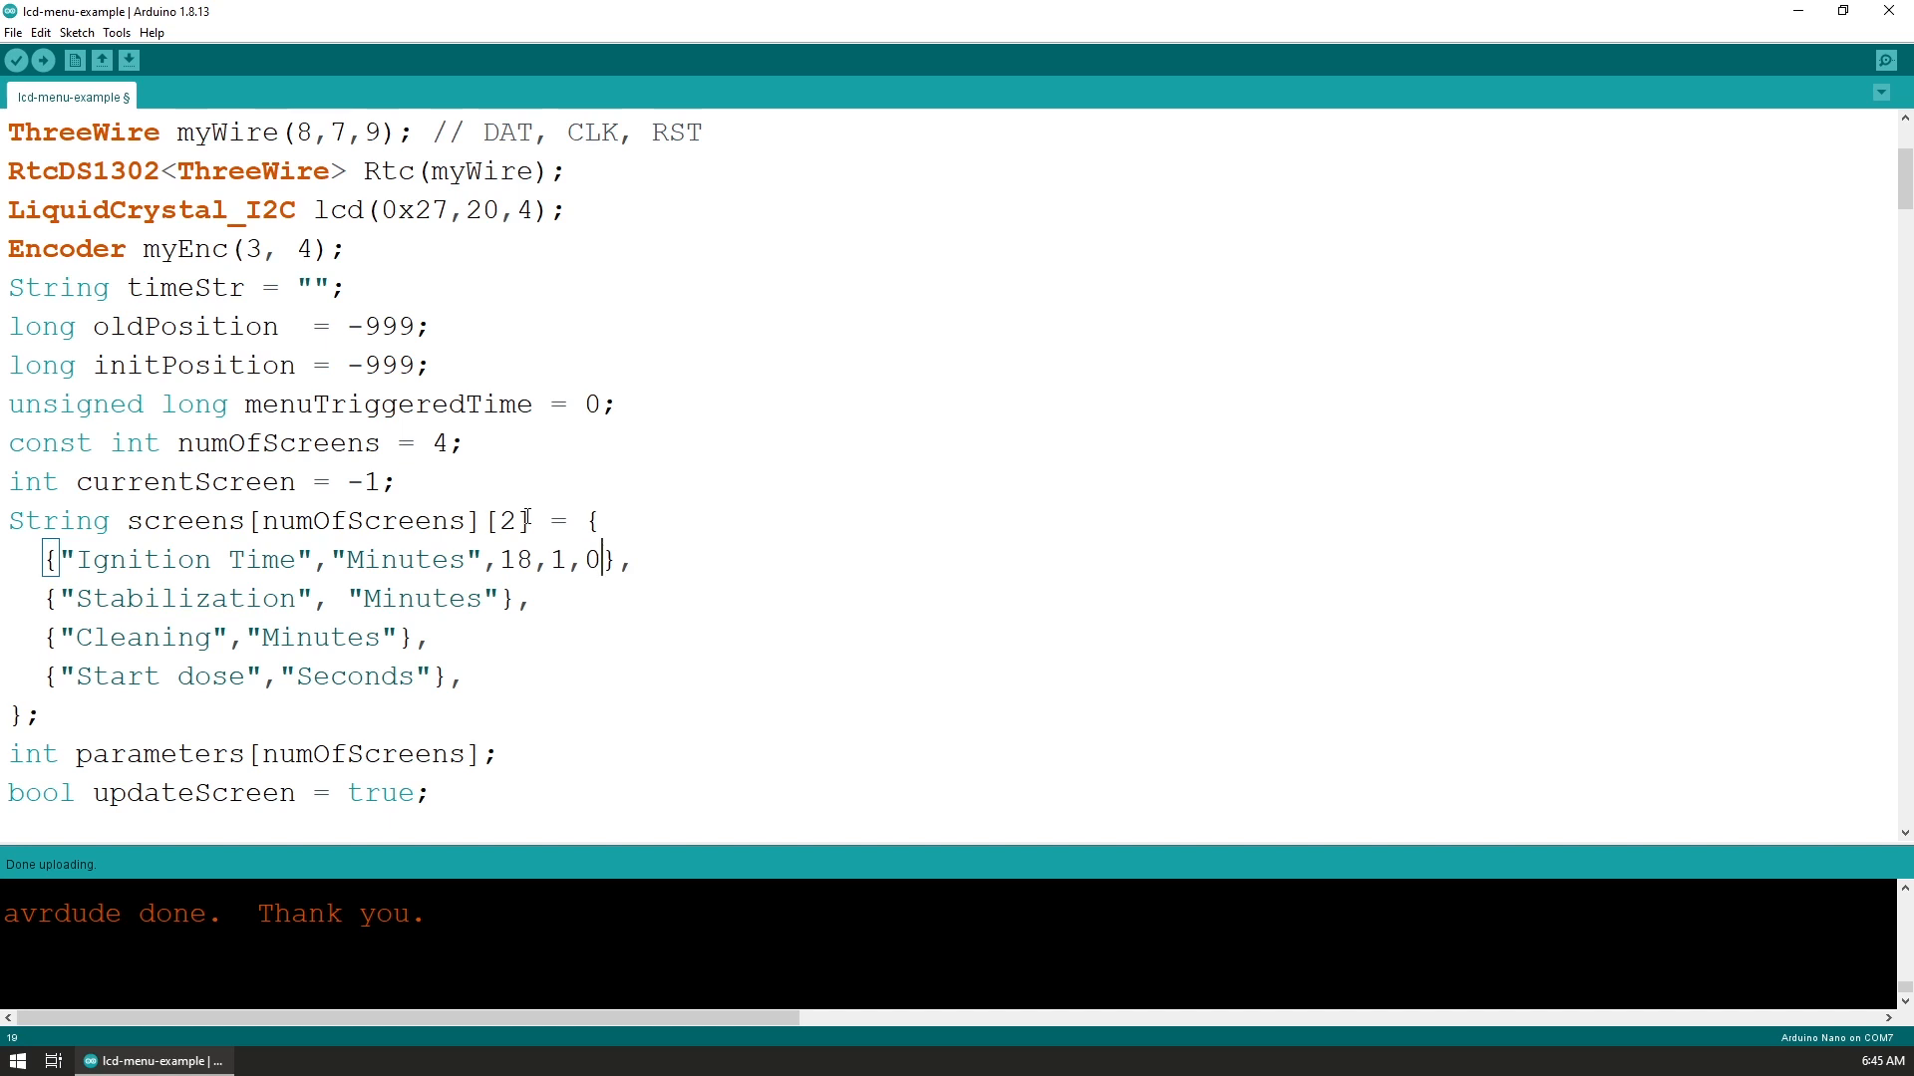
text(,)
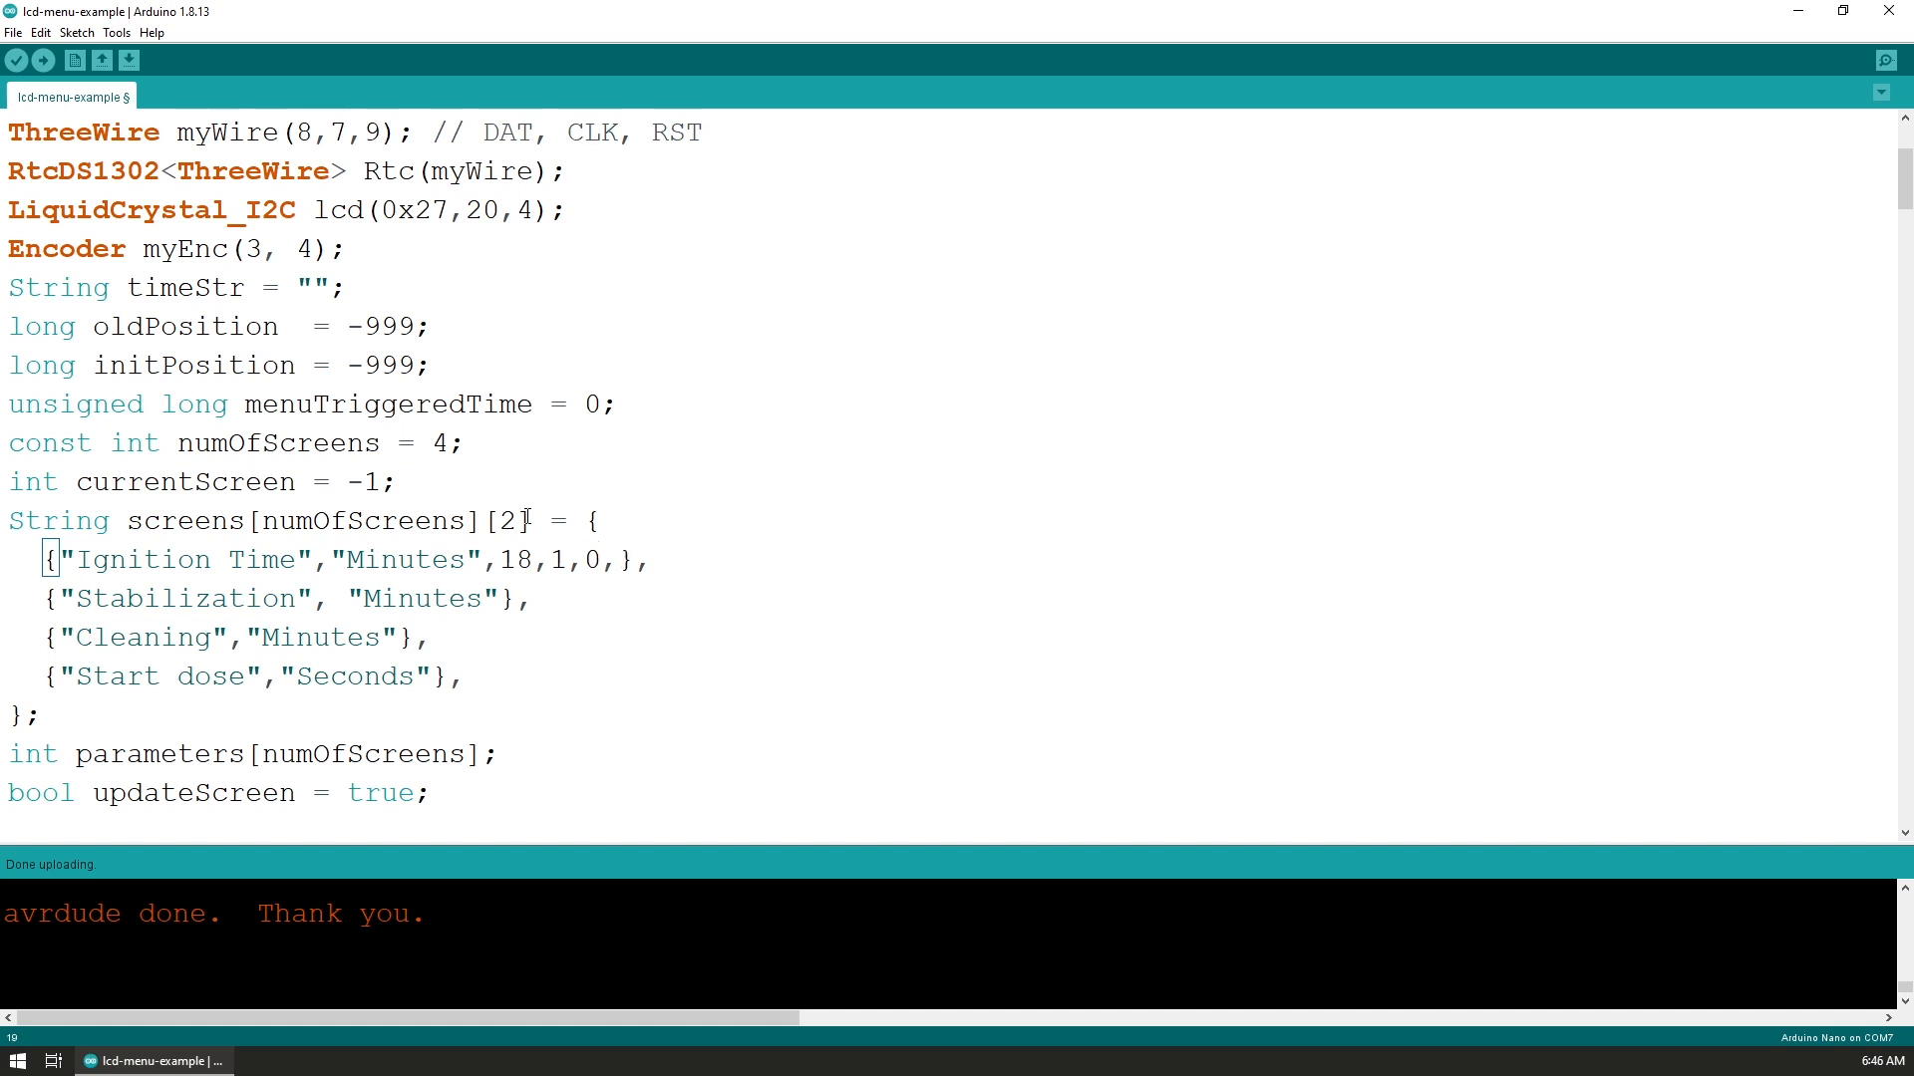
text(100)
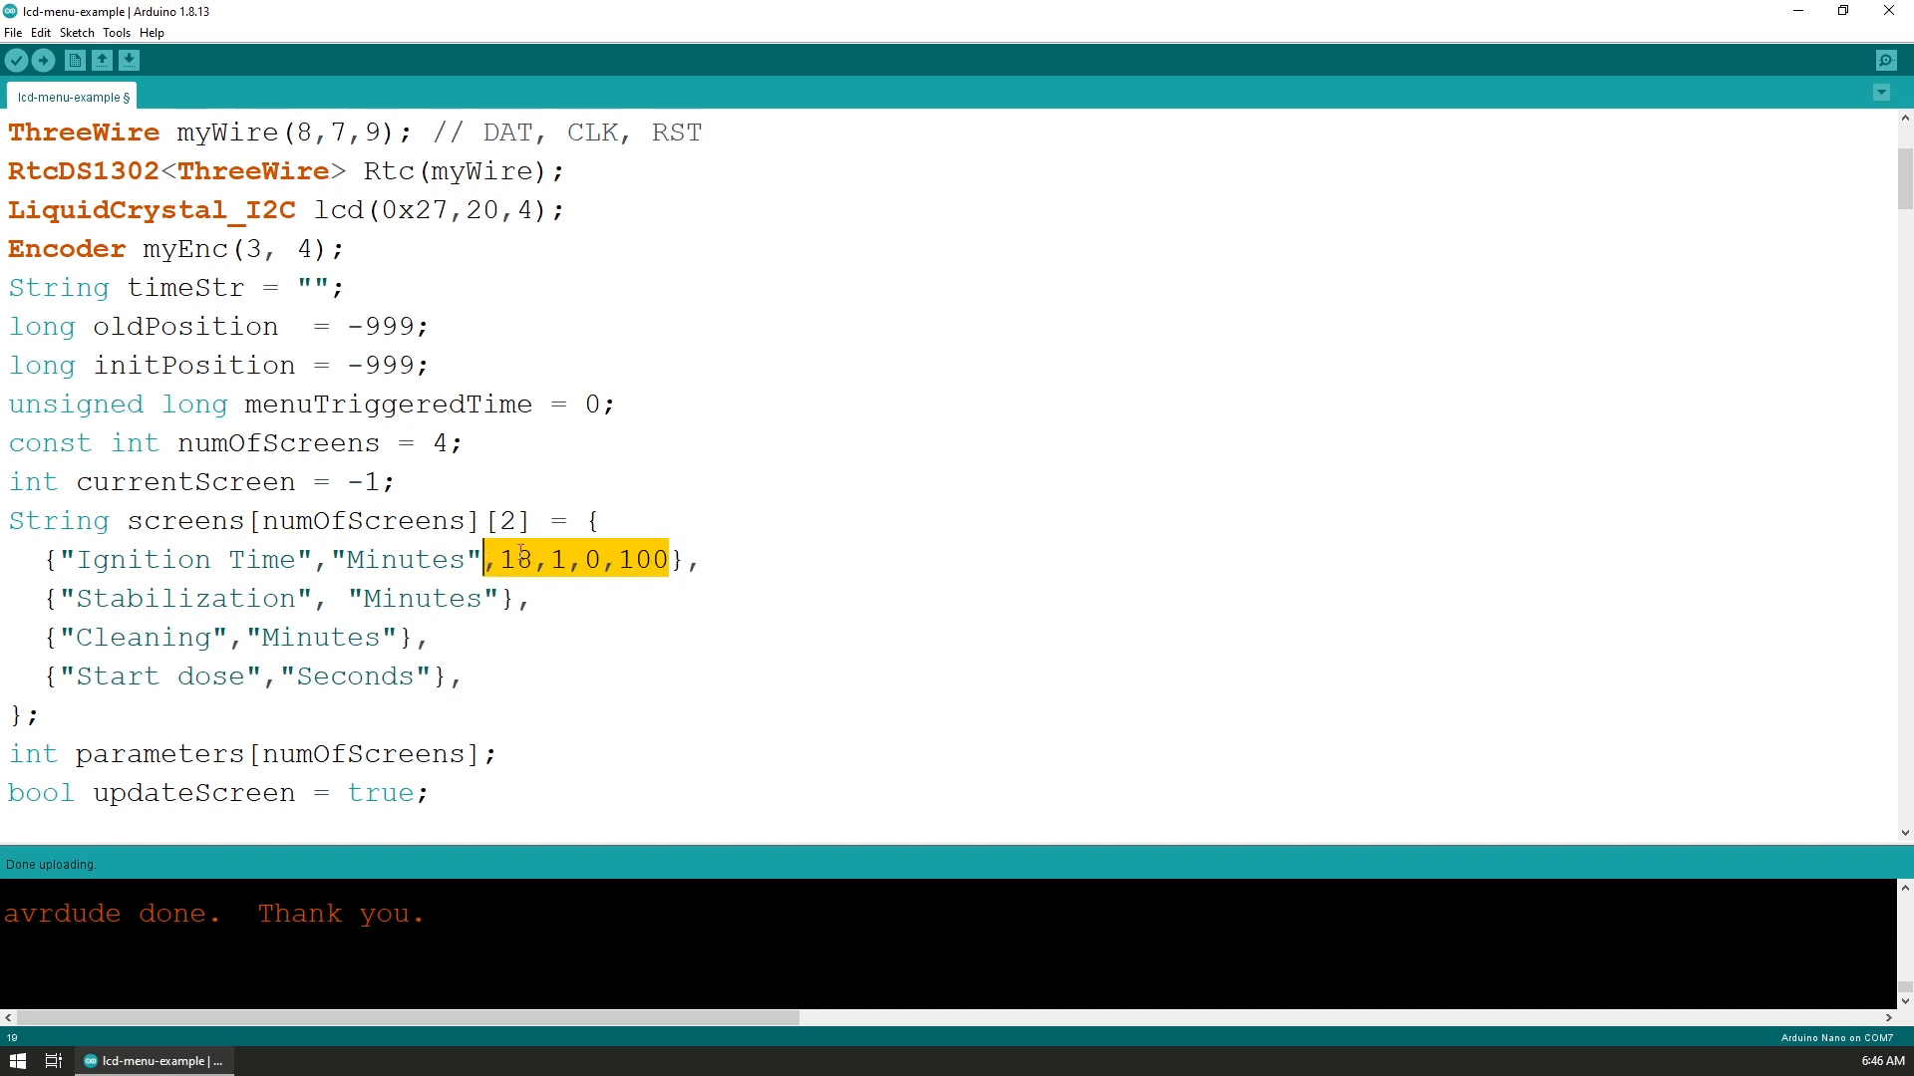
mouse_move(1160, 479)
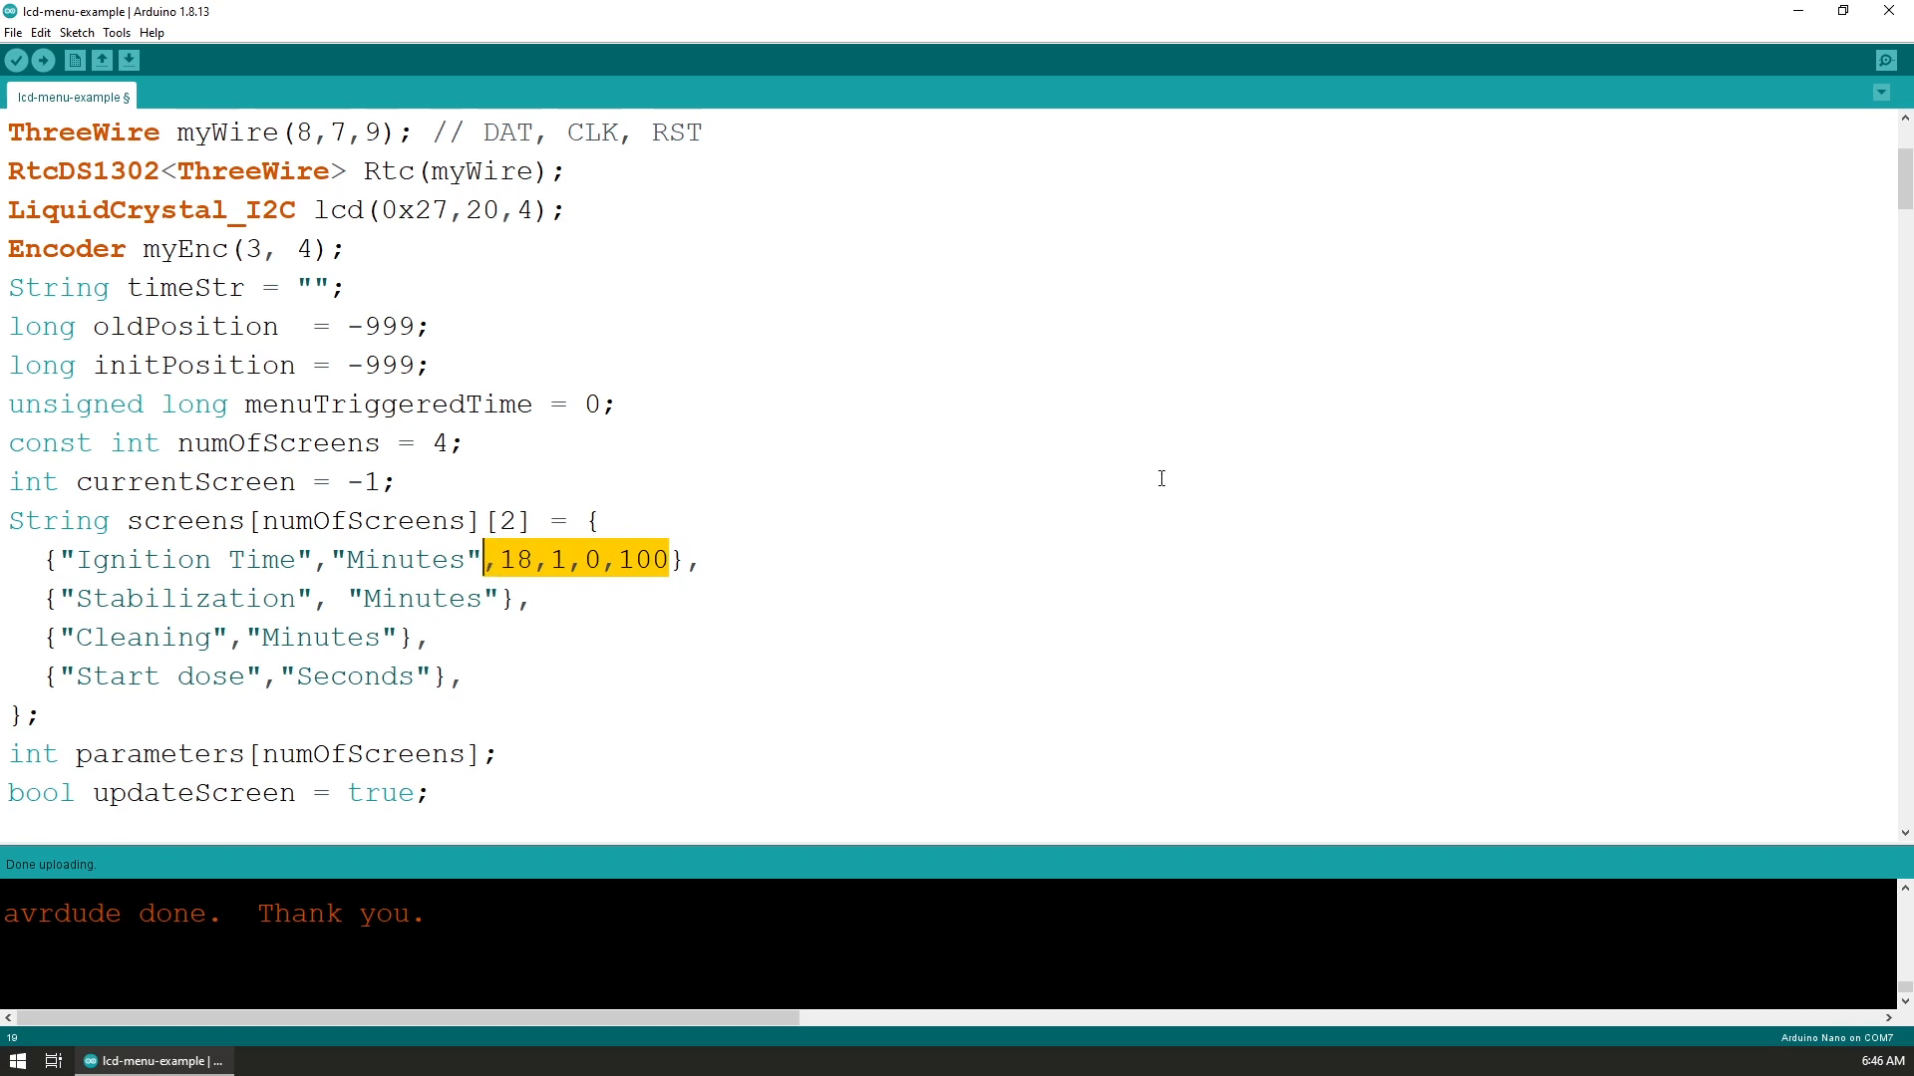
key(Delete)
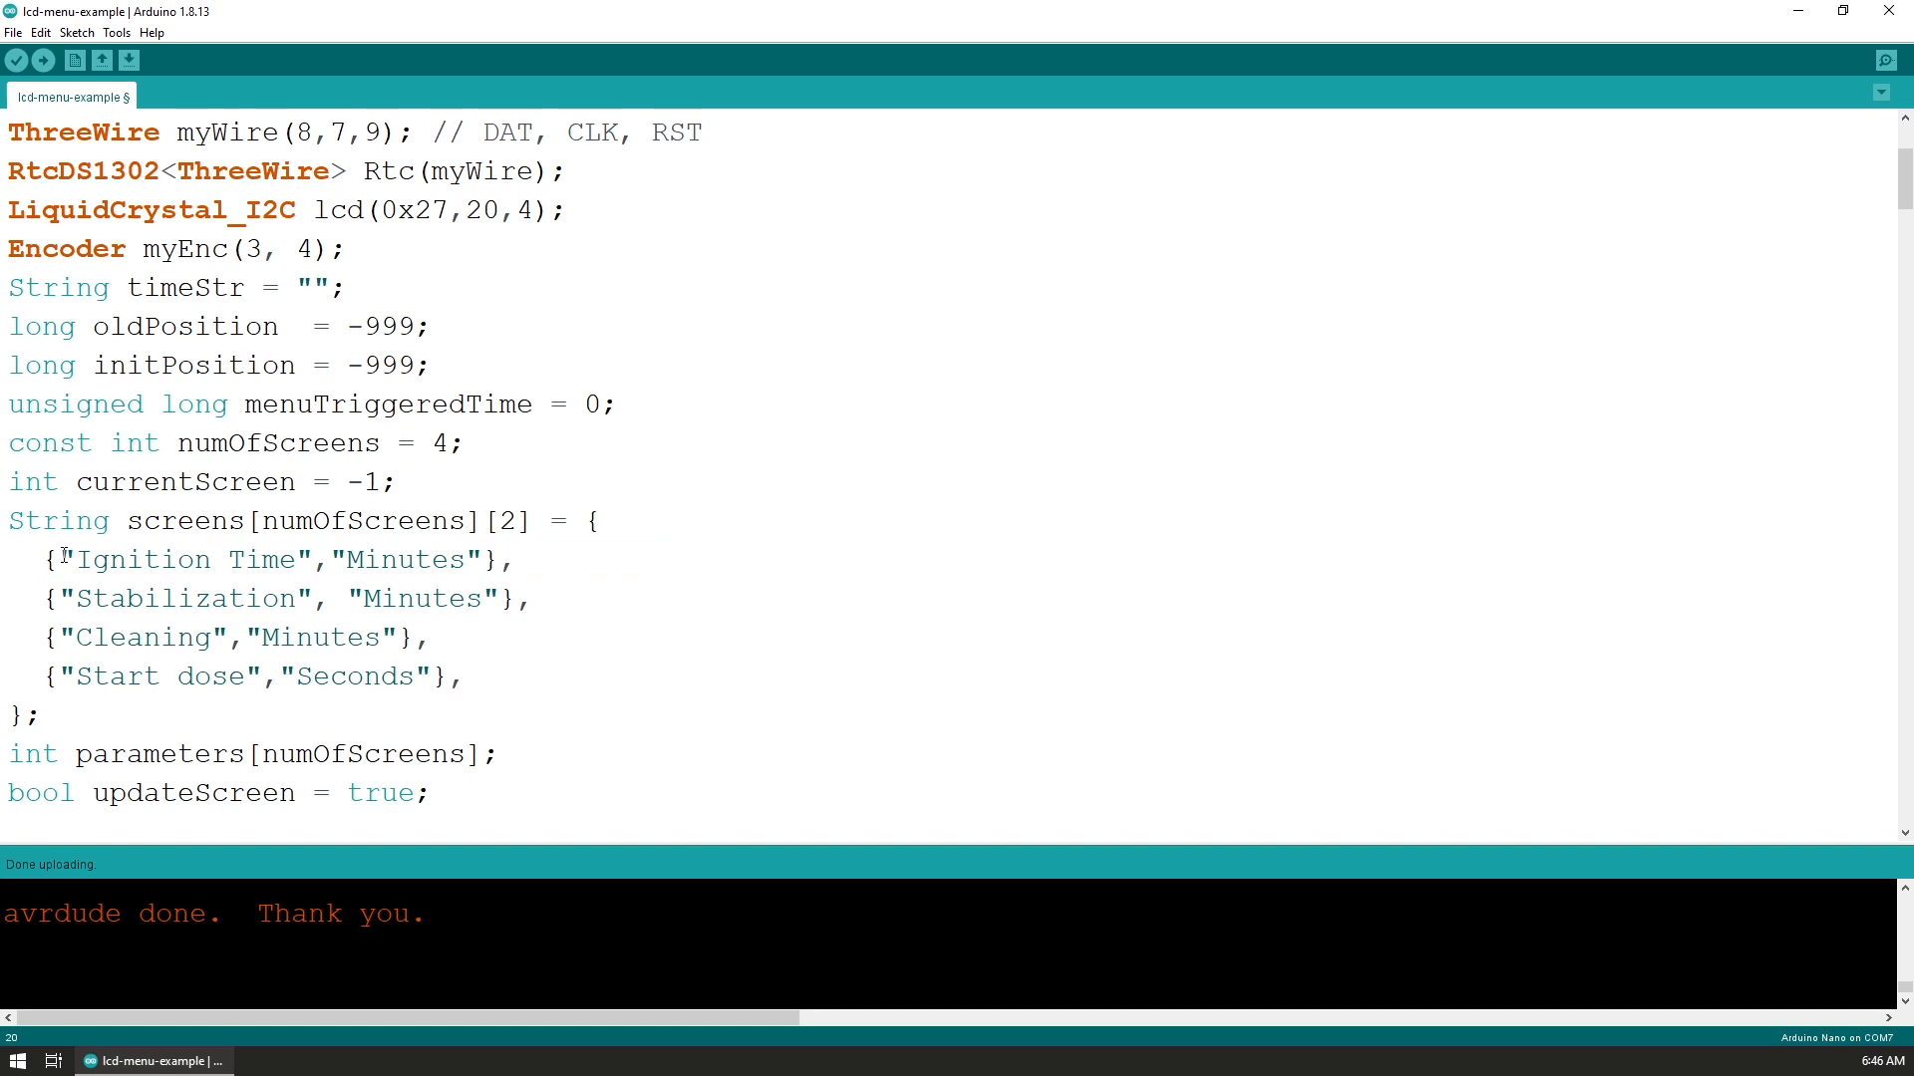
mouse_move(505, 702)
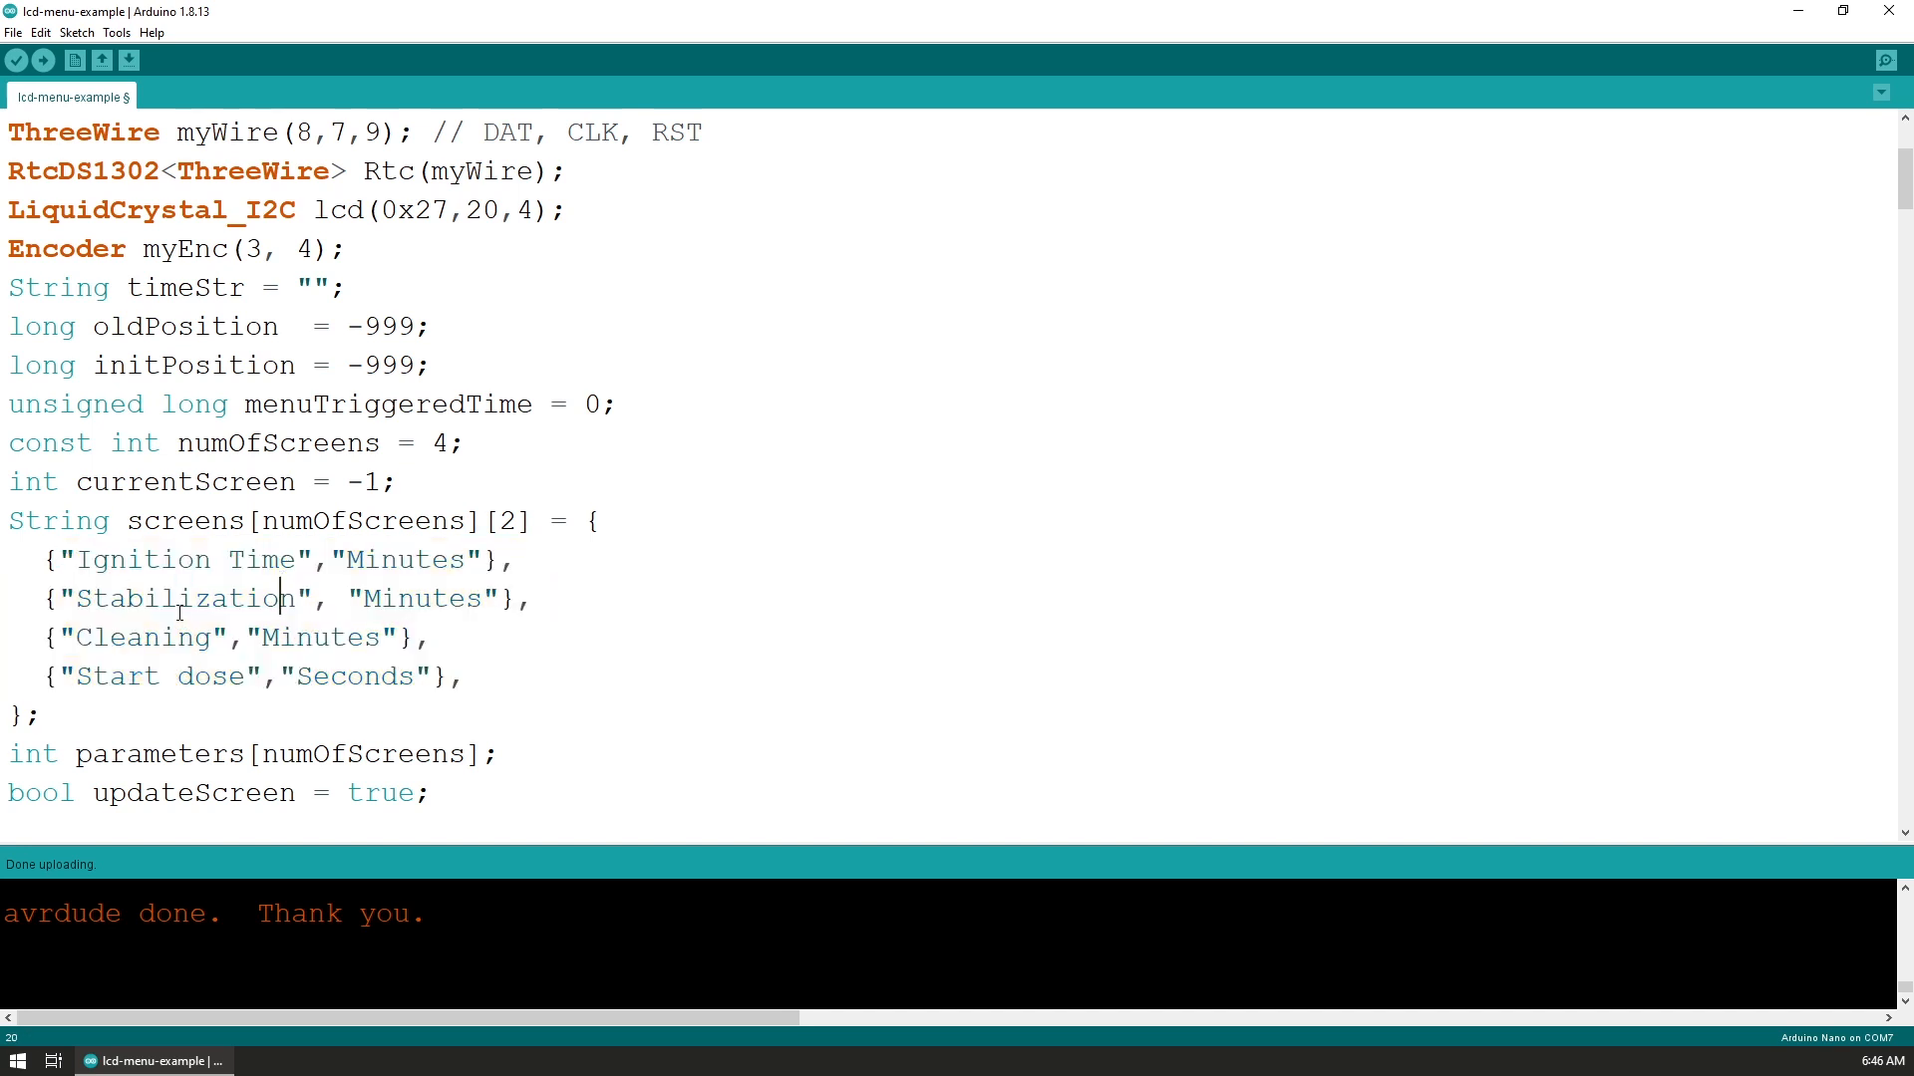
mouse_move(134, 549)
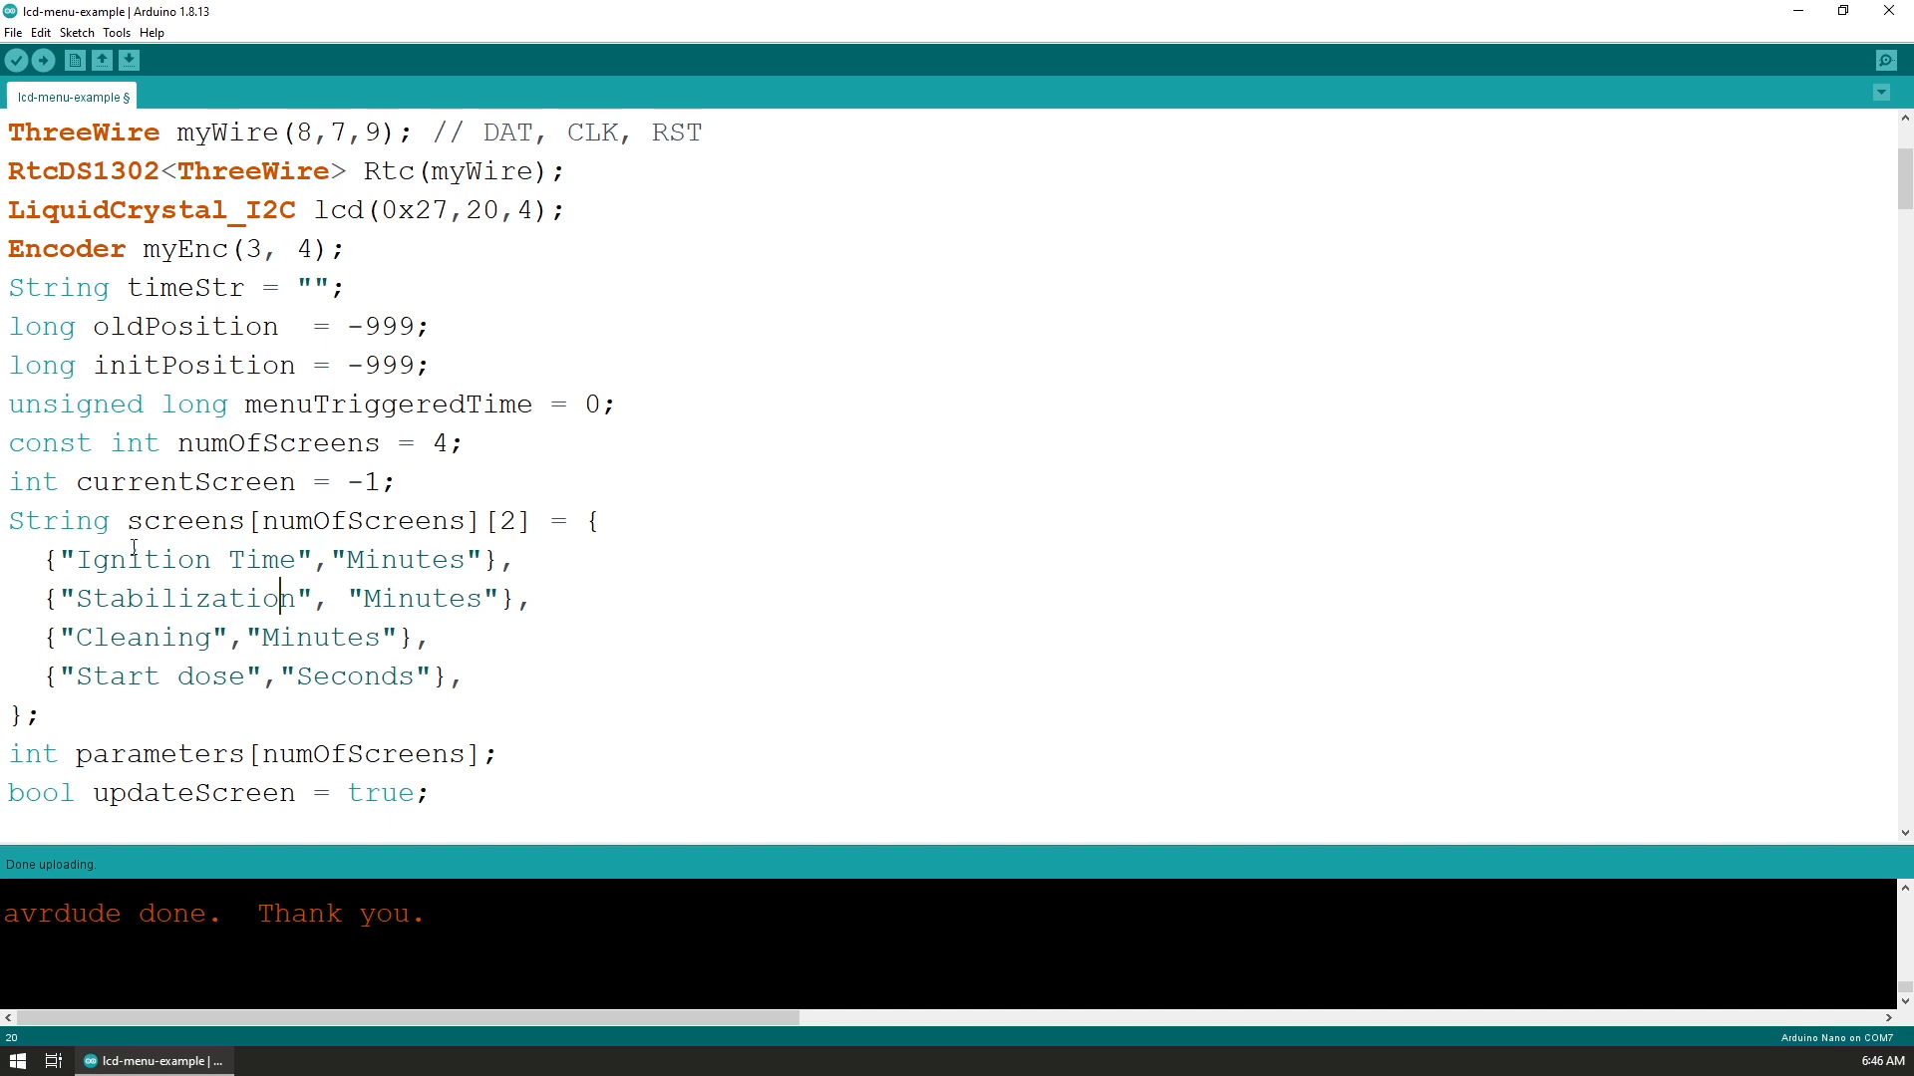
mouse_move(290, 442)
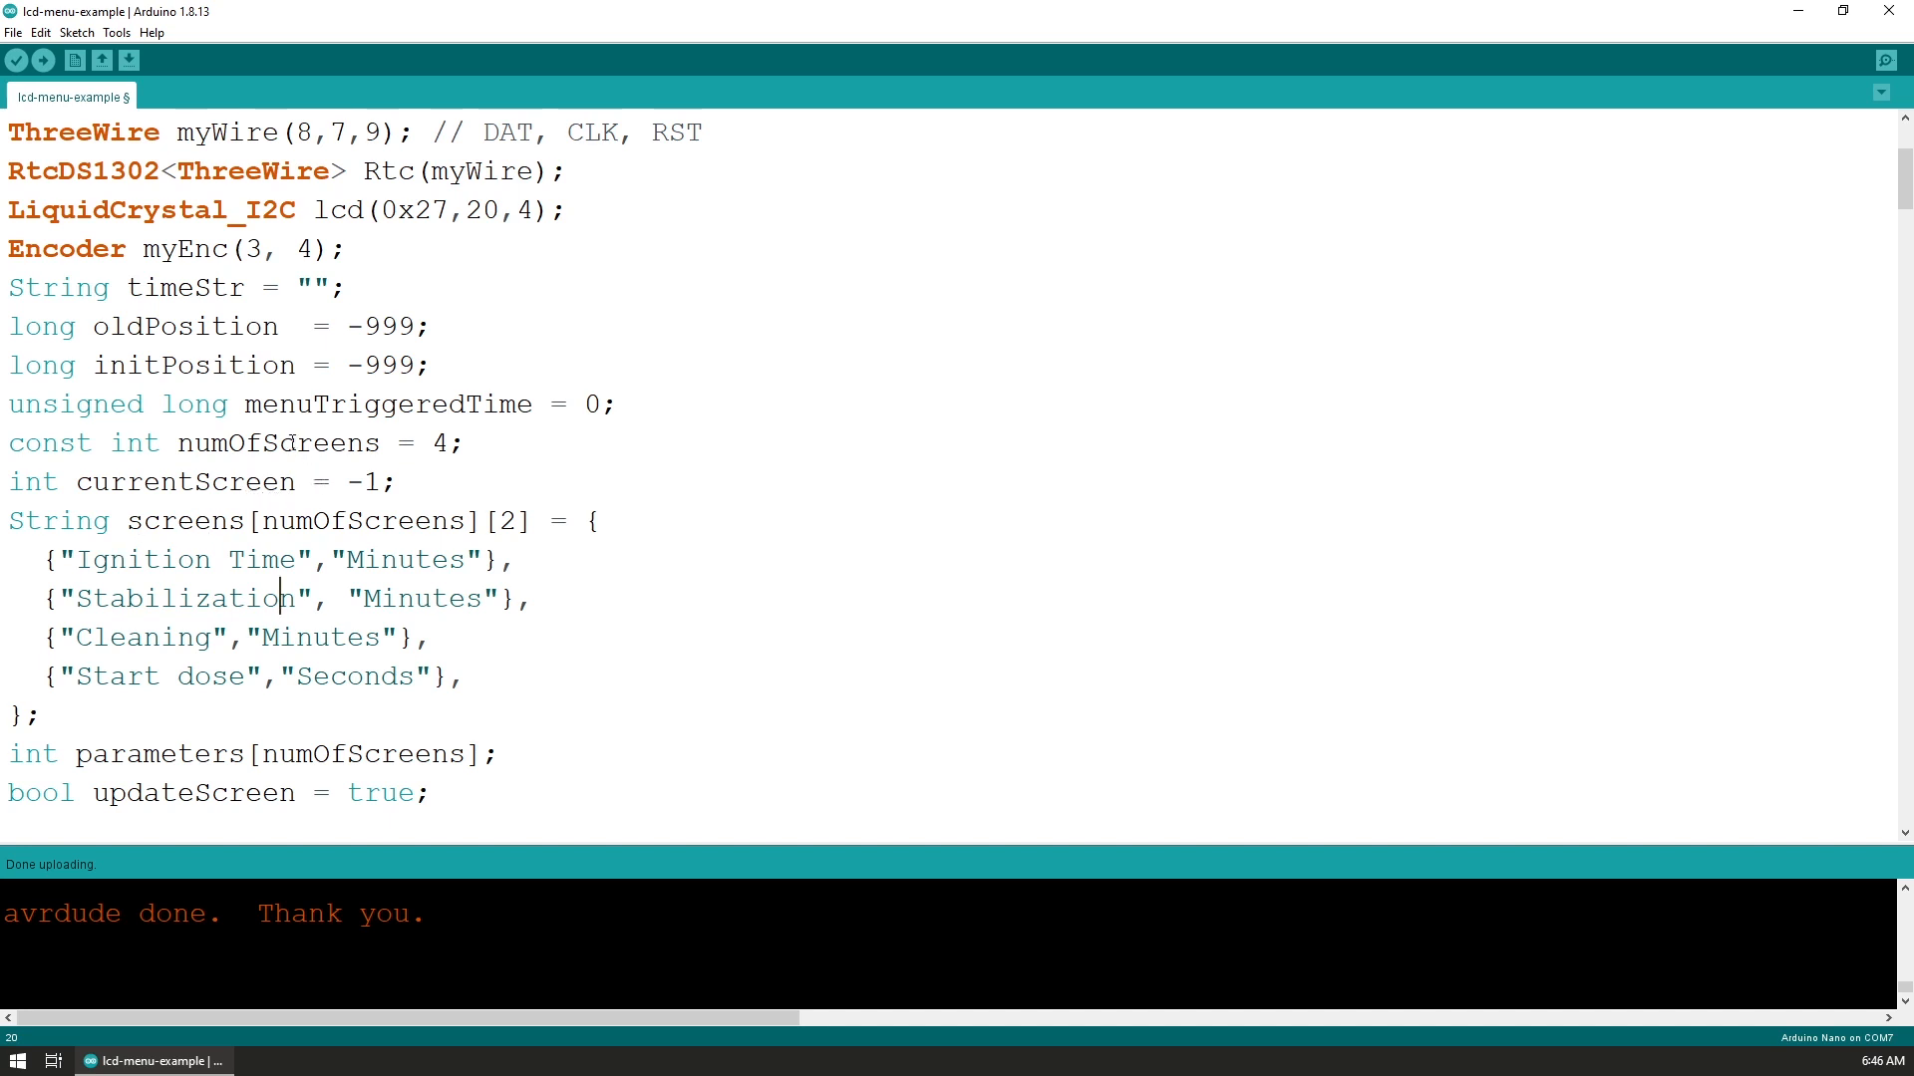
Highlight the screen entries, numOfScreens in the parameters array, and menuTriggeredTime
double_click(278, 441)
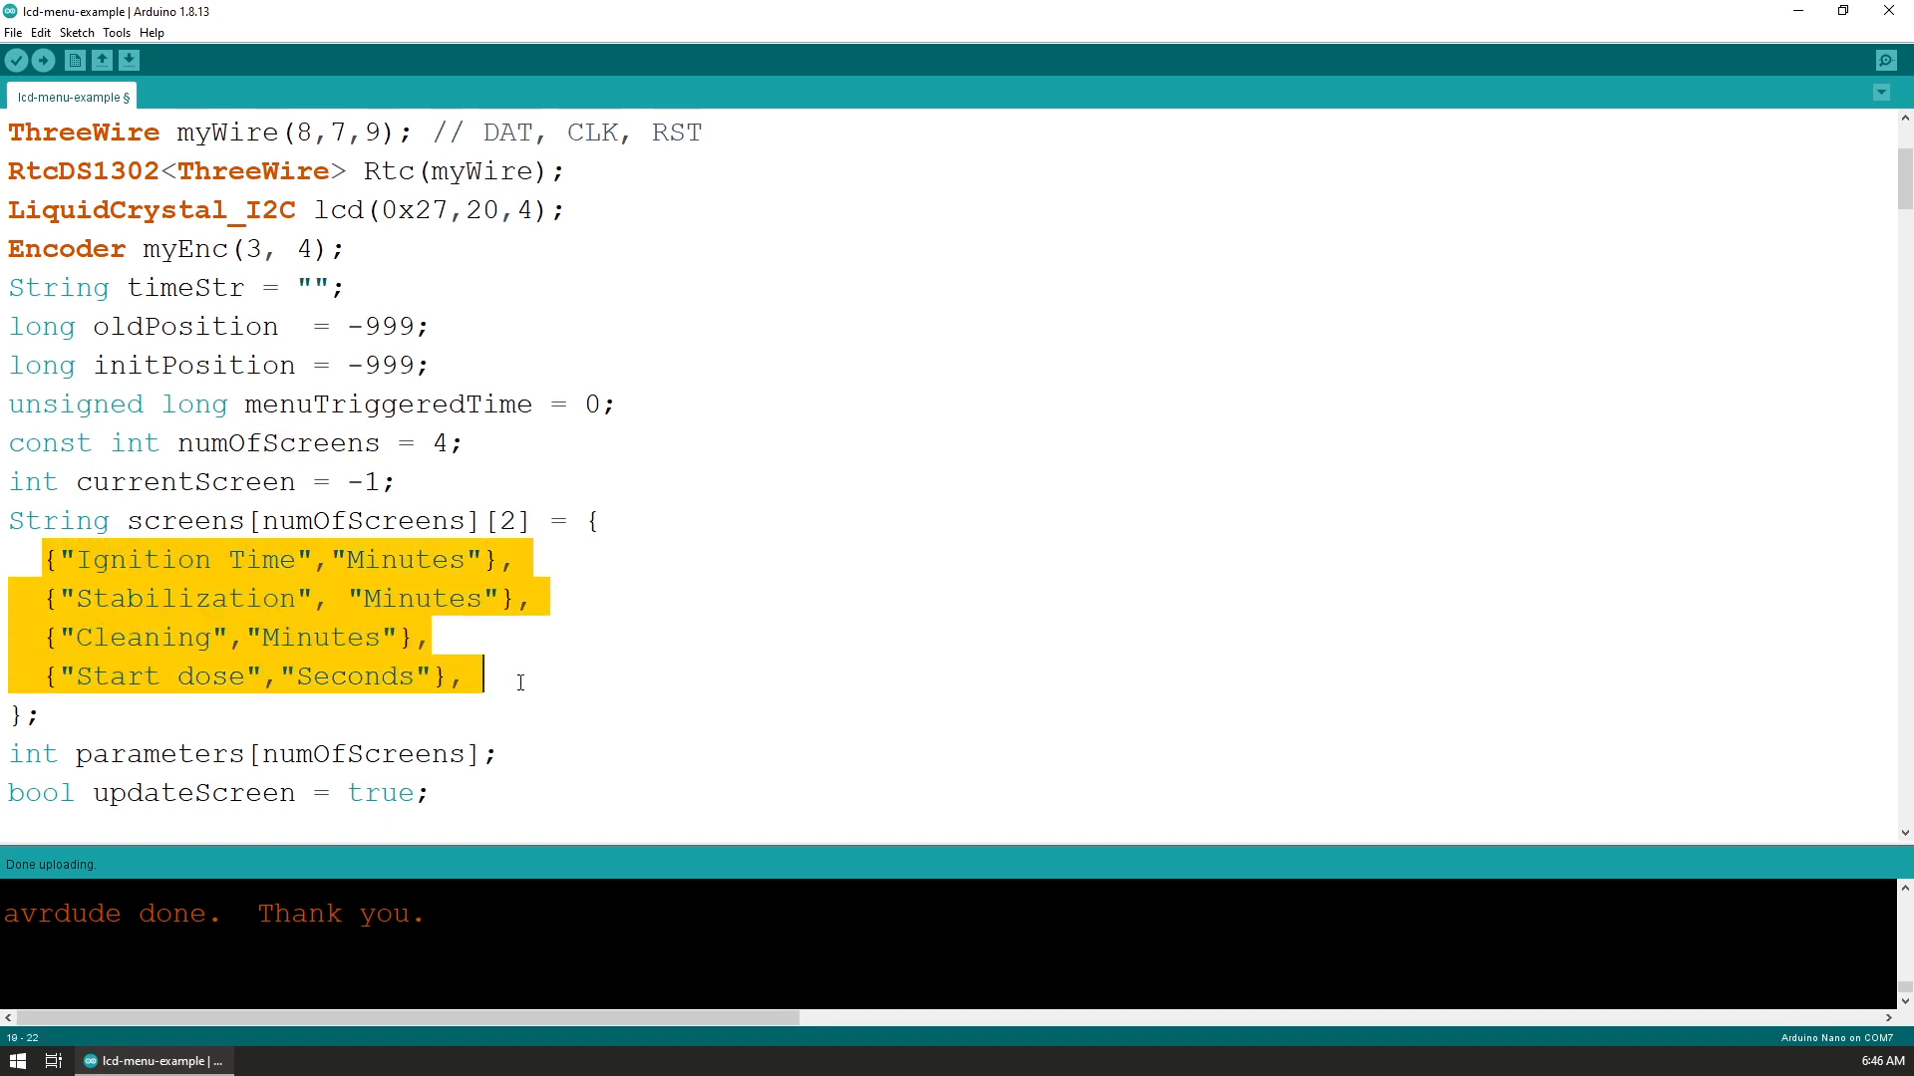
click(464, 598)
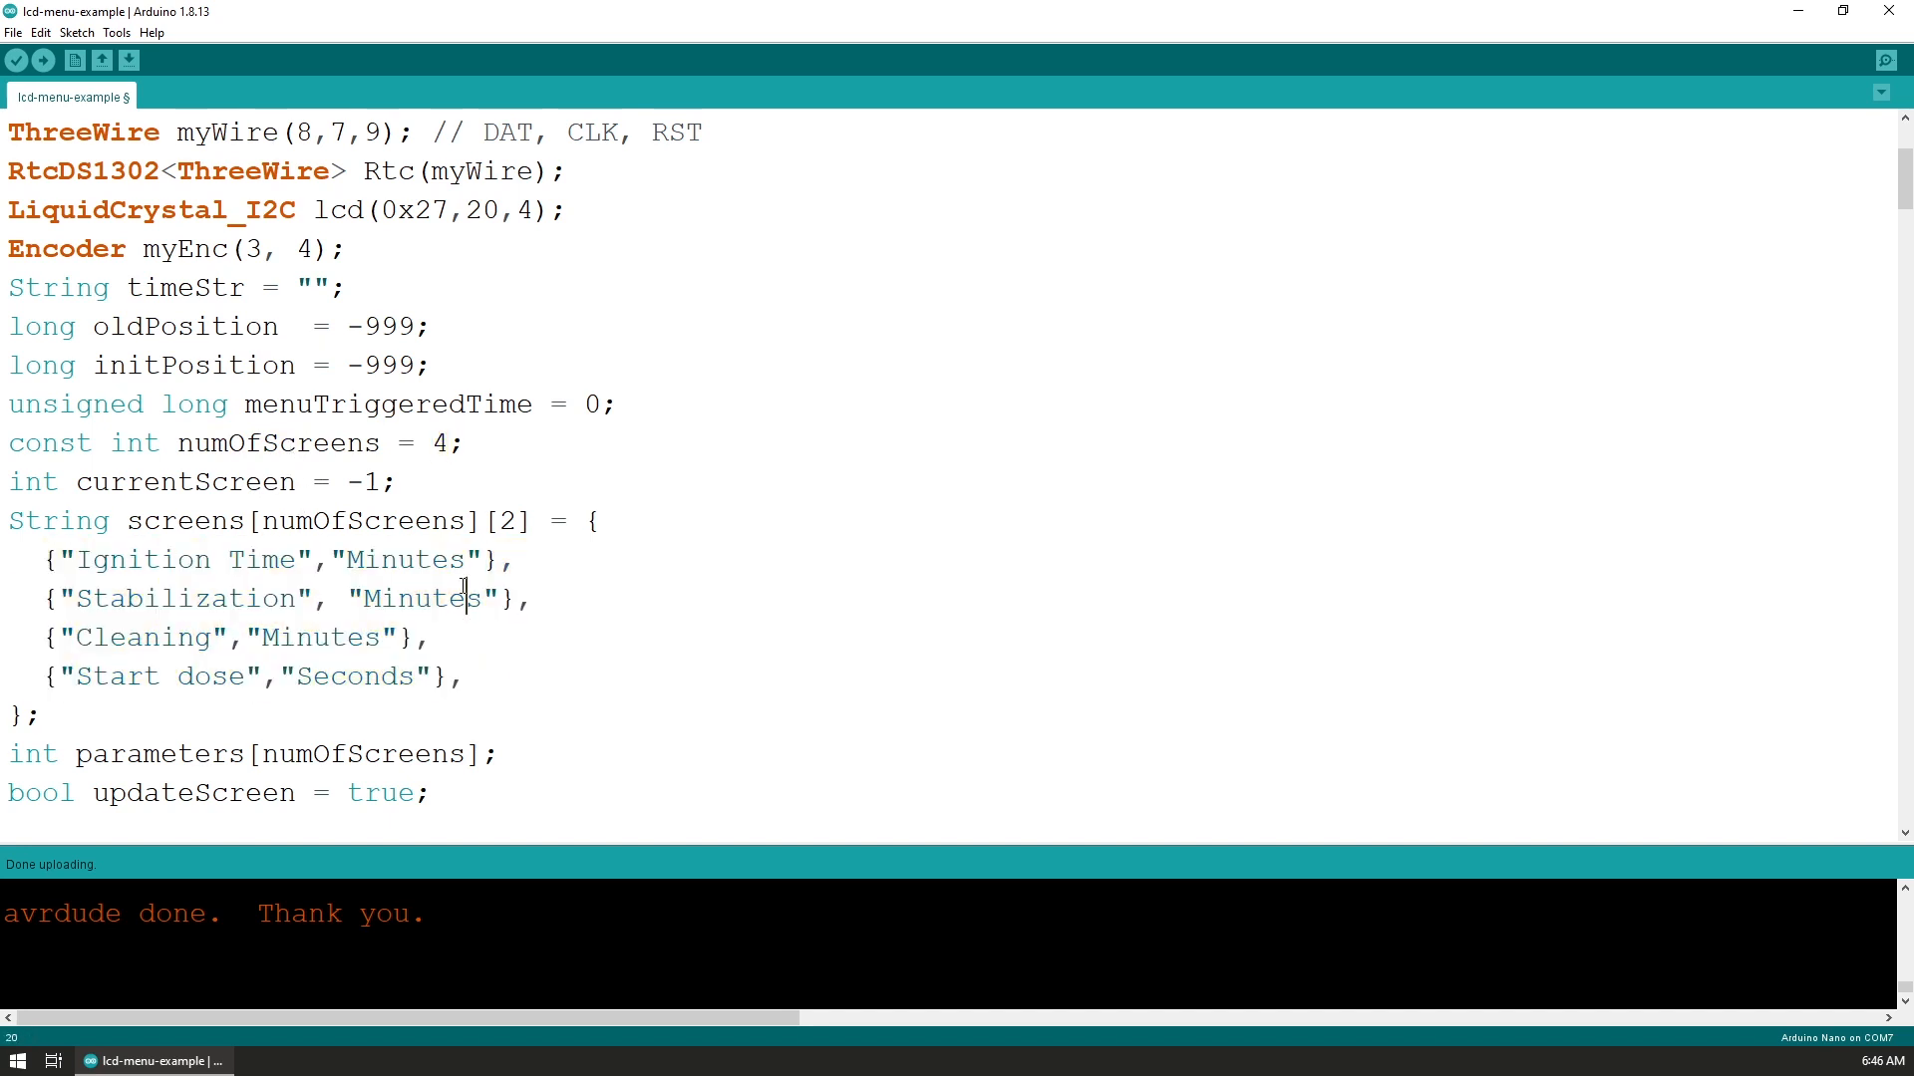
mouse_move(494, 479)
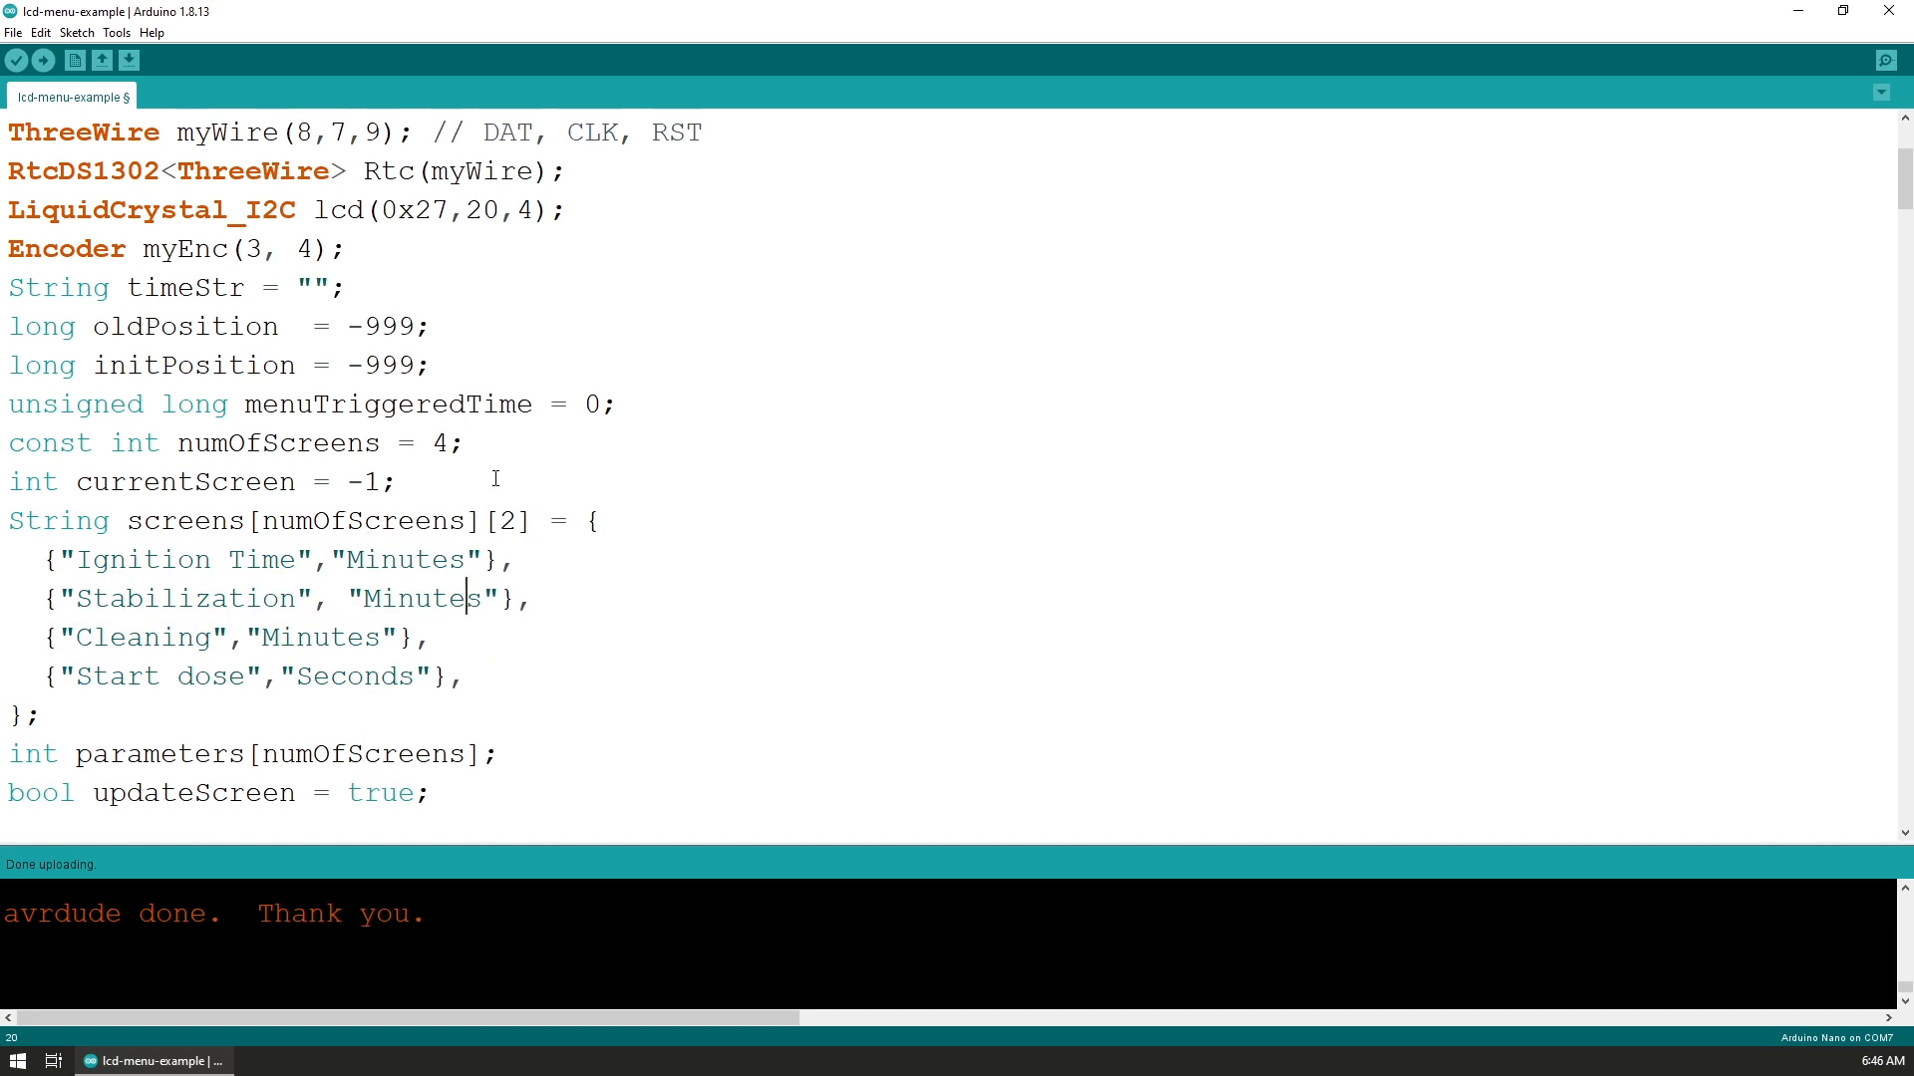
mouse_move(413, 467)
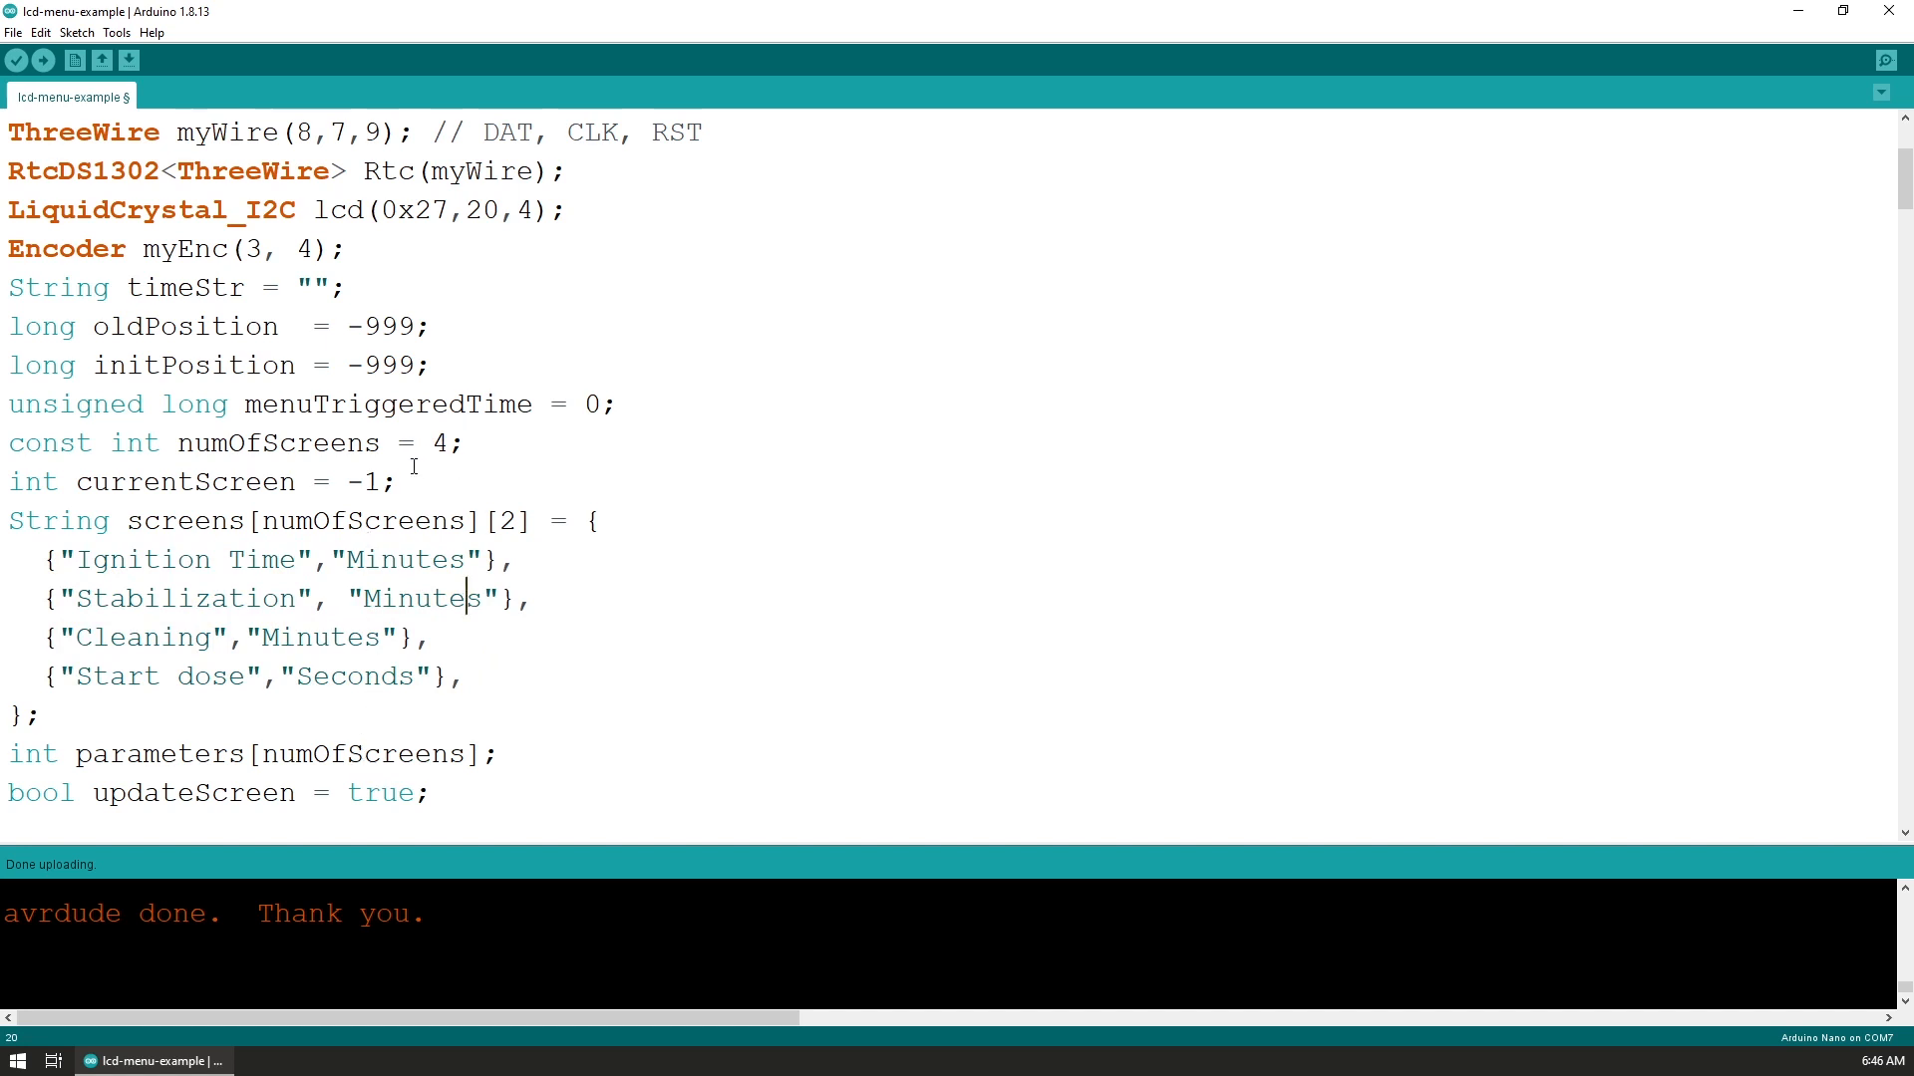
double_click(184, 480)
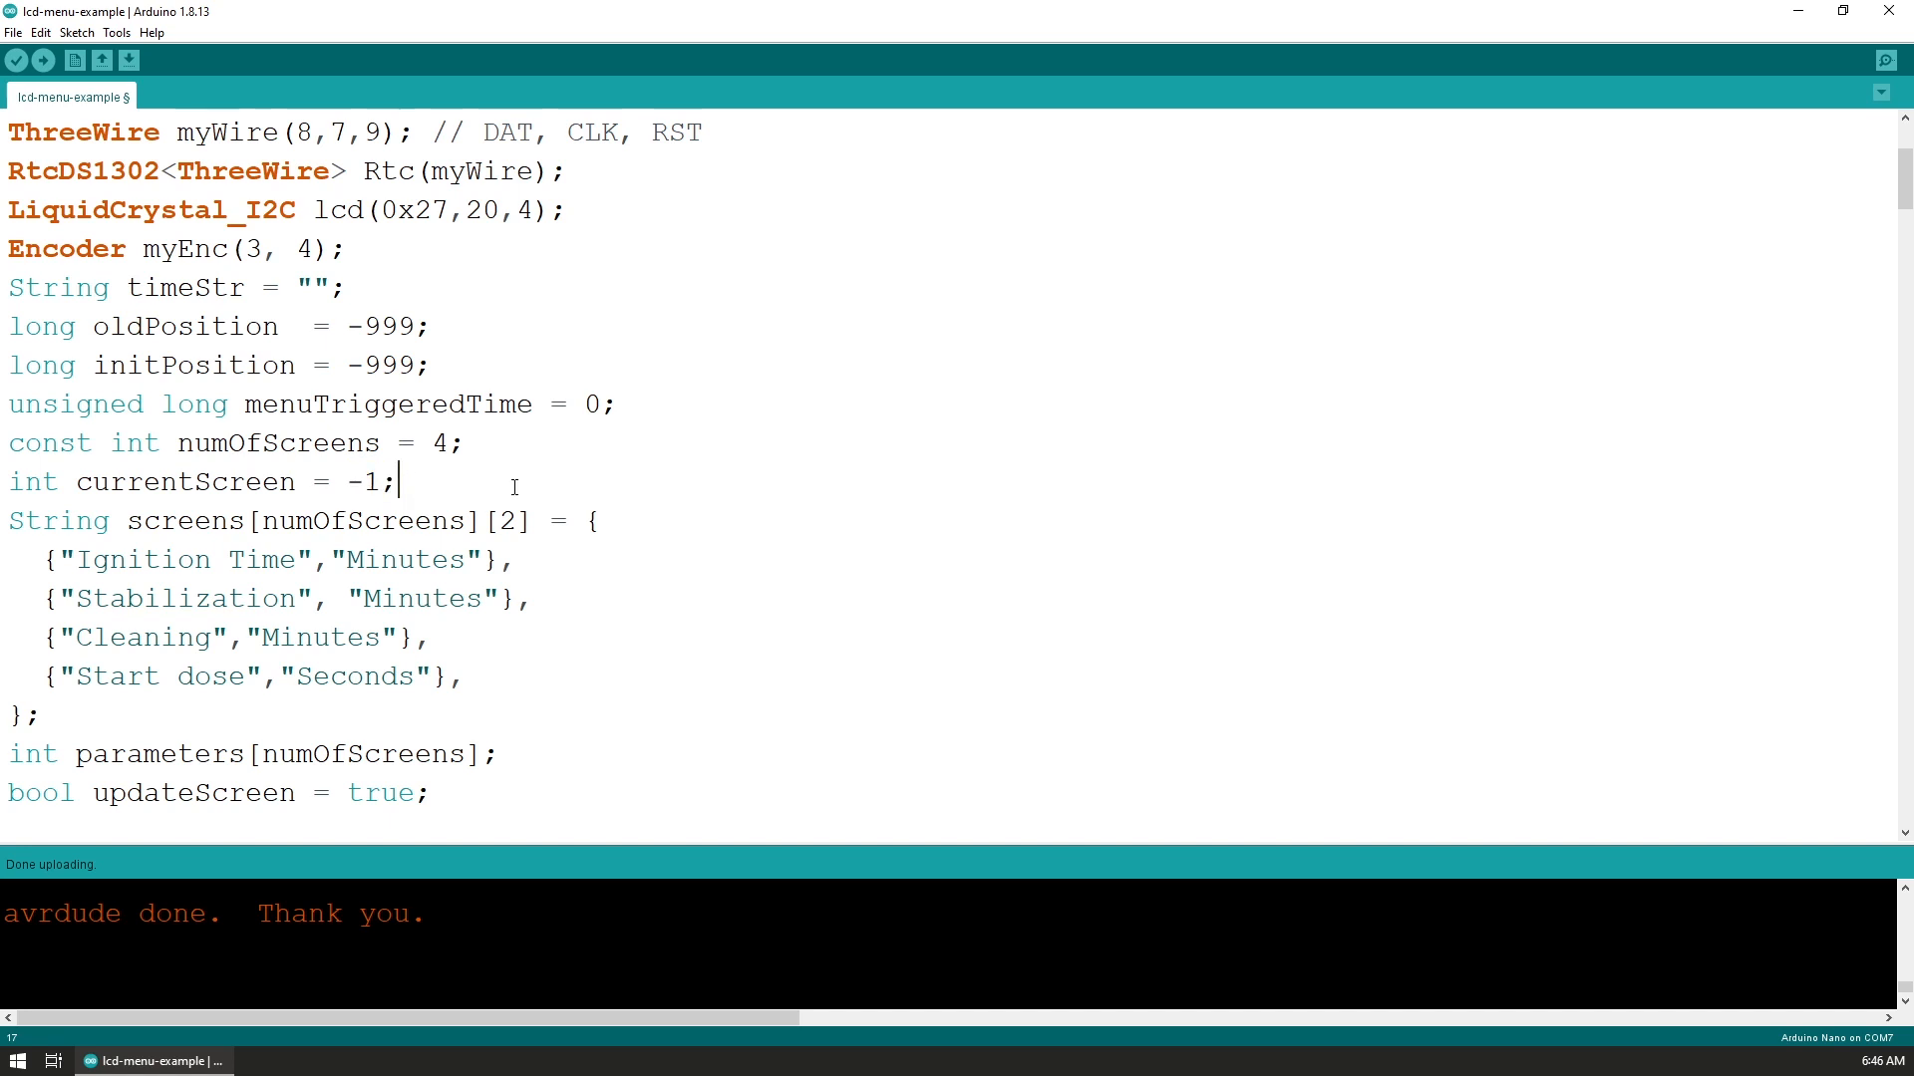
mouse_move(494, 474)
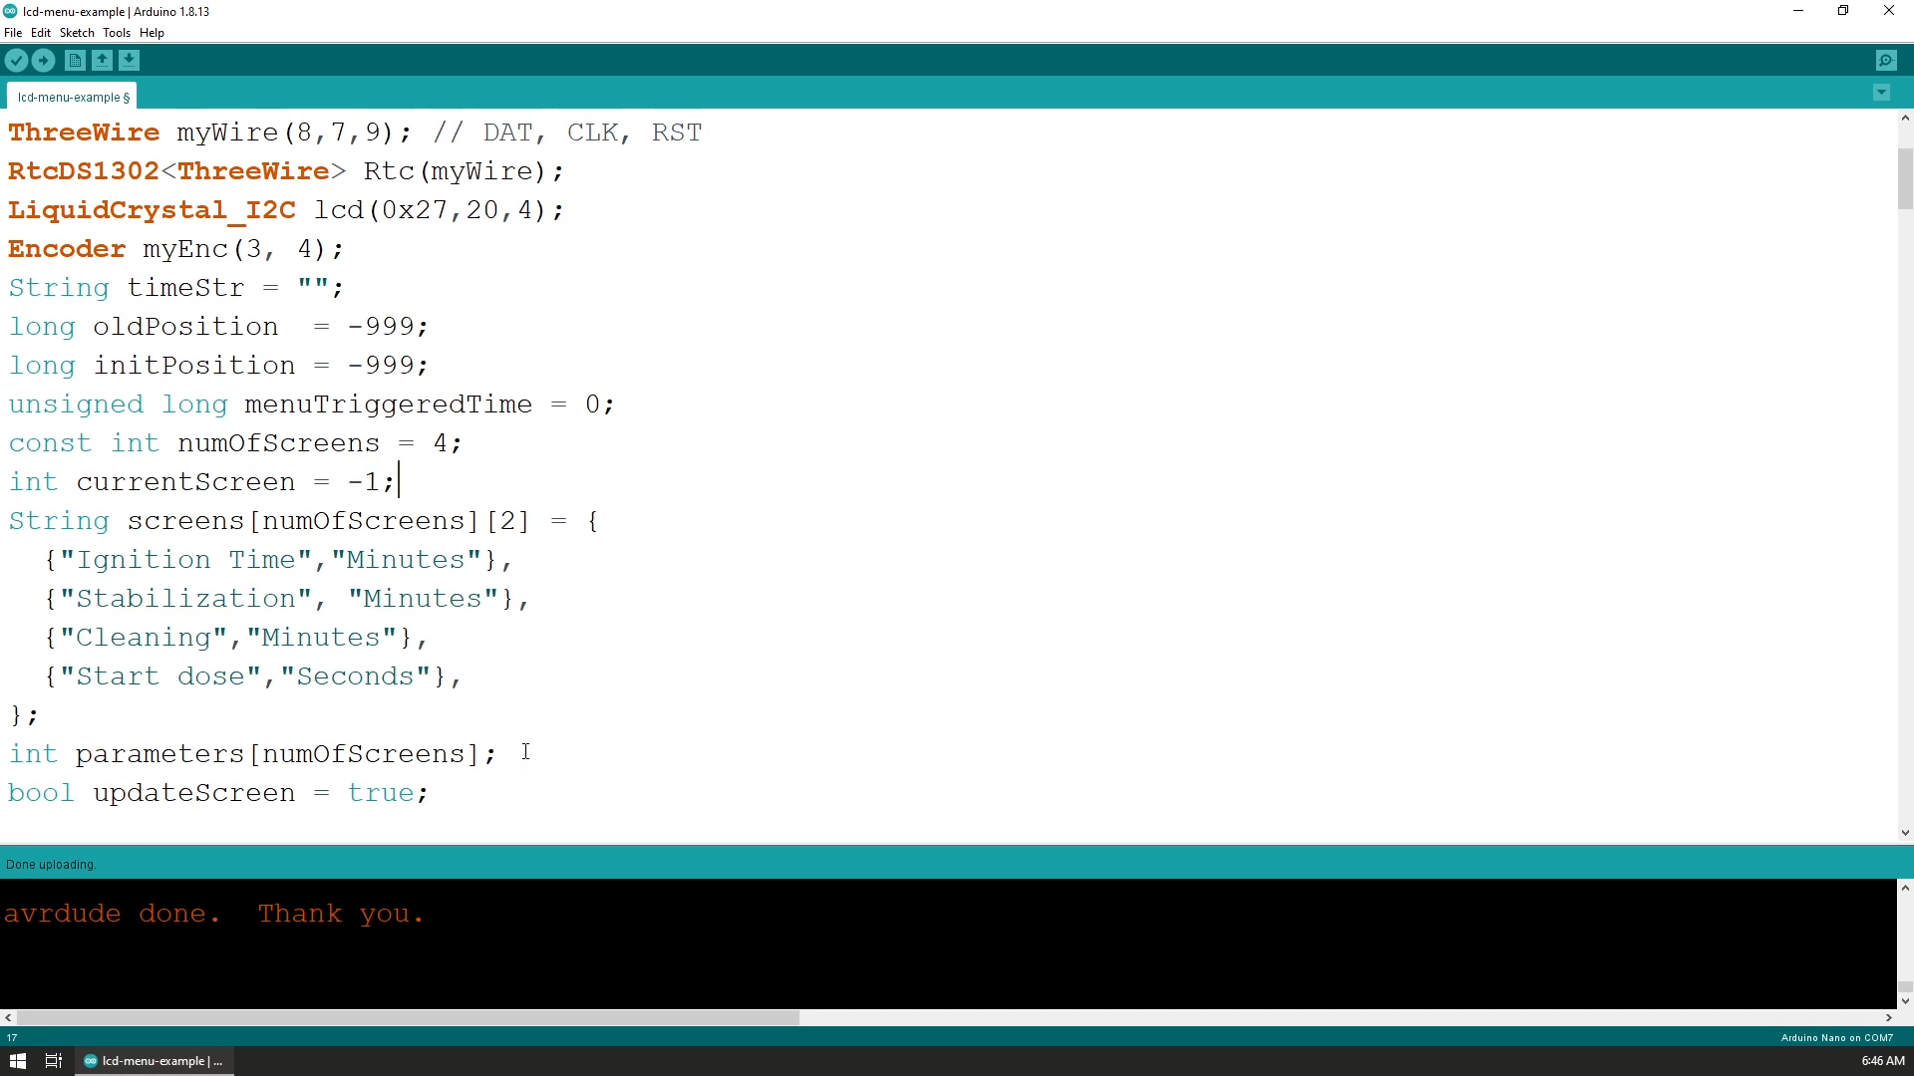
click(277, 637)
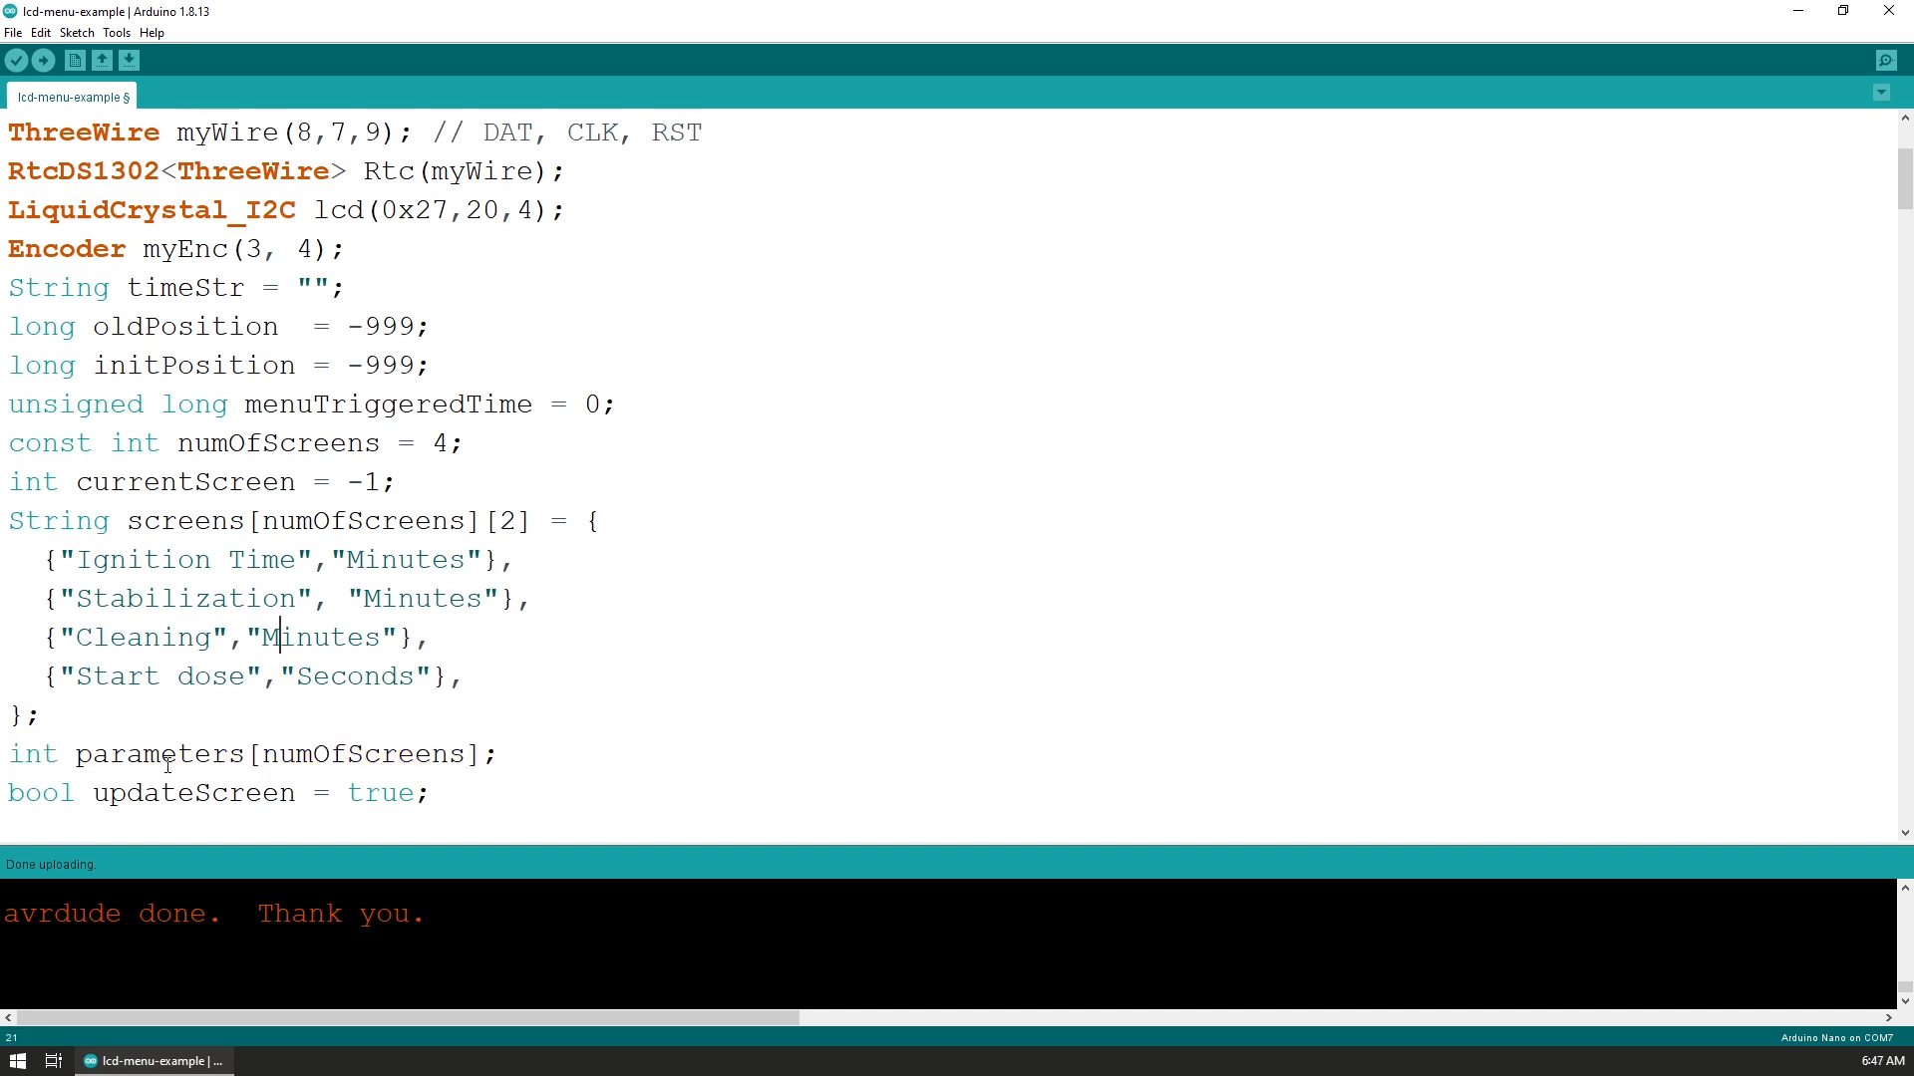
mouse_move(381, 748)
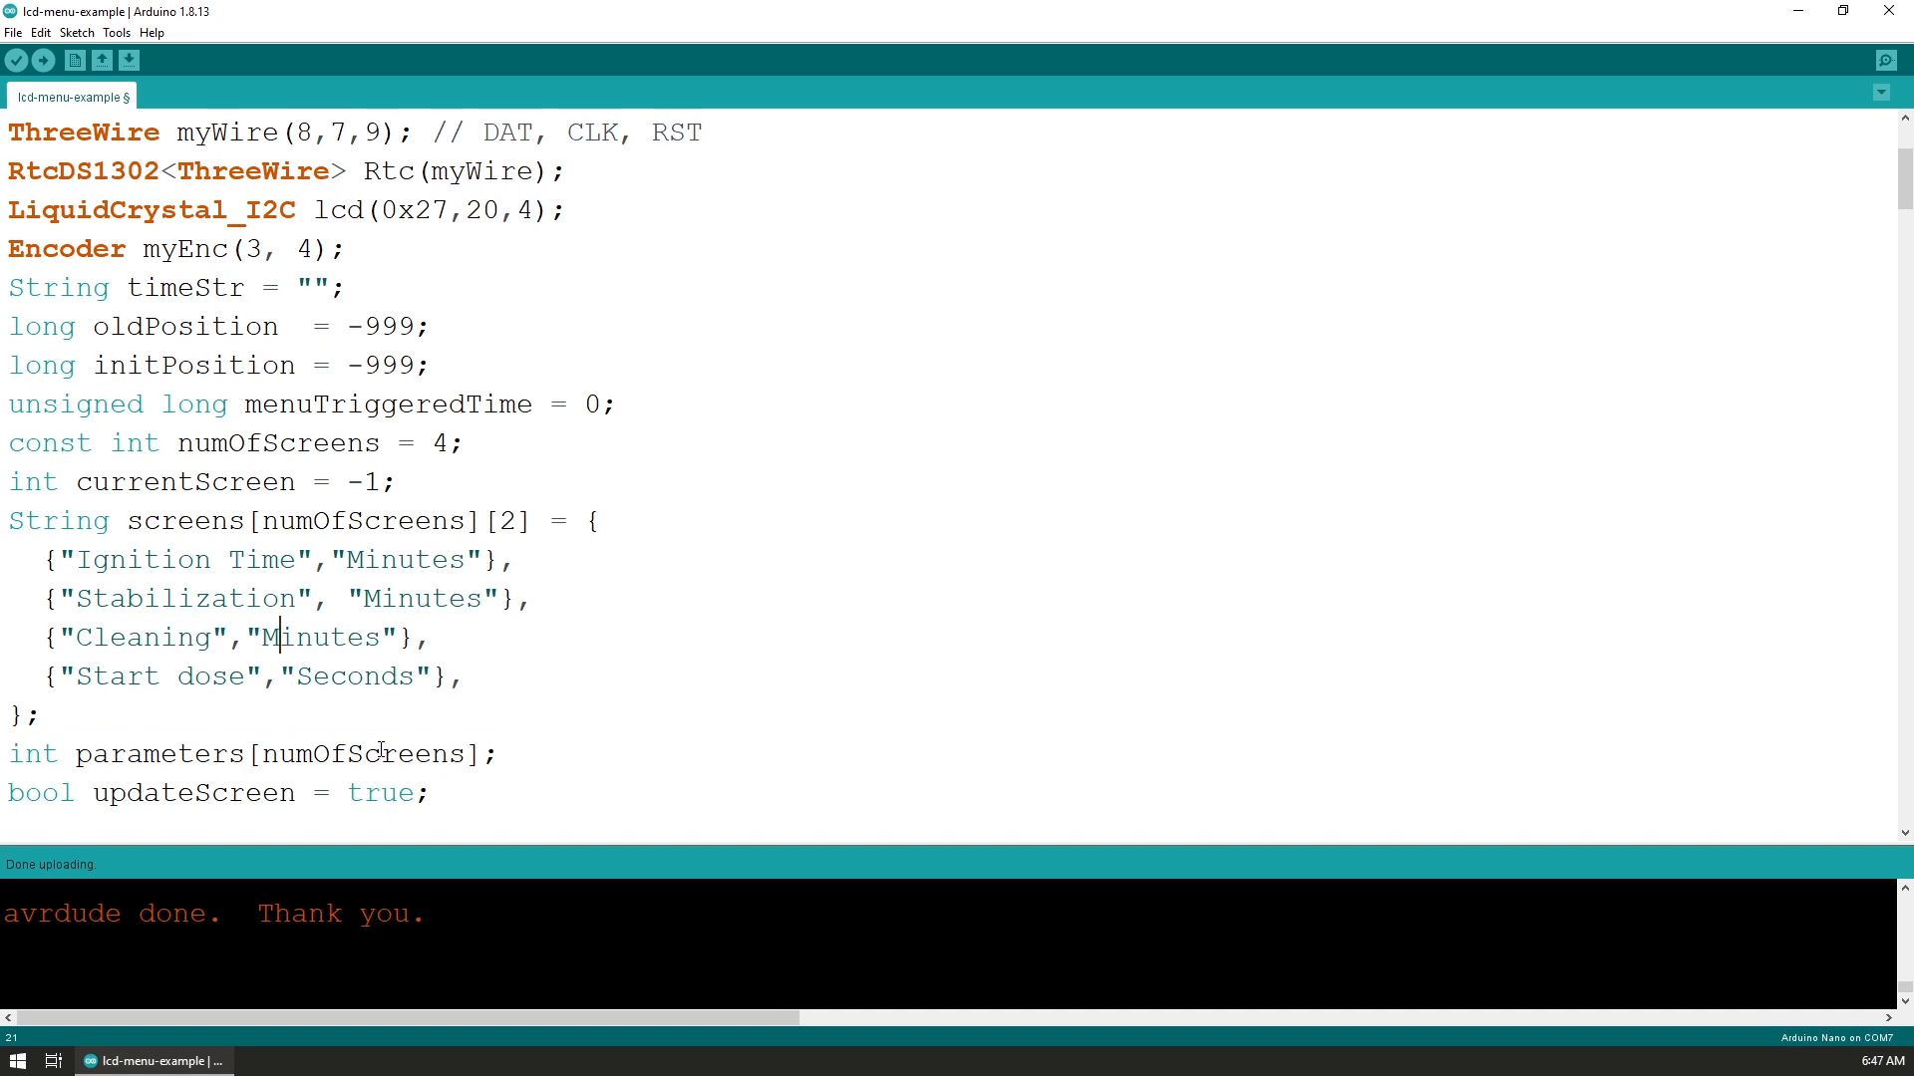
double_click(362, 754)
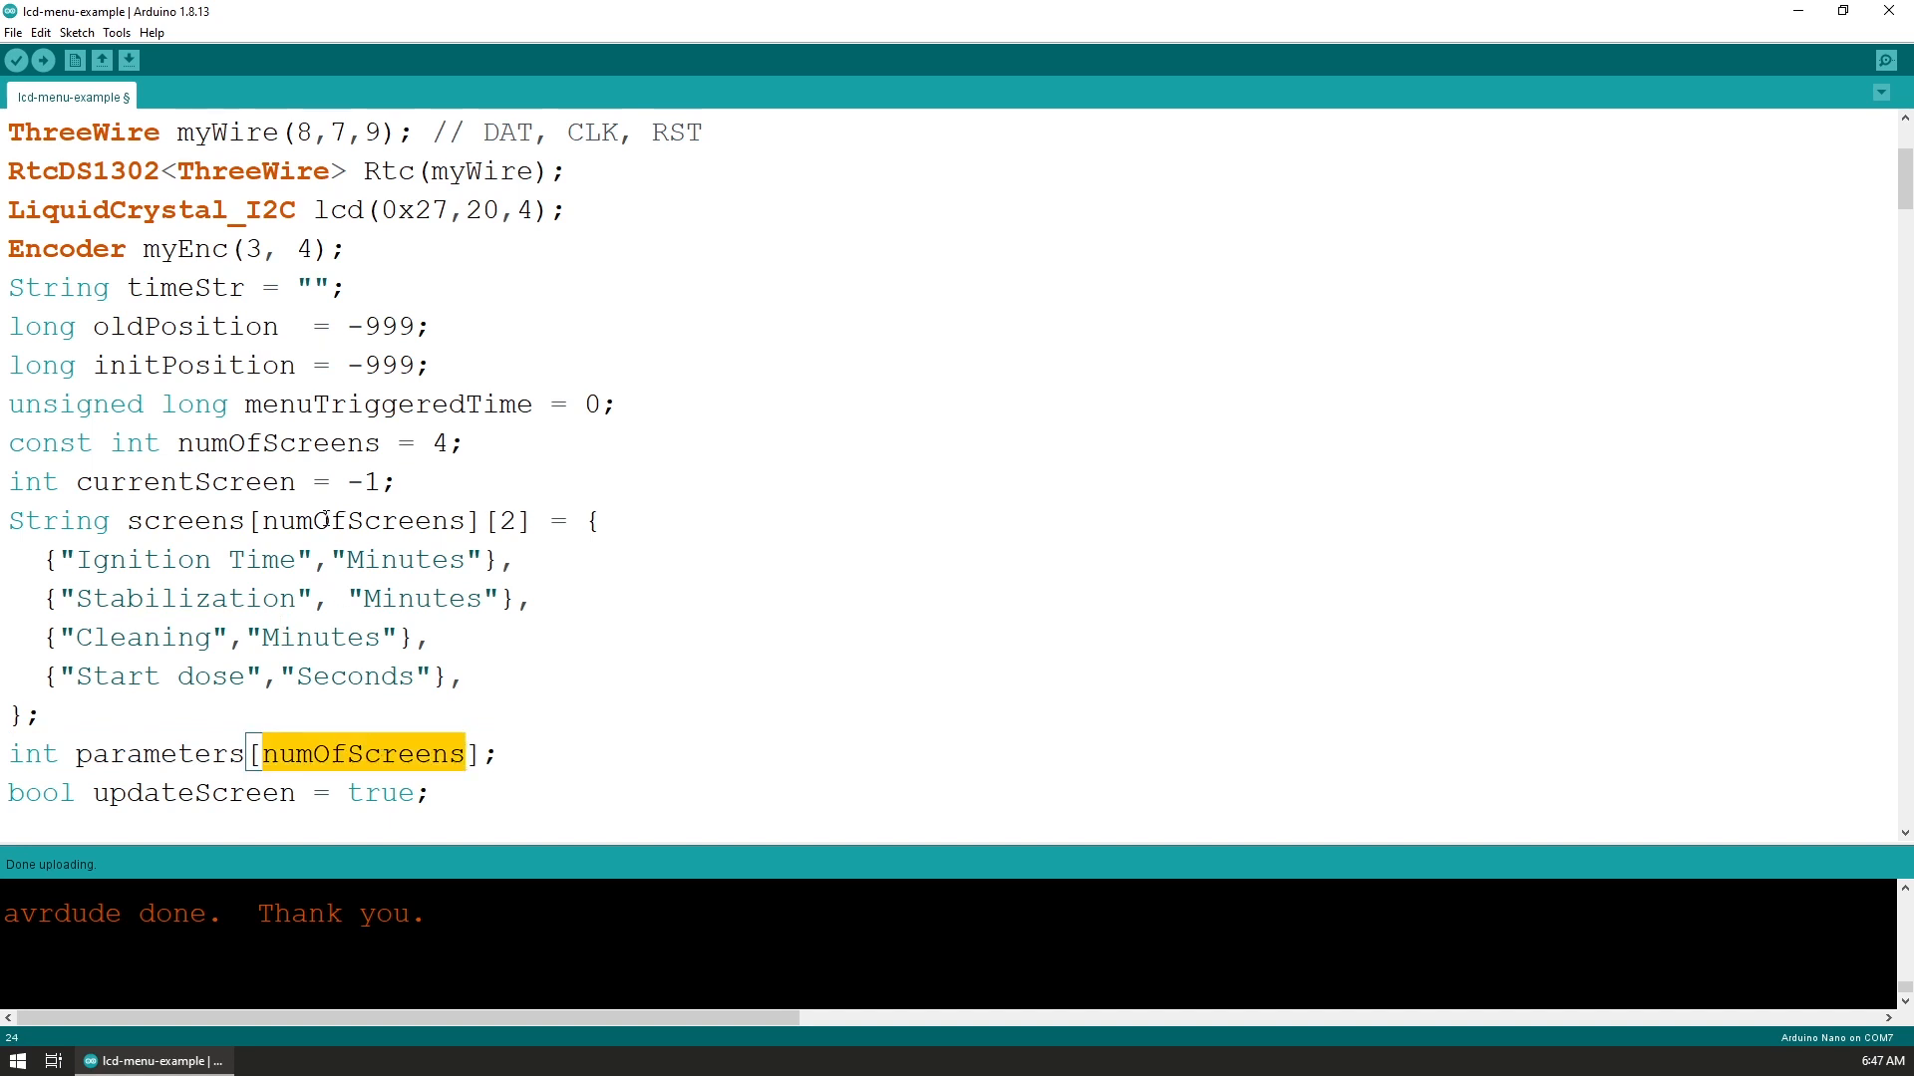
mouse_move(283, 494)
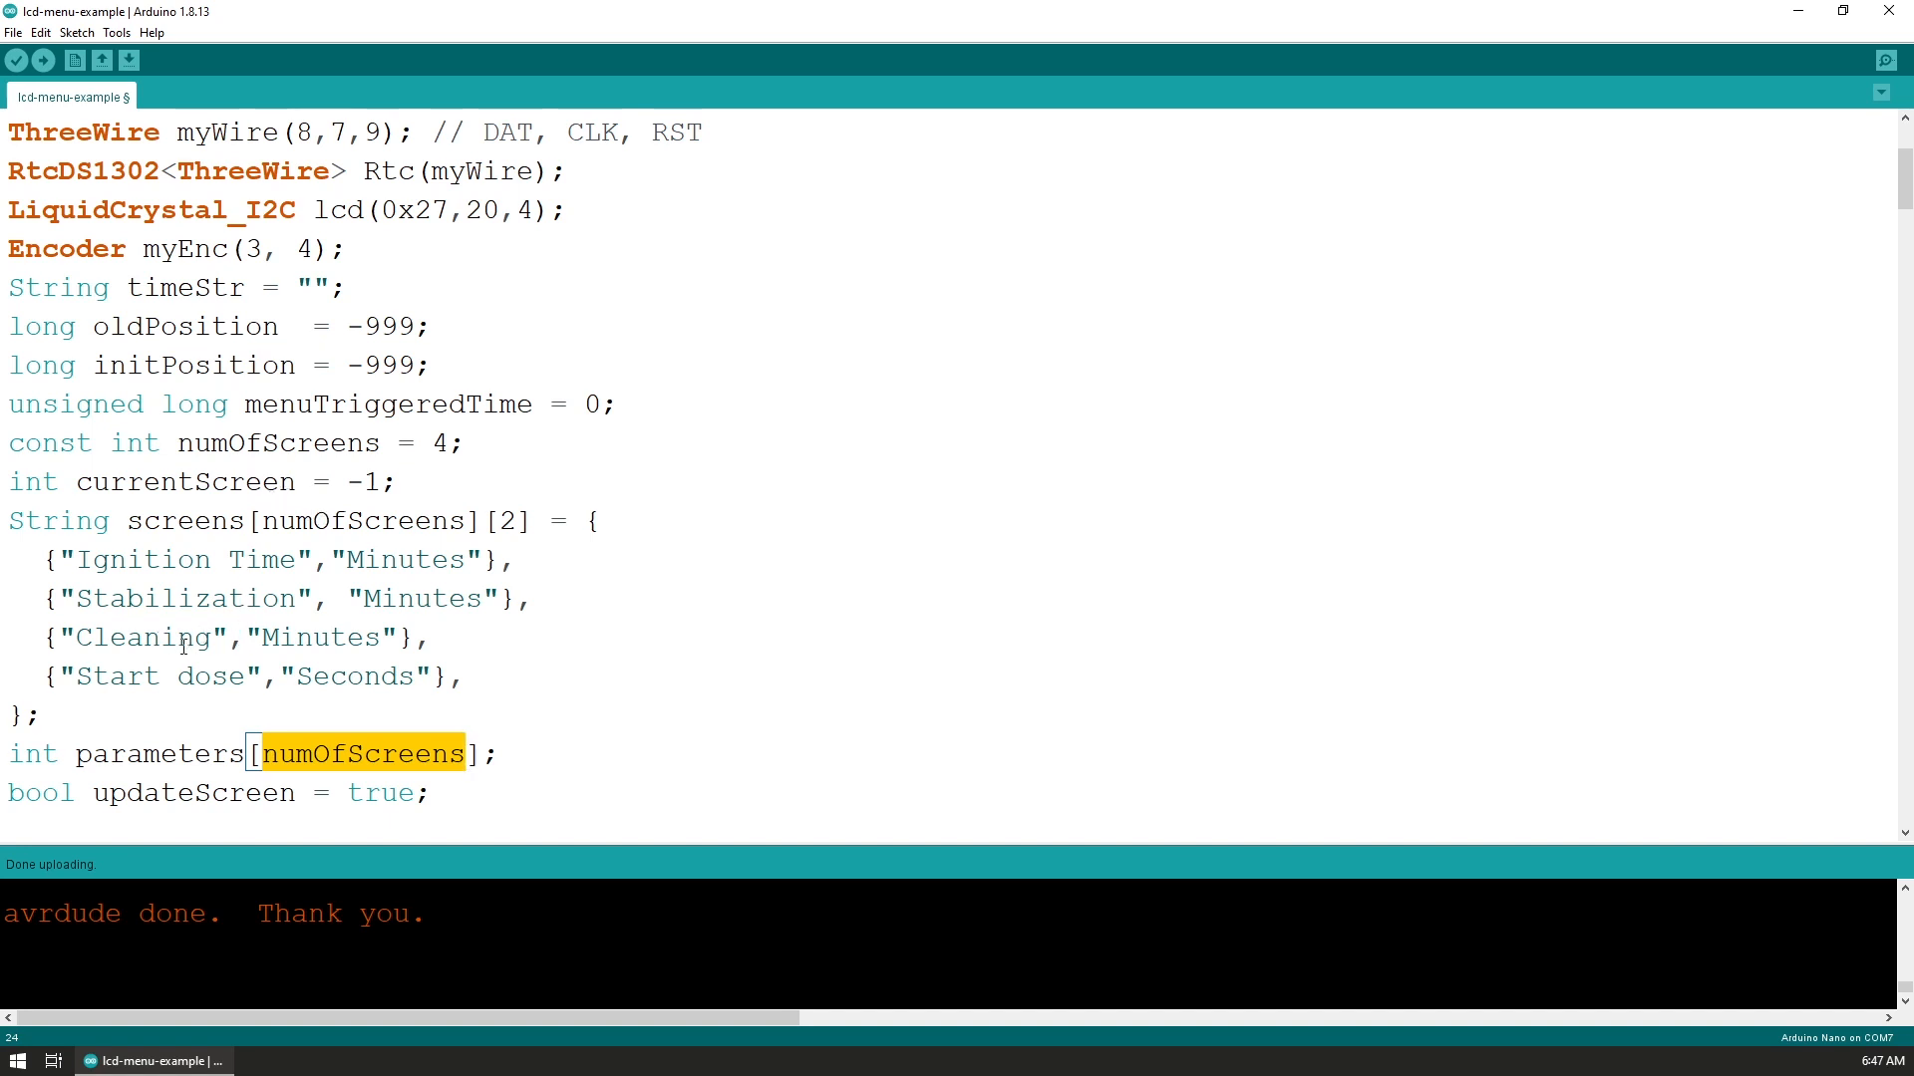
mouse_move(174, 480)
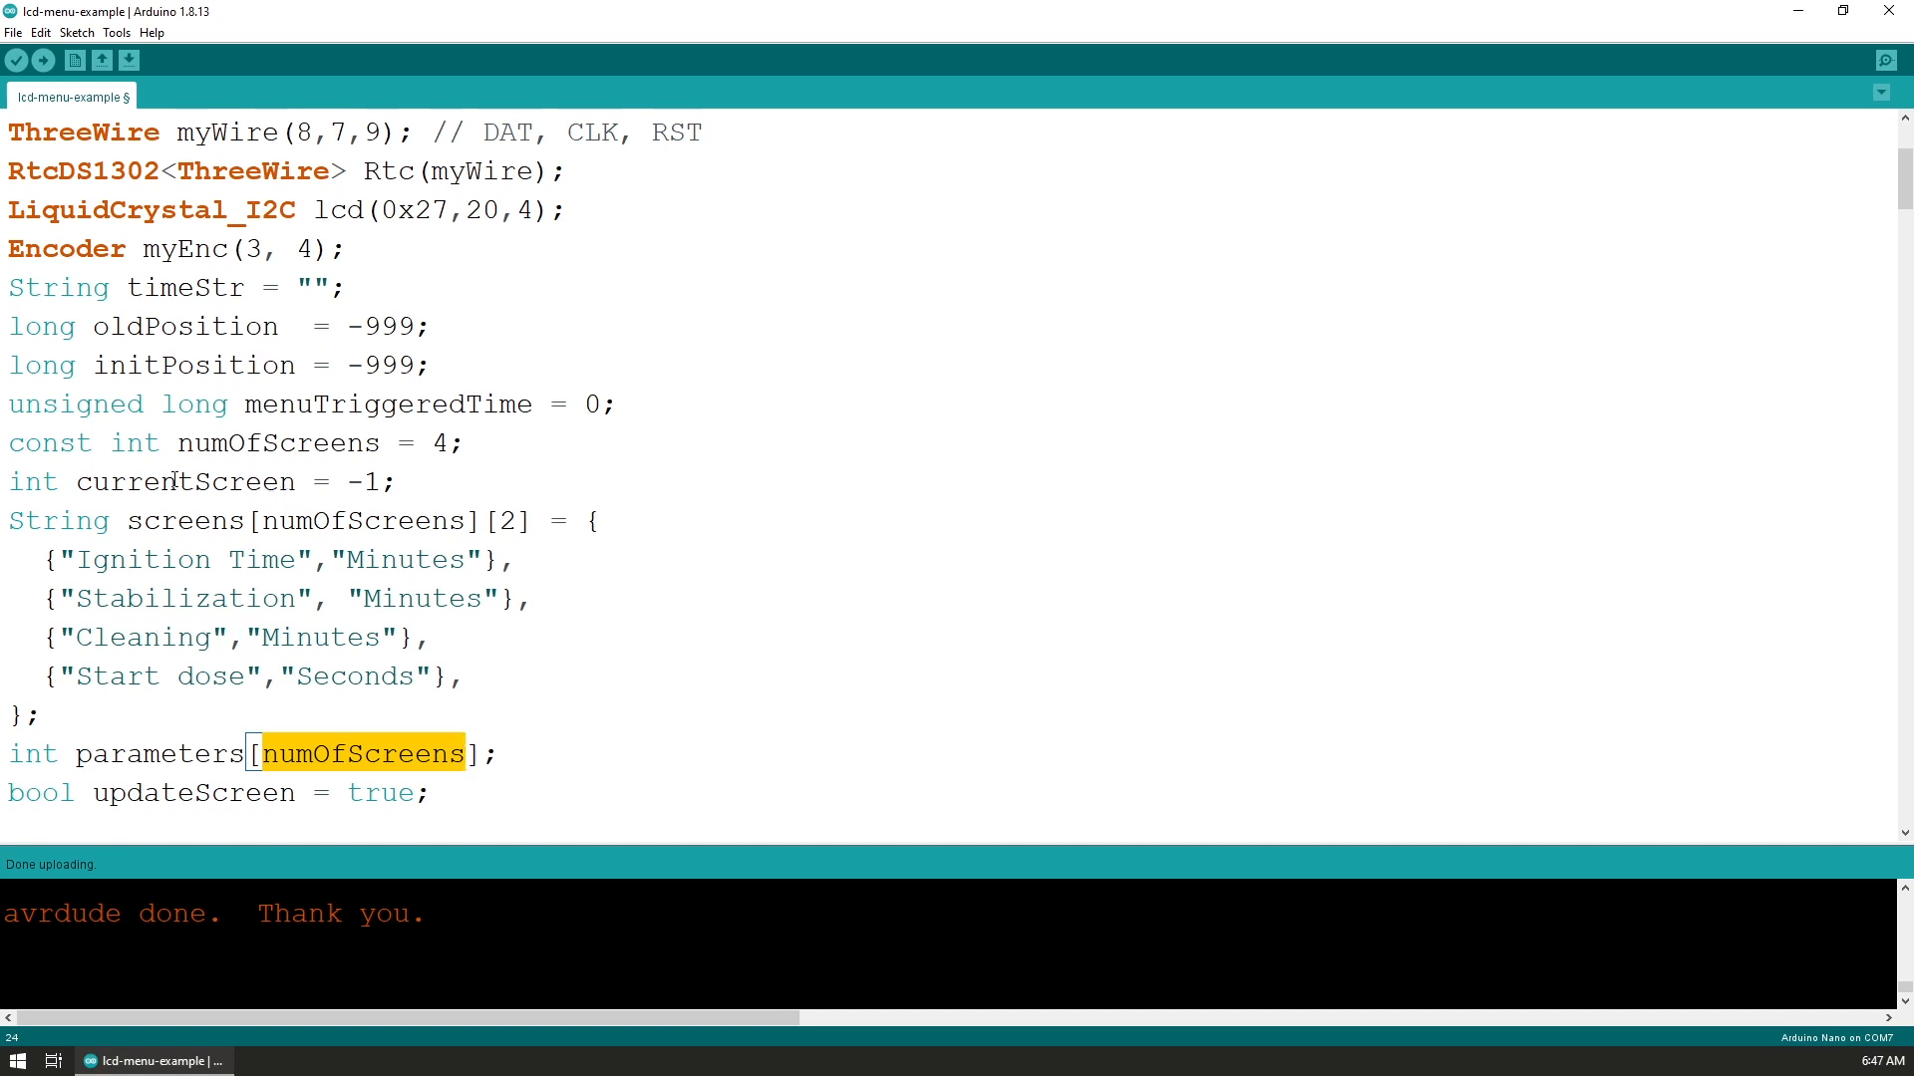
double_click(387, 404)
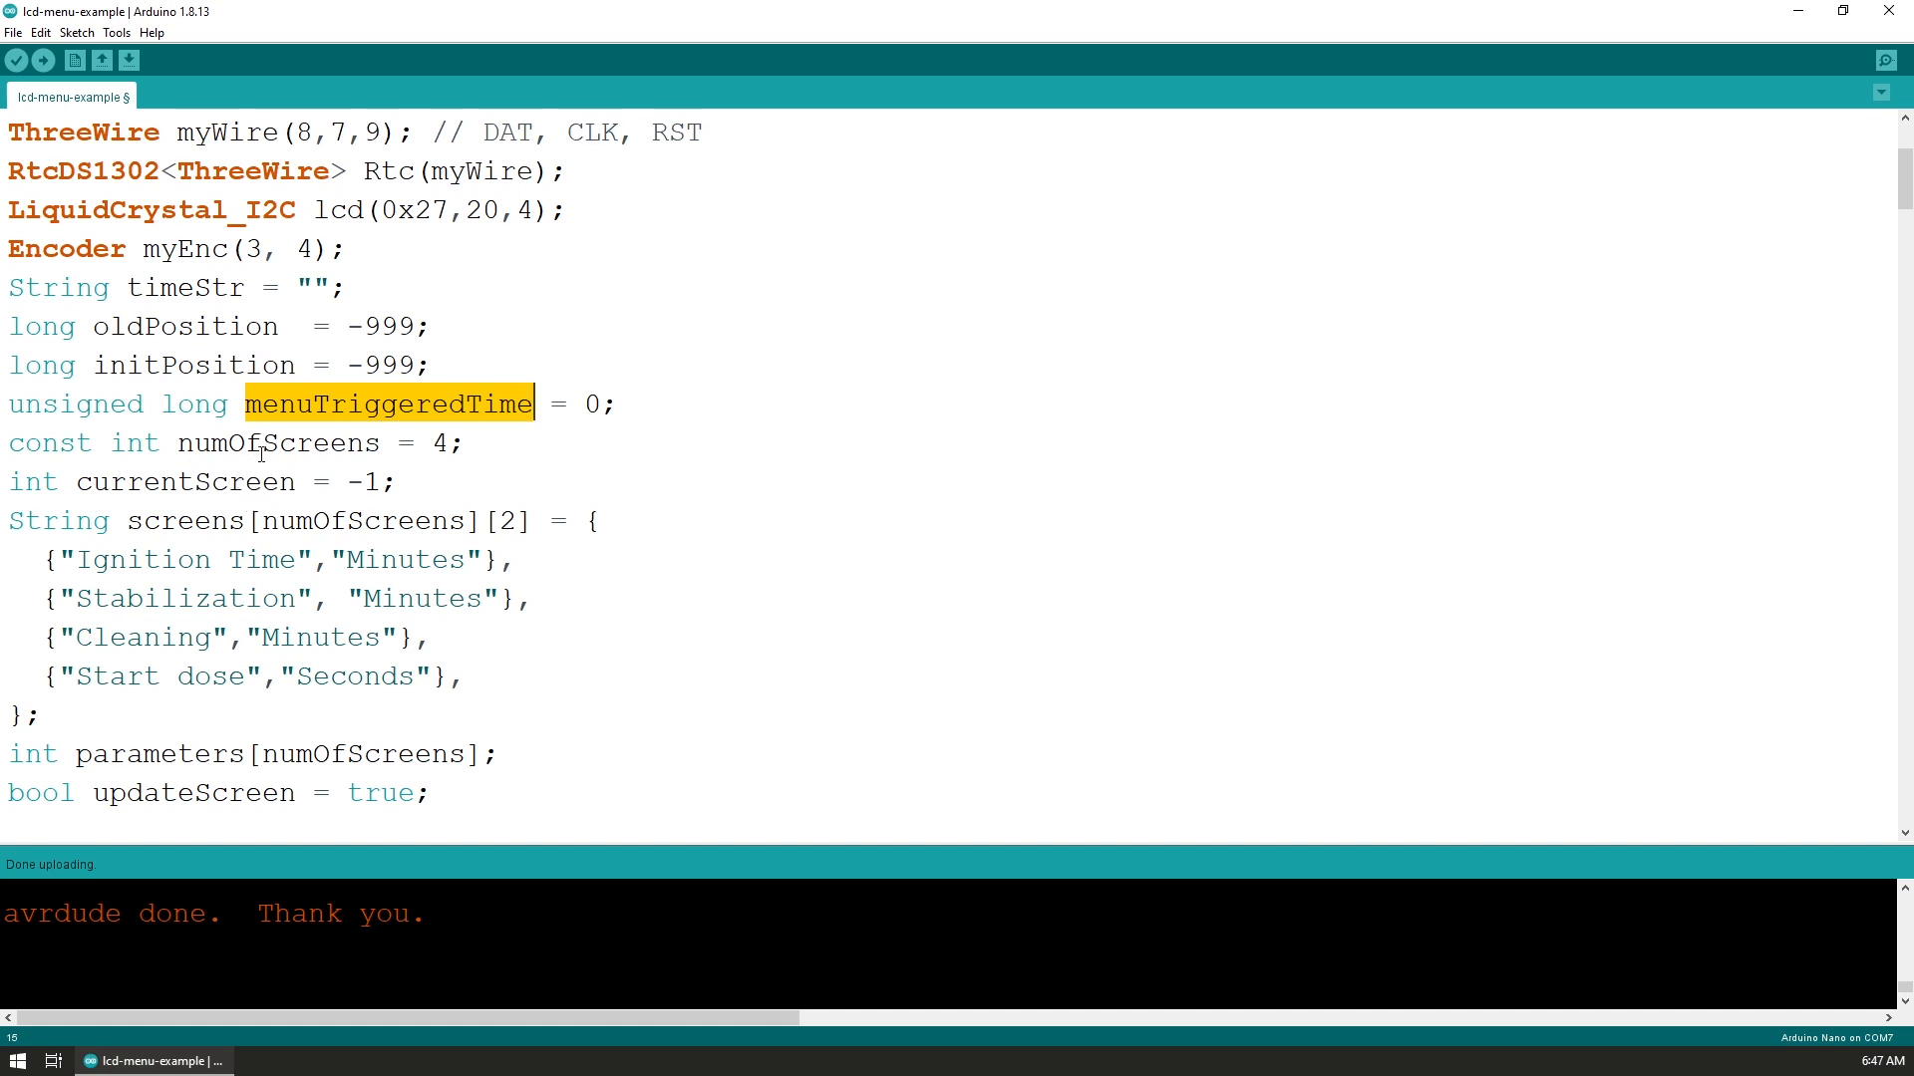
In setup(), highlight attachInterrupt, triggerMenu and FALLING, then select triggerMenu for searching
scroll(down, 3)
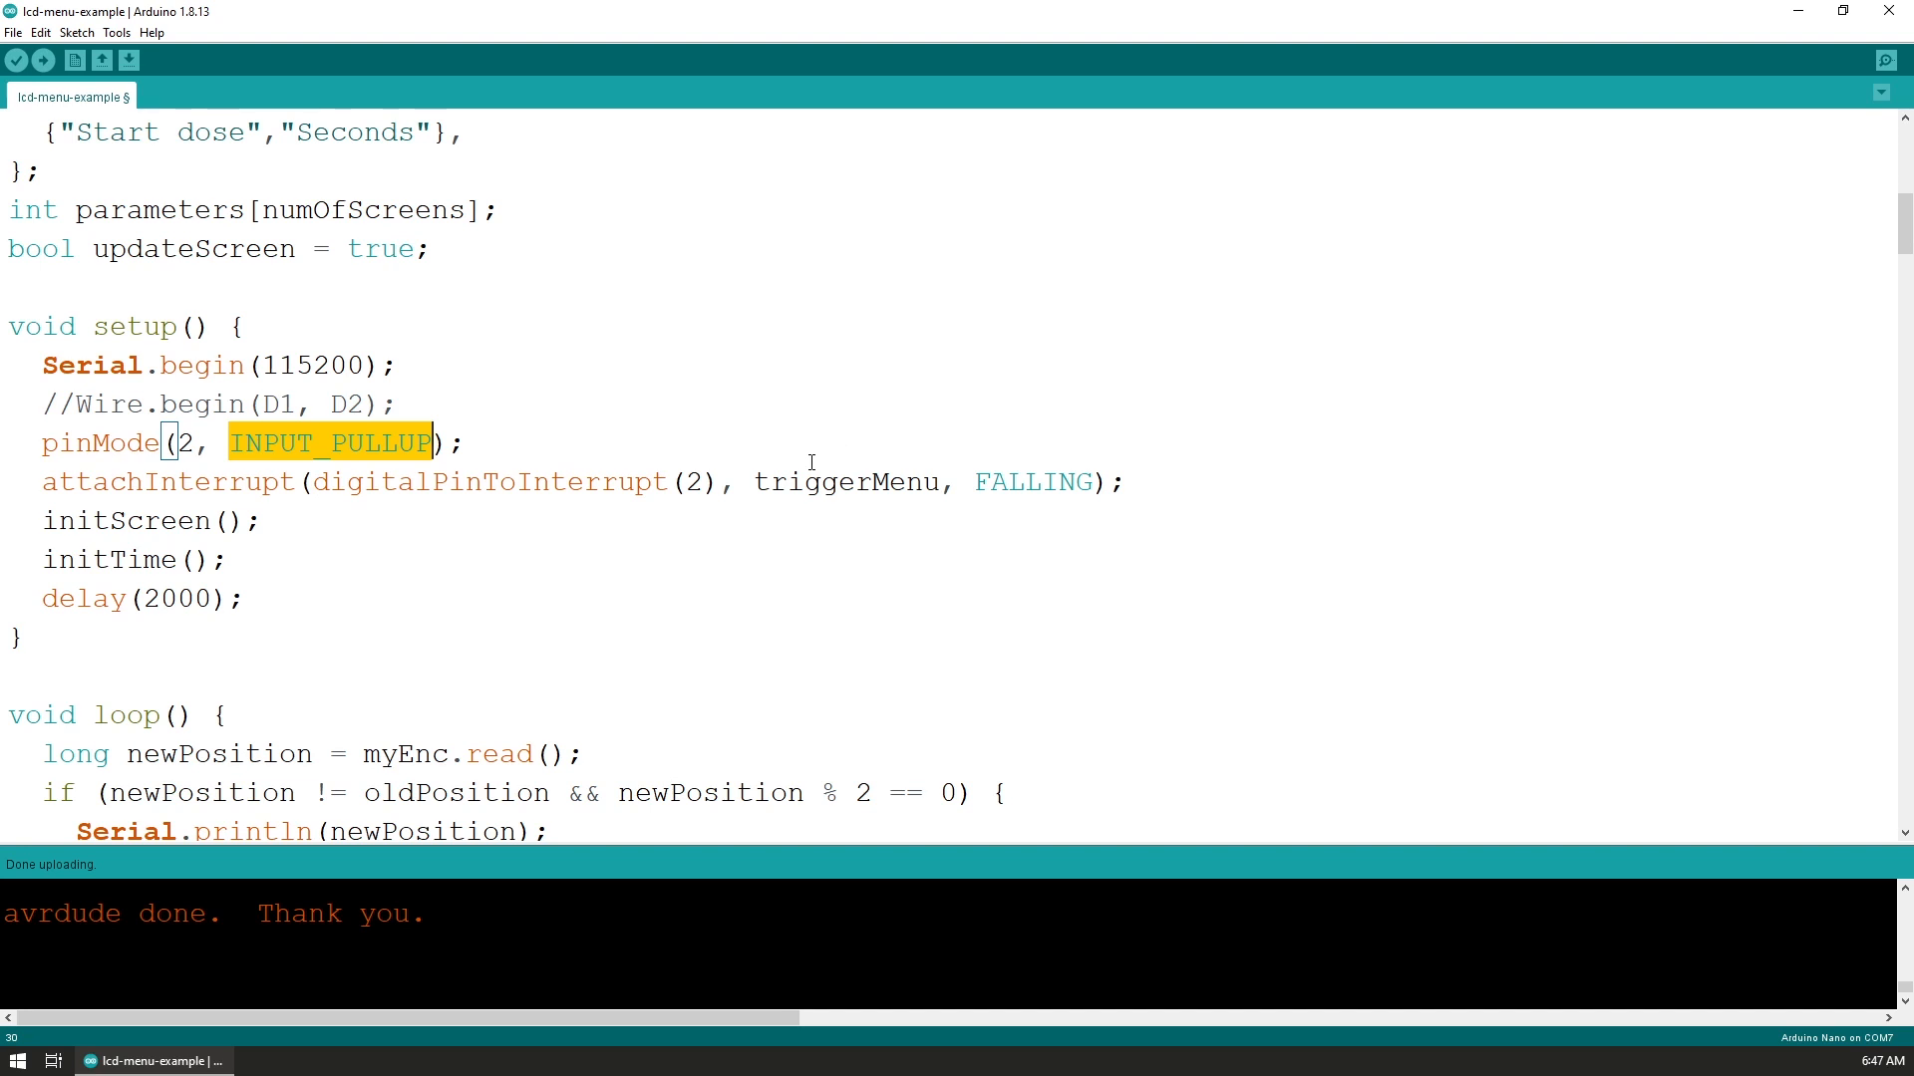
double_click(167, 483)
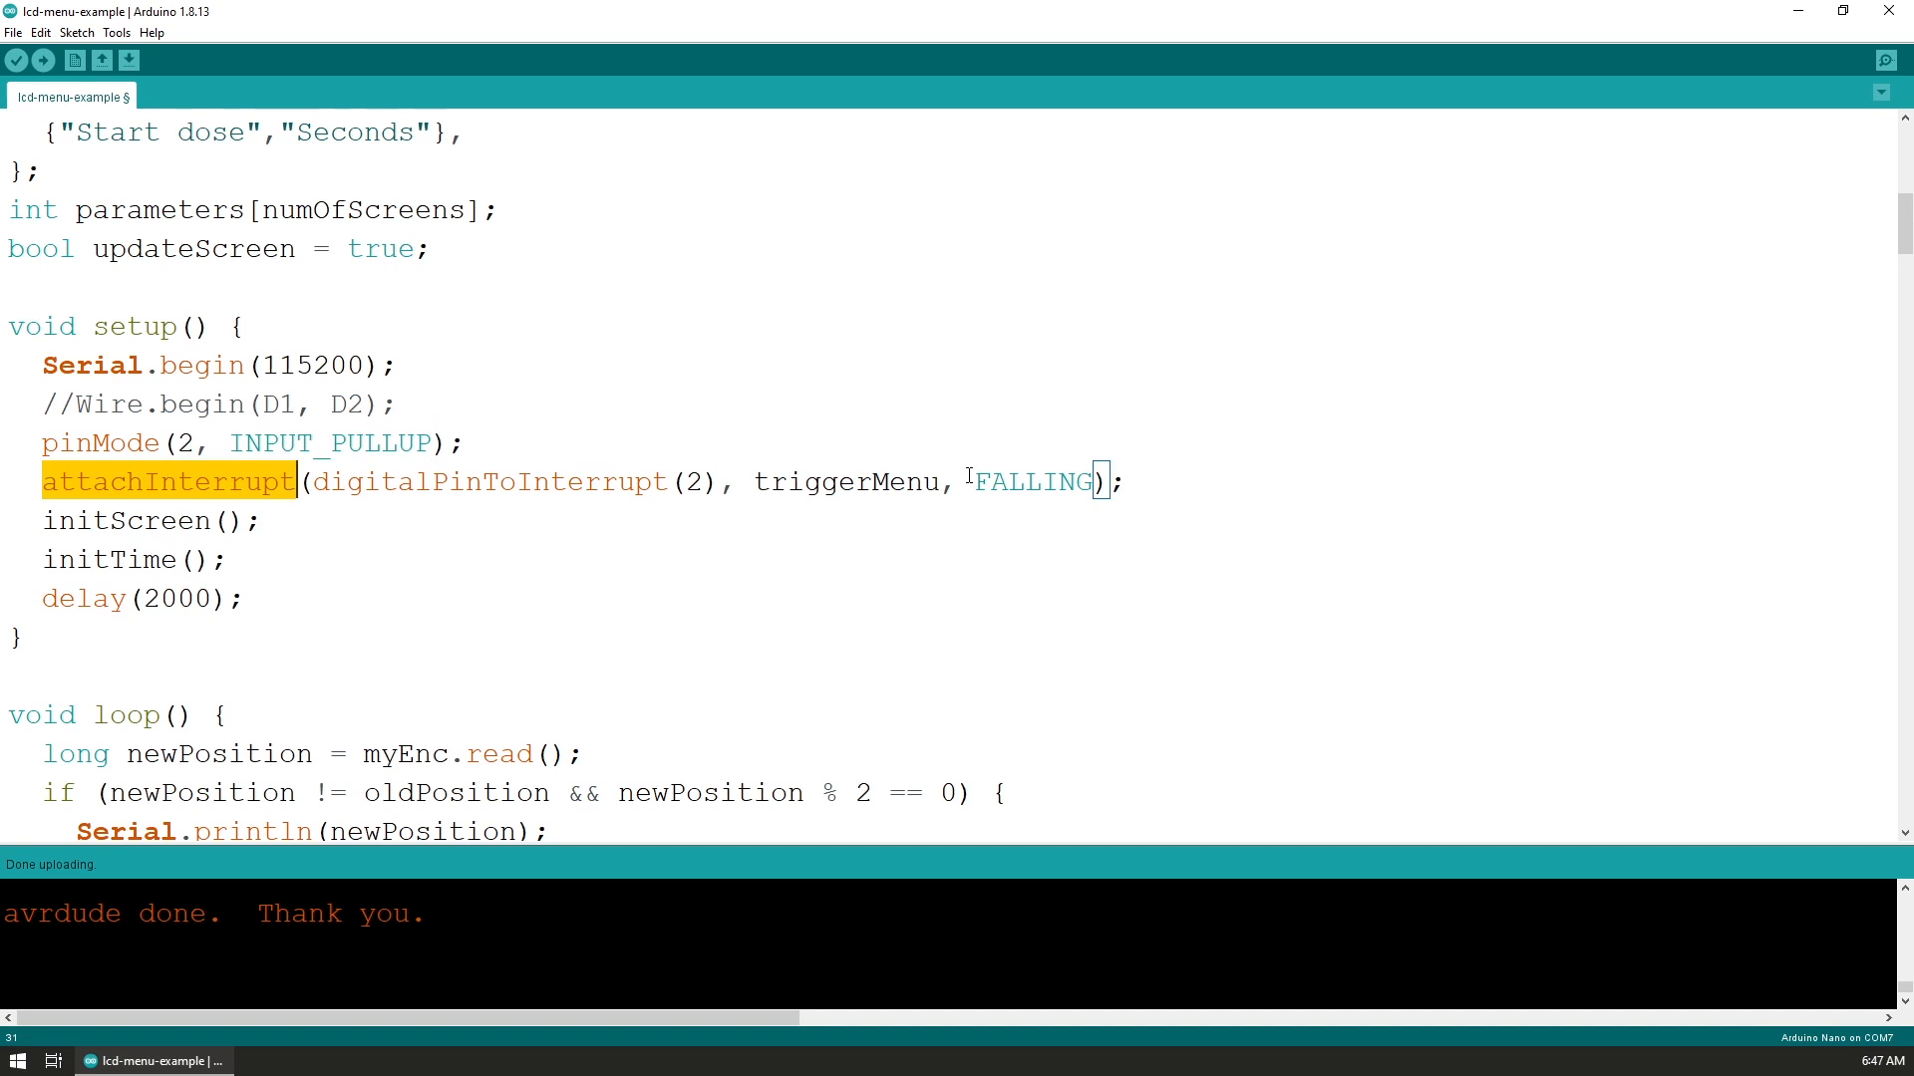
double_click(847, 482)
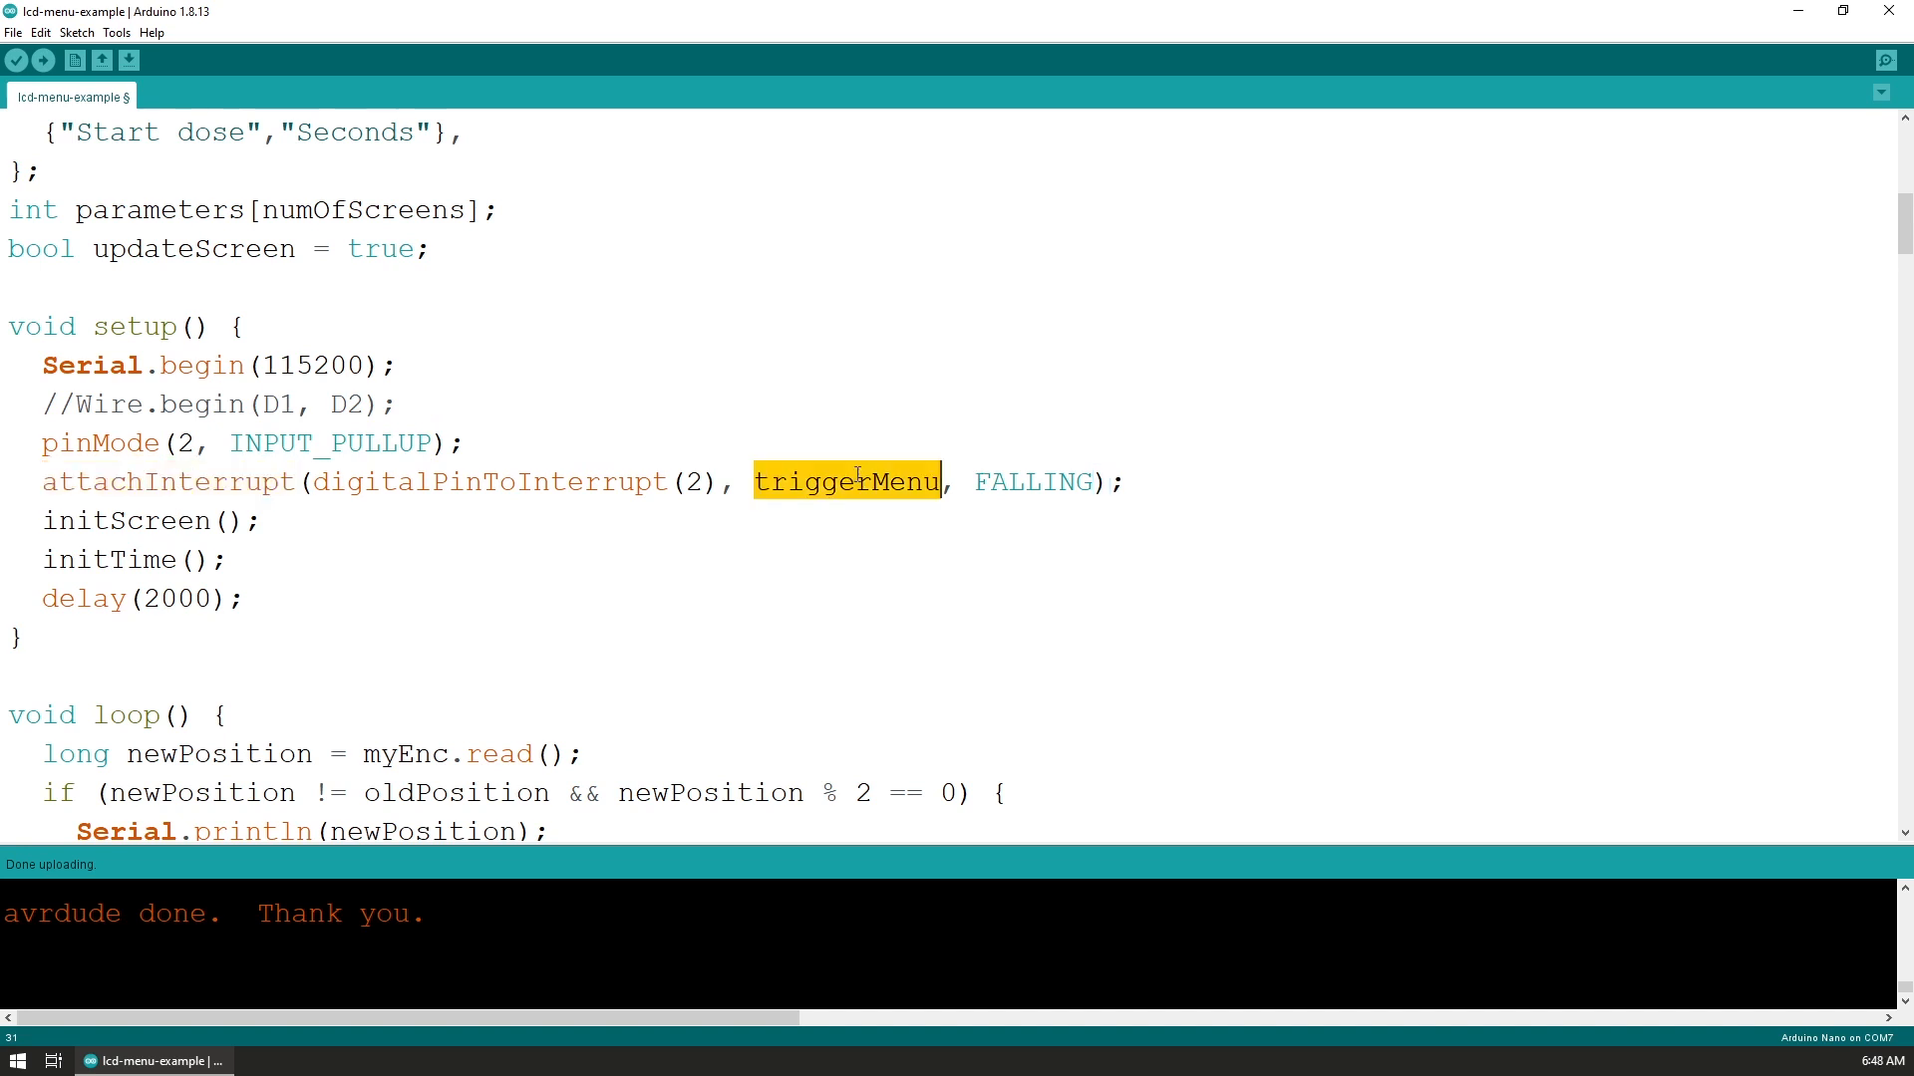
double_click(1032, 481)
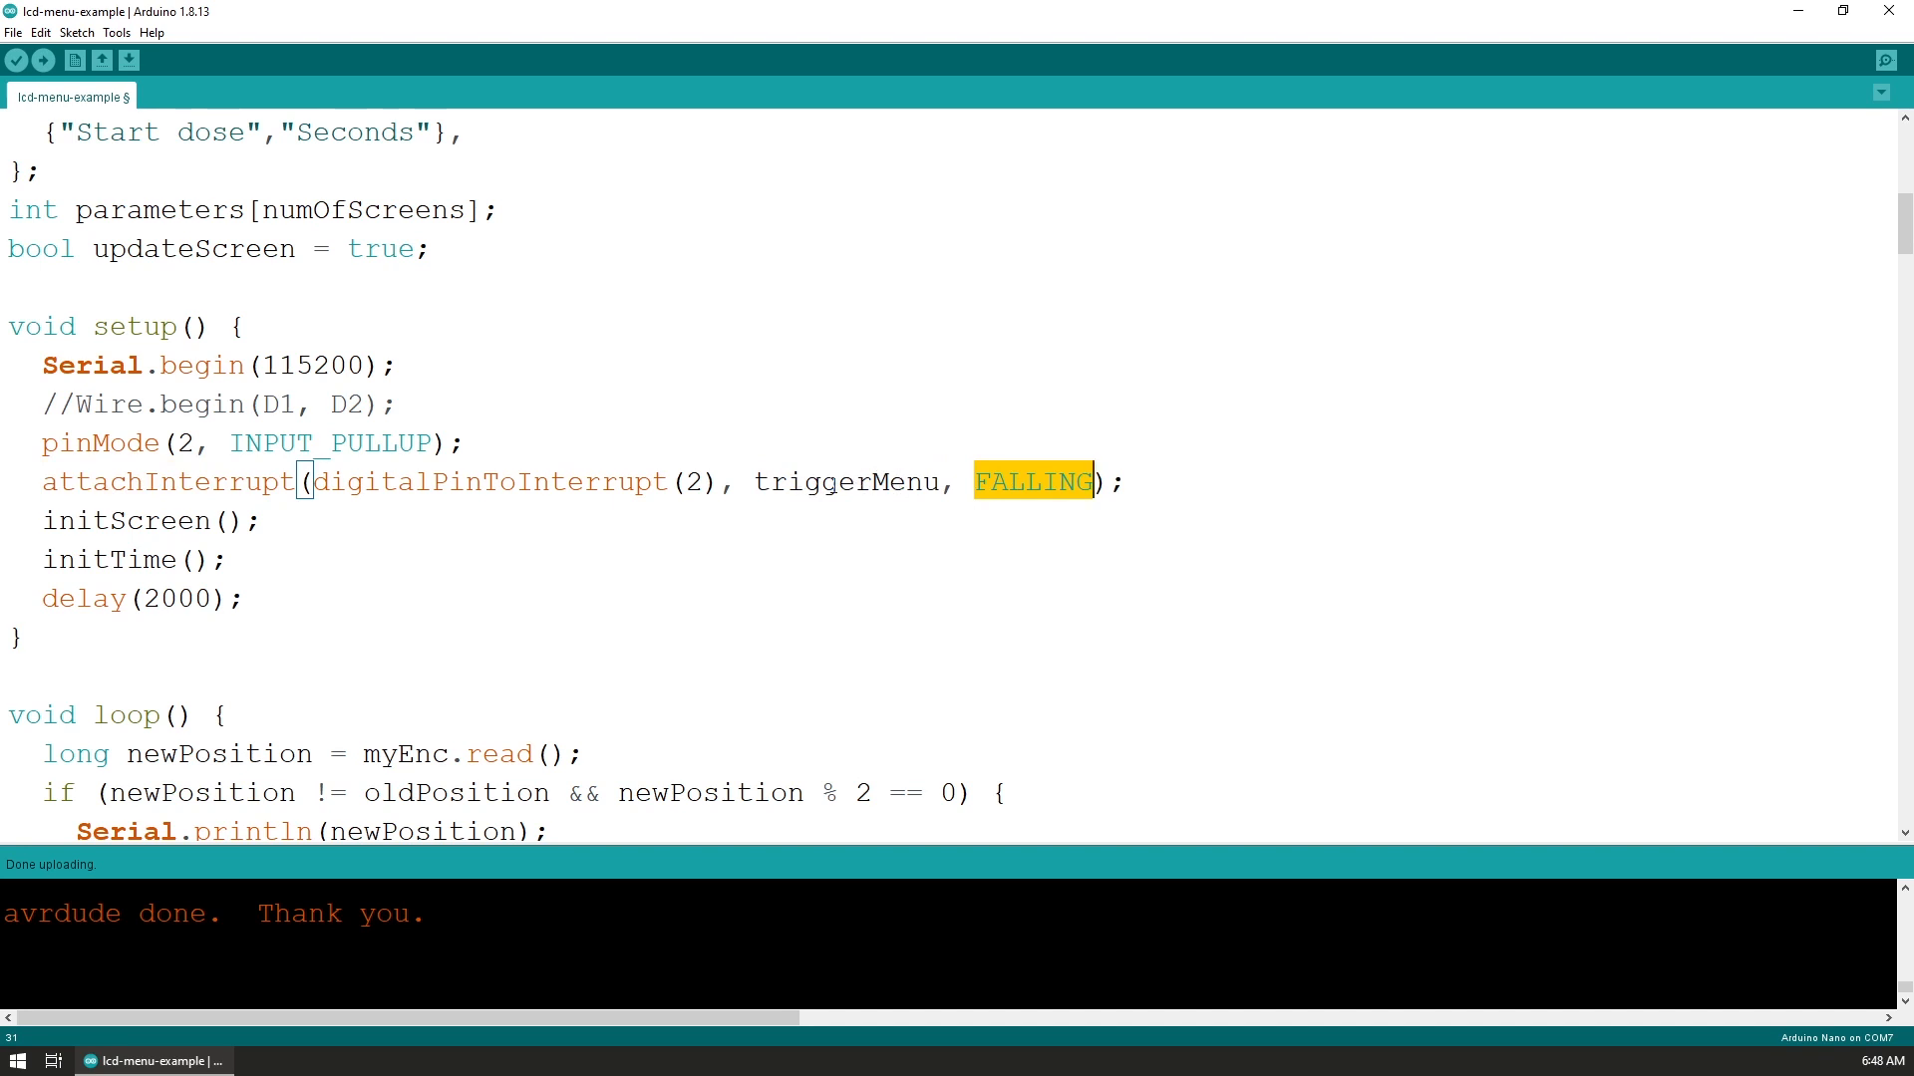
double_click(846, 482)
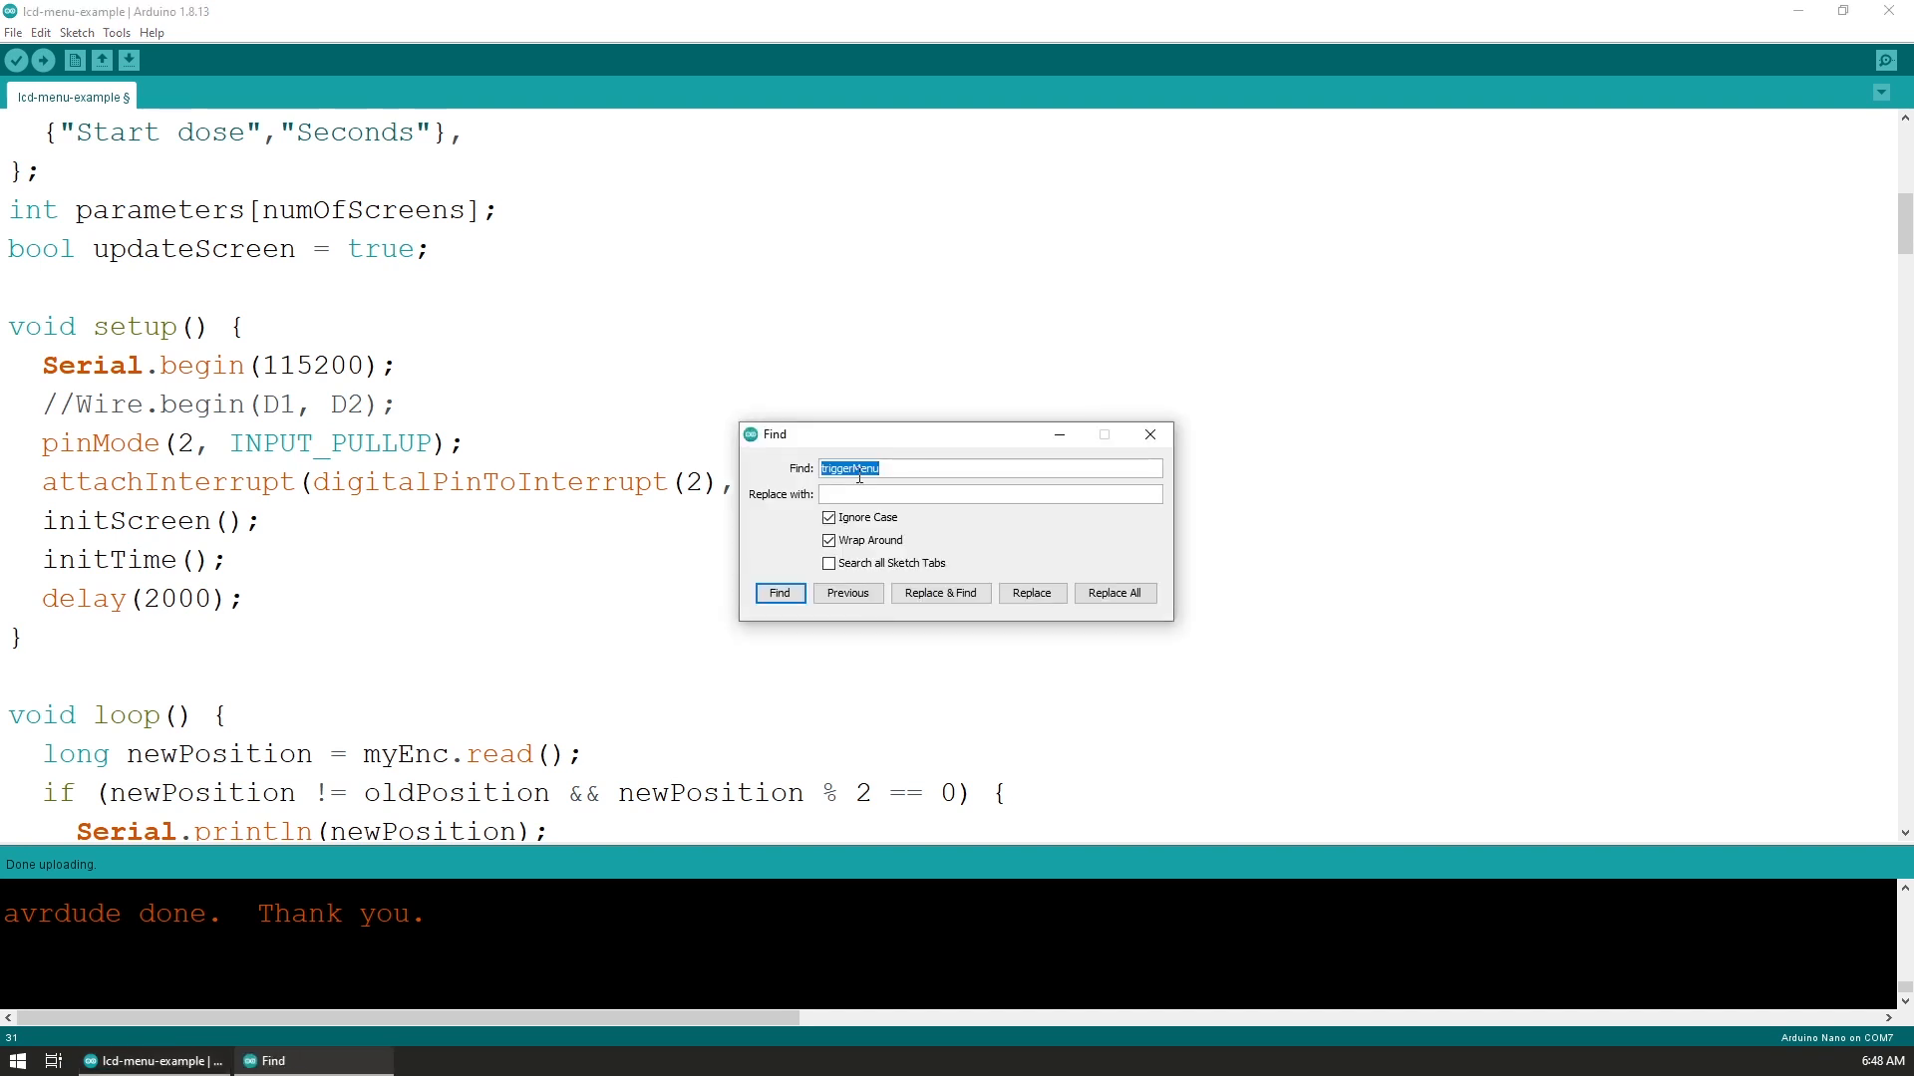
click(778, 593)
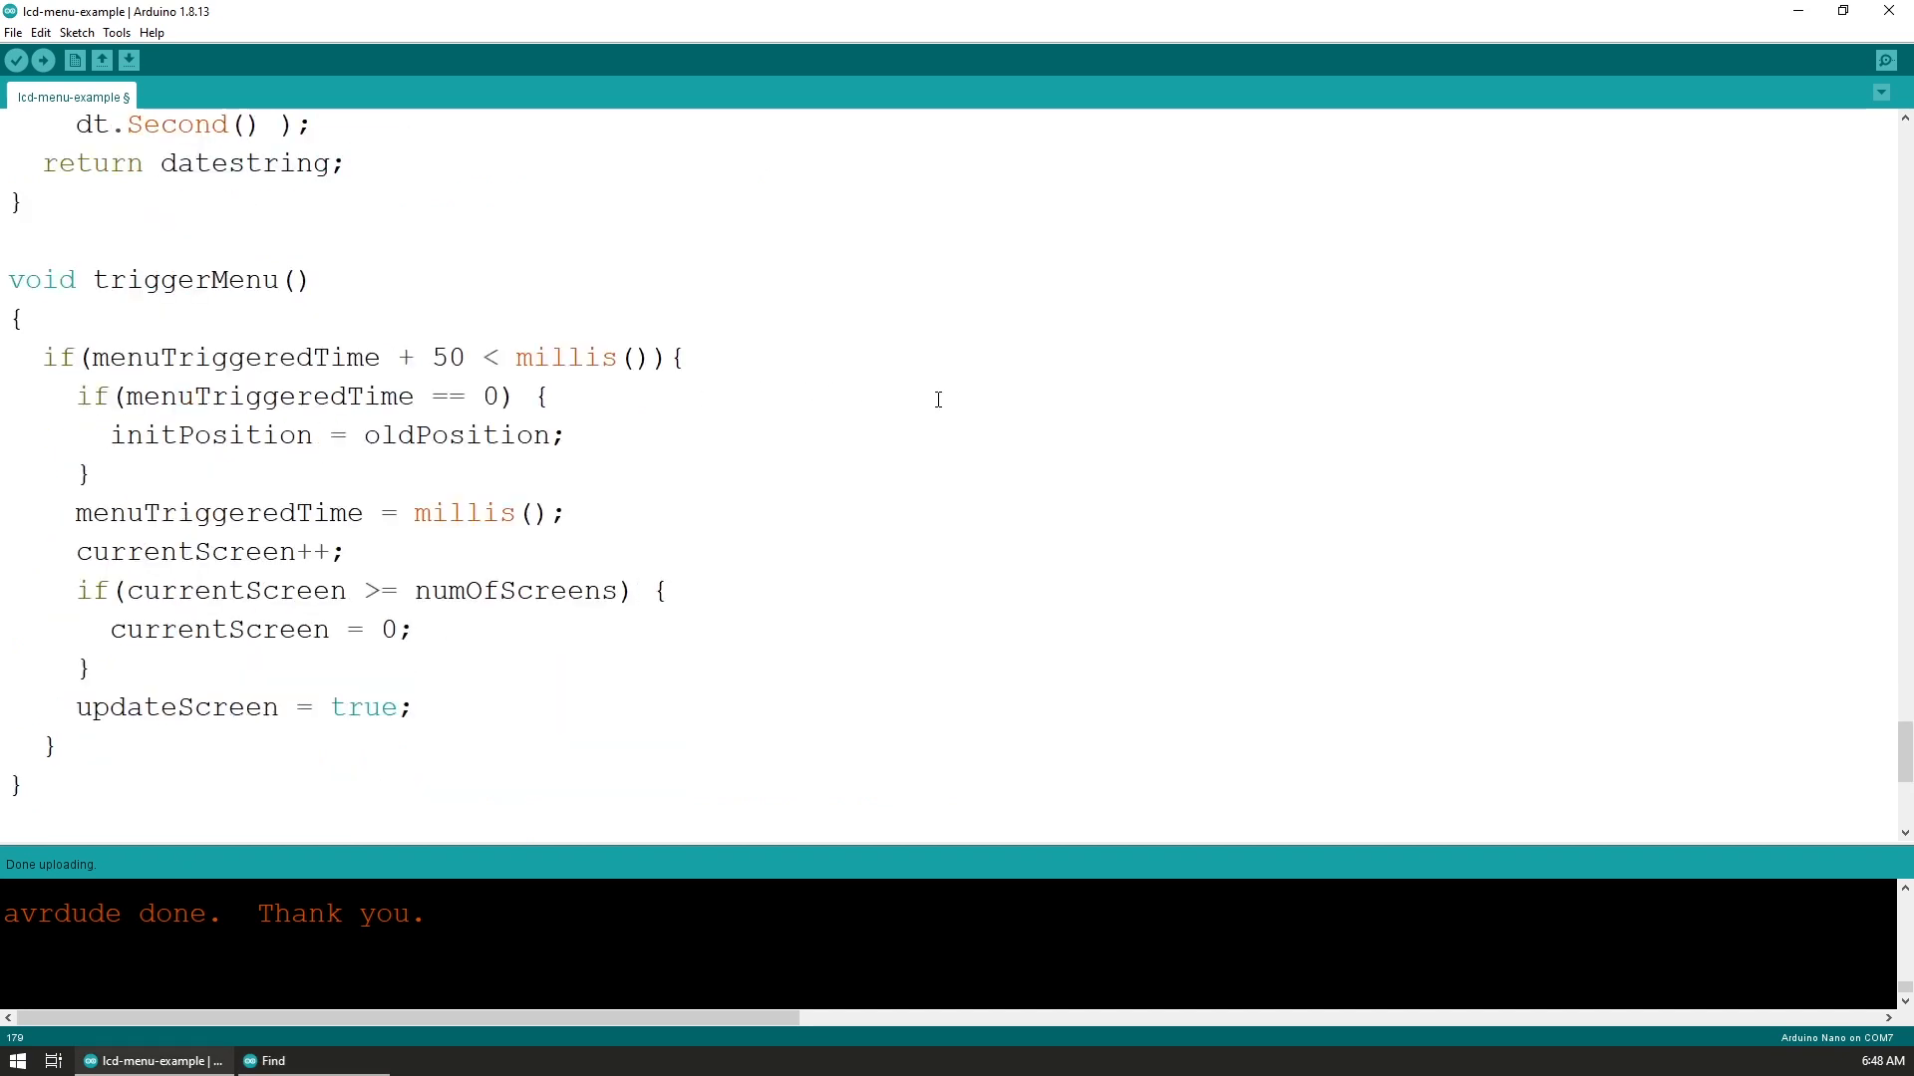
mouse_move(175, 354)
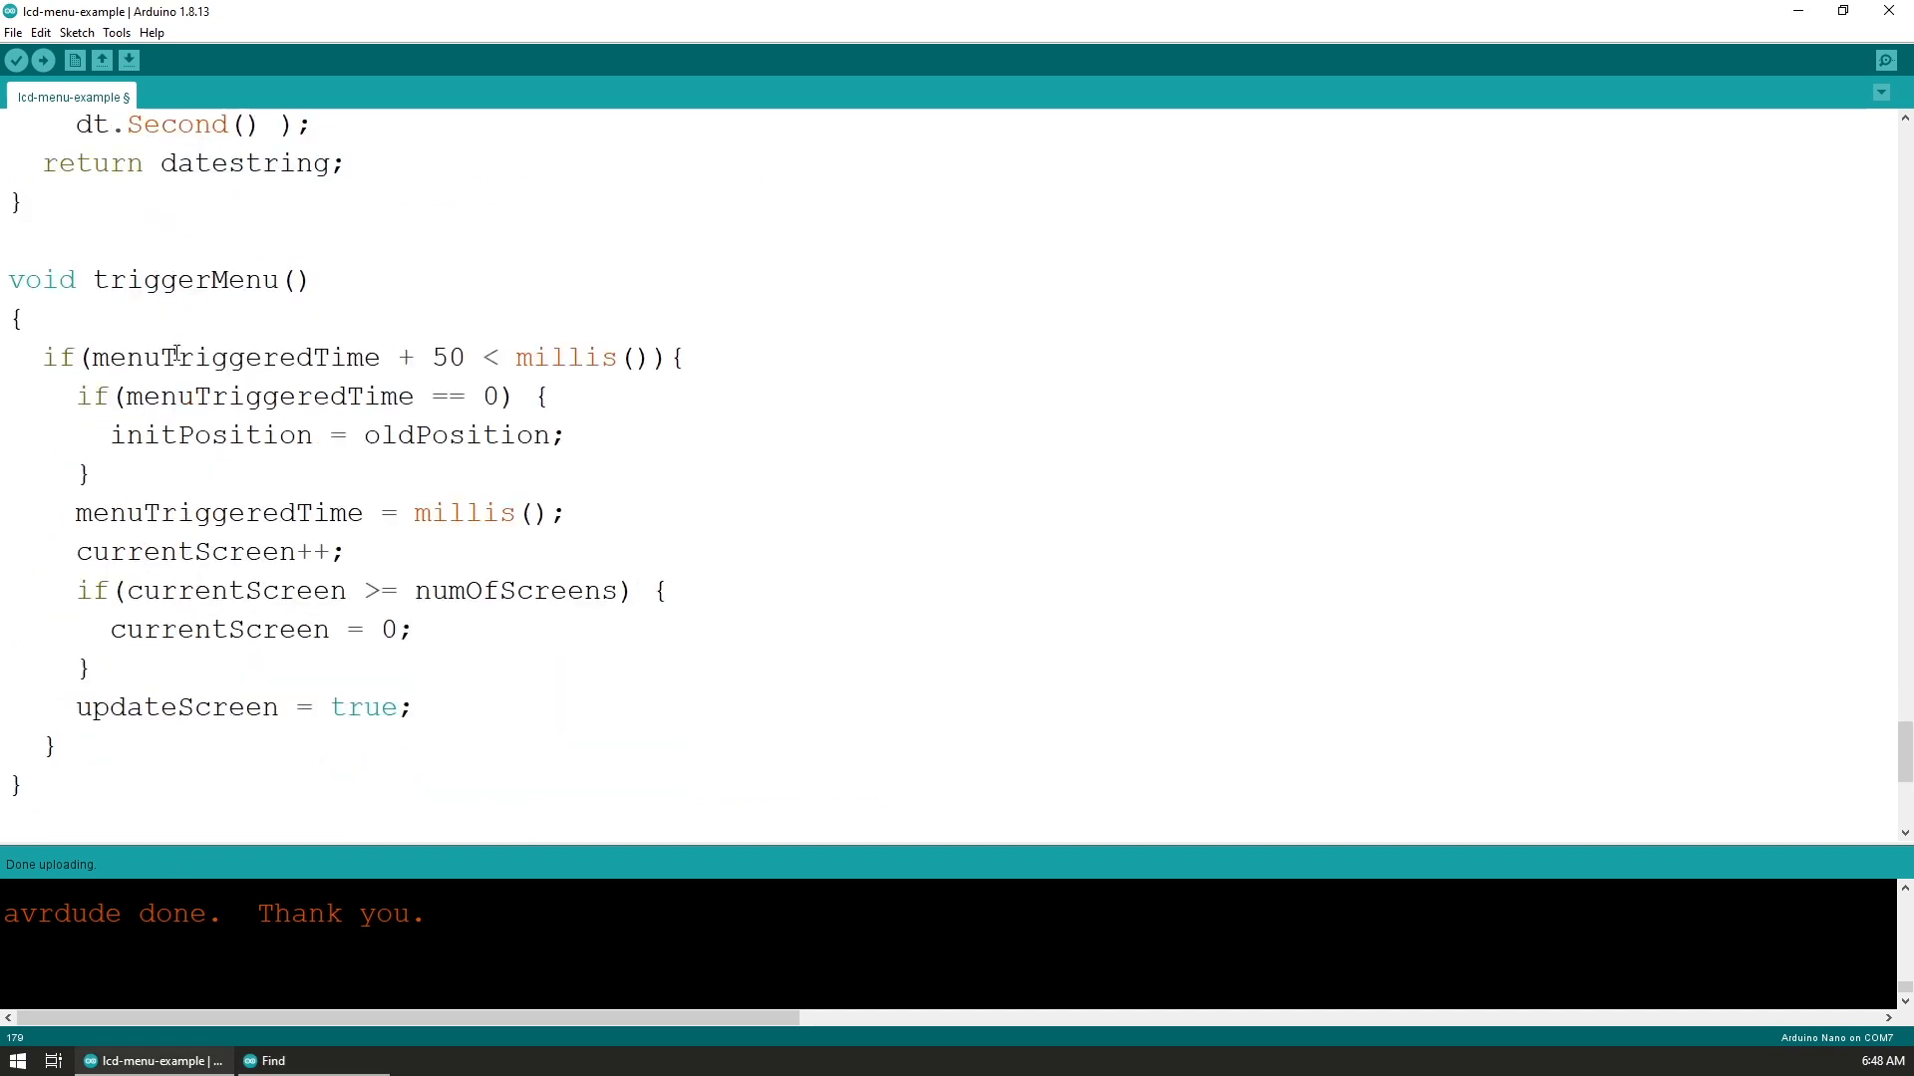
double_click(235, 357)
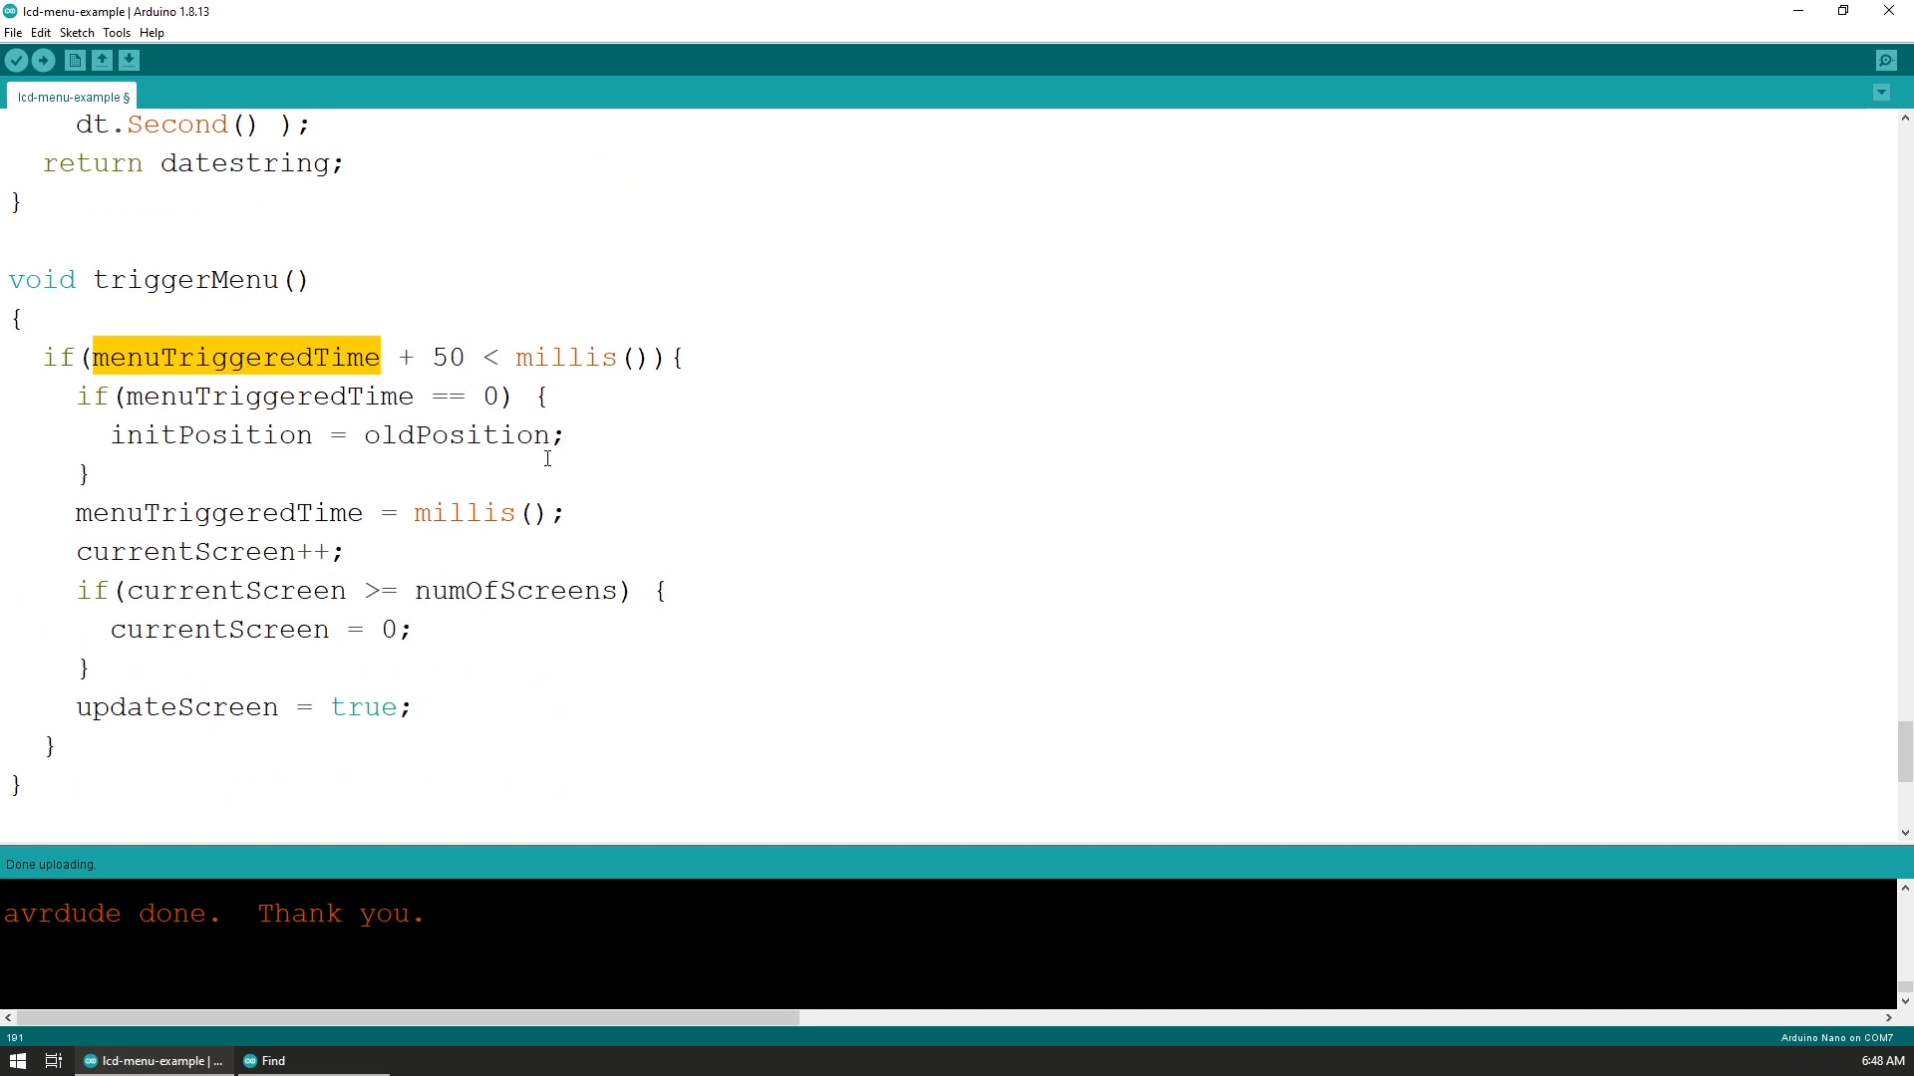
click(142, 395)
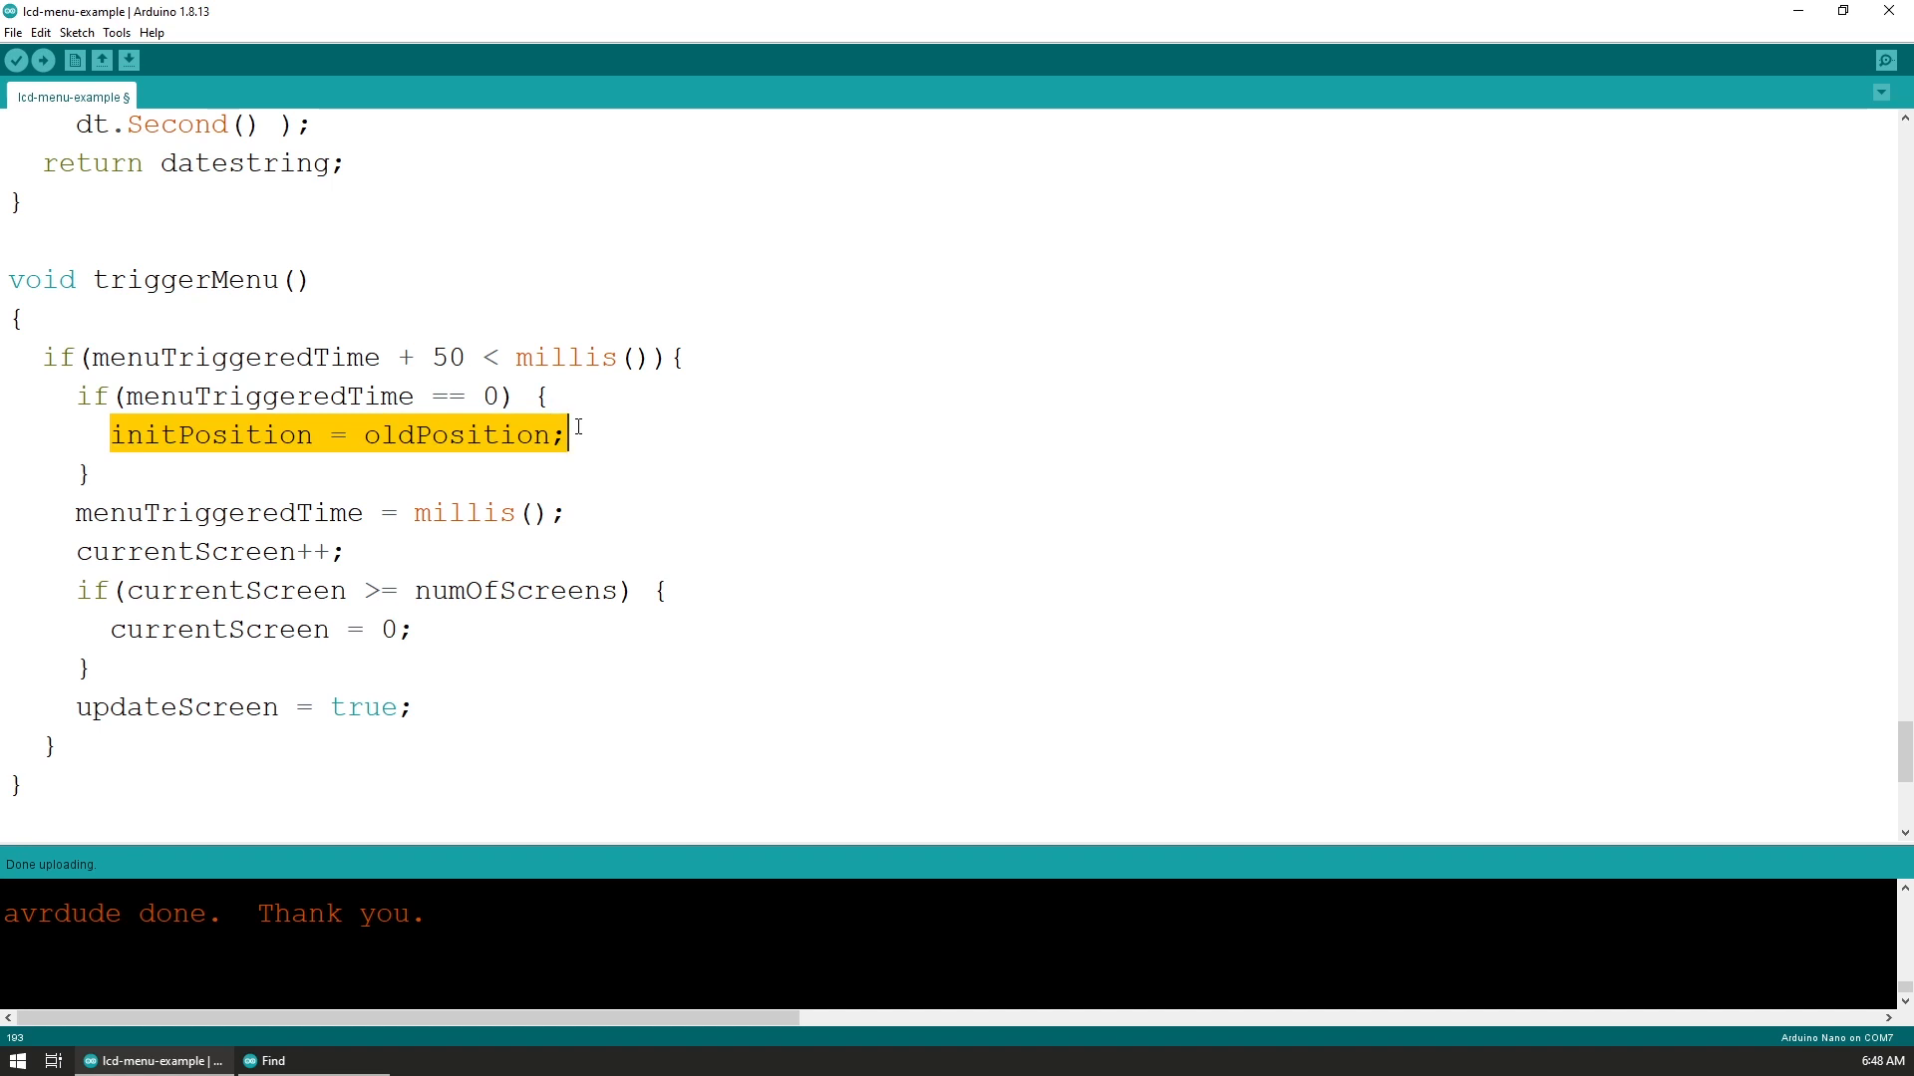
click(467, 436)
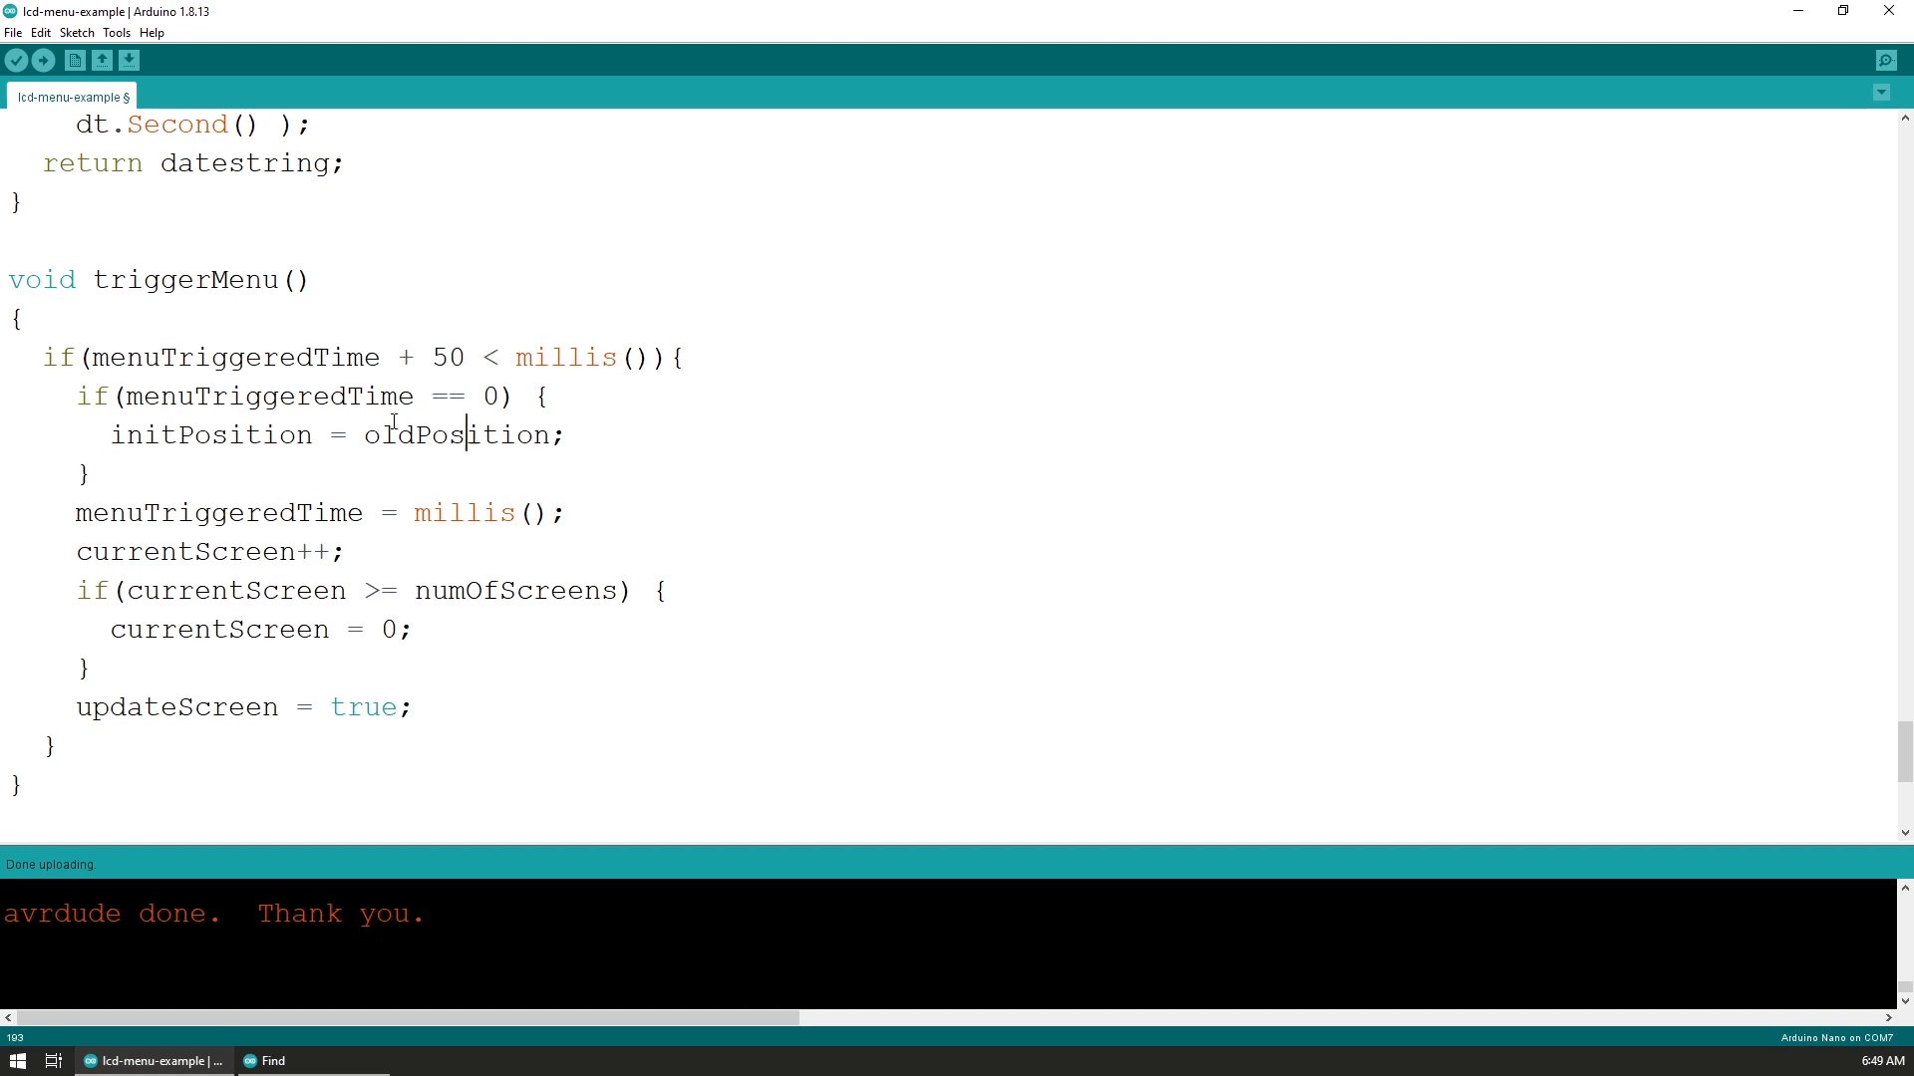
double_click(212, 435)
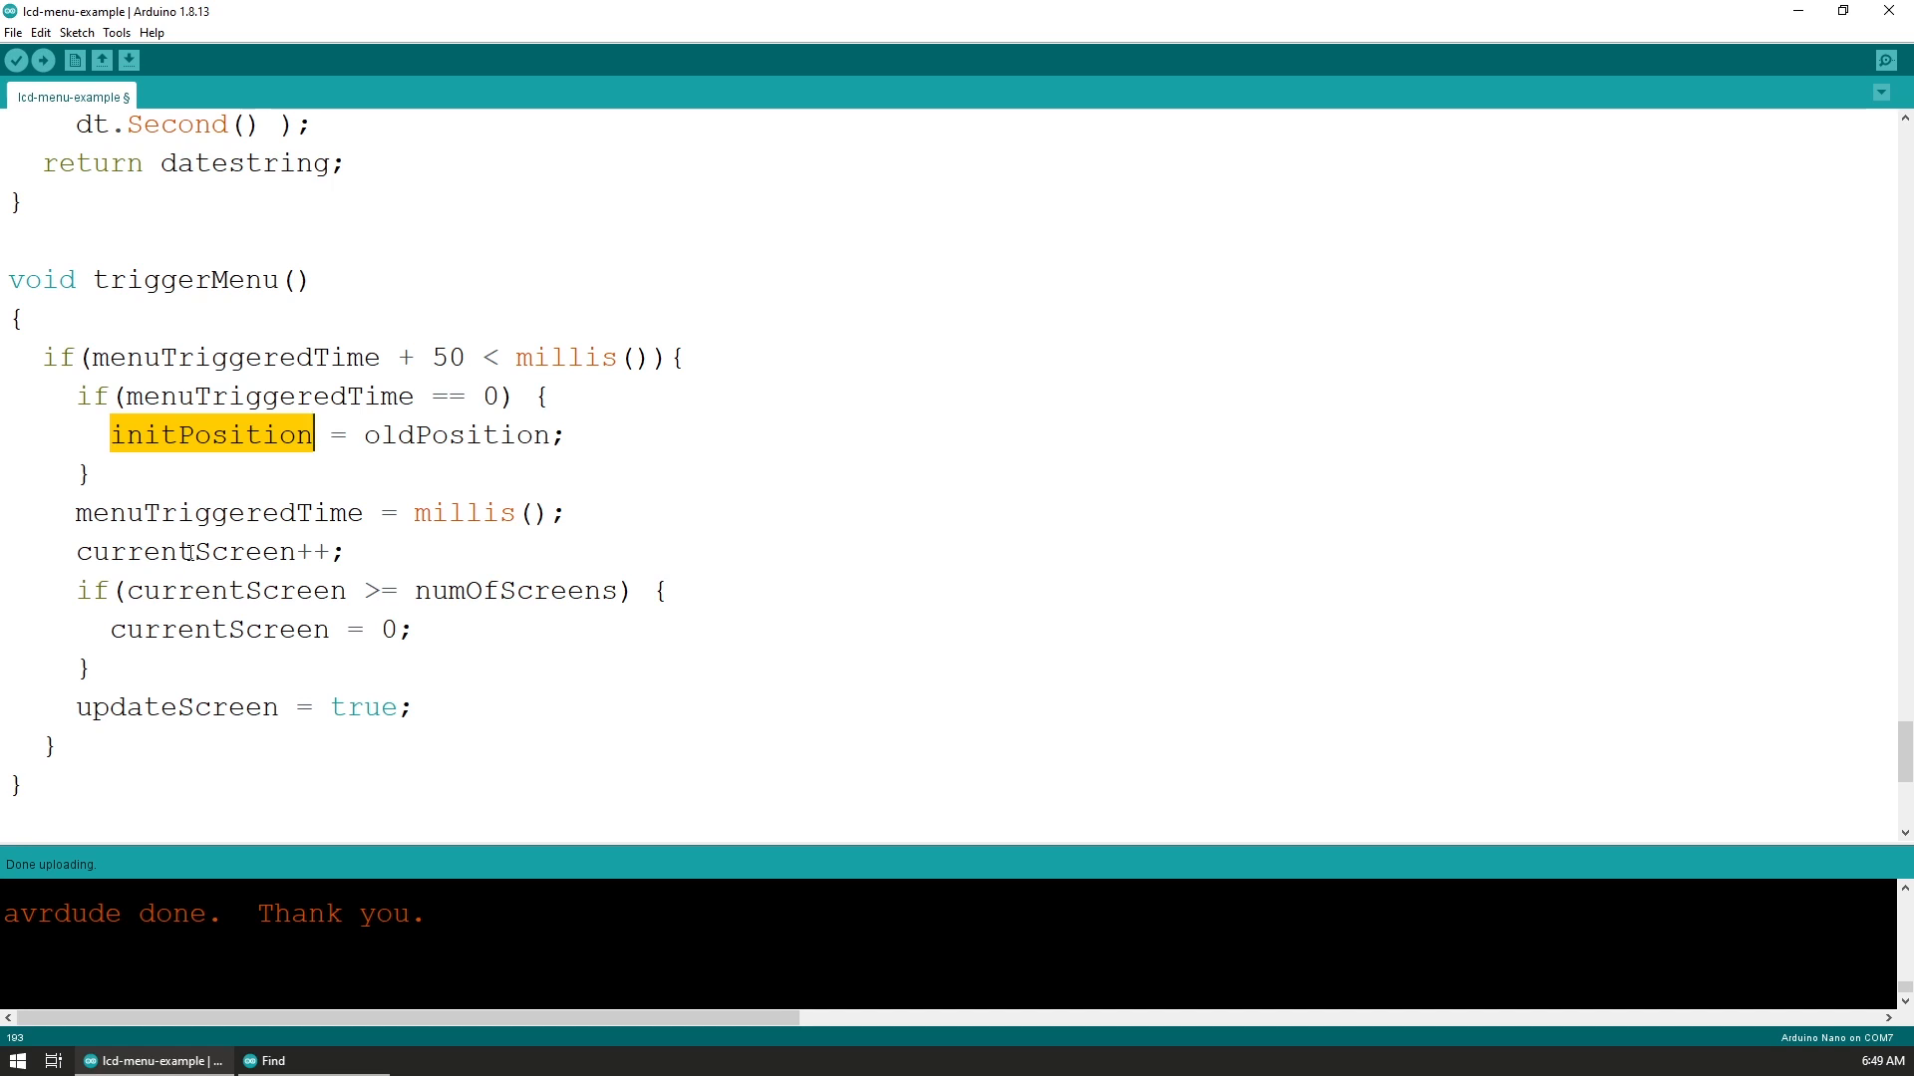
double_click(195, 512)
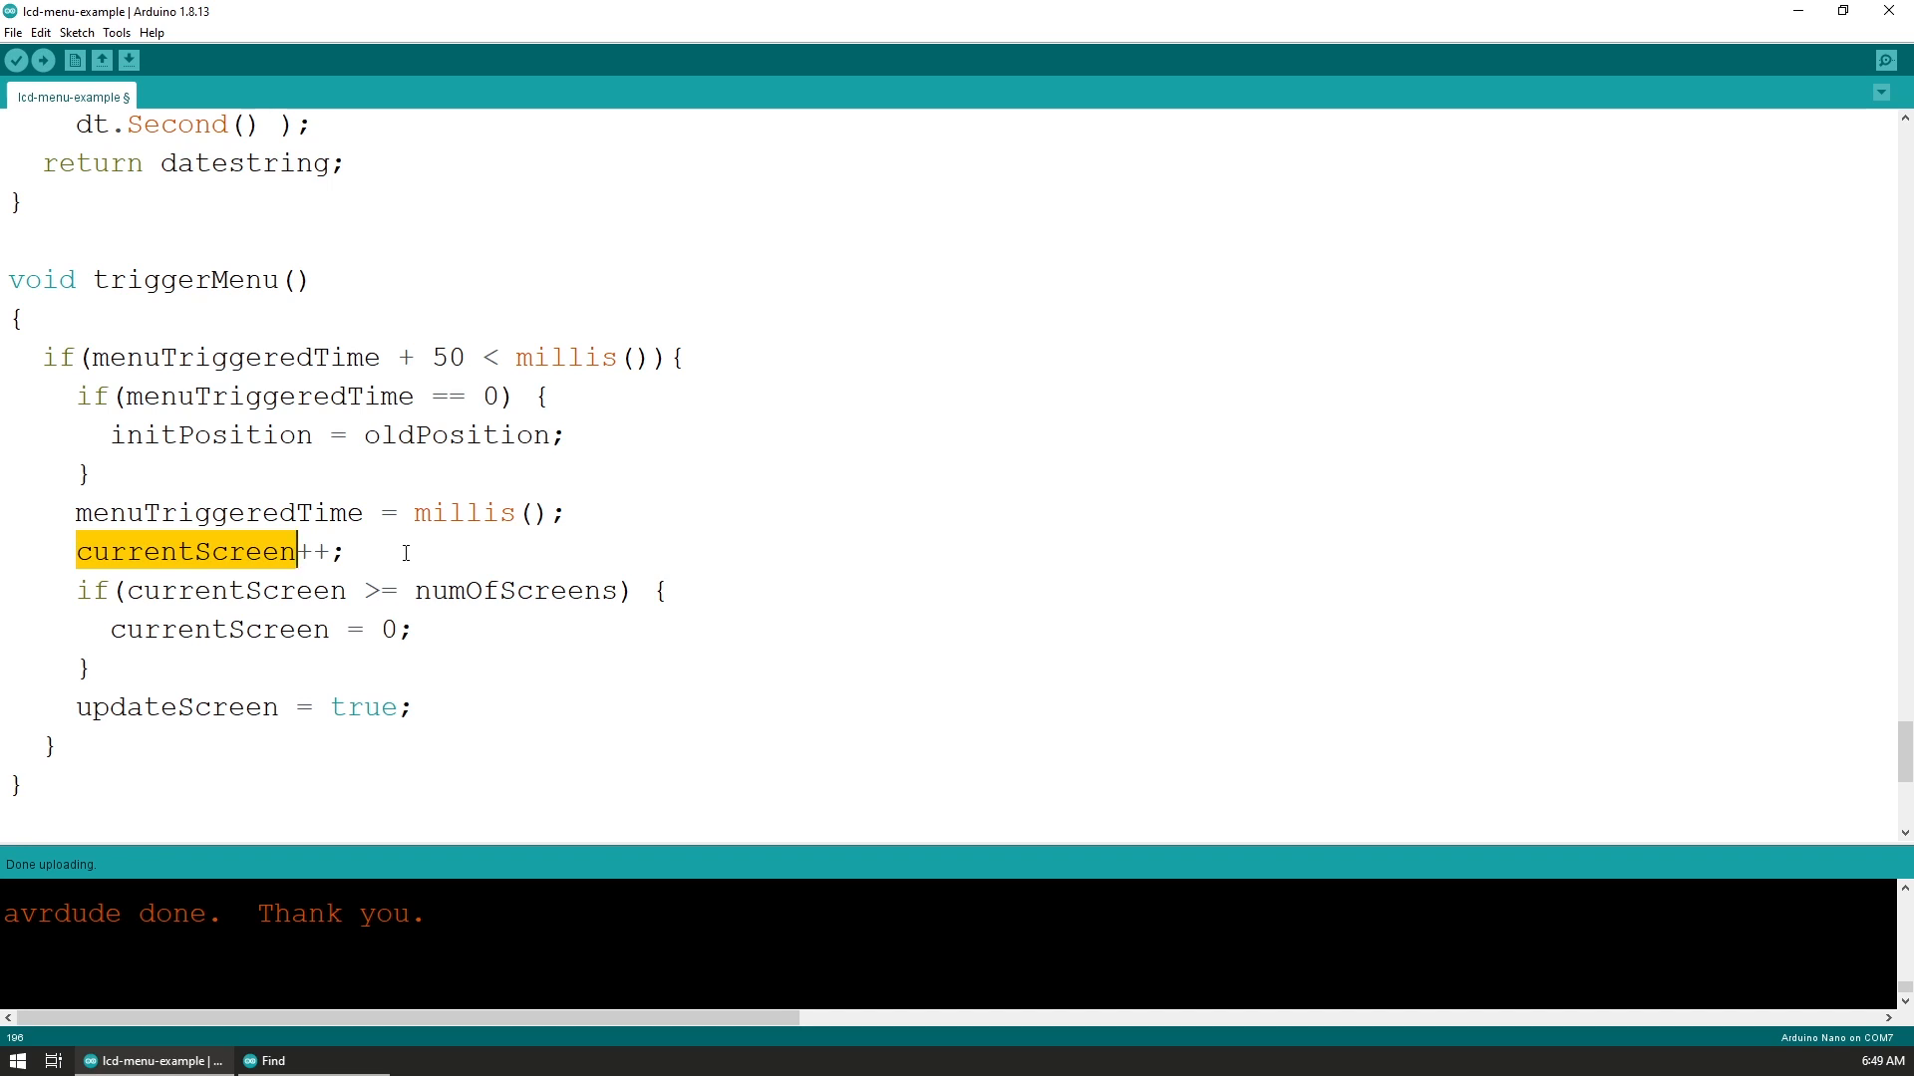
mouse_move(121, 567)
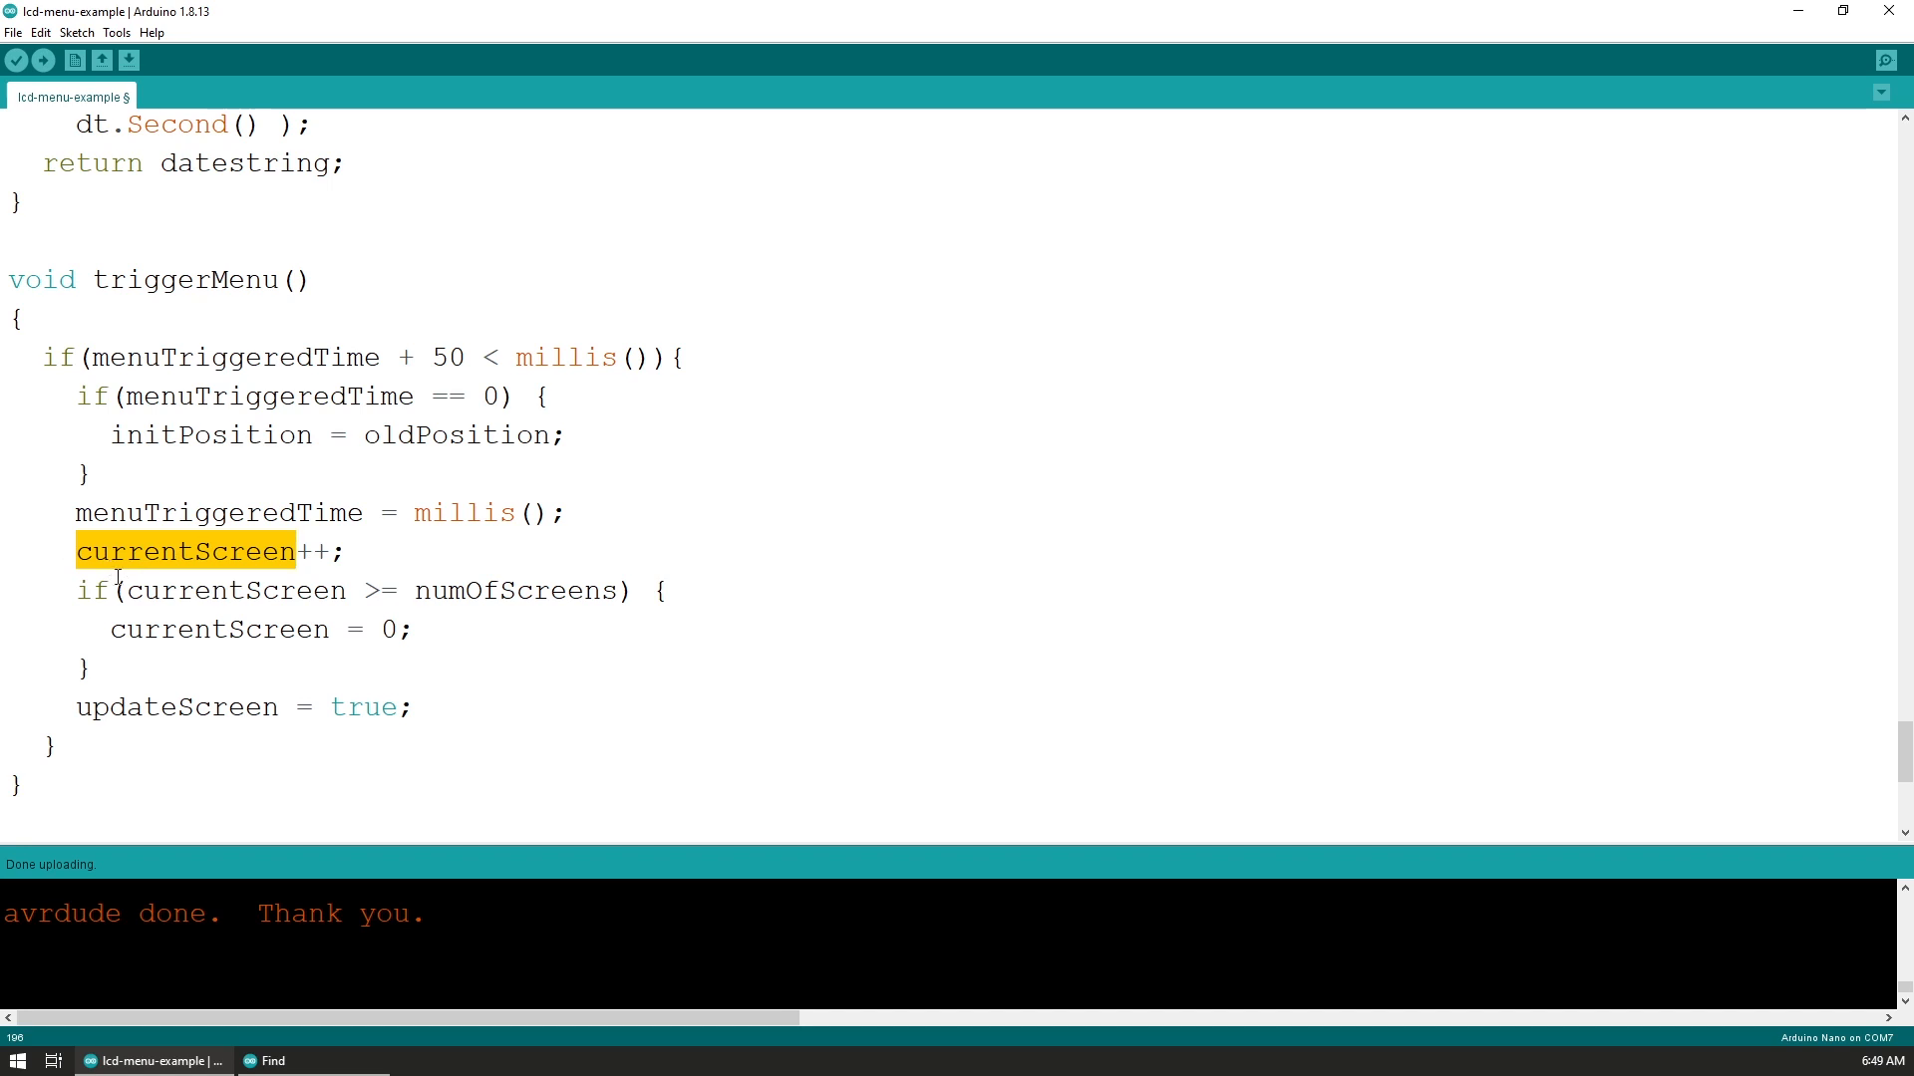
mouse_move(227, 593)
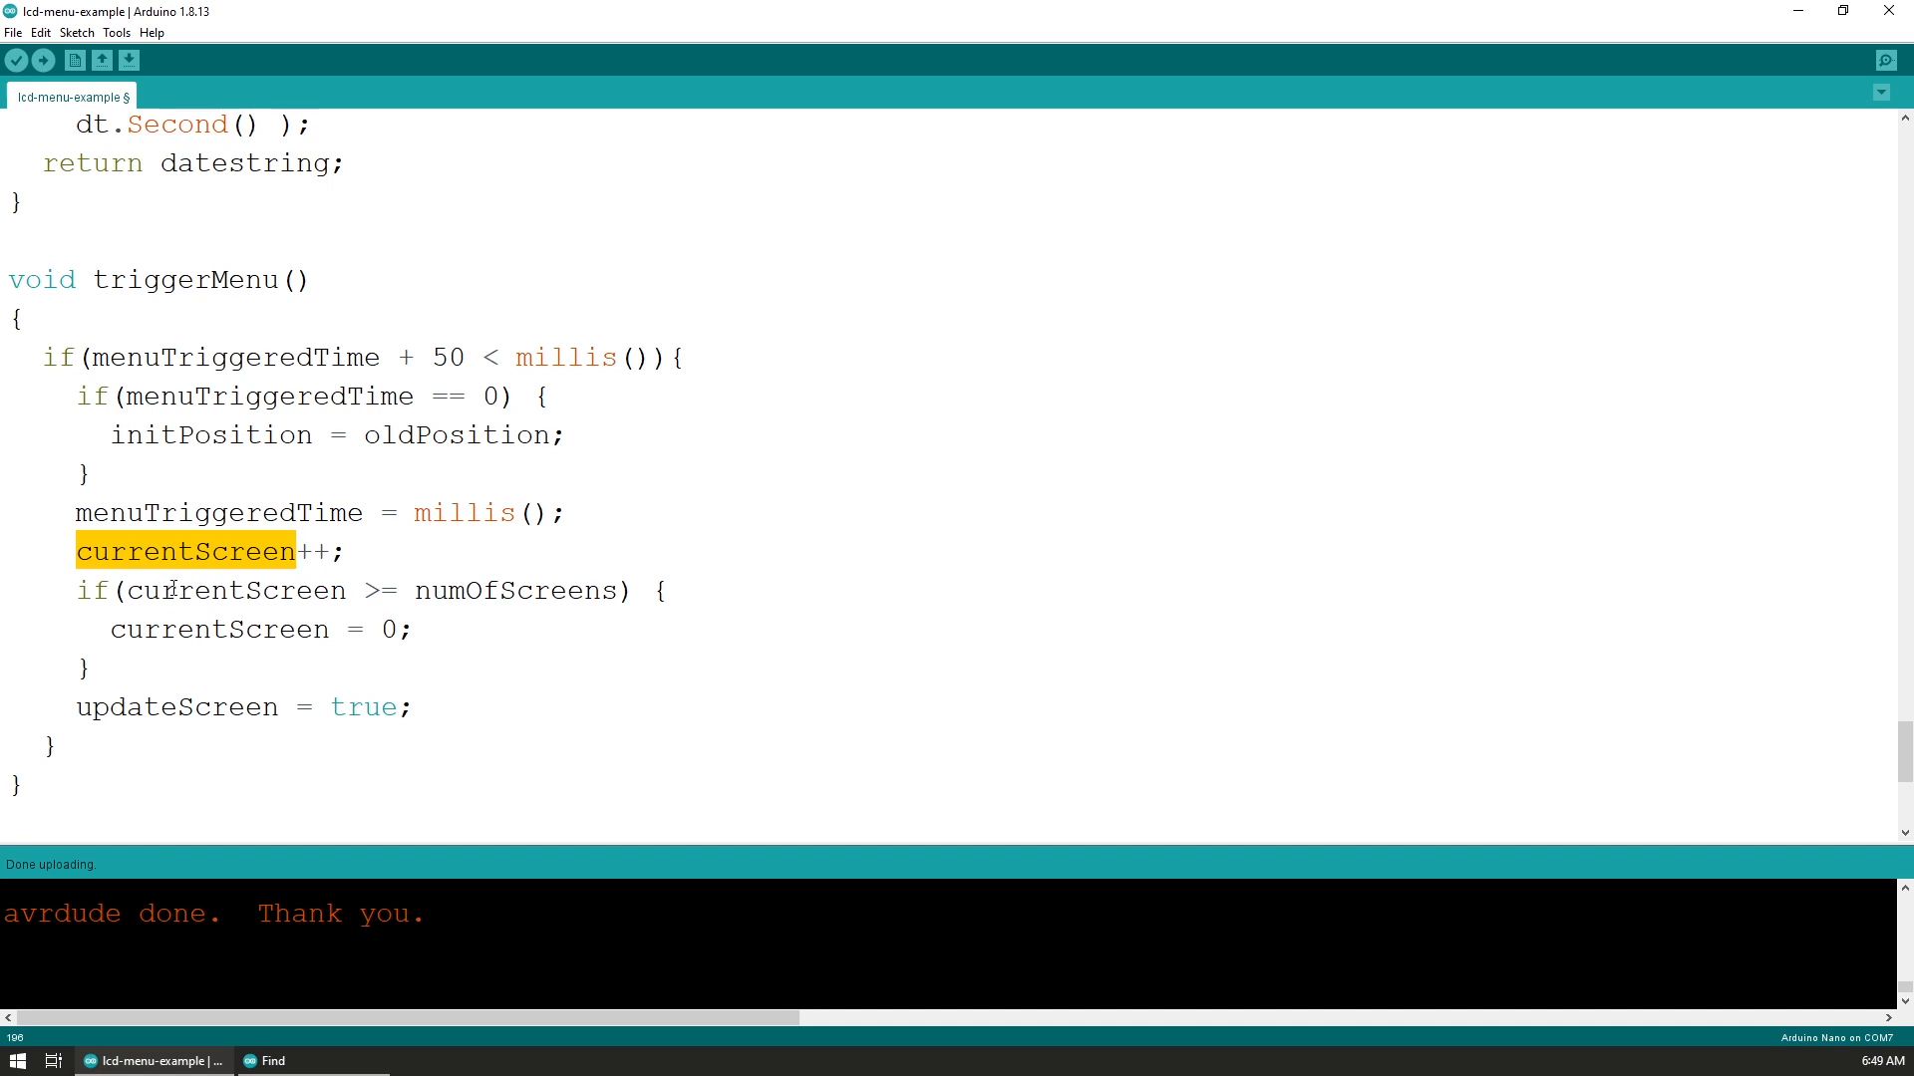
click(80, 591)
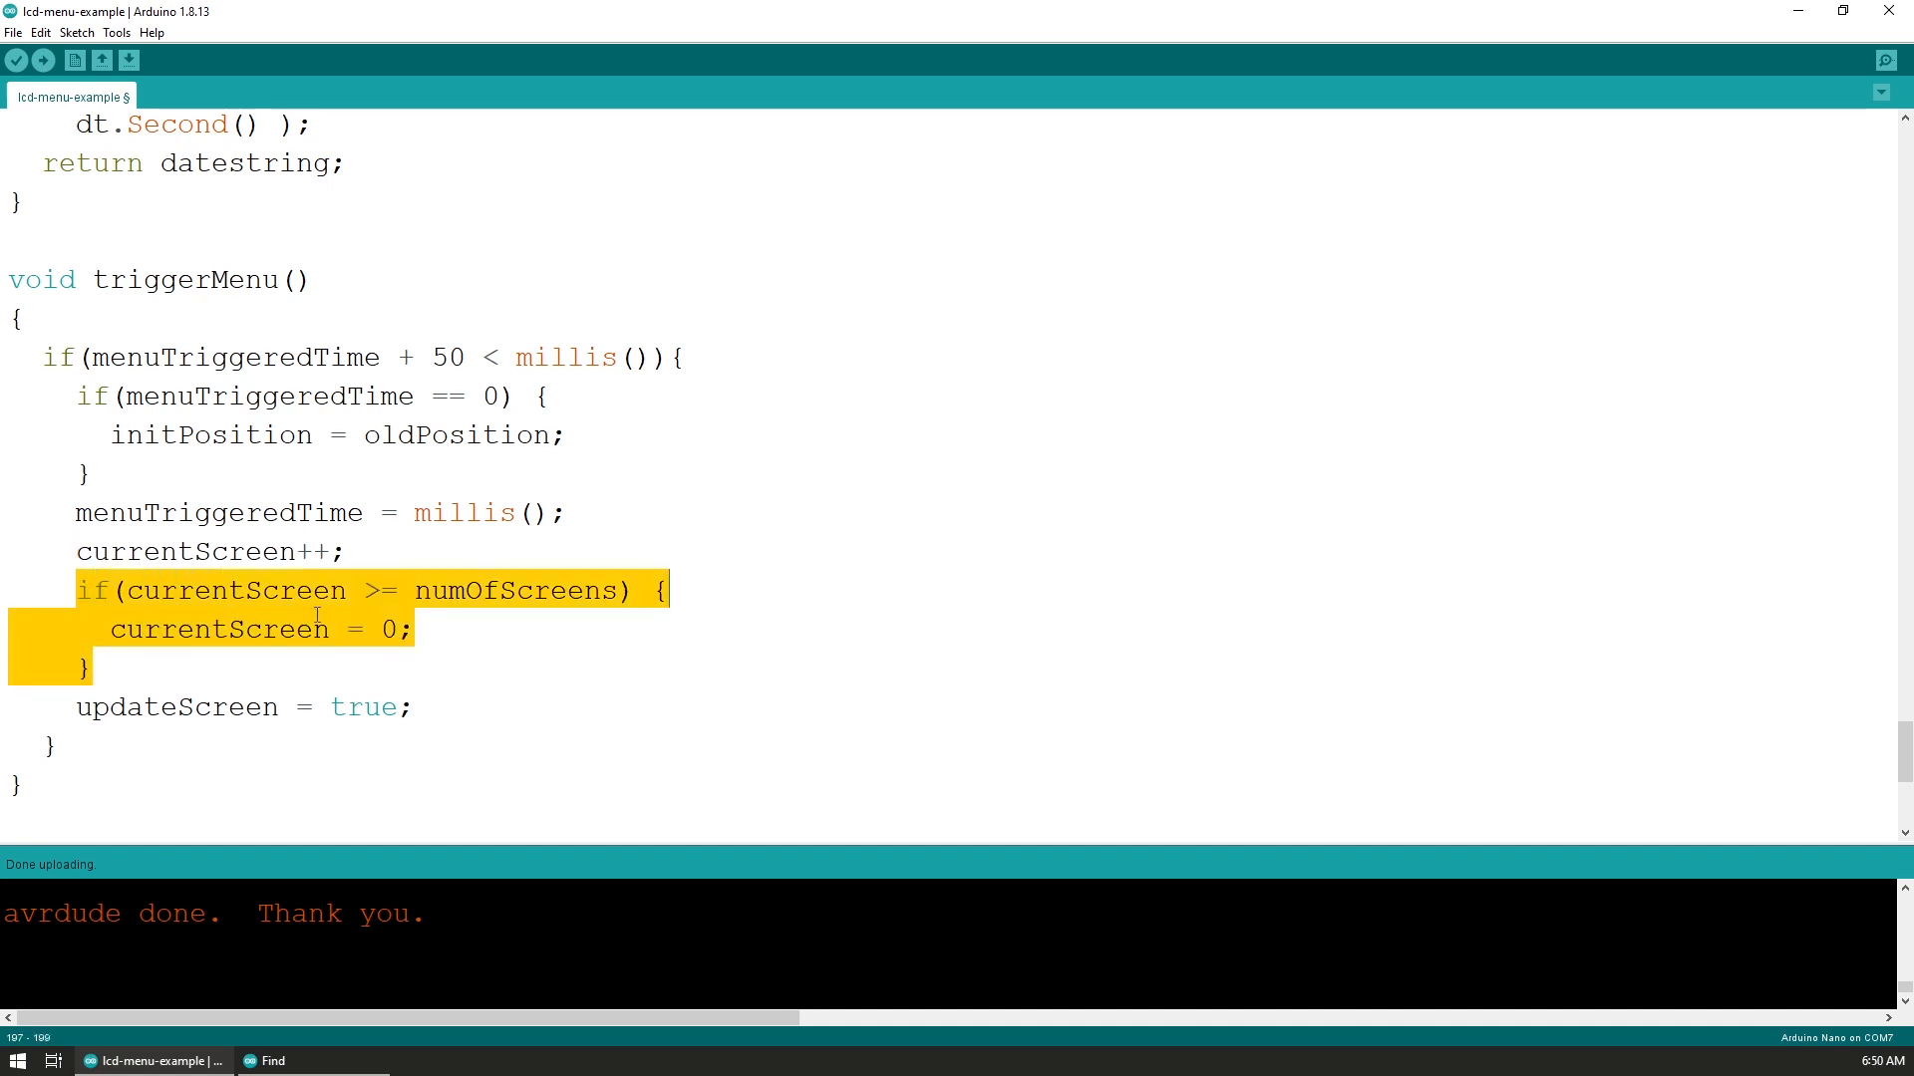
click(244, 589)
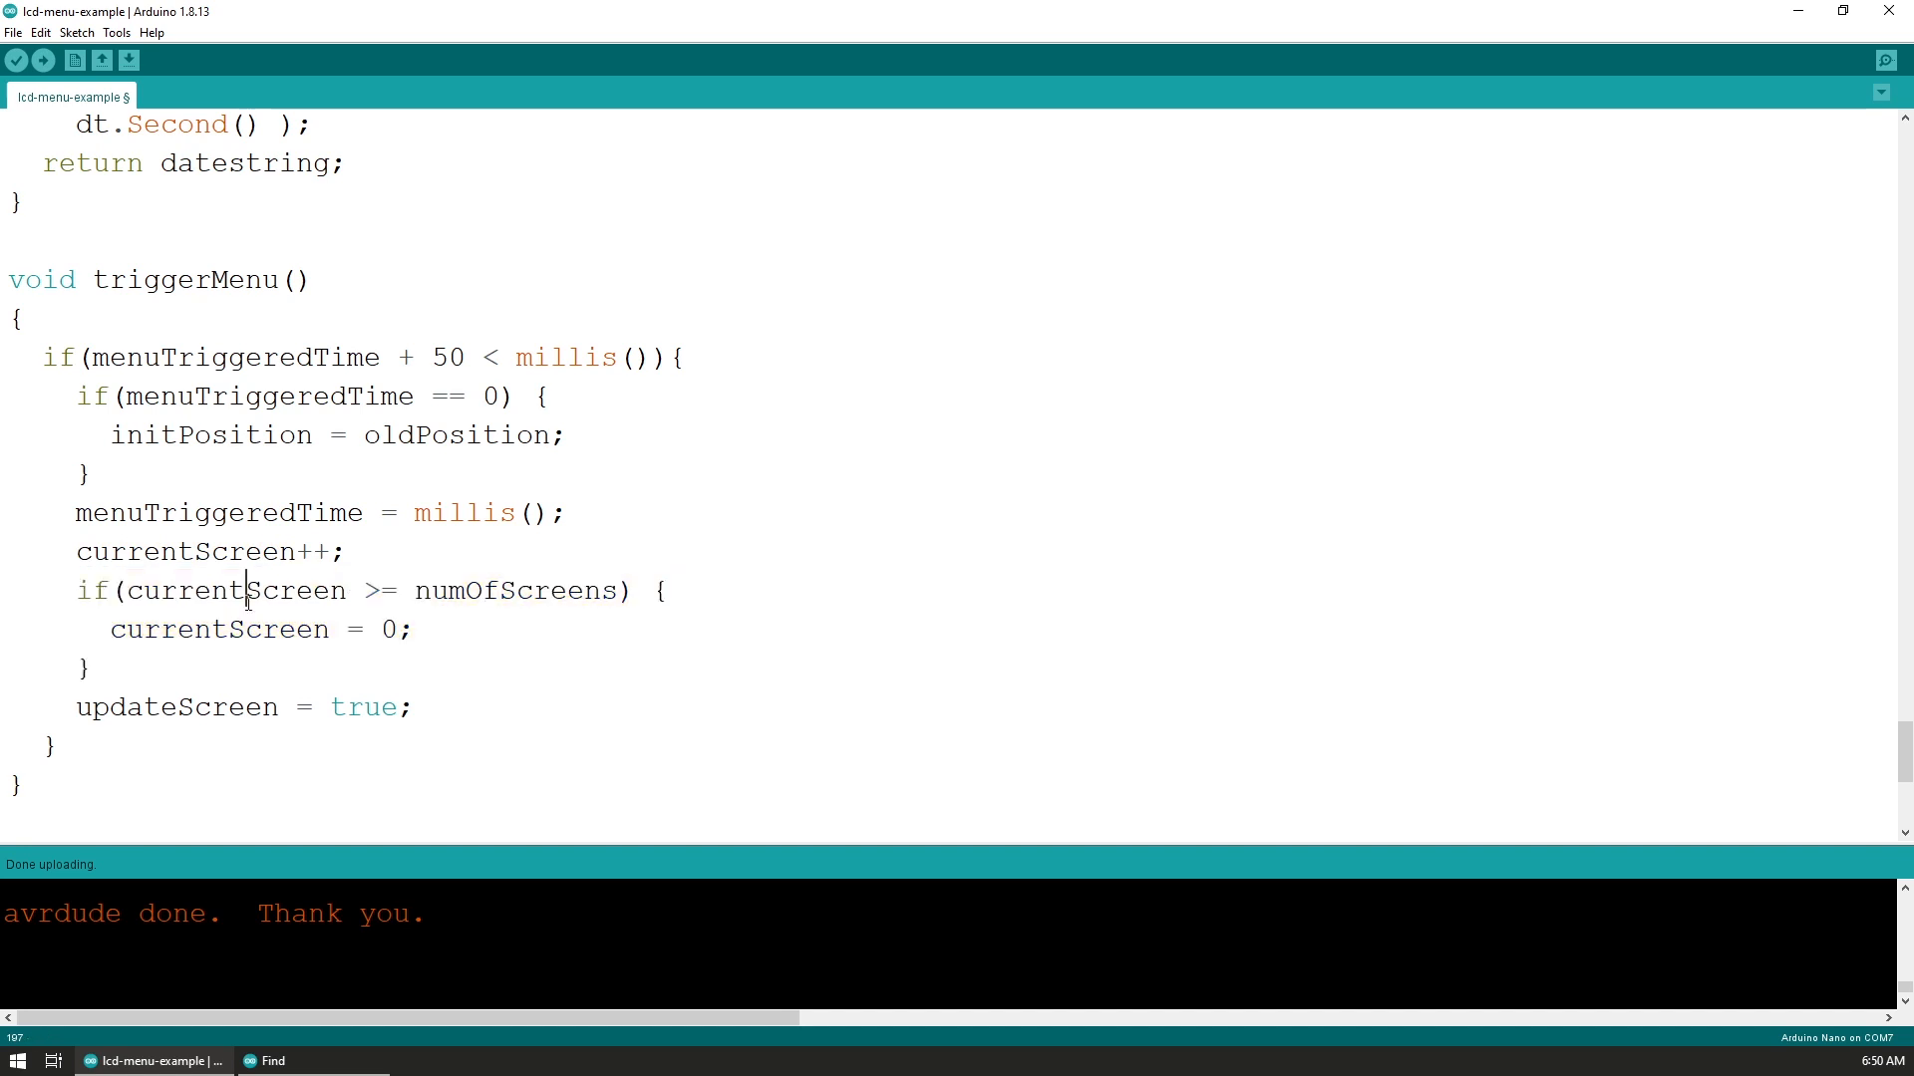
double_click(380, 591)
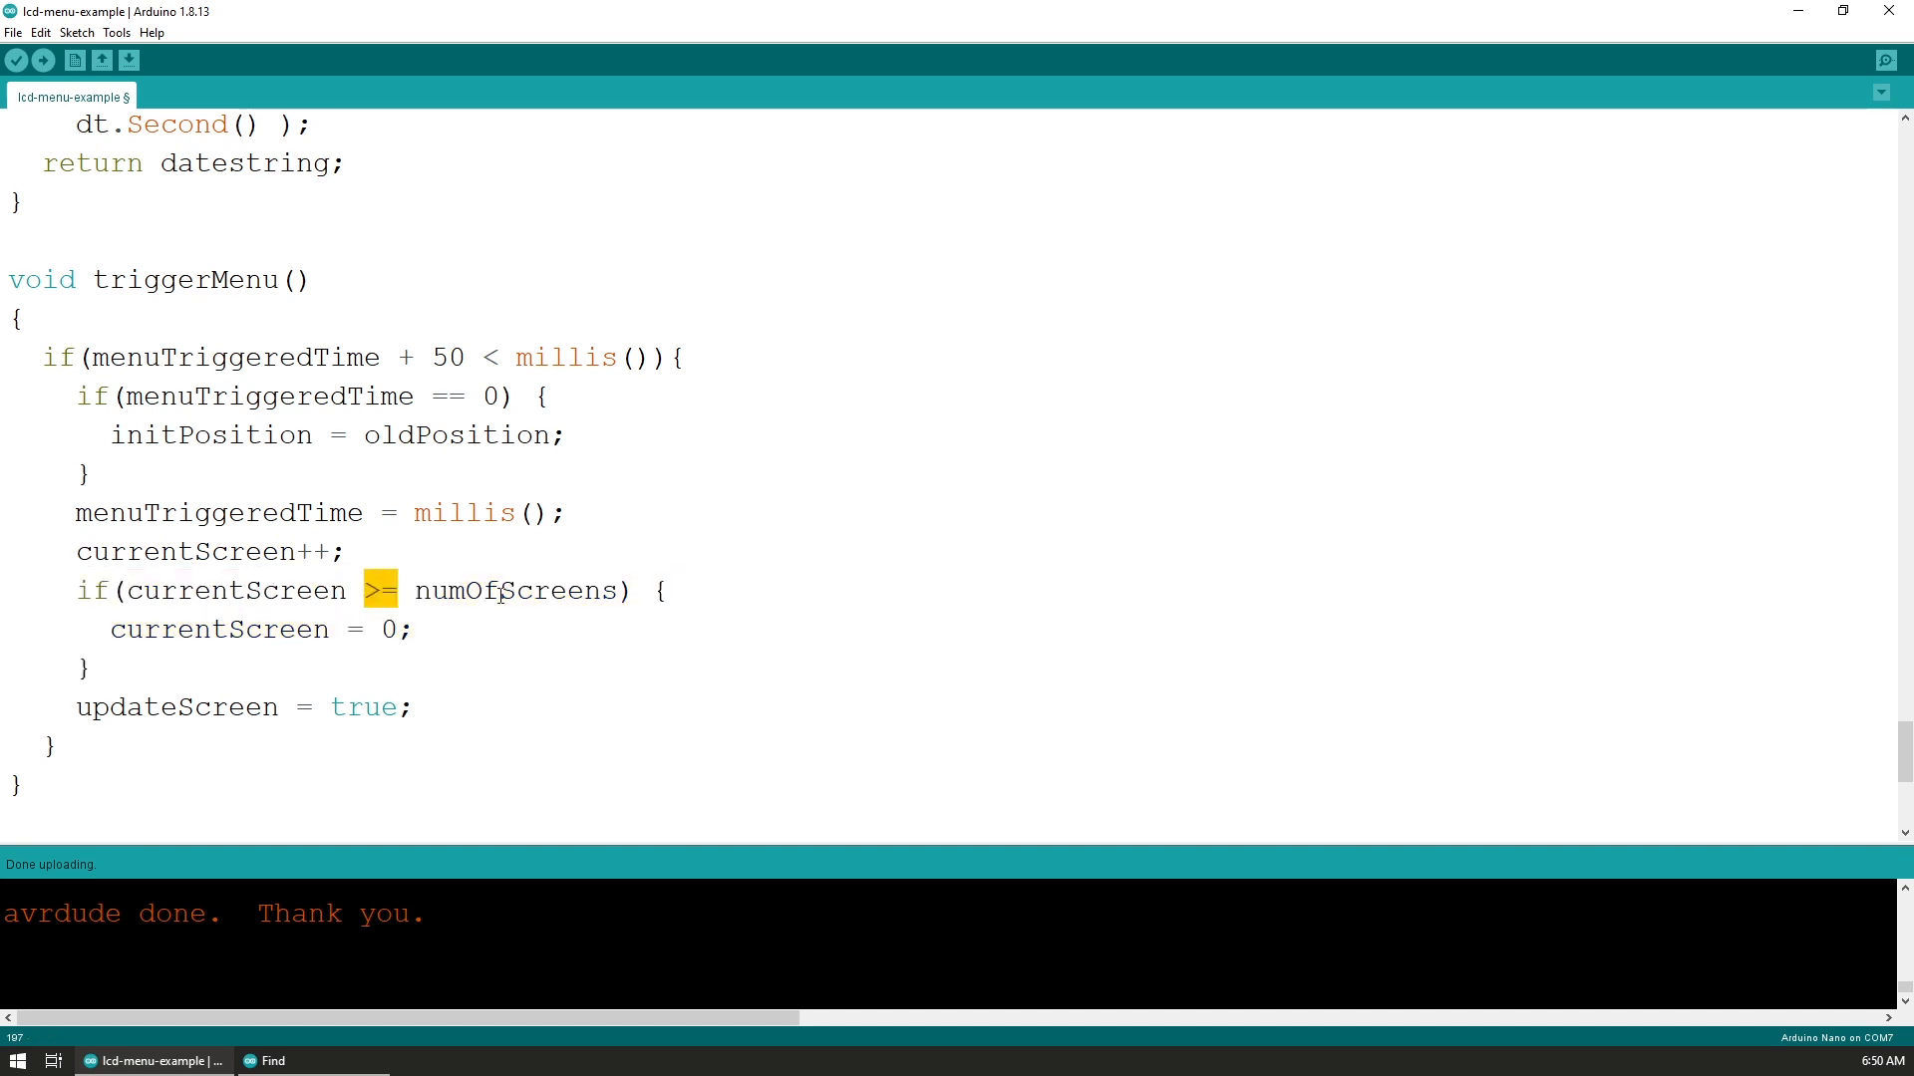
double_click(220, 628)
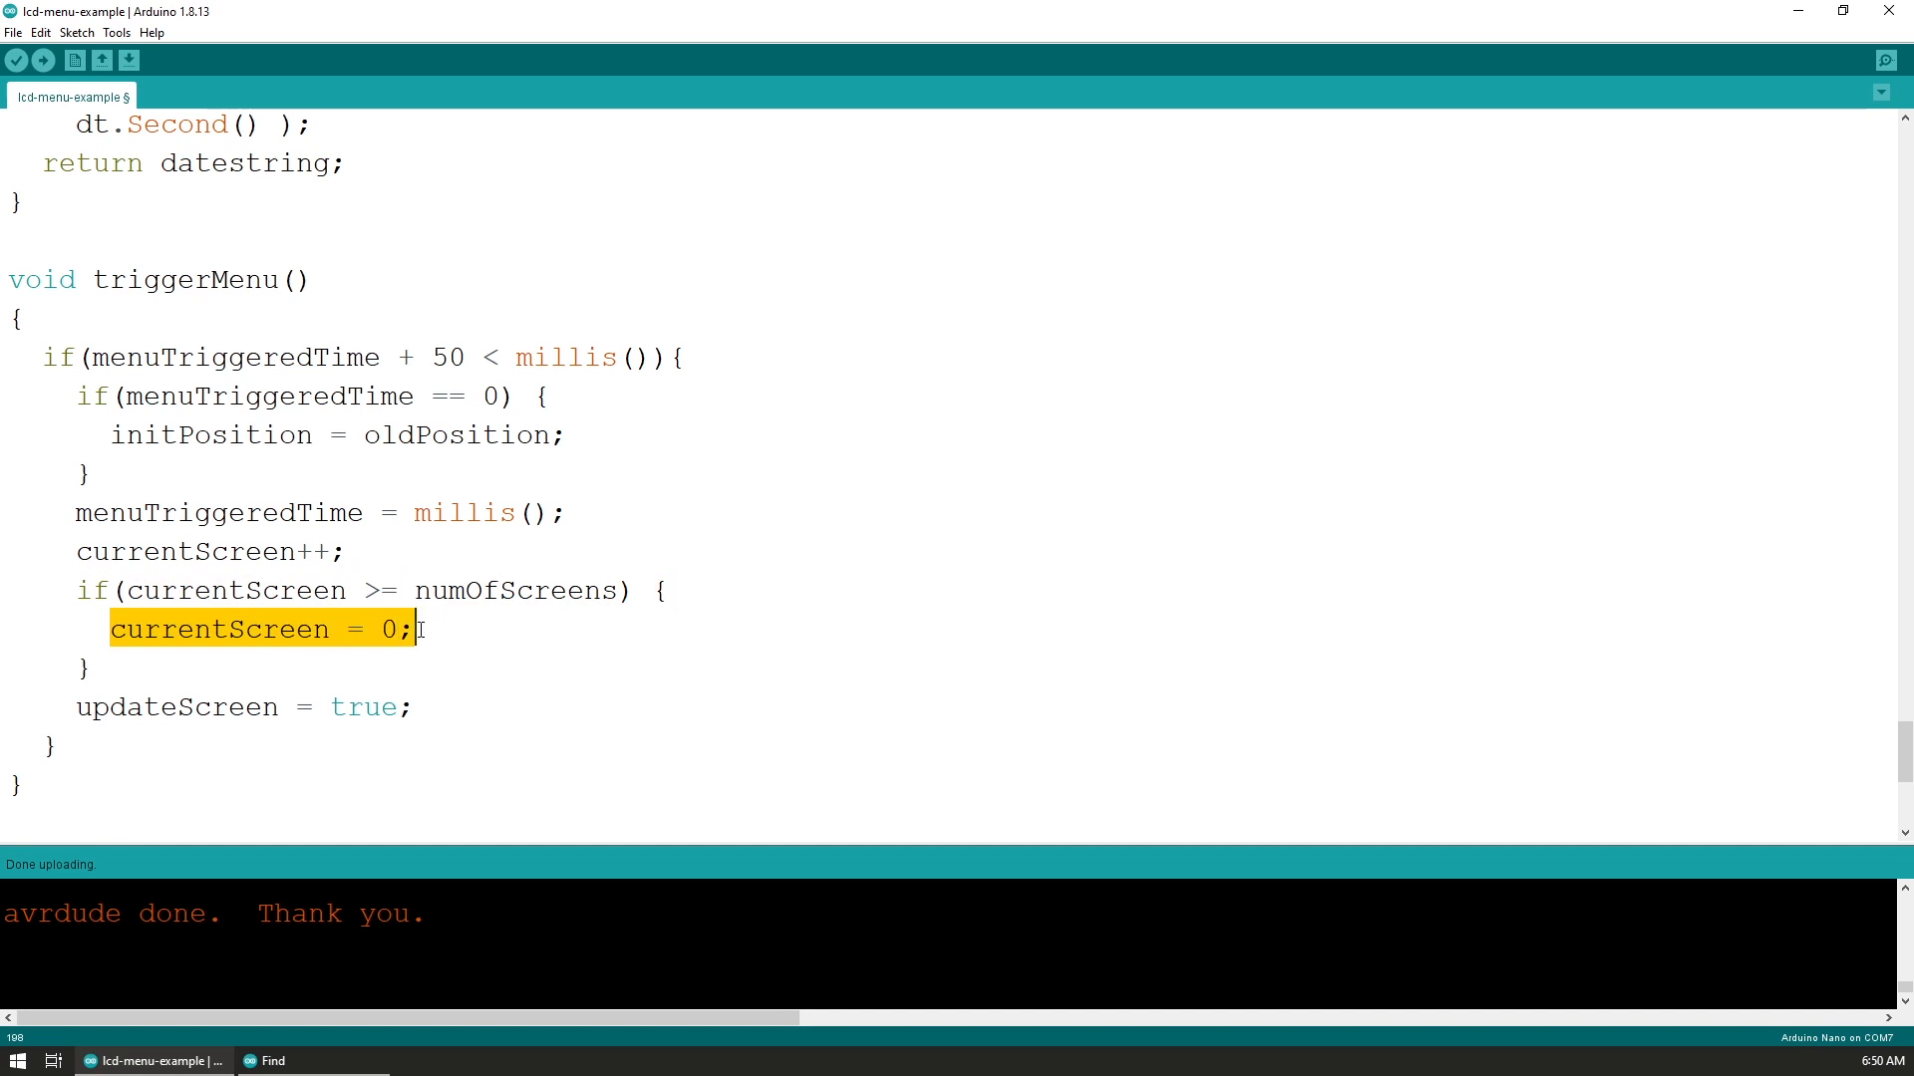
click(418, 629)
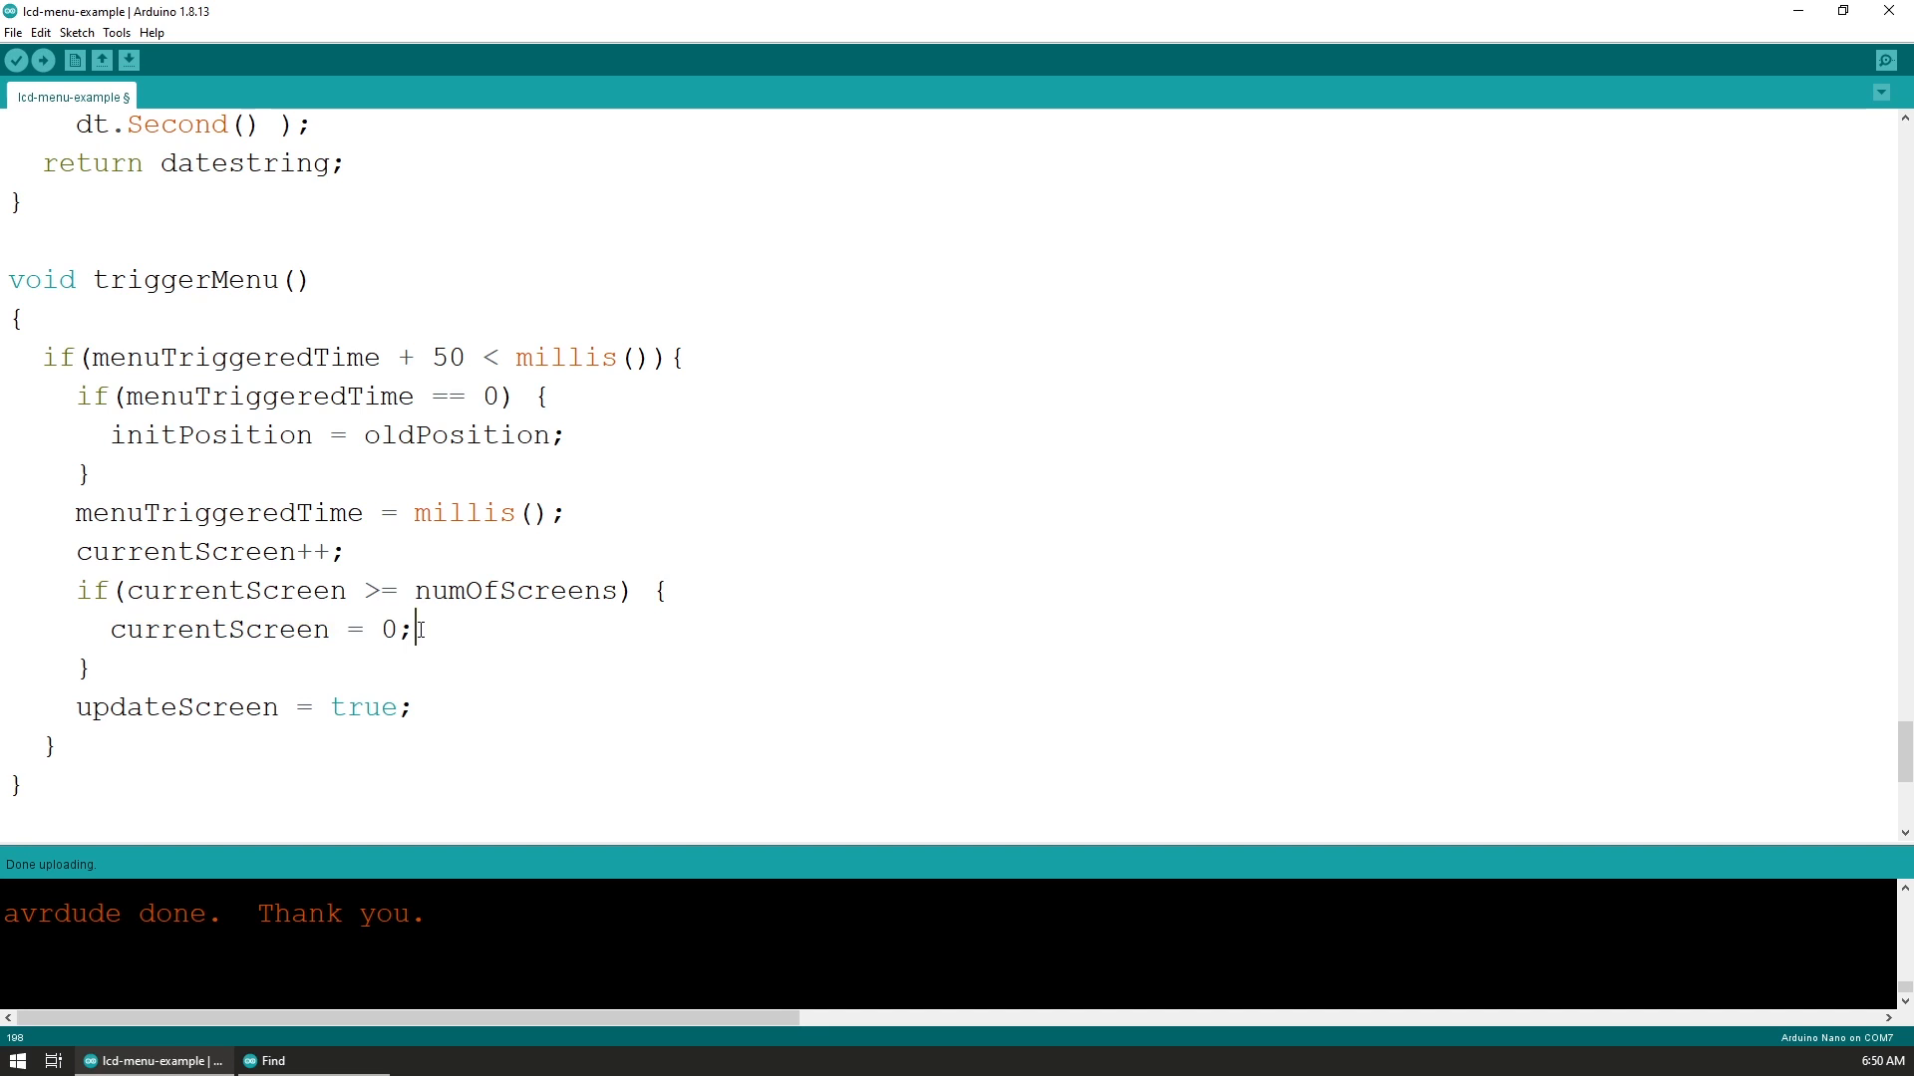
click(143, 707)
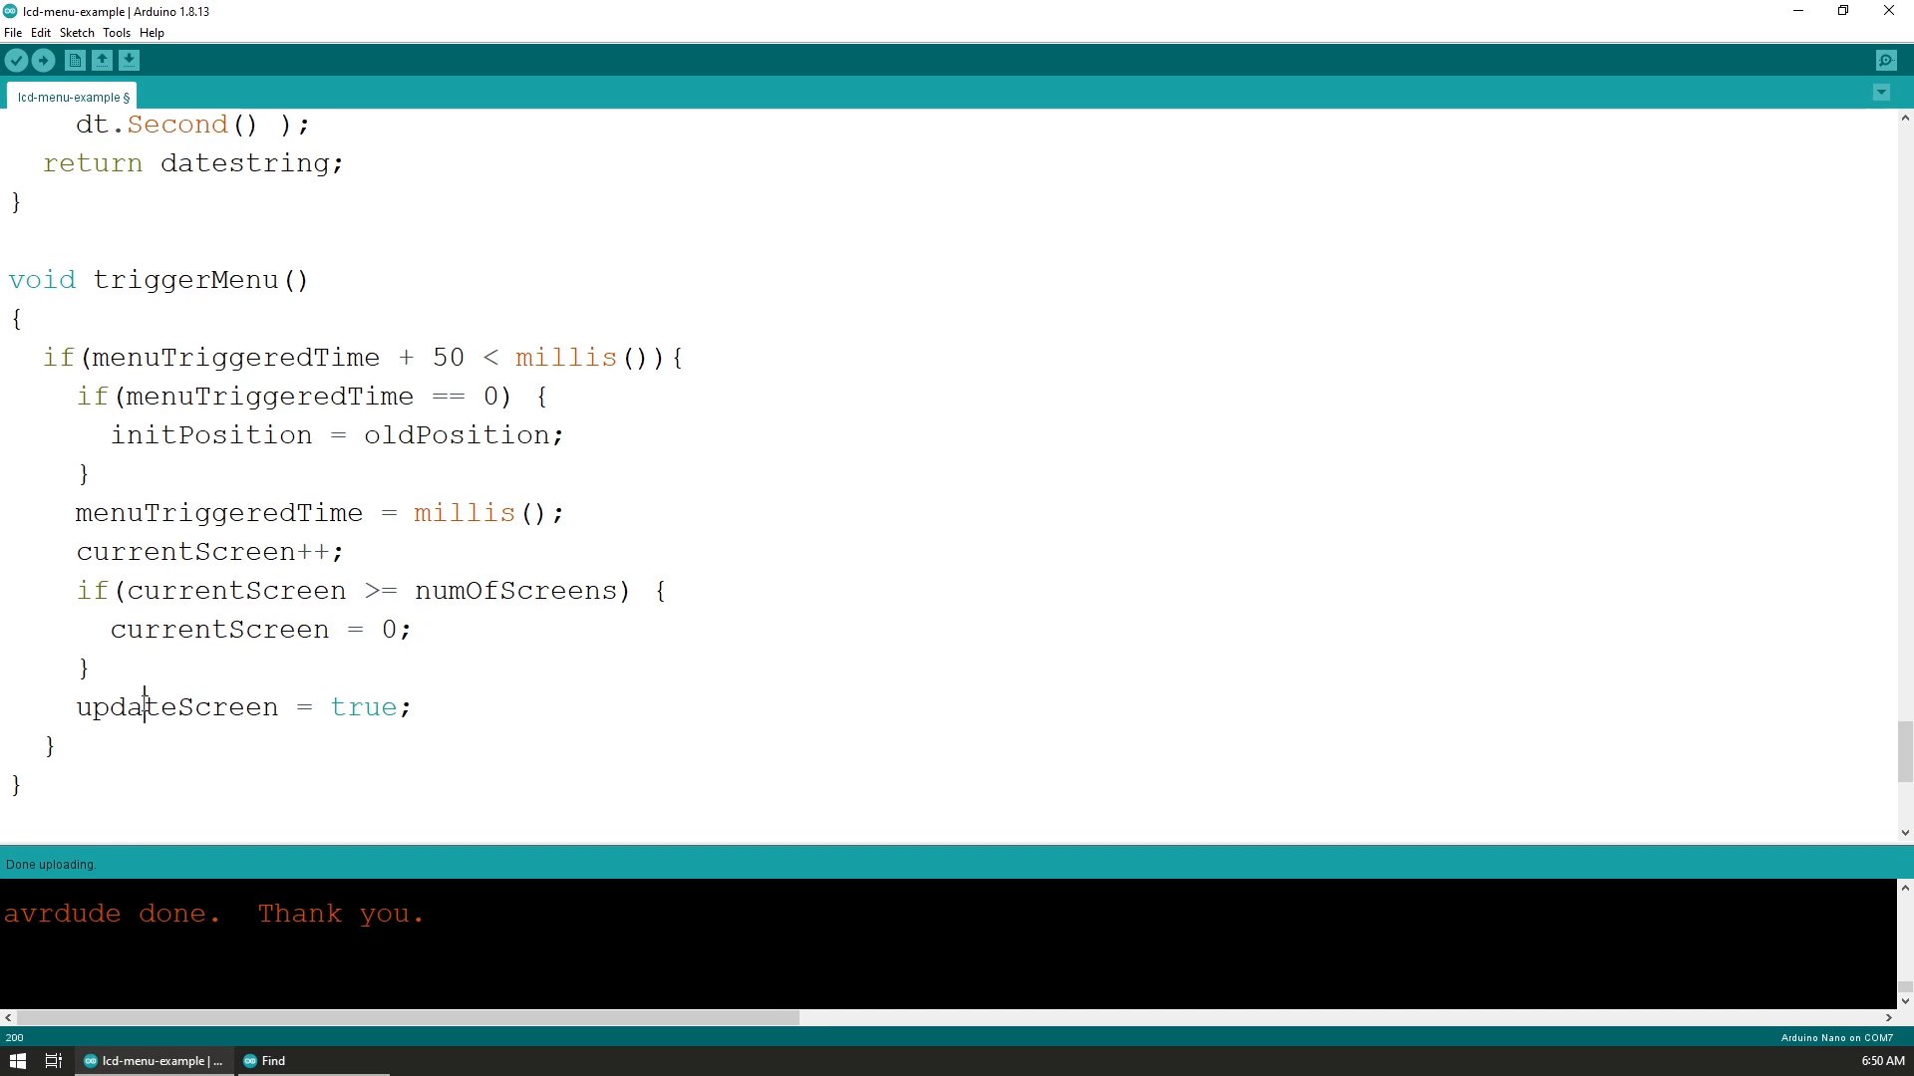
mouse_move(143, 707)
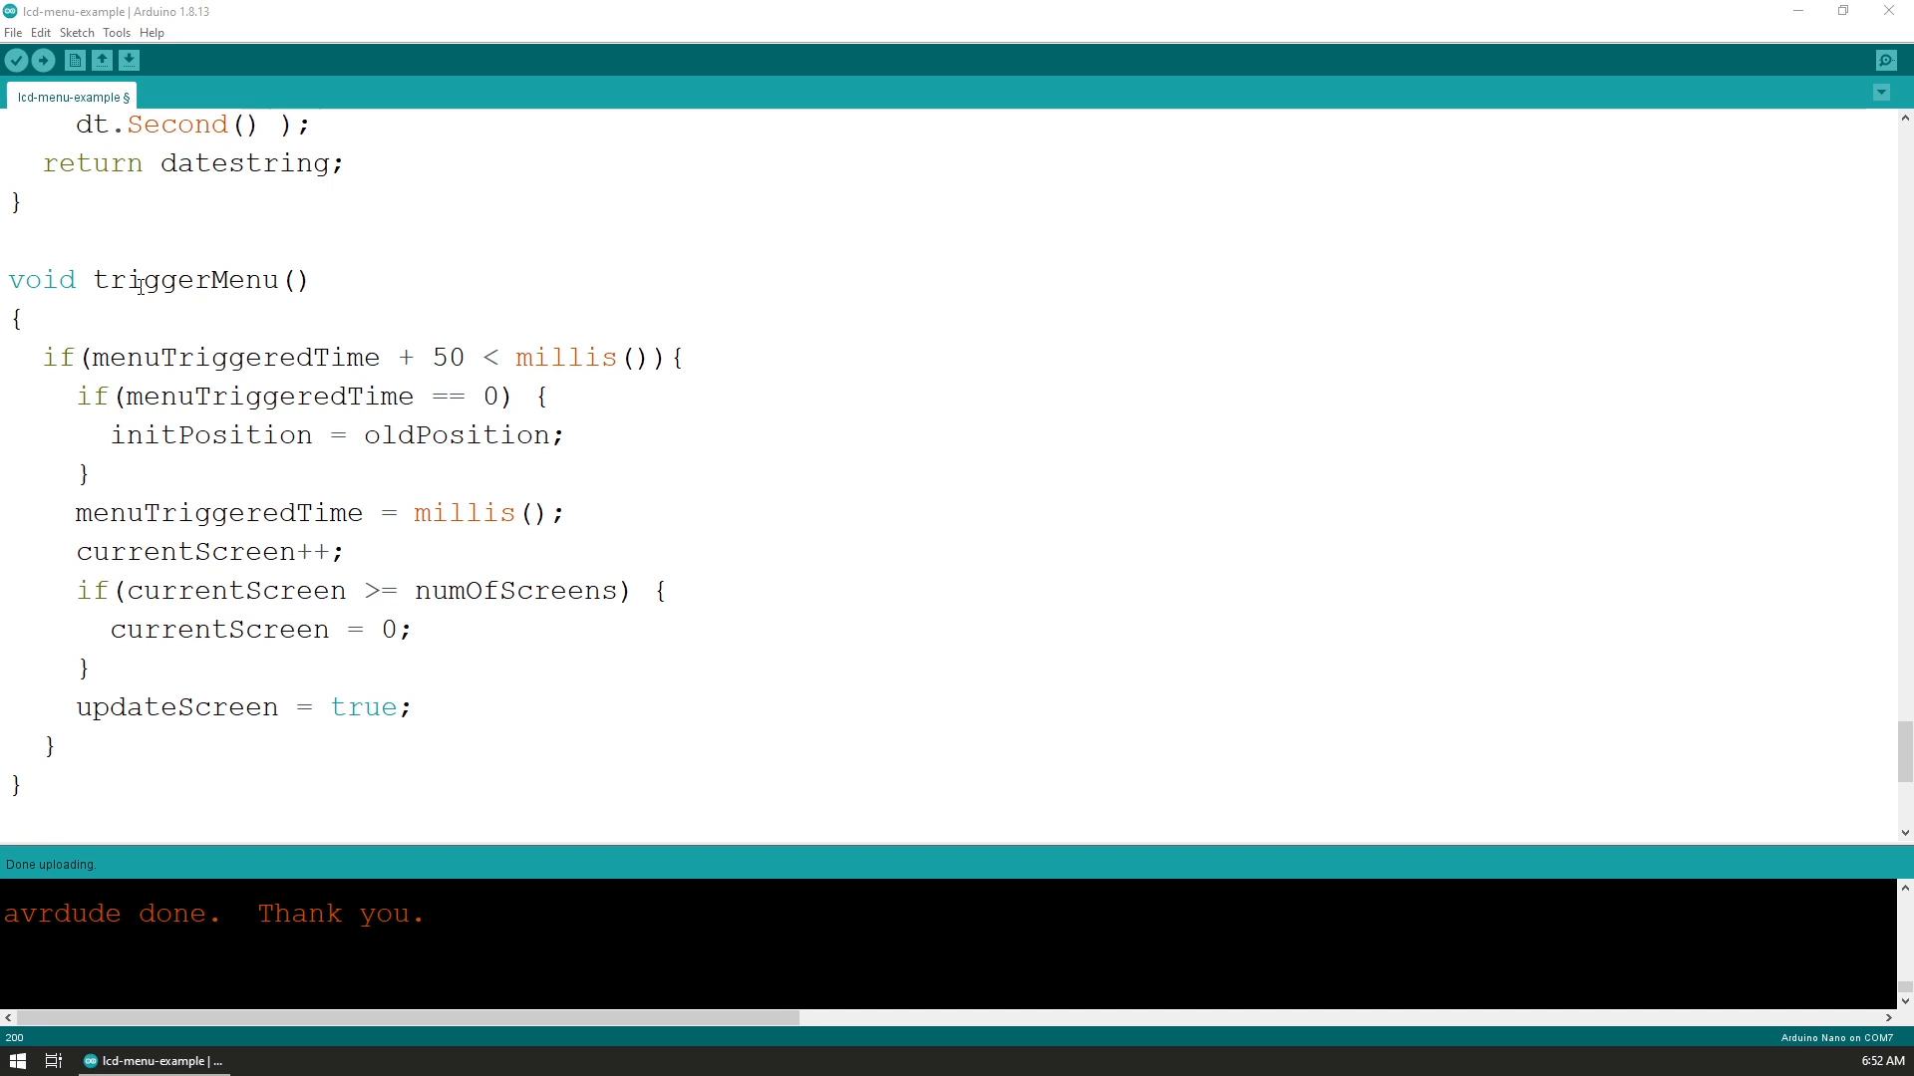
mouse_move(367, 479)
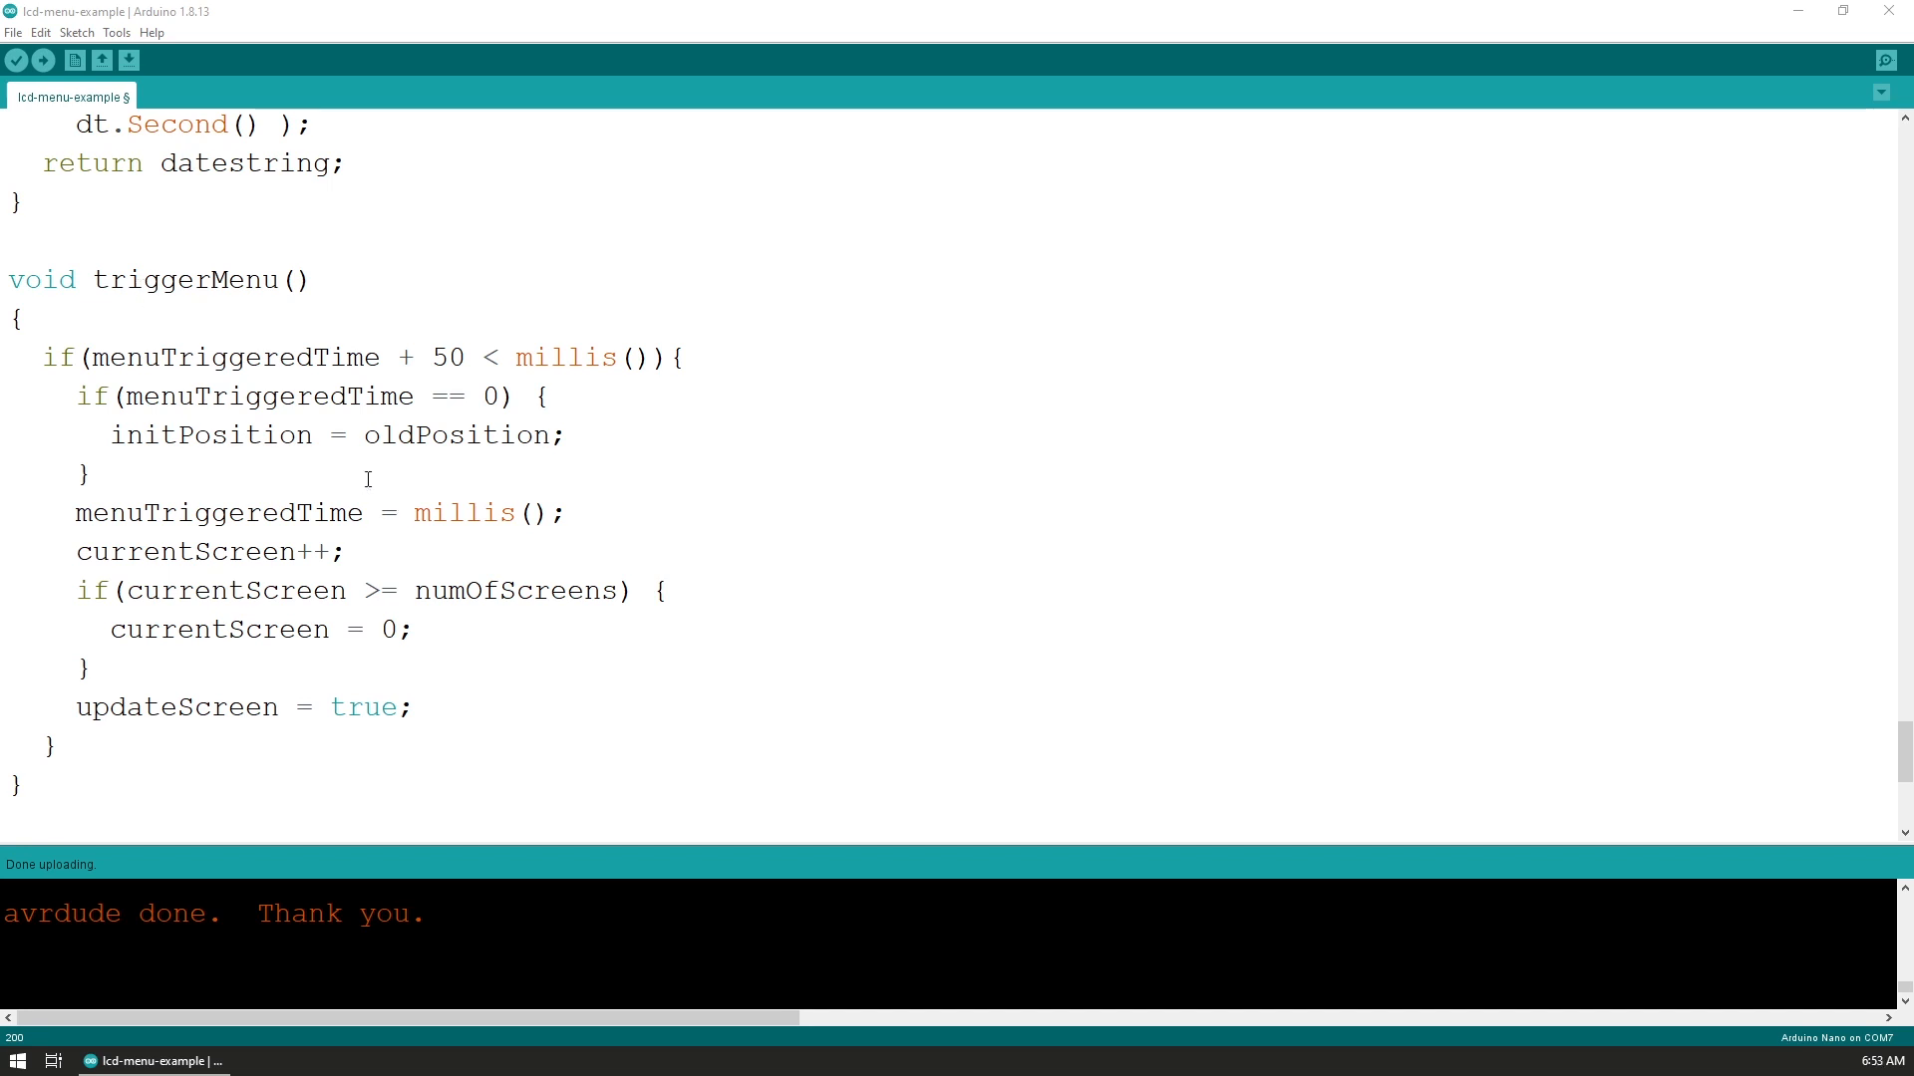
mouse_move(491, 494)
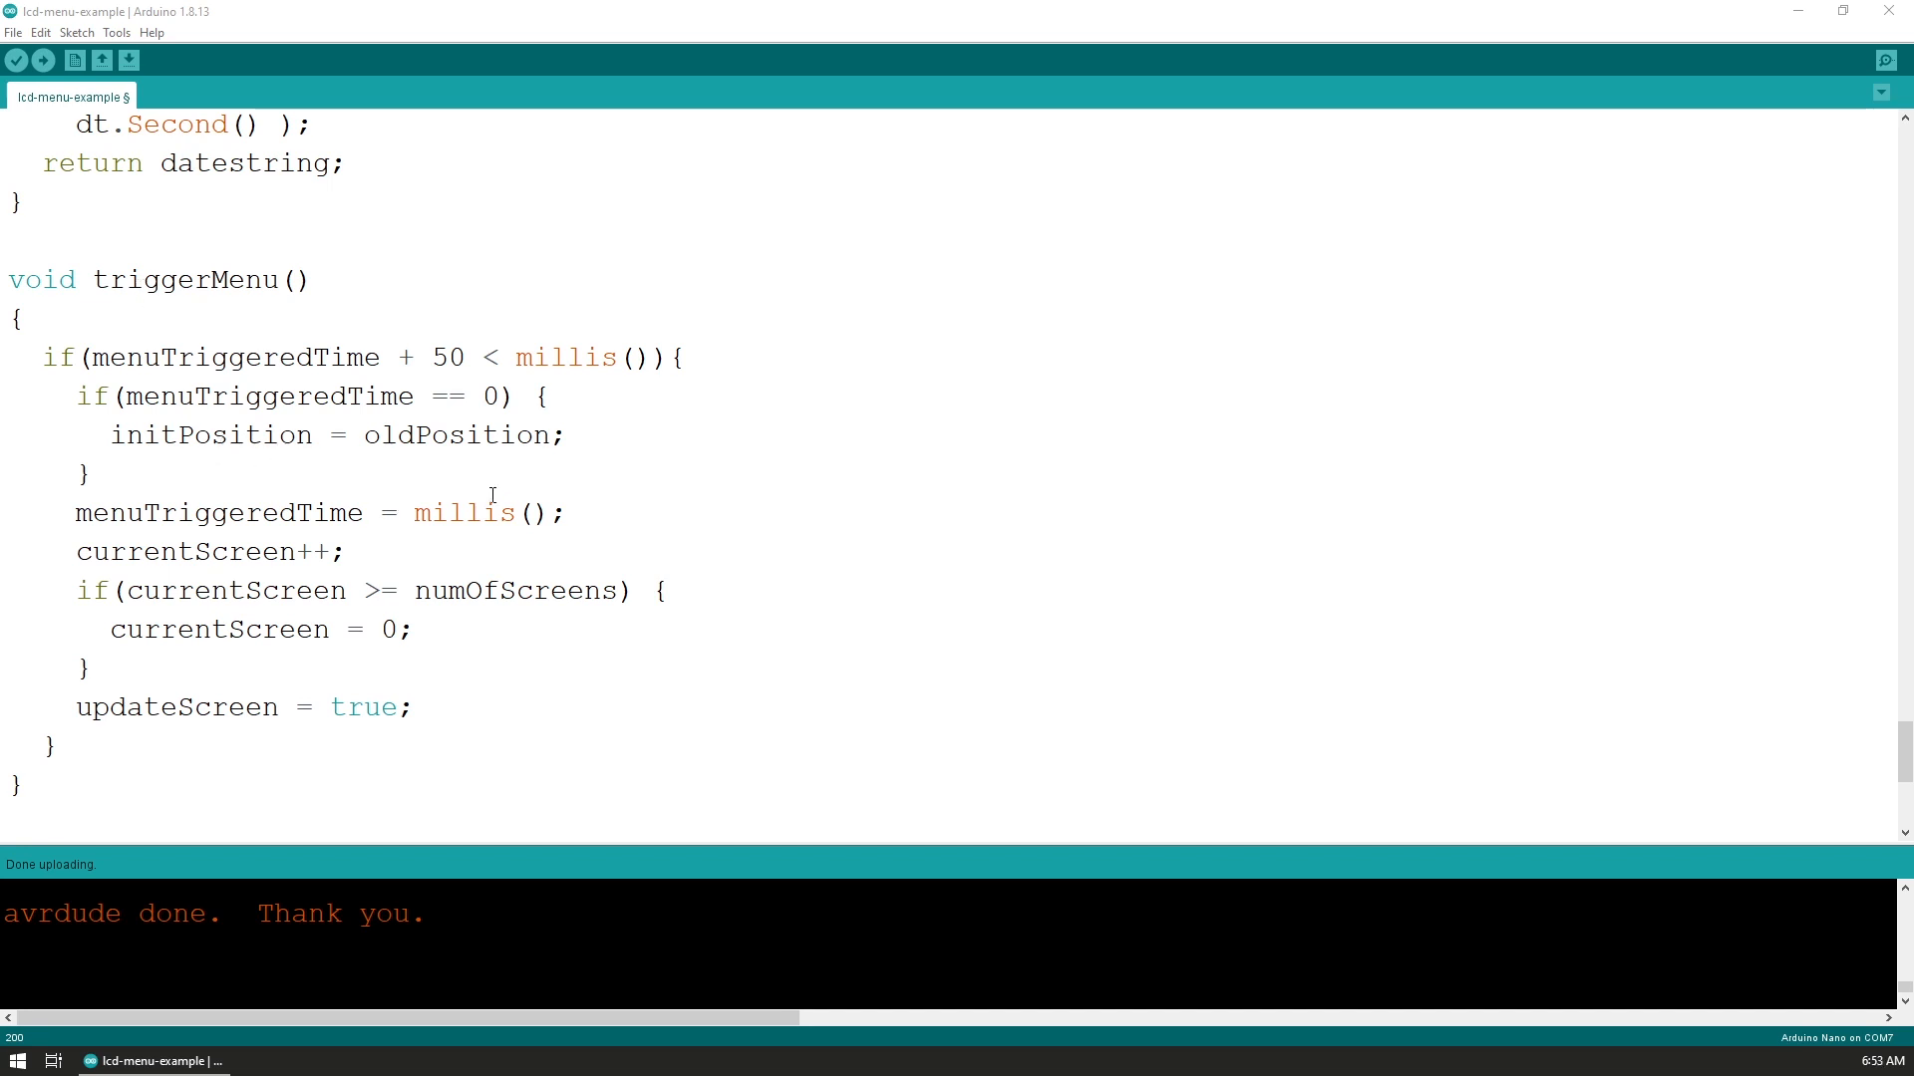
mouse_move(162, 517)
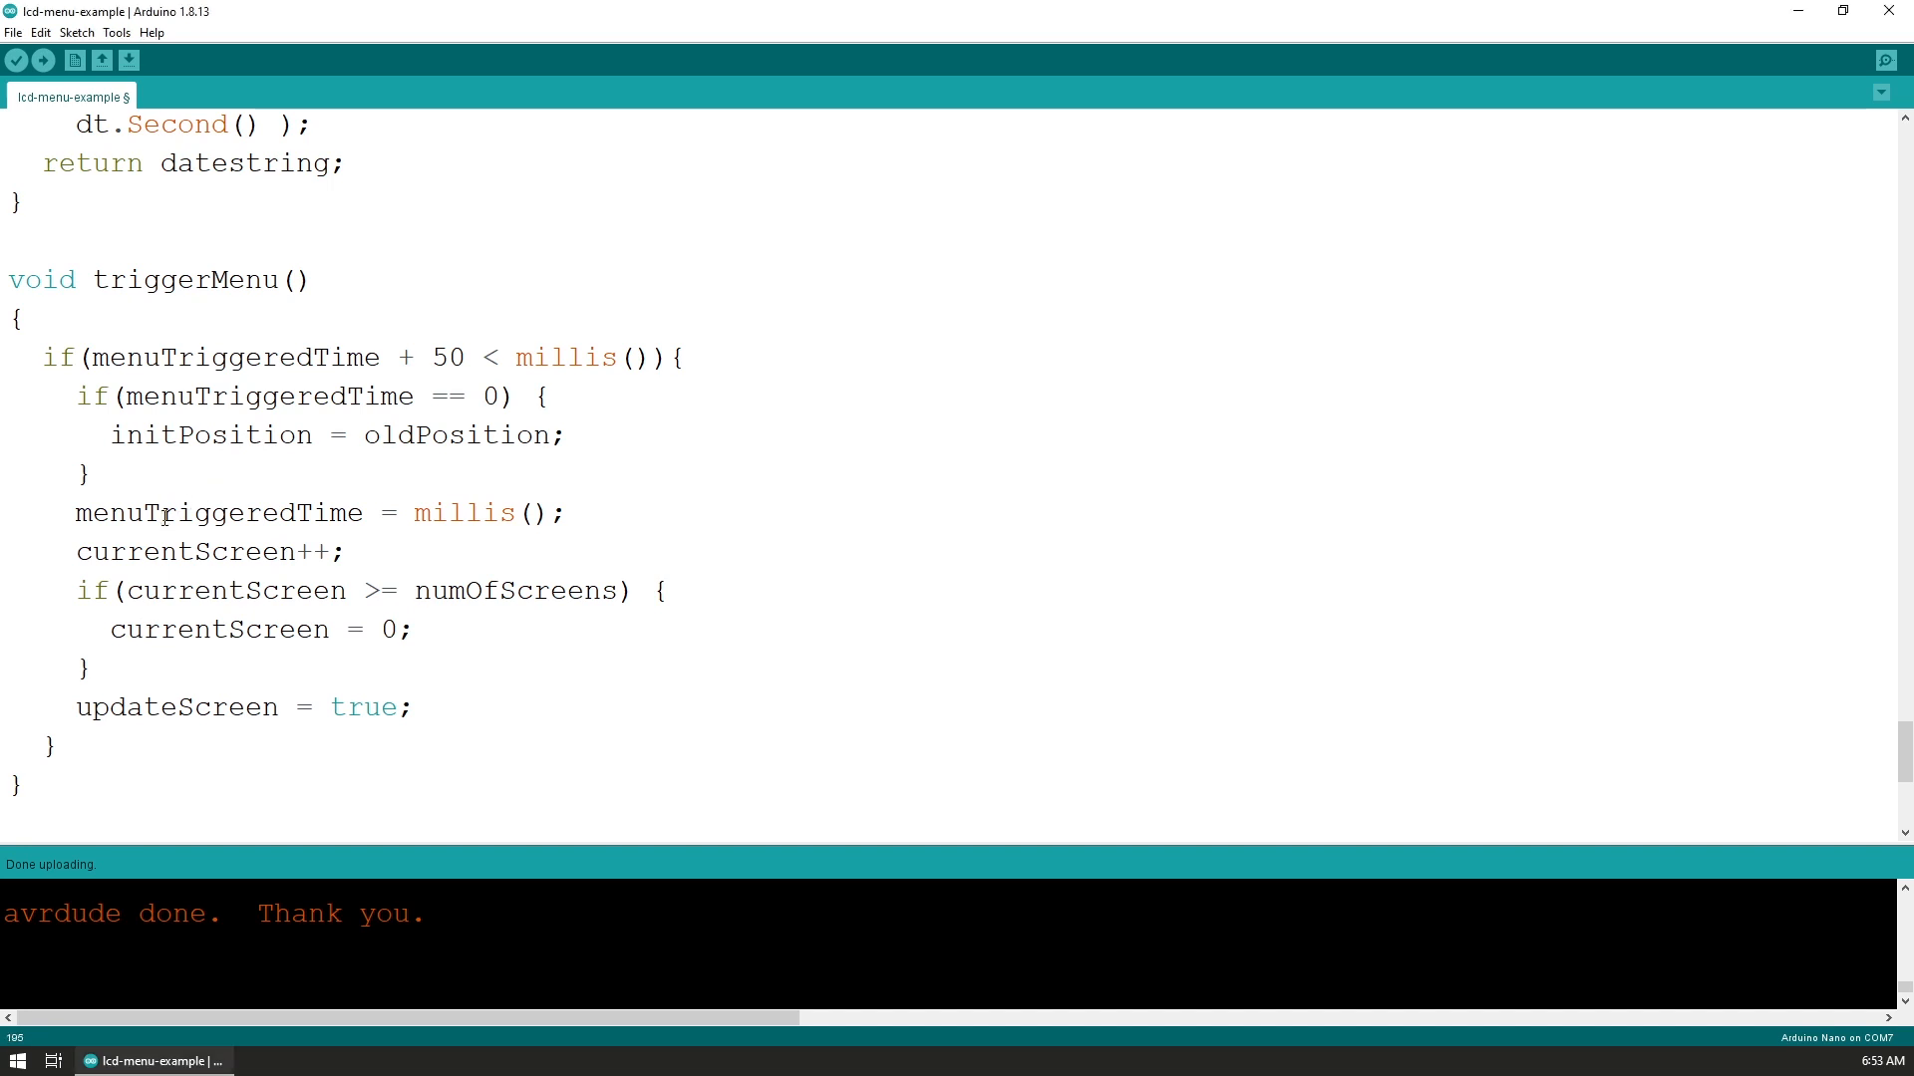
scroll(up, 3)
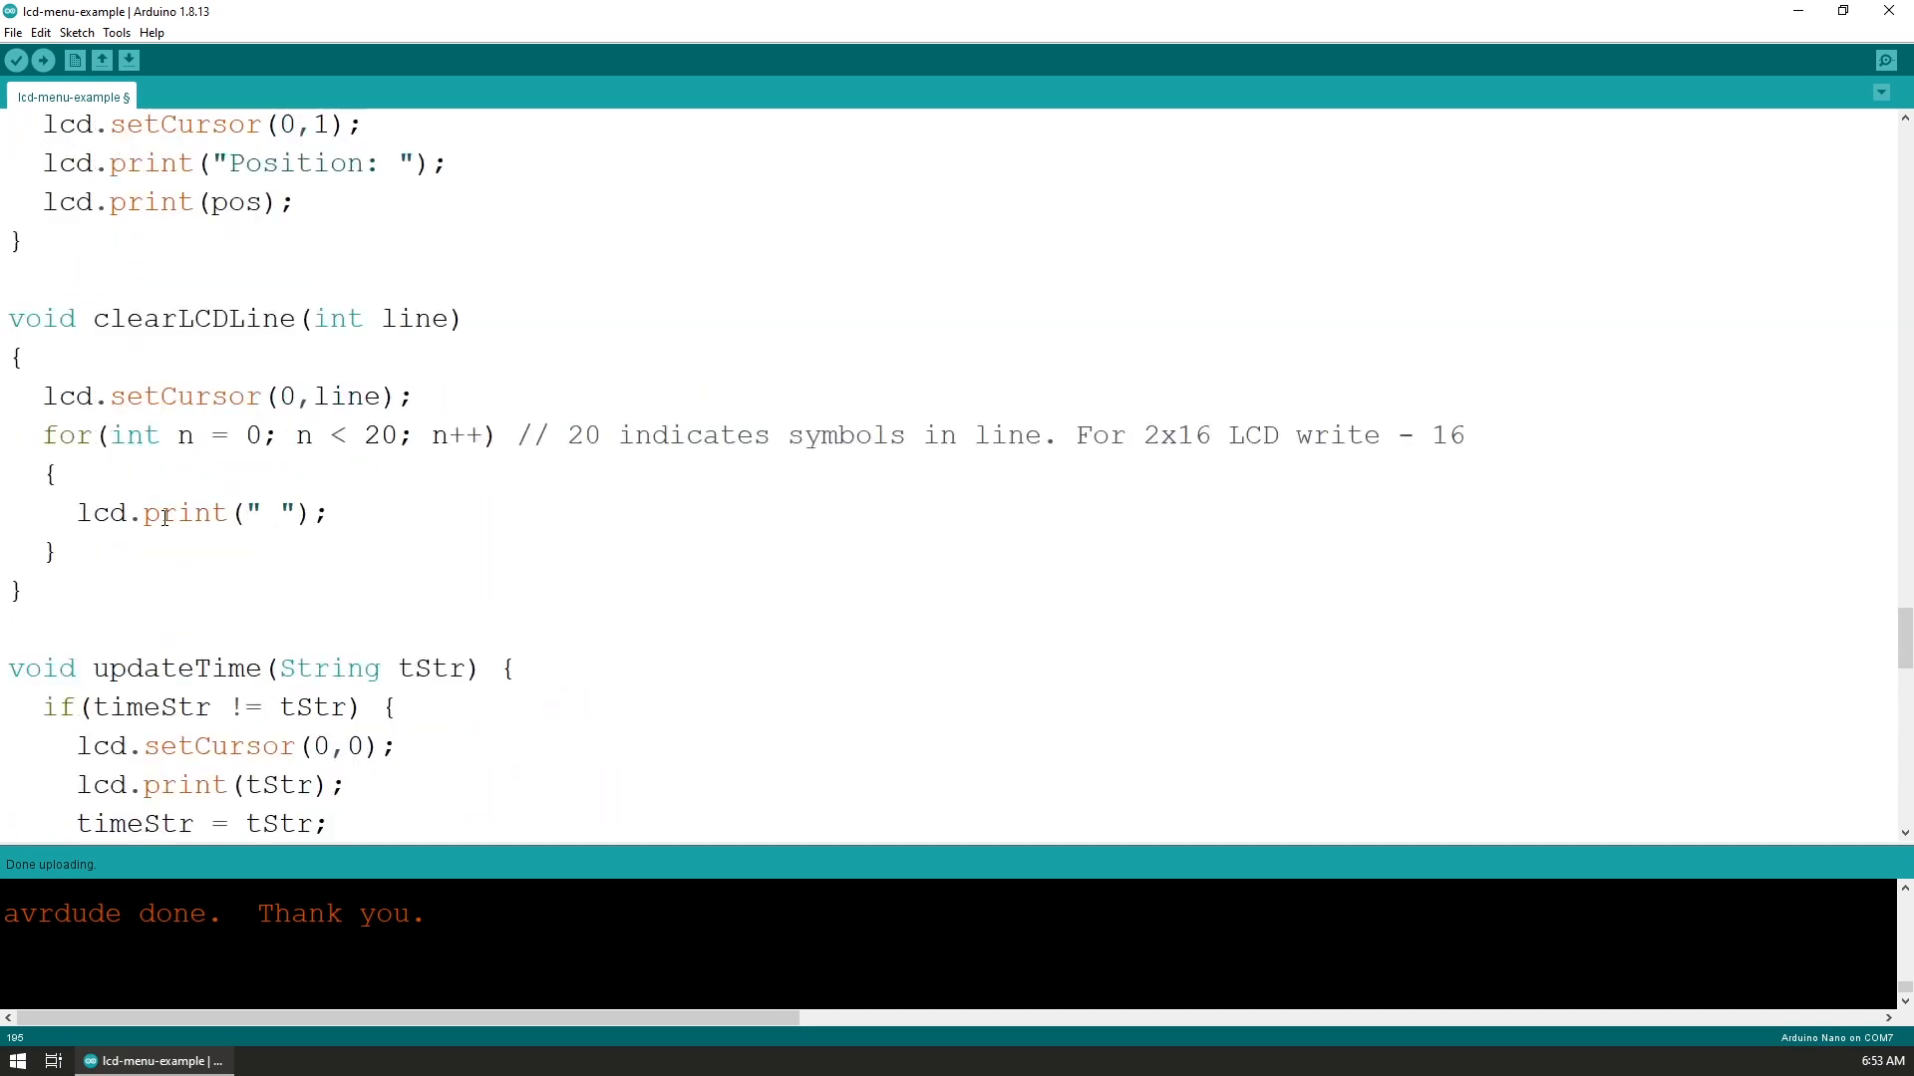
scroll(up, 3)
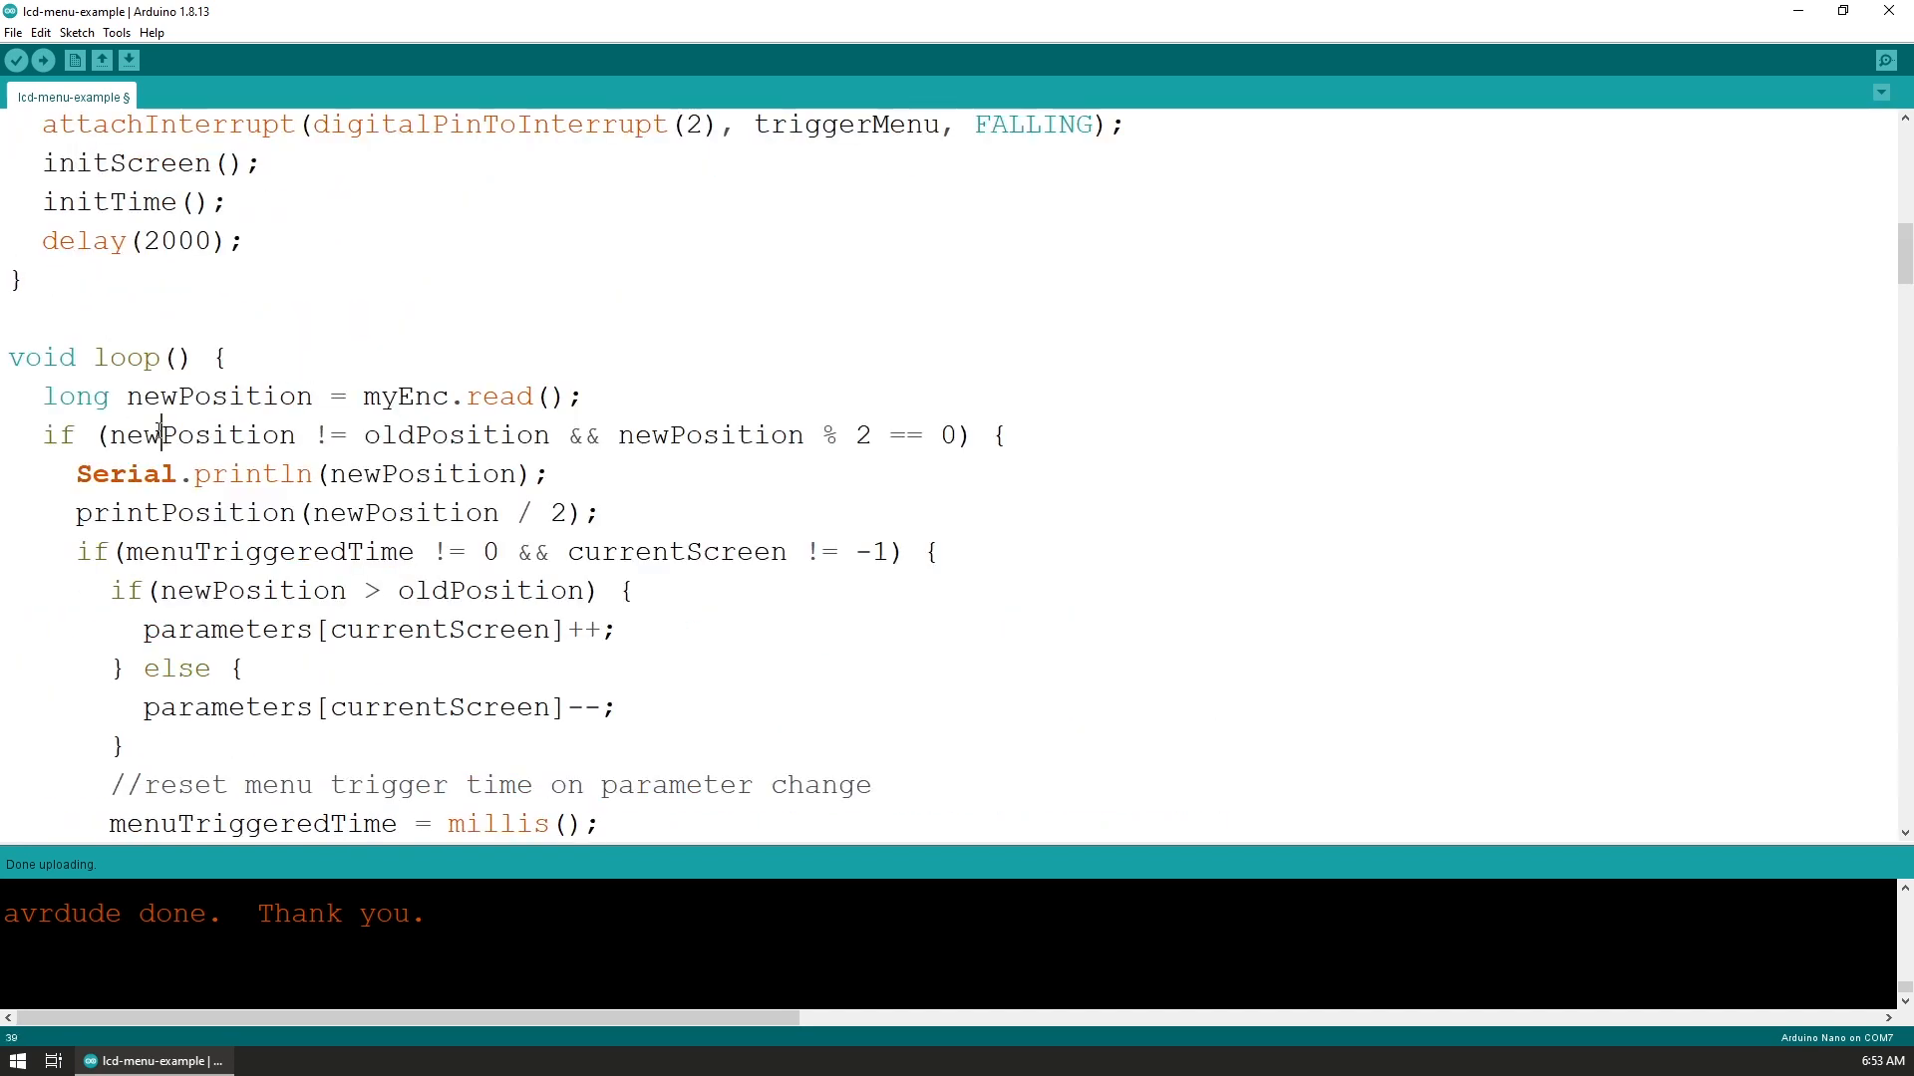
scroll(down, 3)
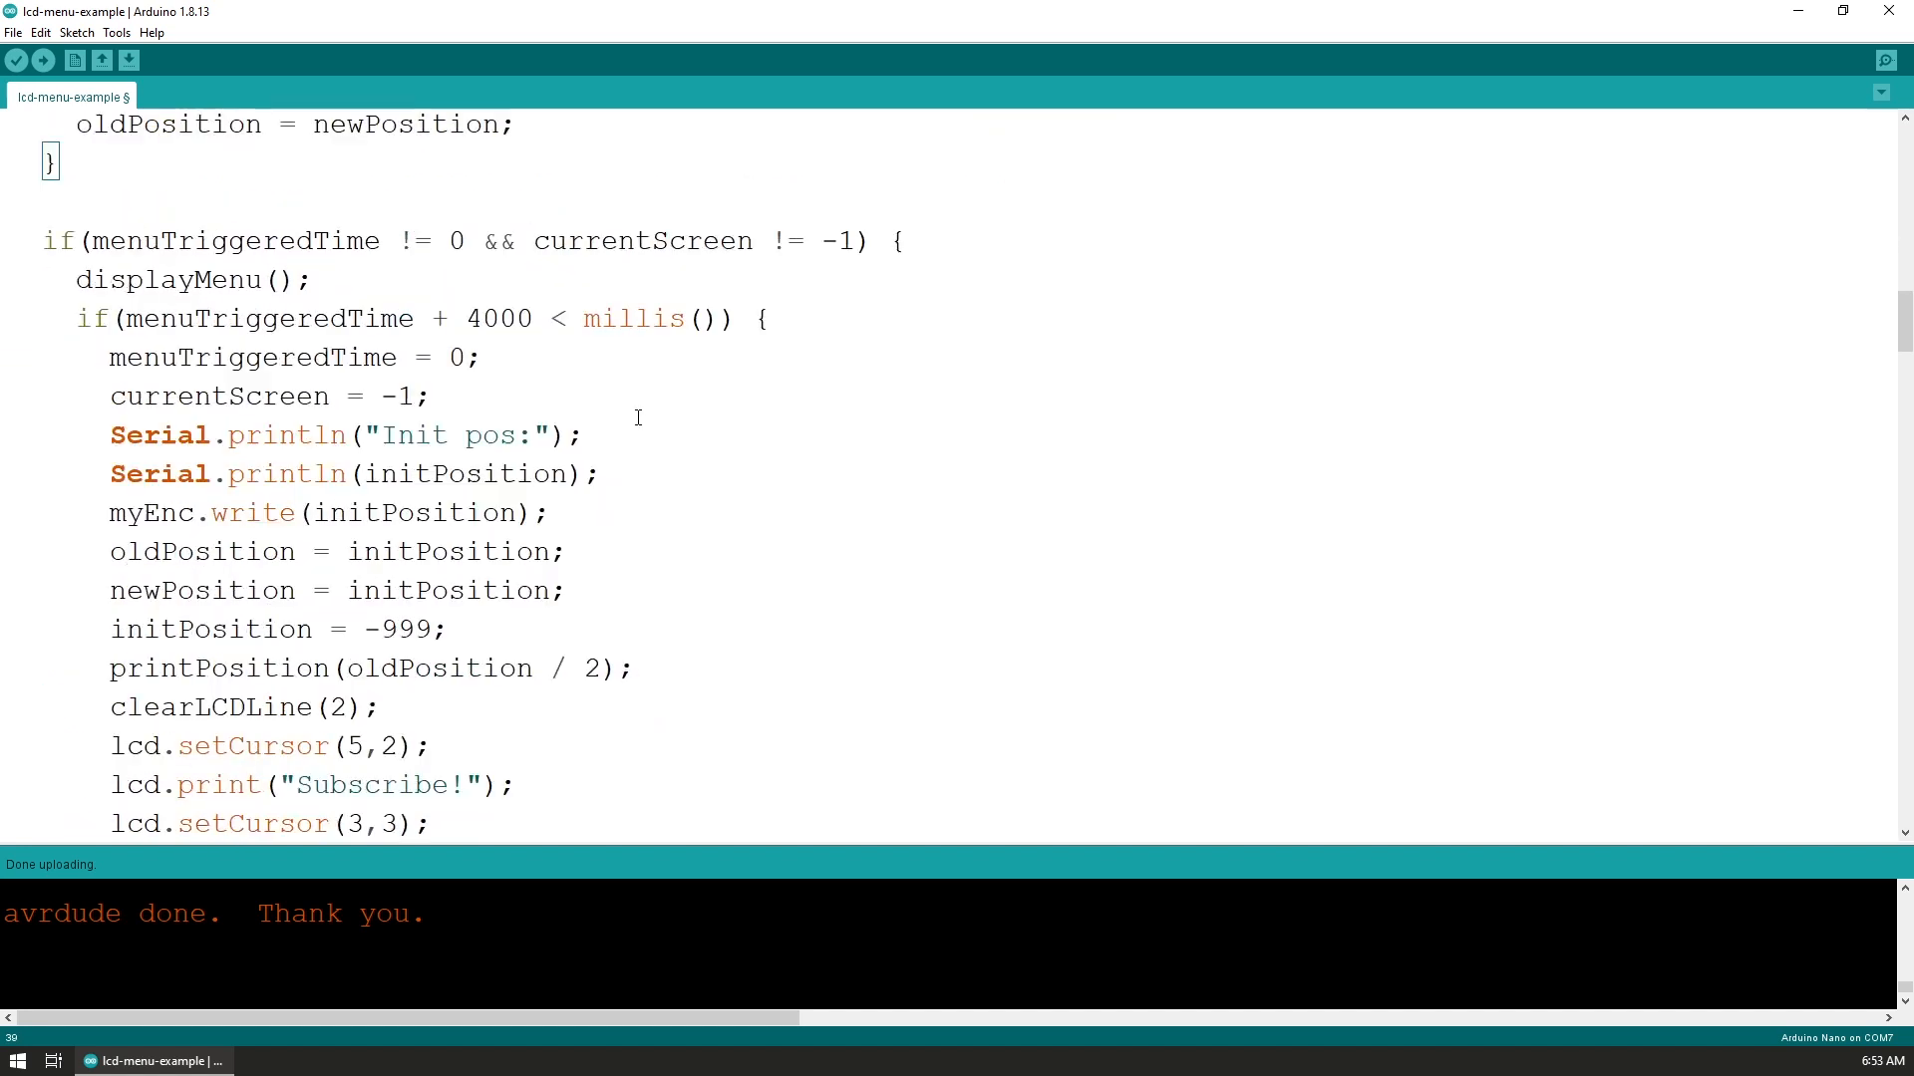
scroll(up, 3)
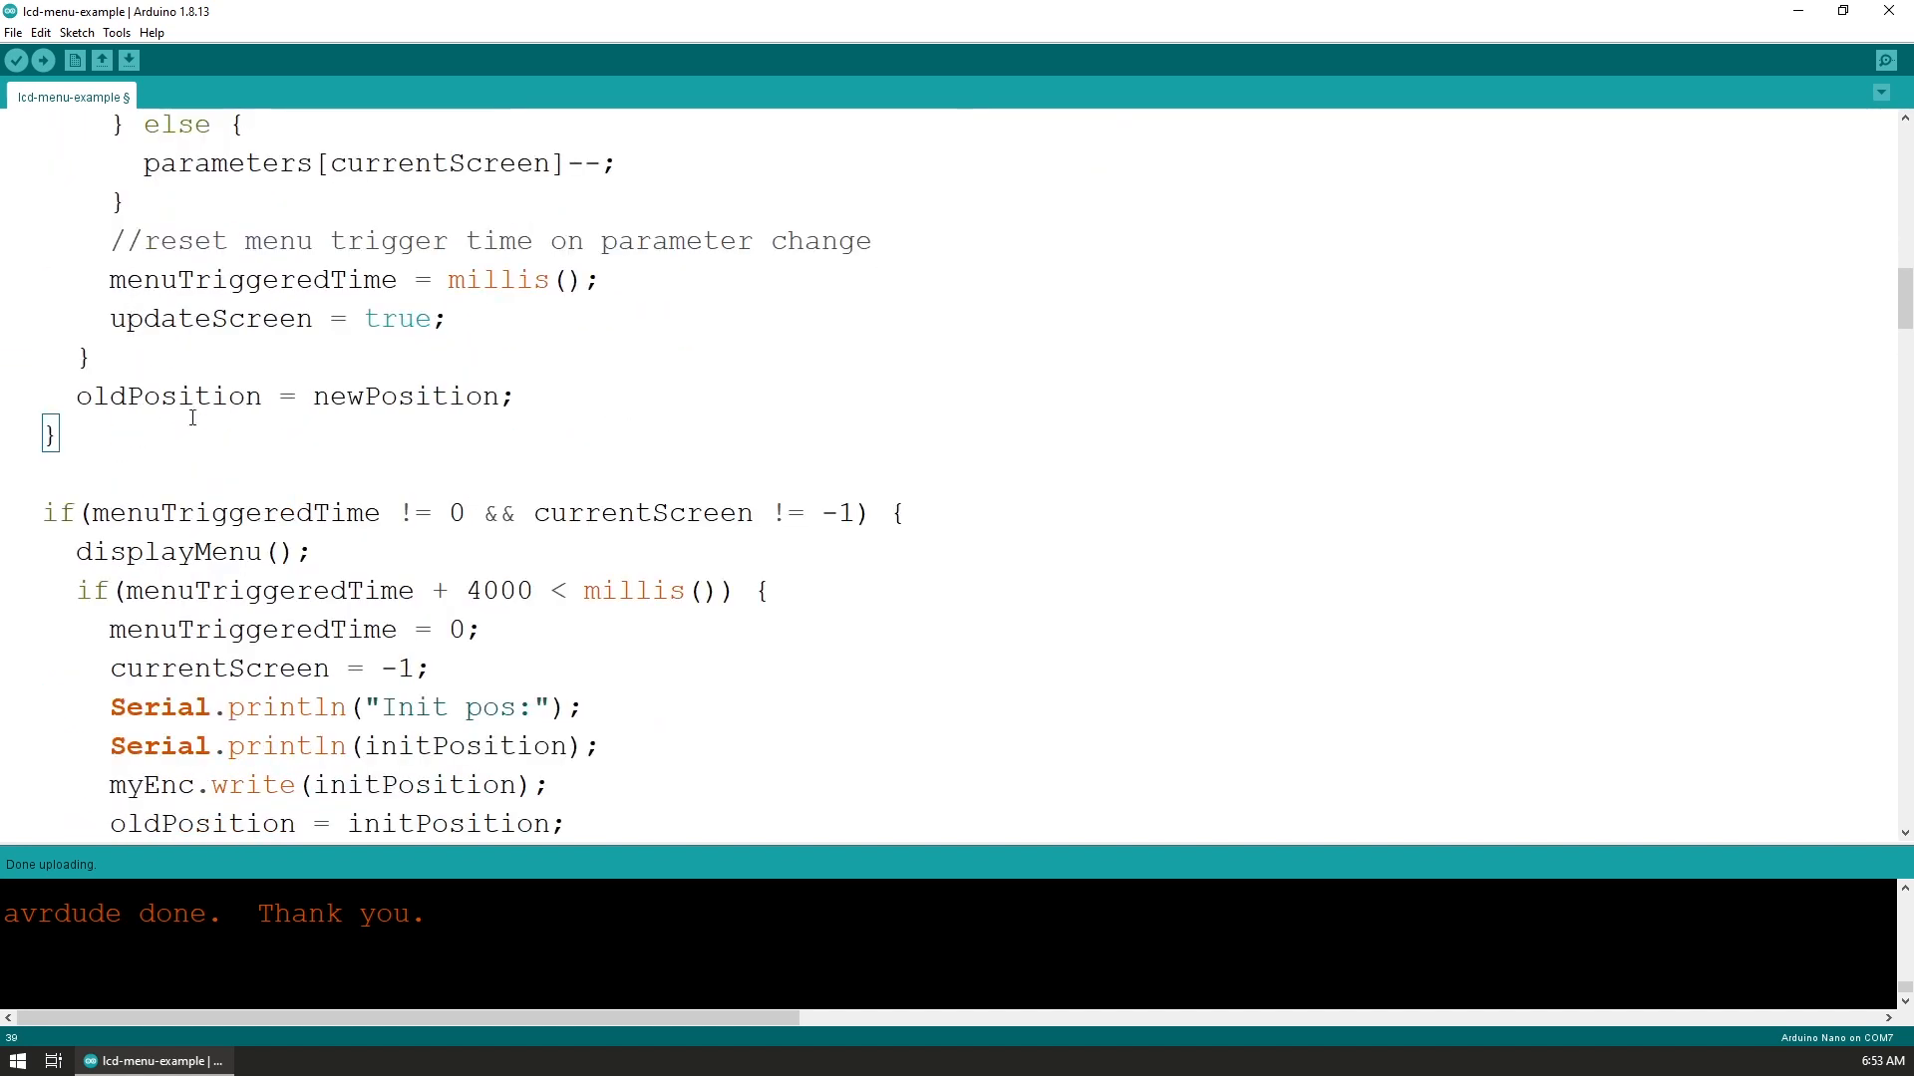
mouse_move(354, 415)
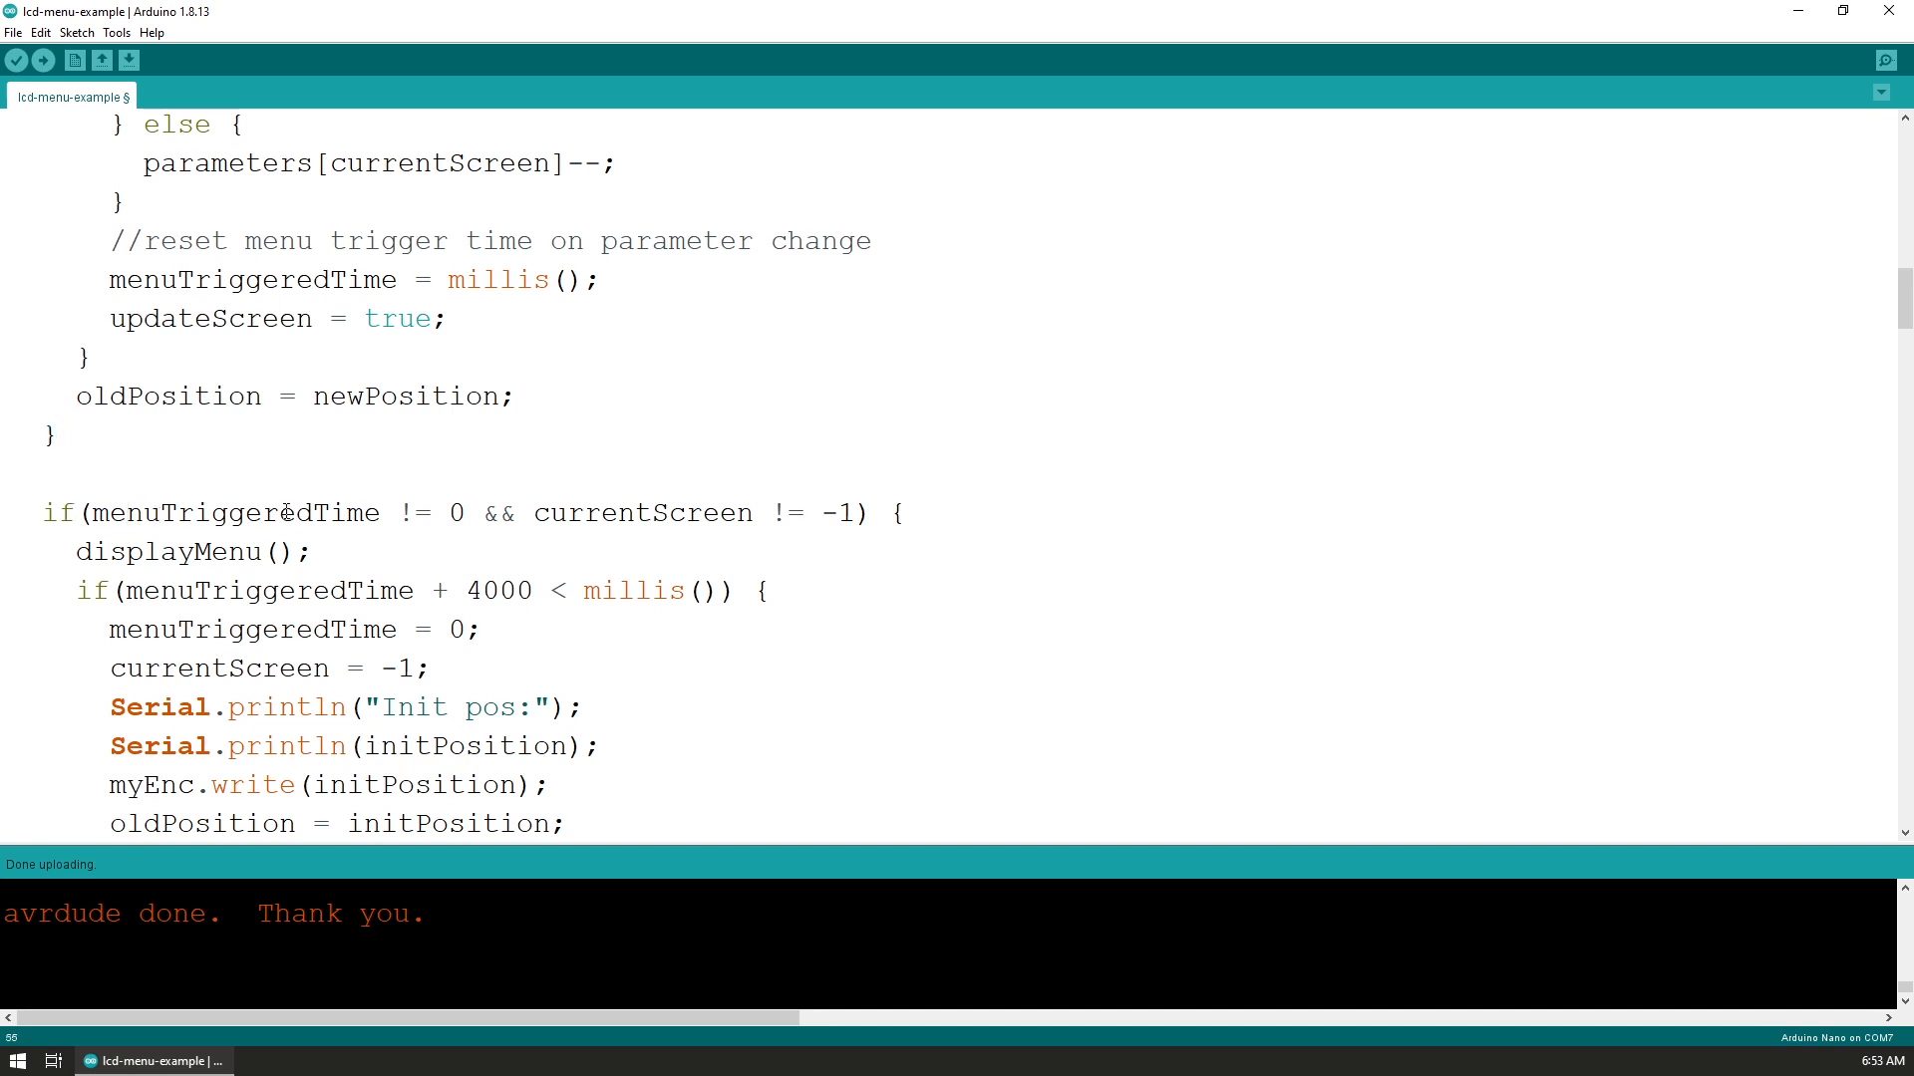
mouse_move(271, 510)
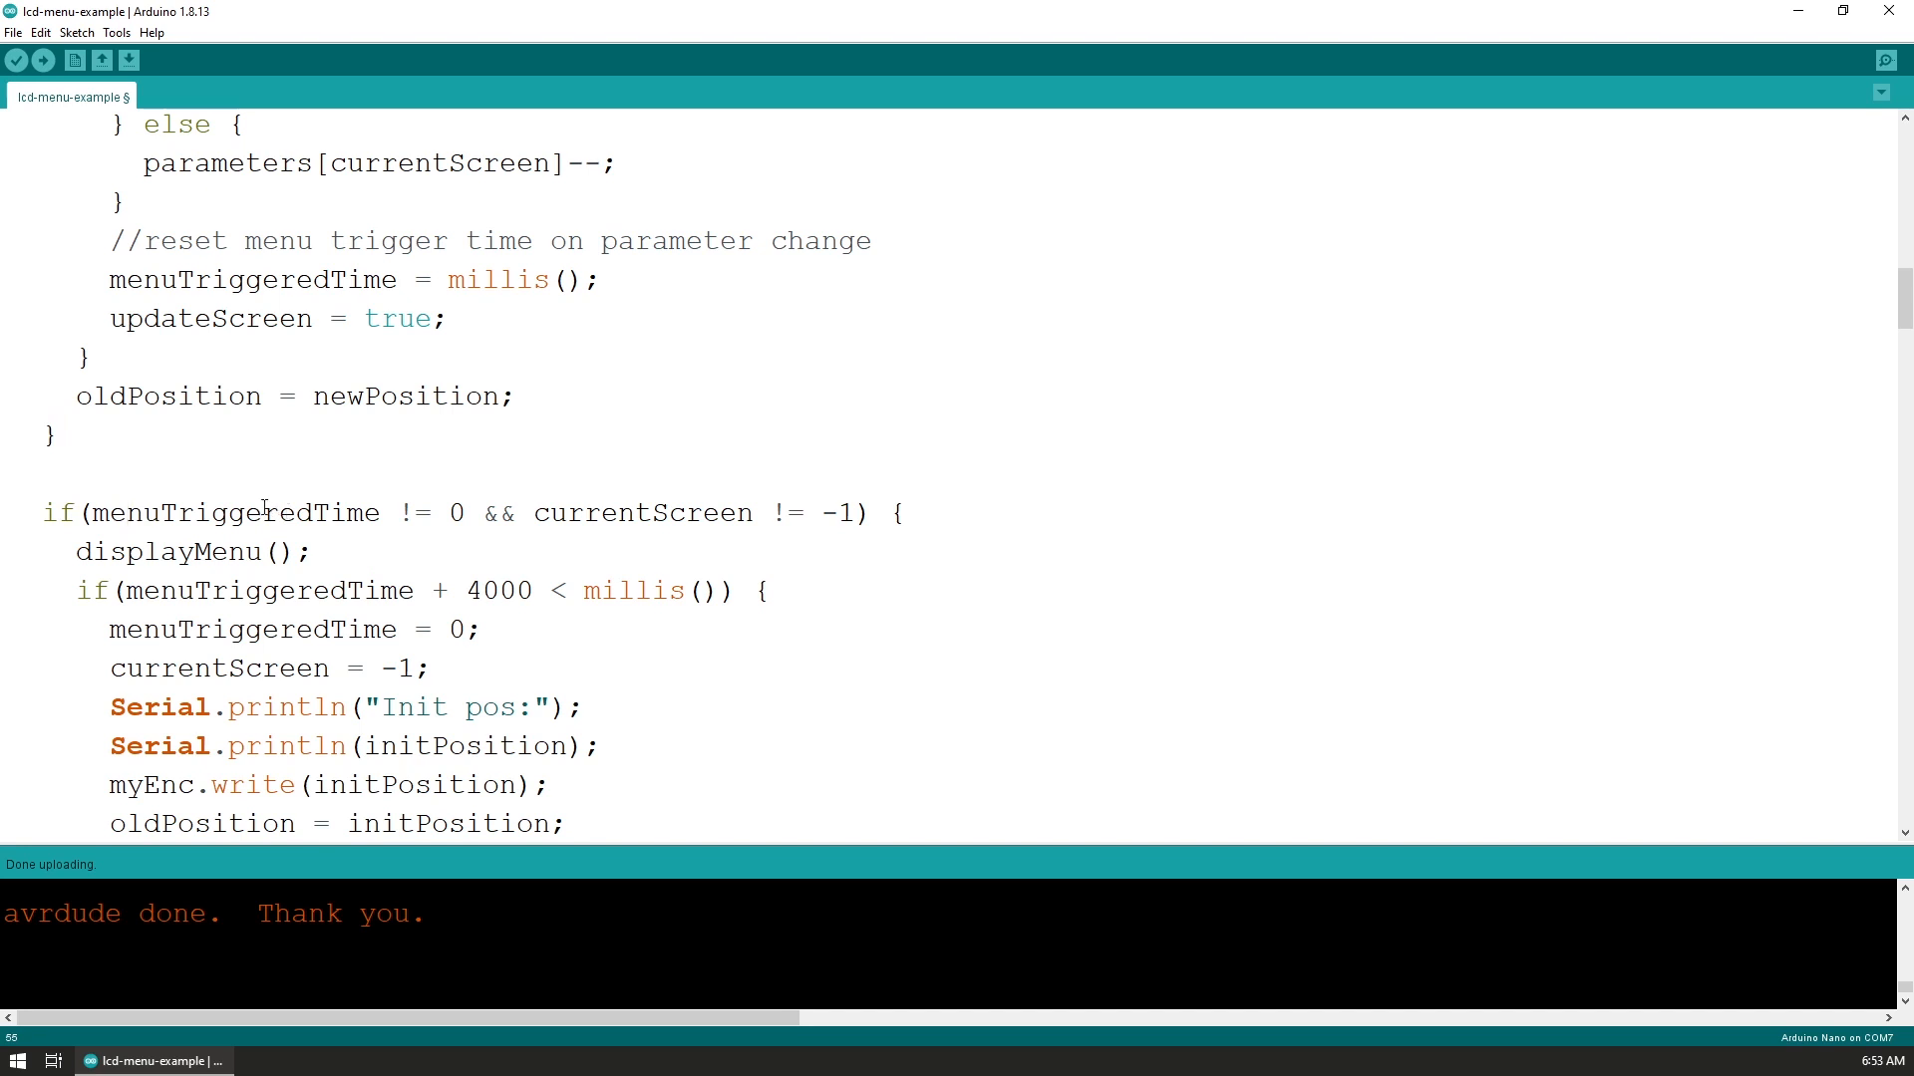
double_click(238, 512)
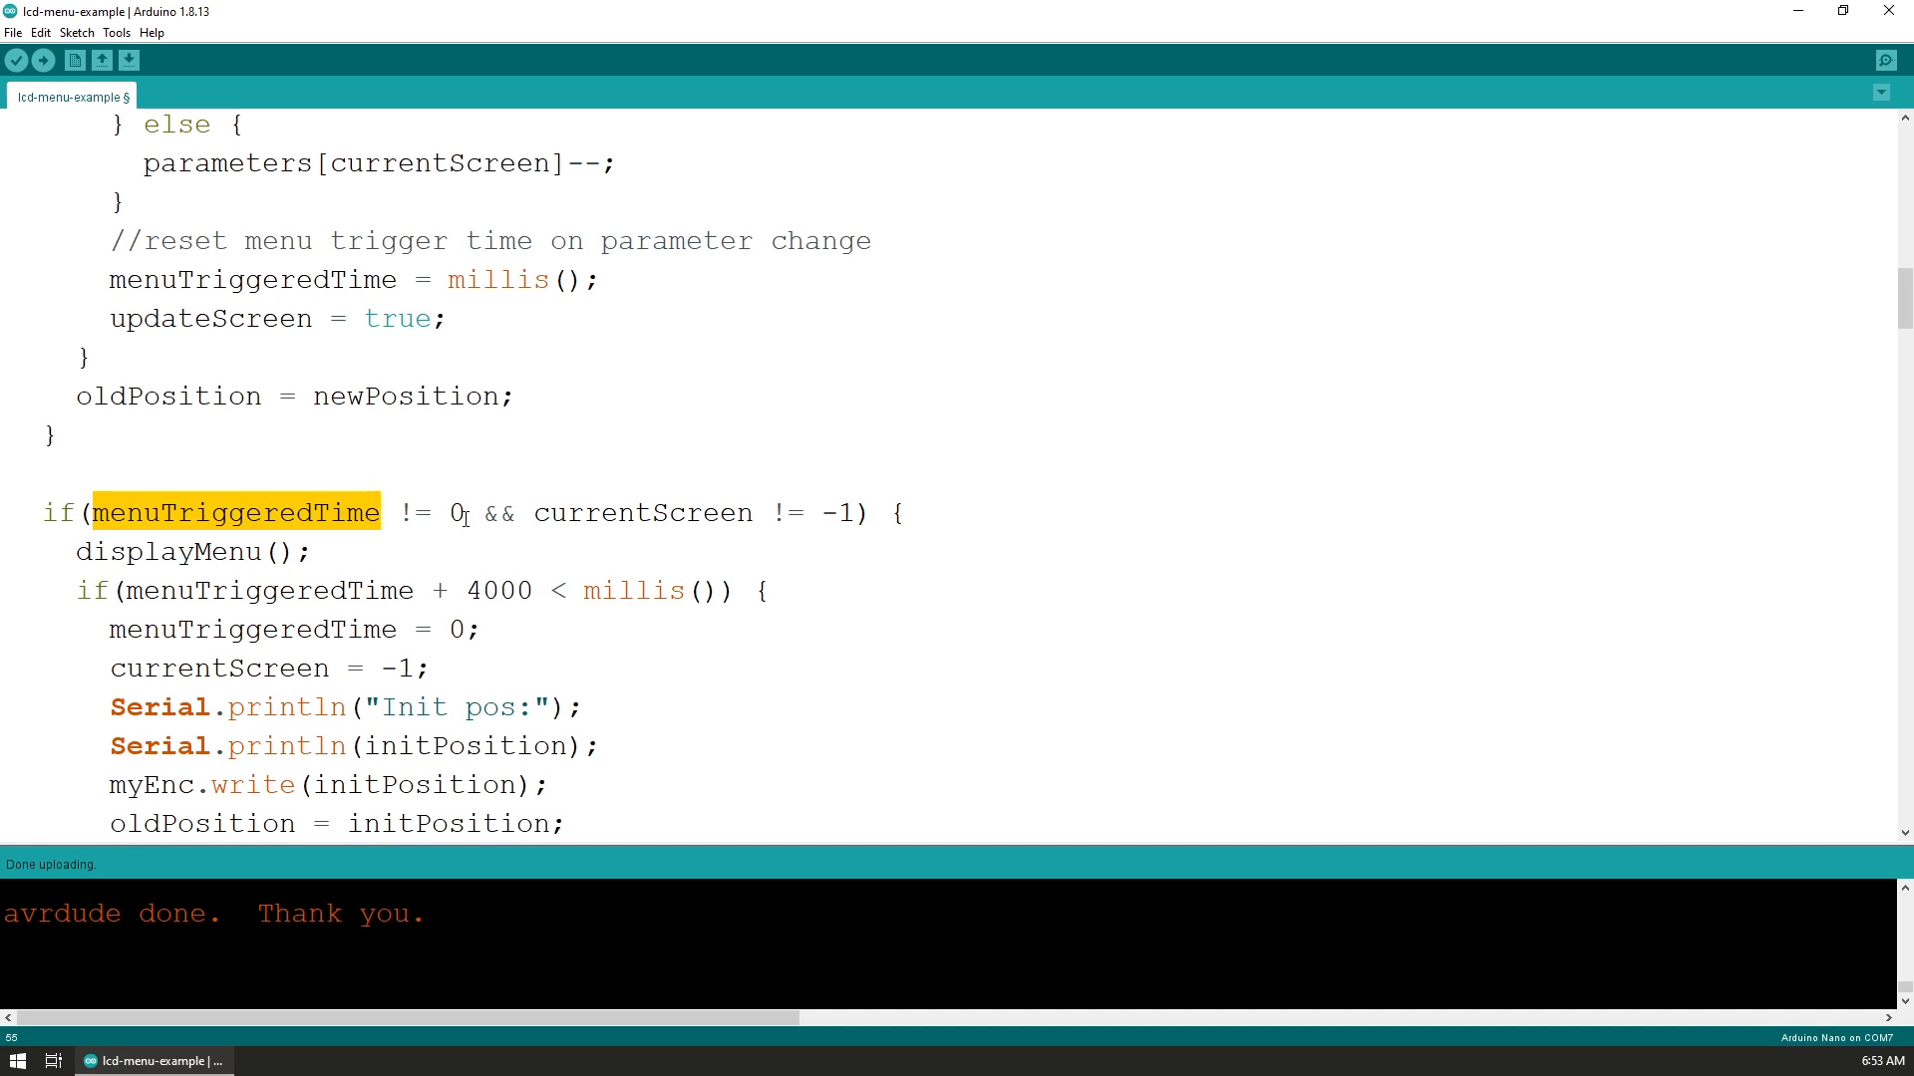
mouse_move(671, 497)
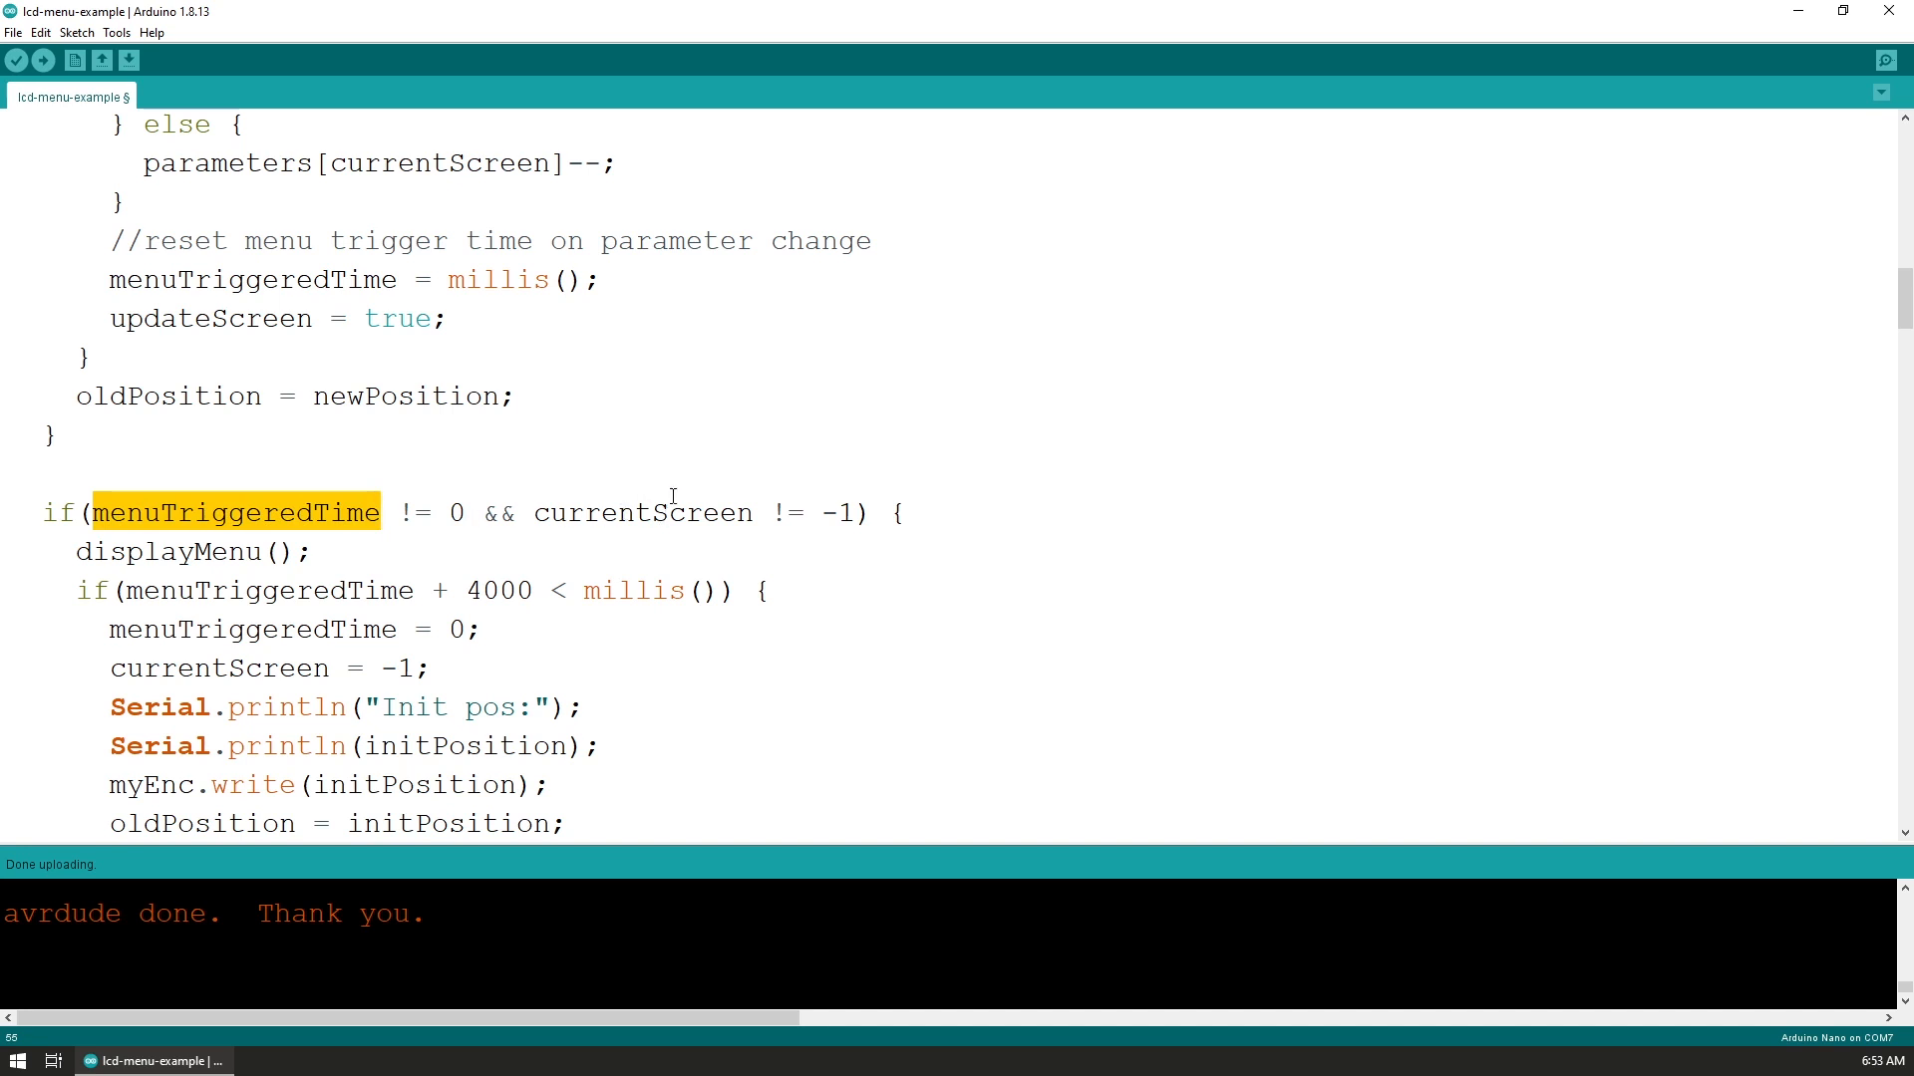
mouse_move(859, 516)
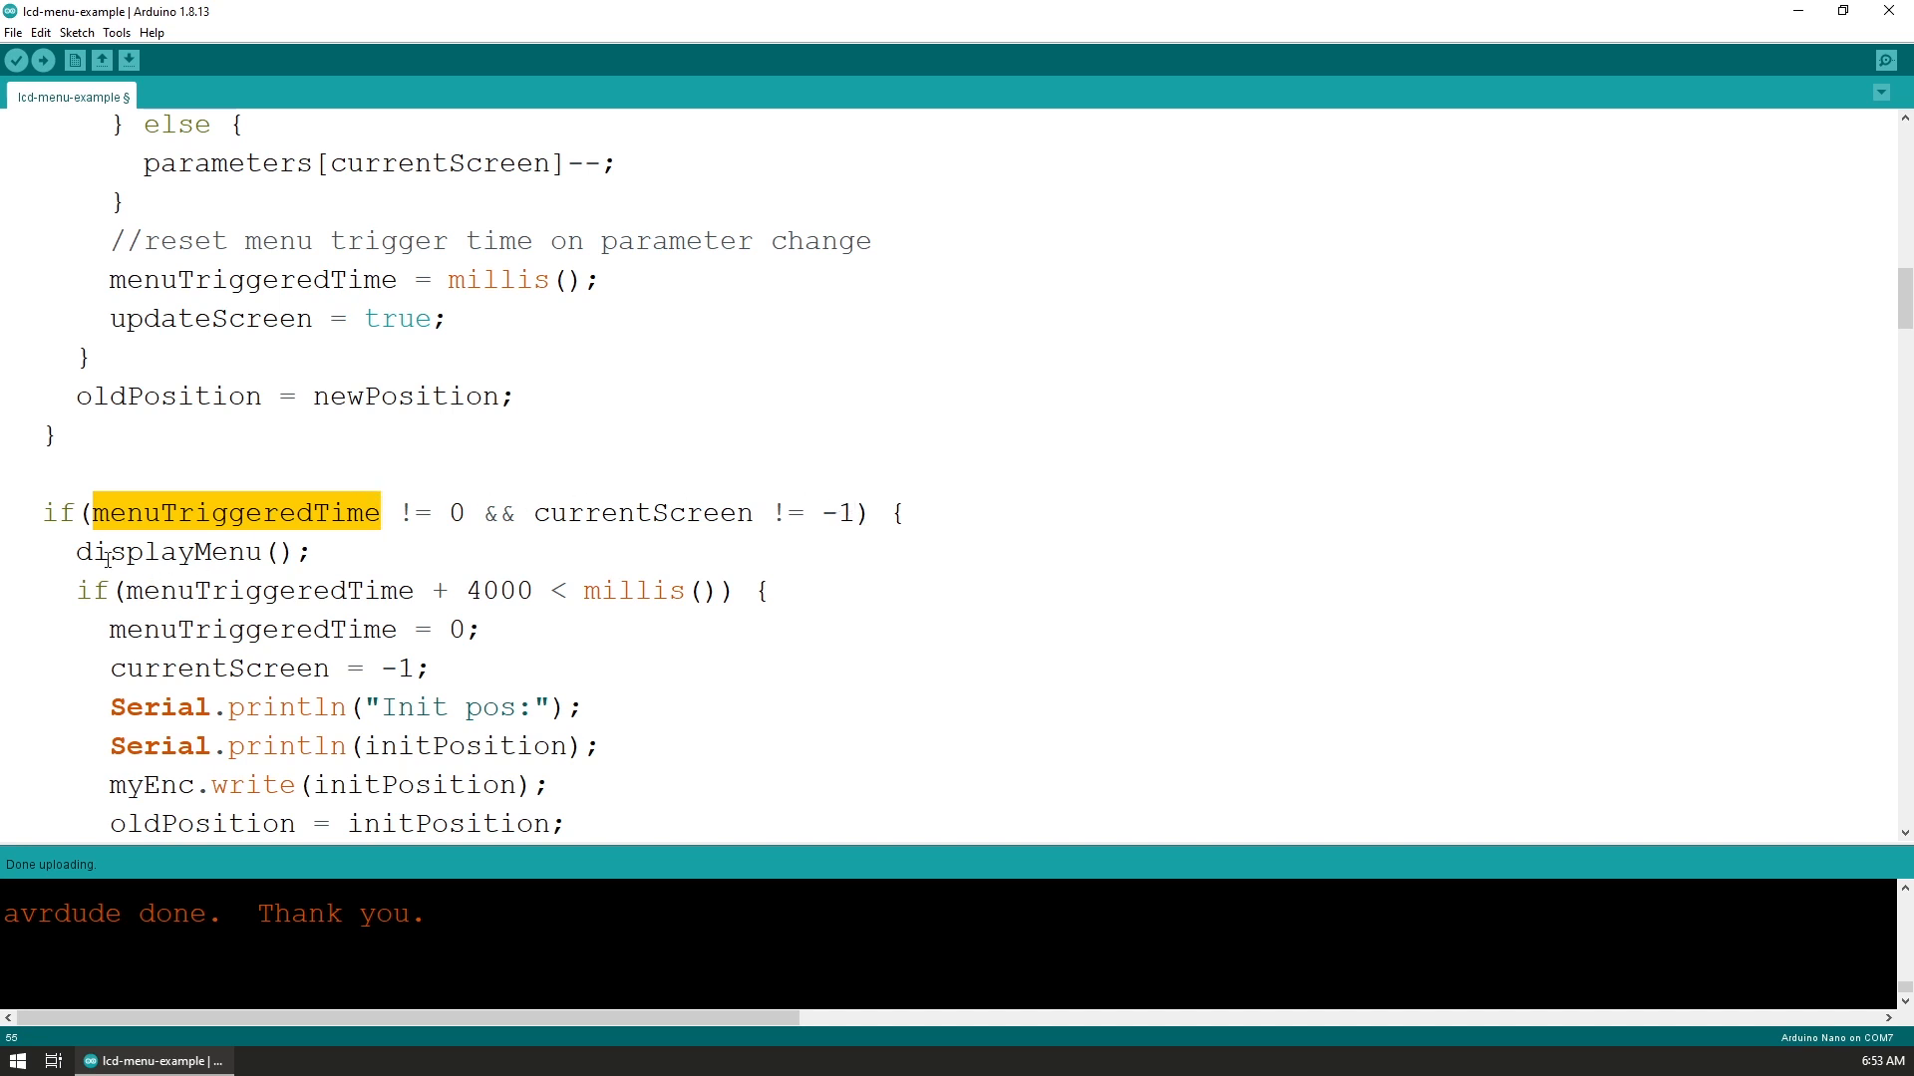
click(110, 551)
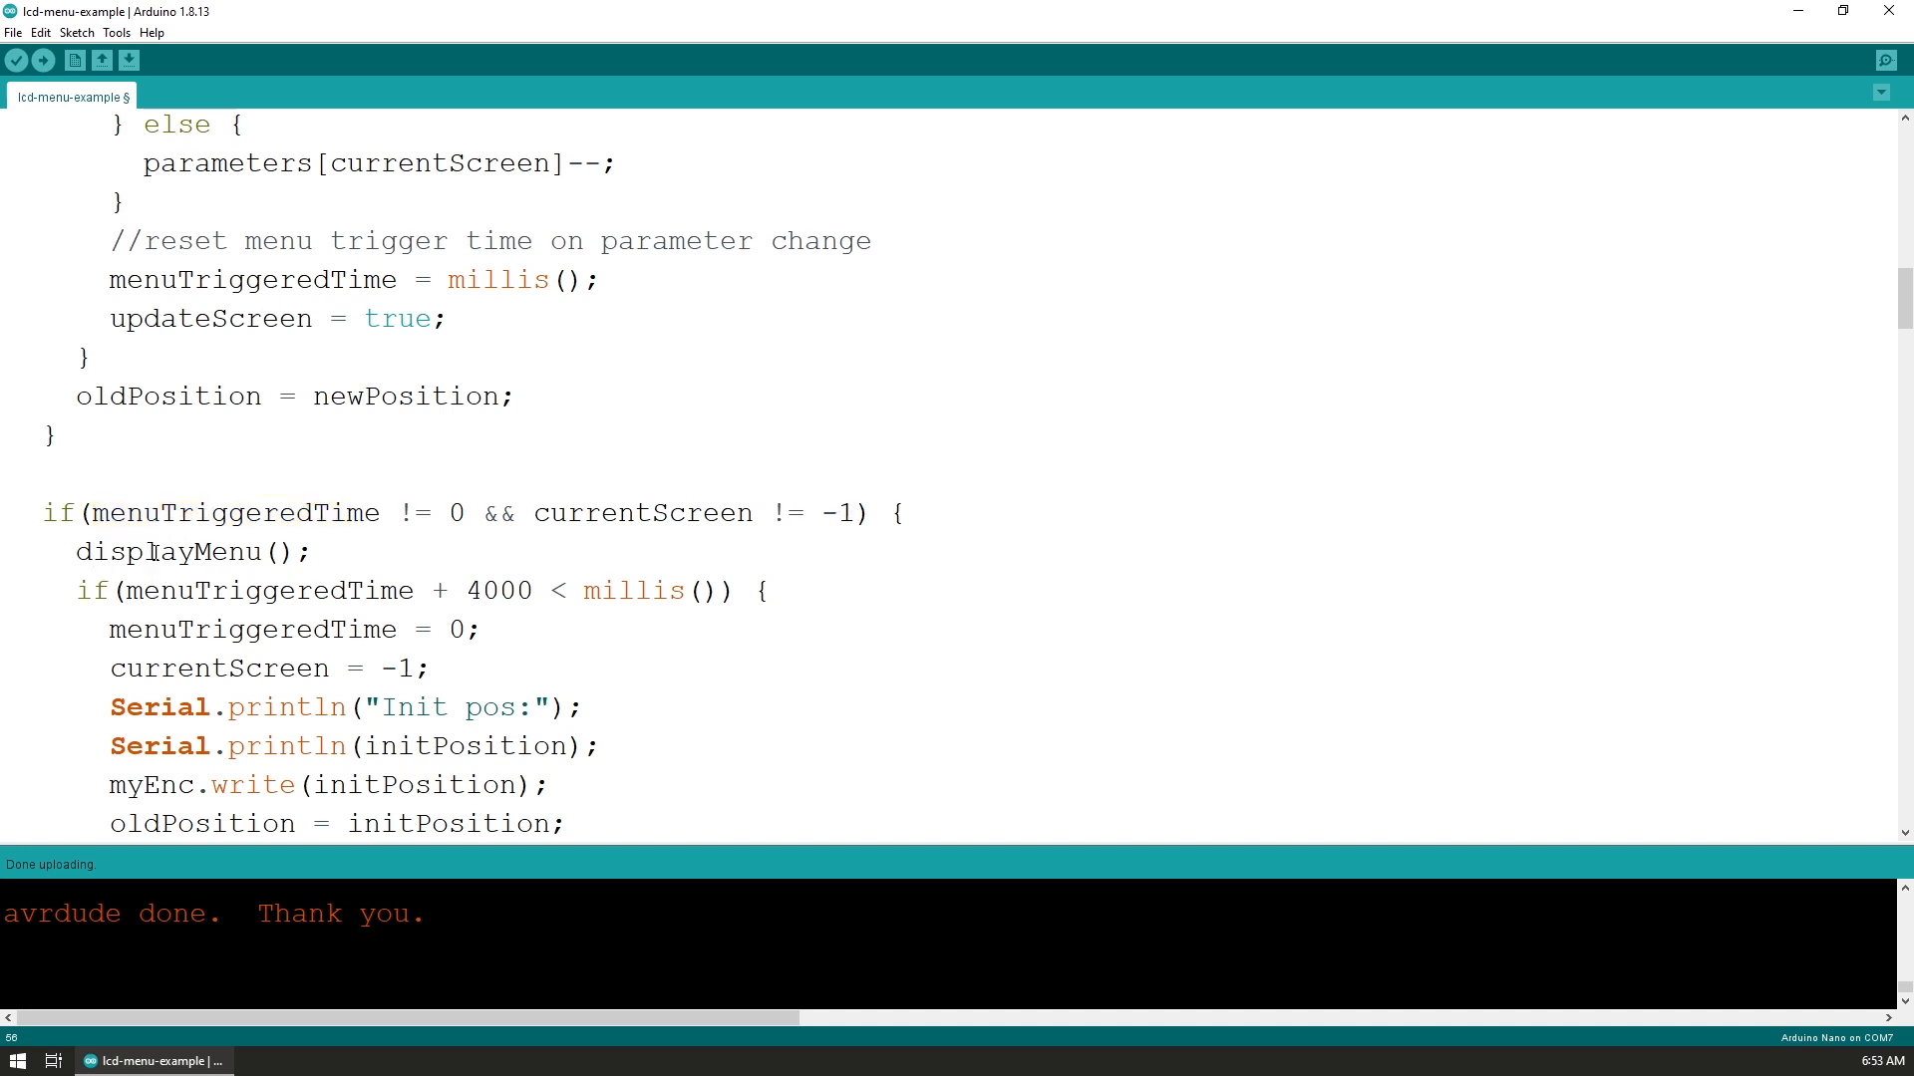
double_click(167, 550)
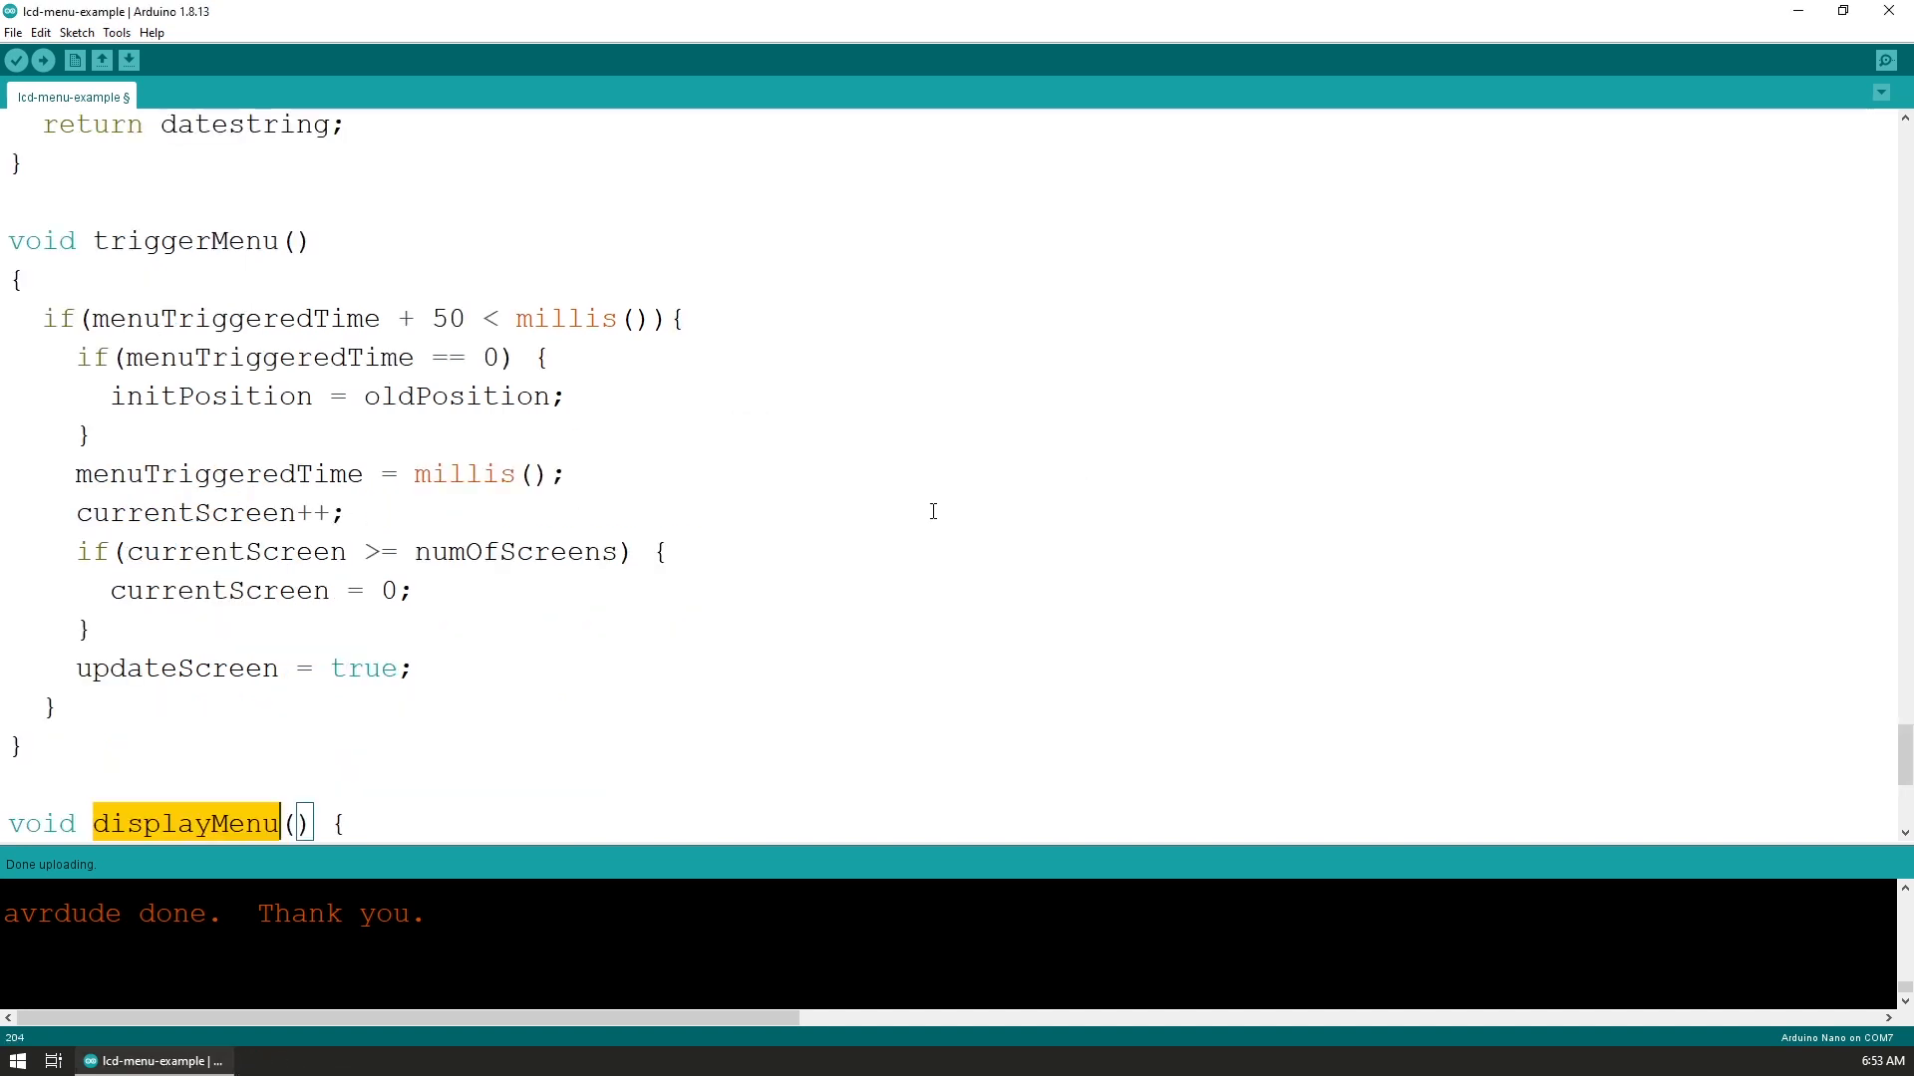
scroll(down, 3)
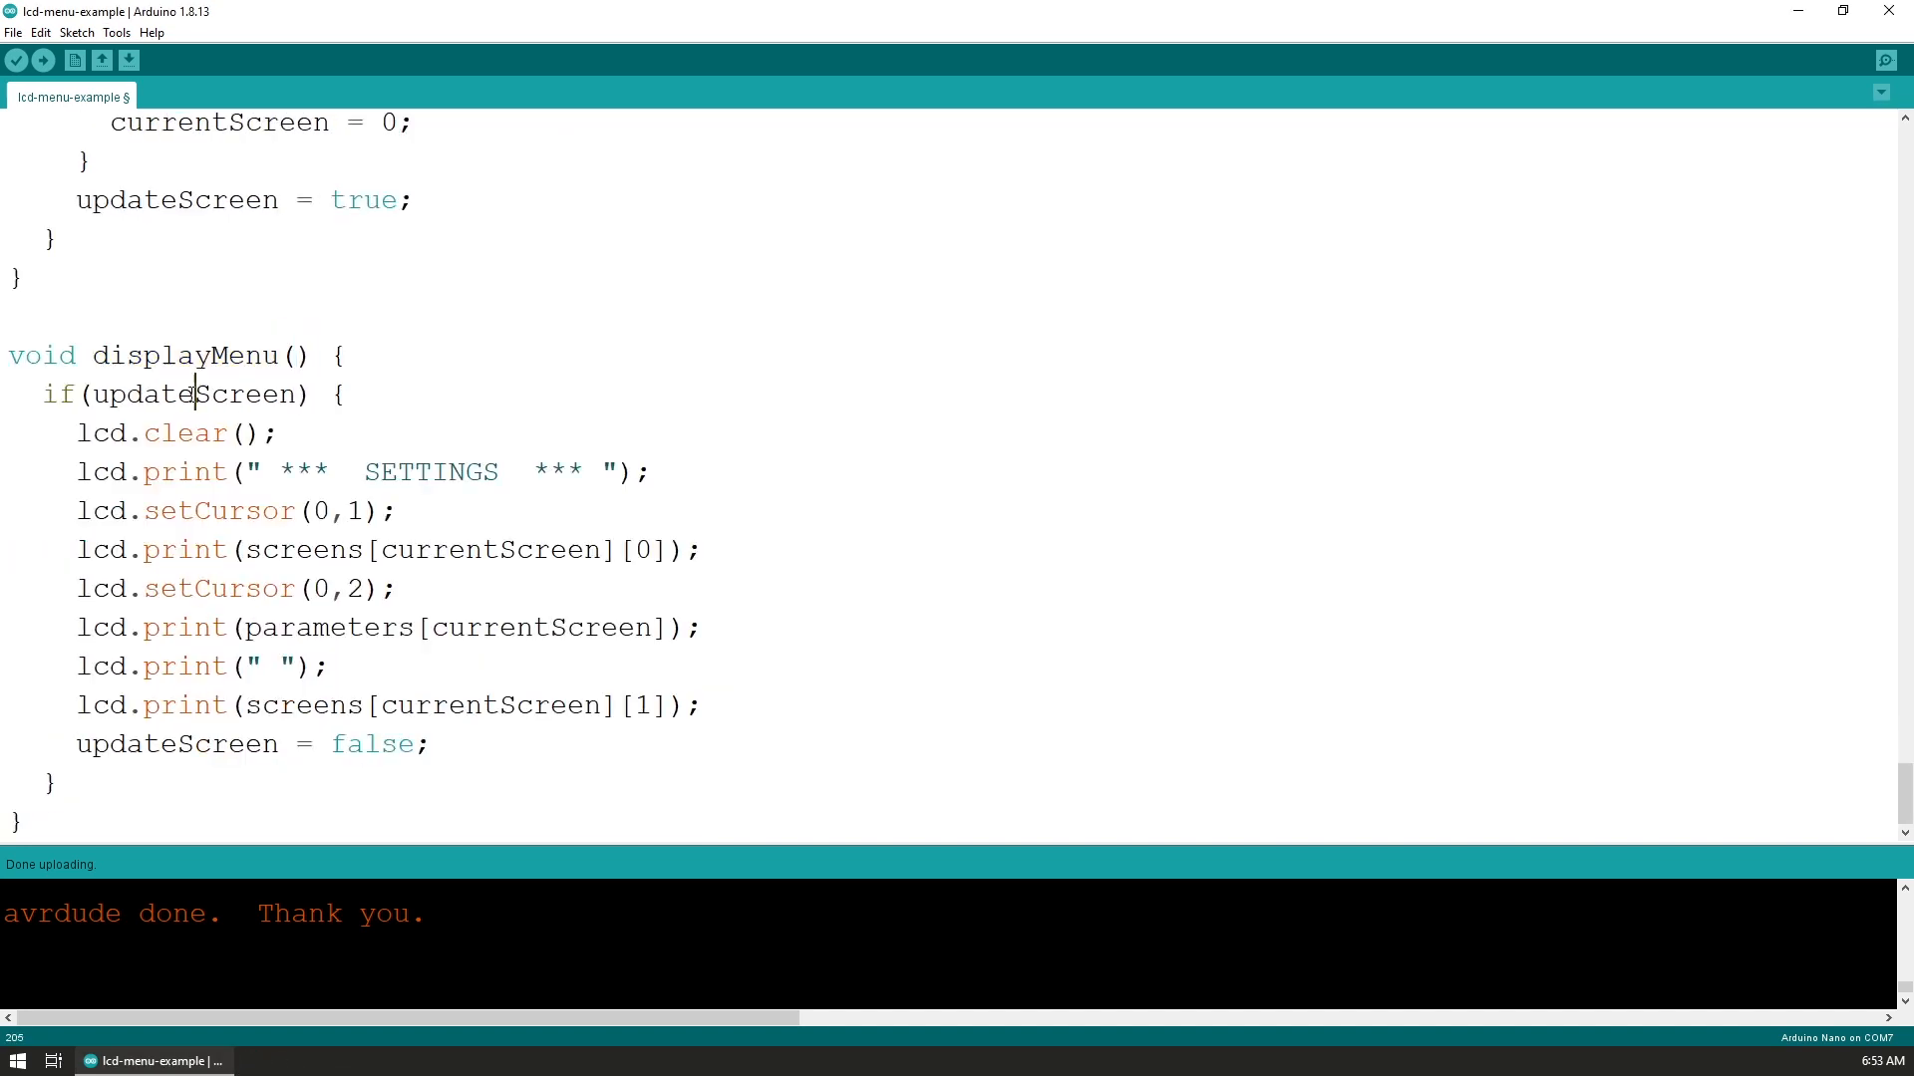
double_click(193, 395)
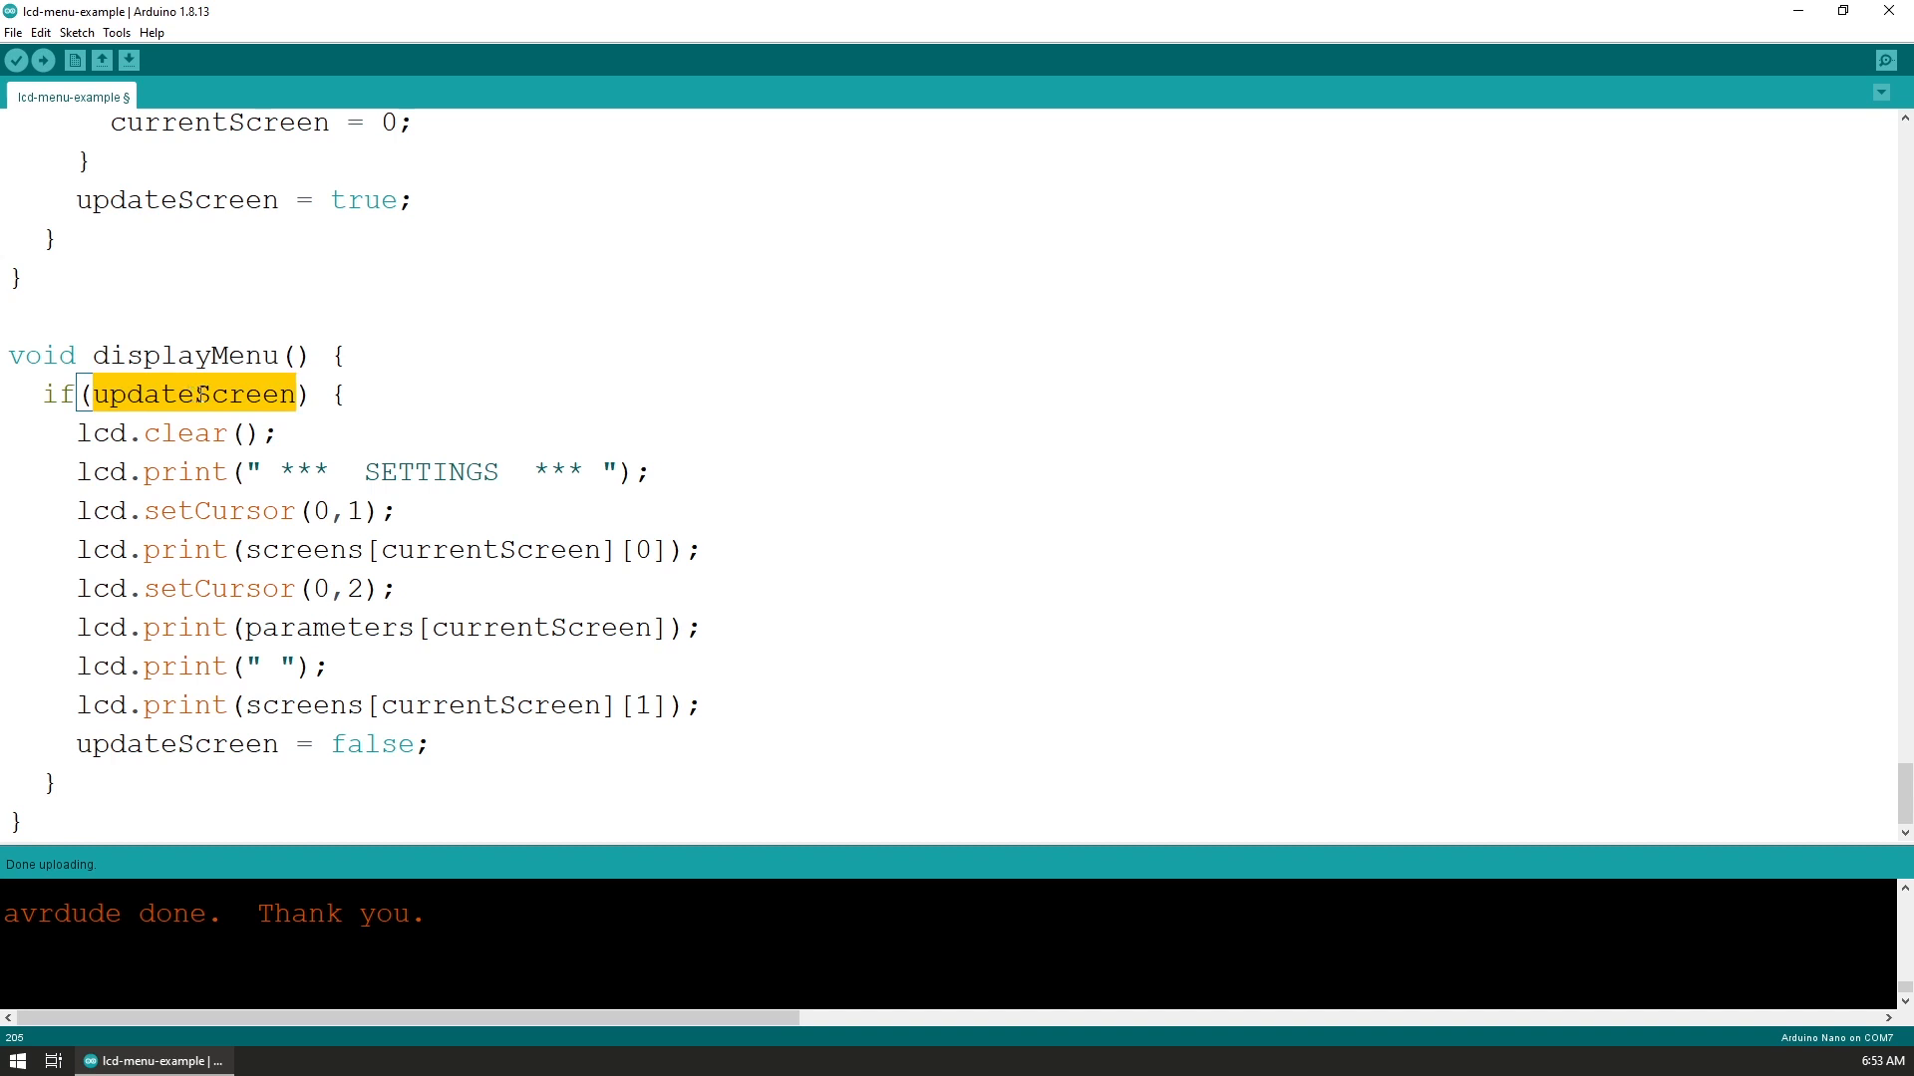
double_click(184, 433)
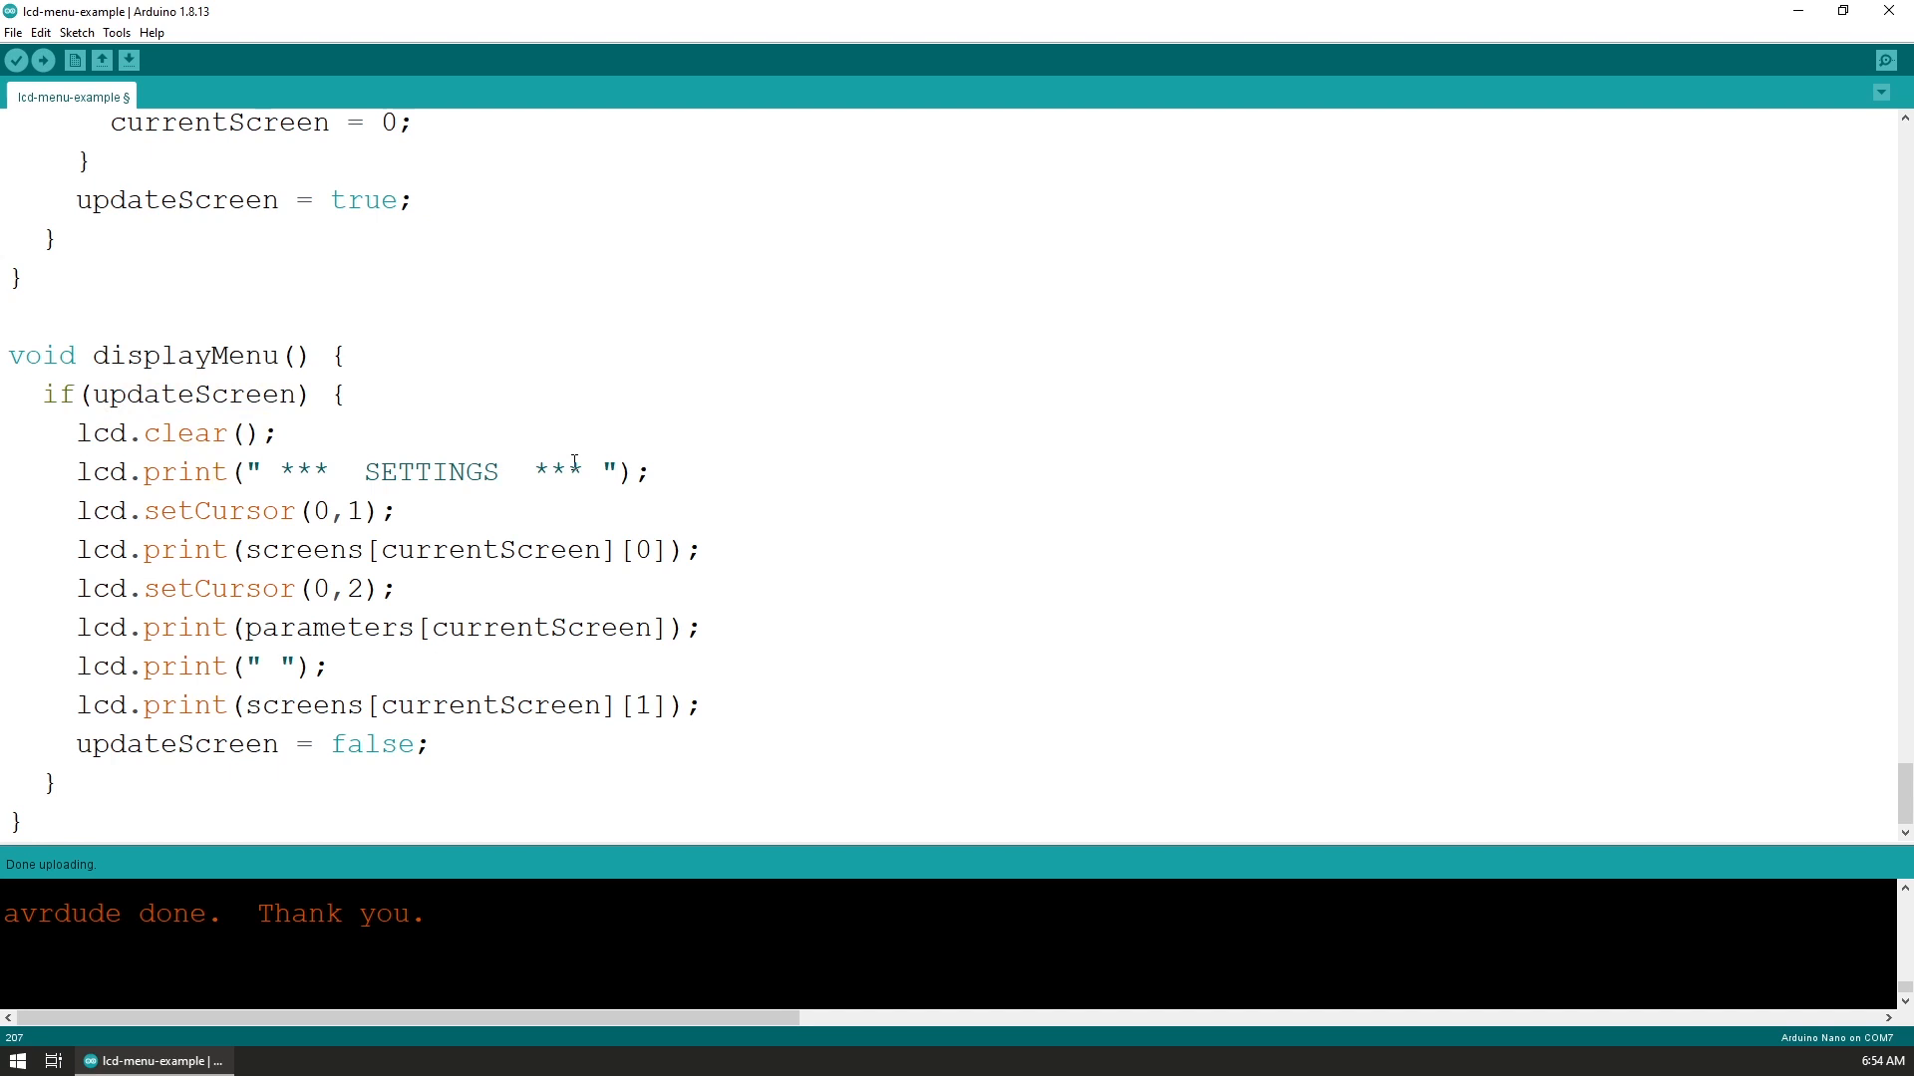
mouse_move(358, 534)
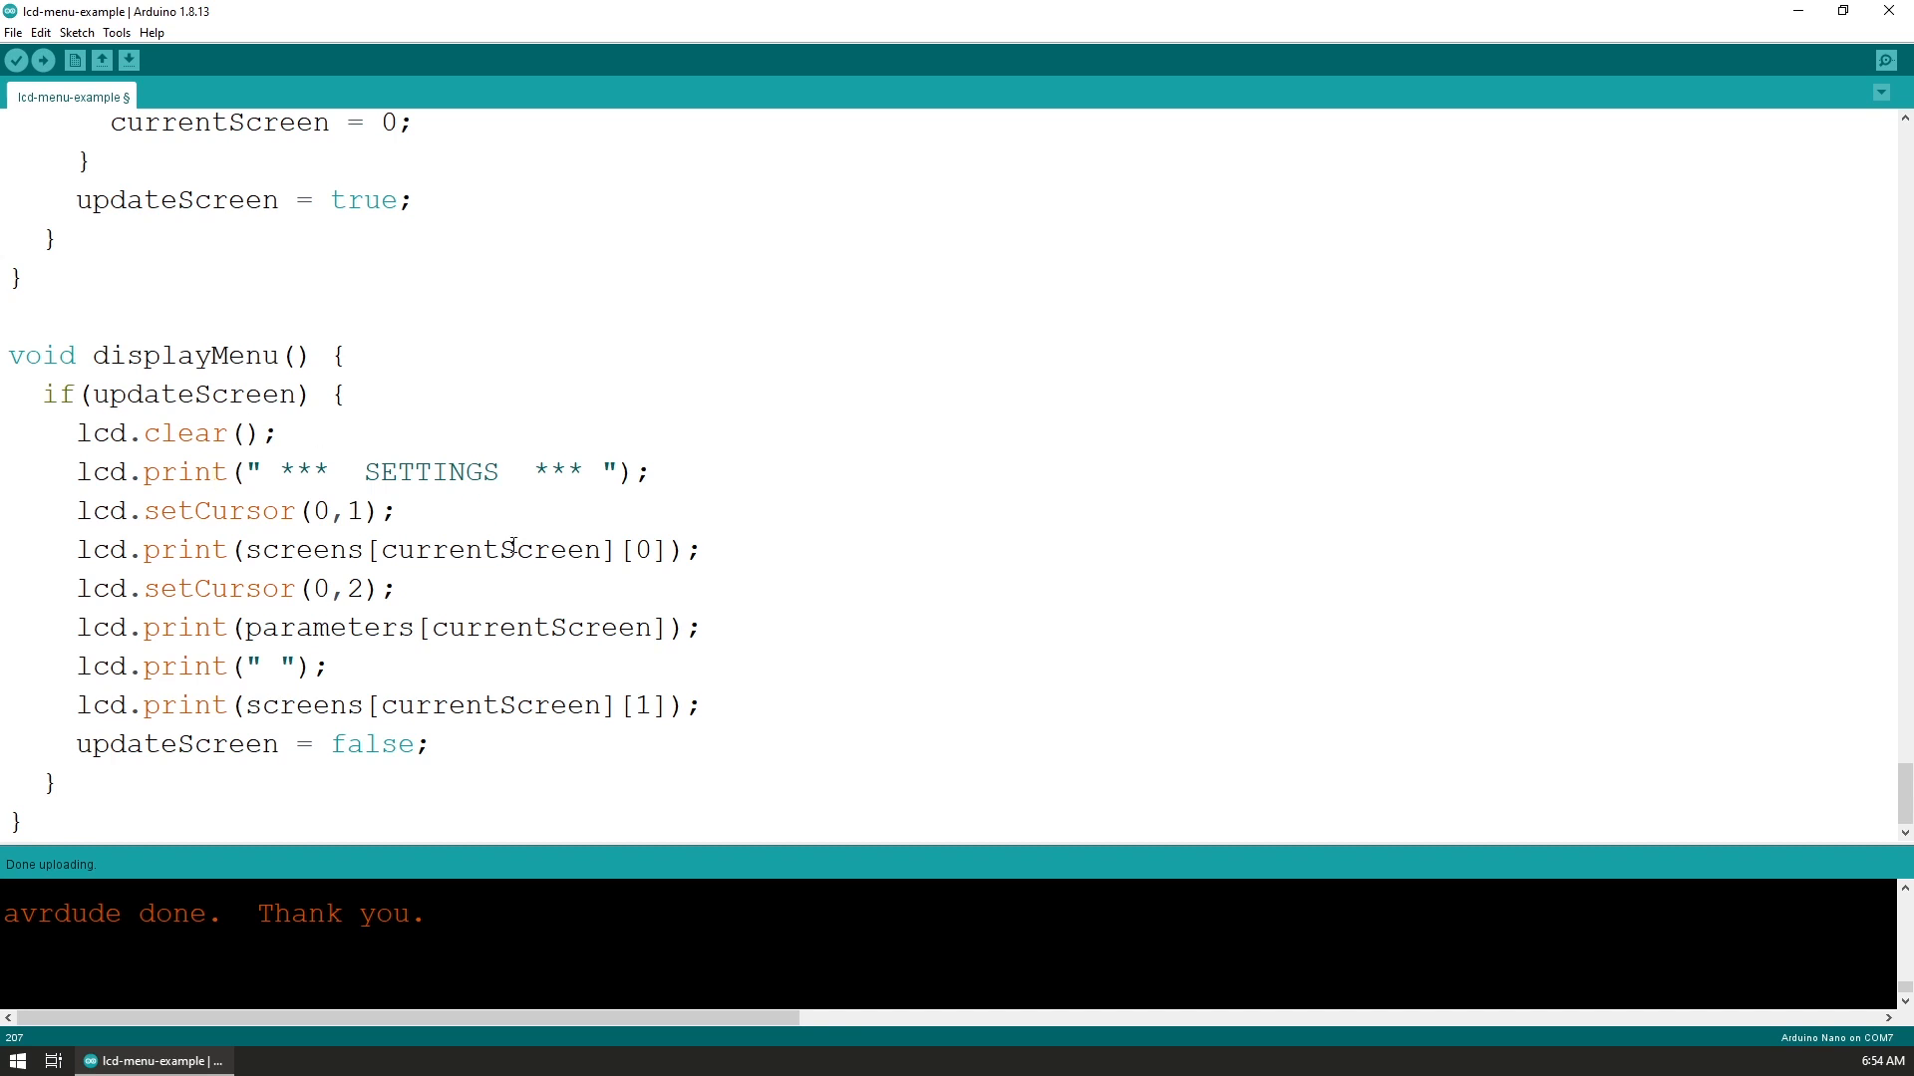
mouse_move(283, 534)
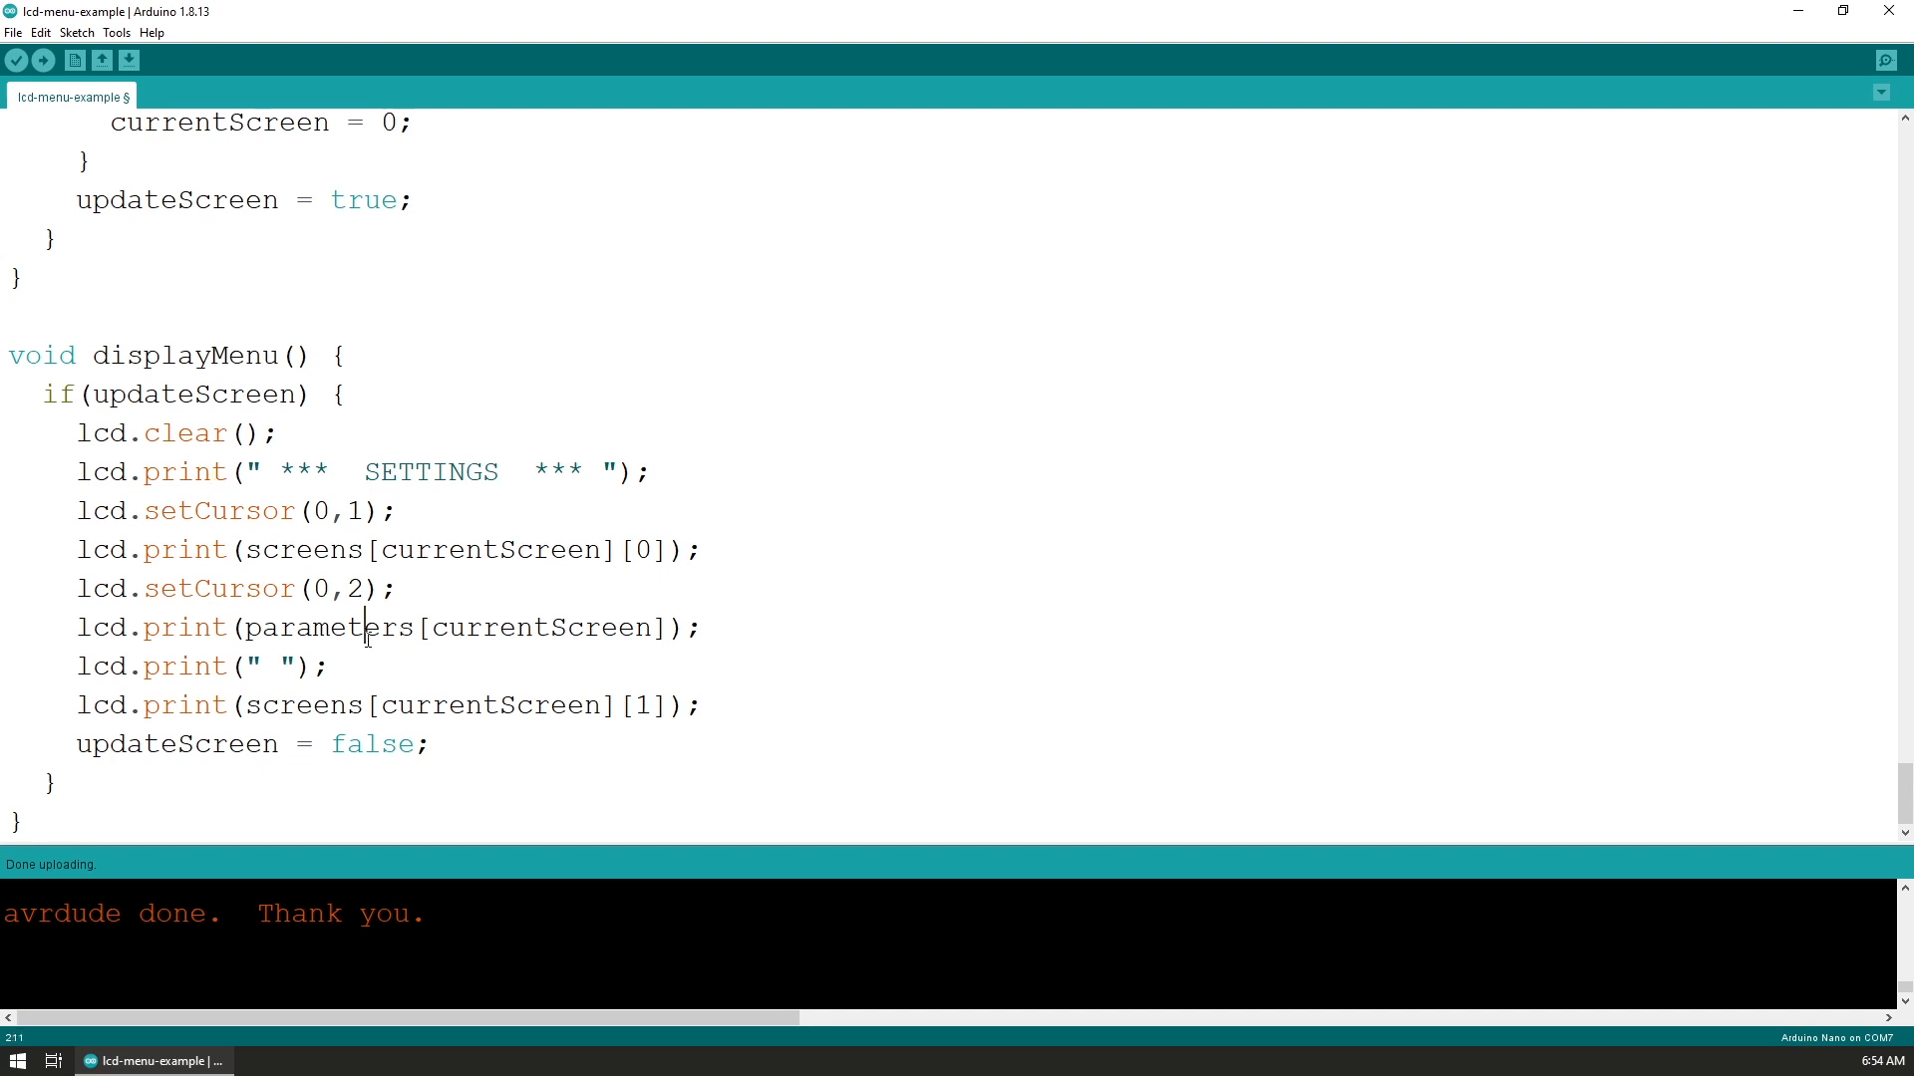
double_click(327, 627)
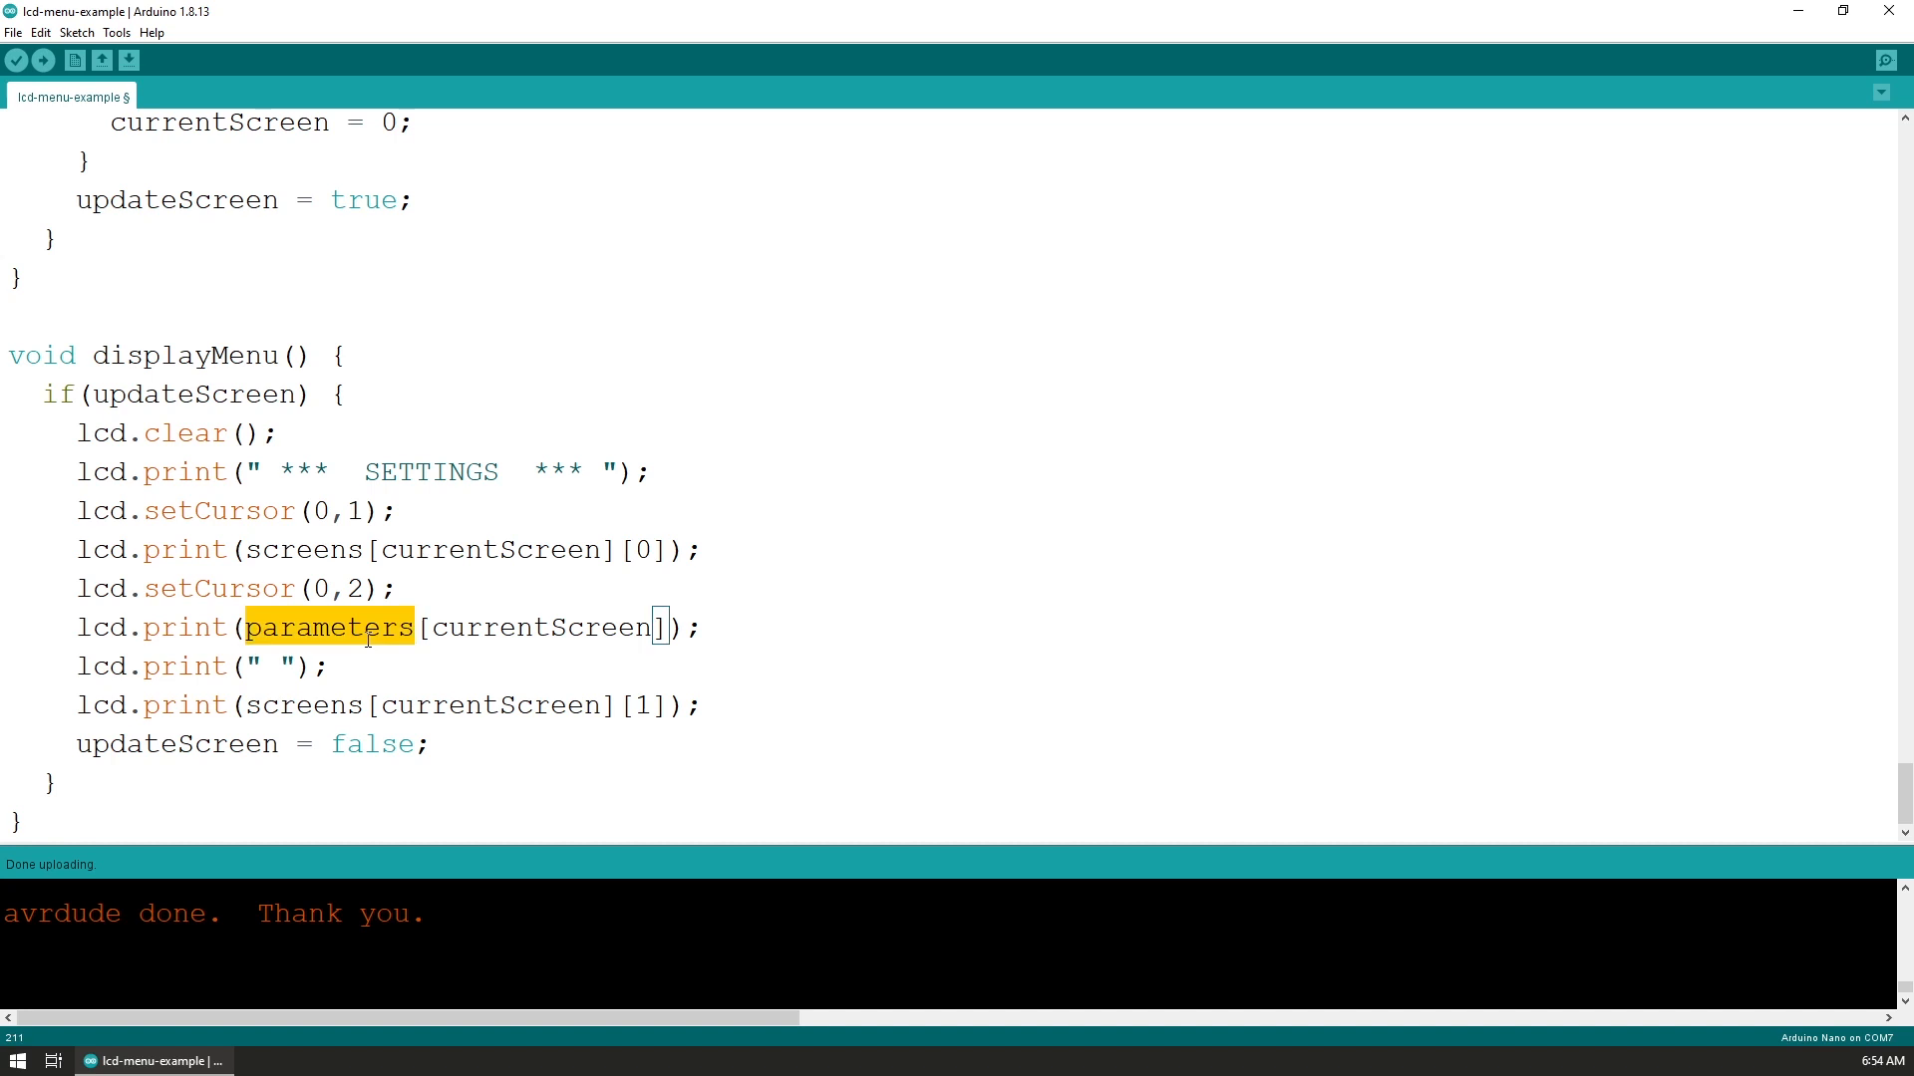
mouse_move(260, 687)
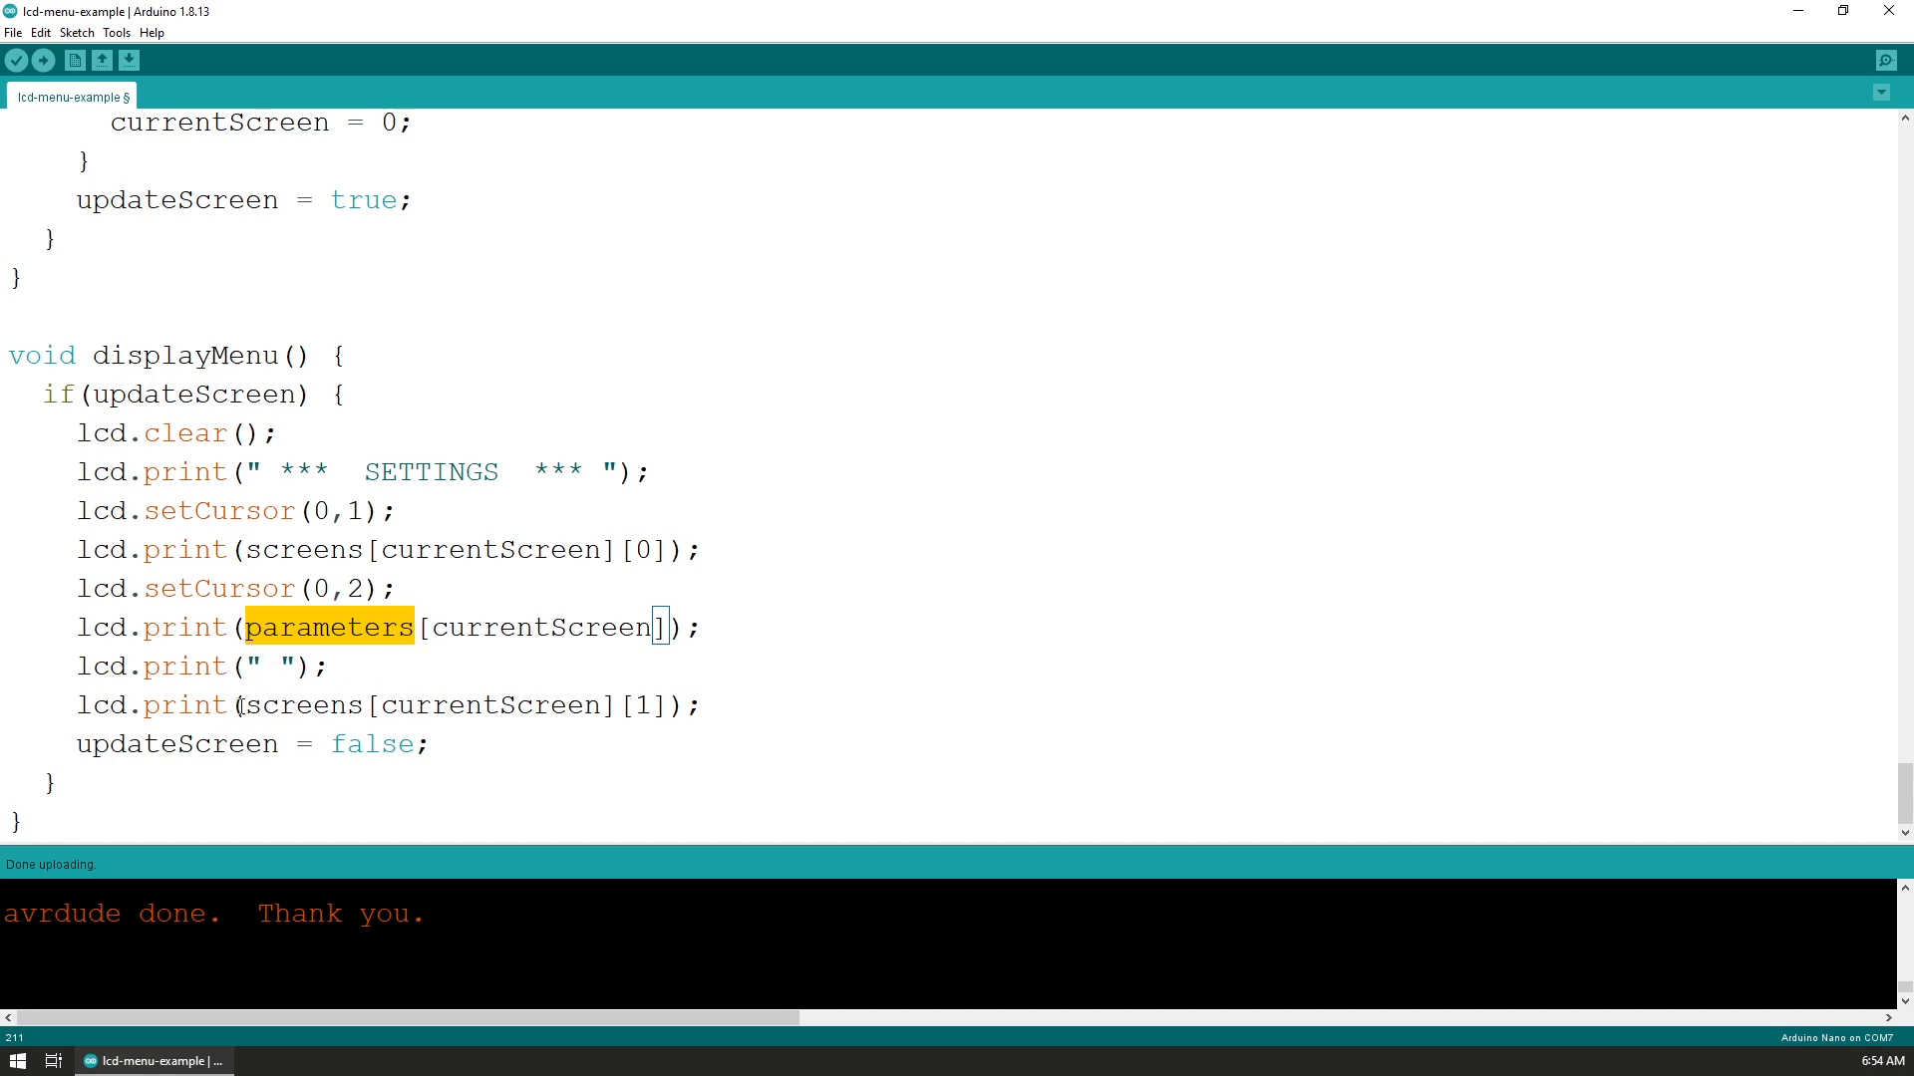
click(147, 745)
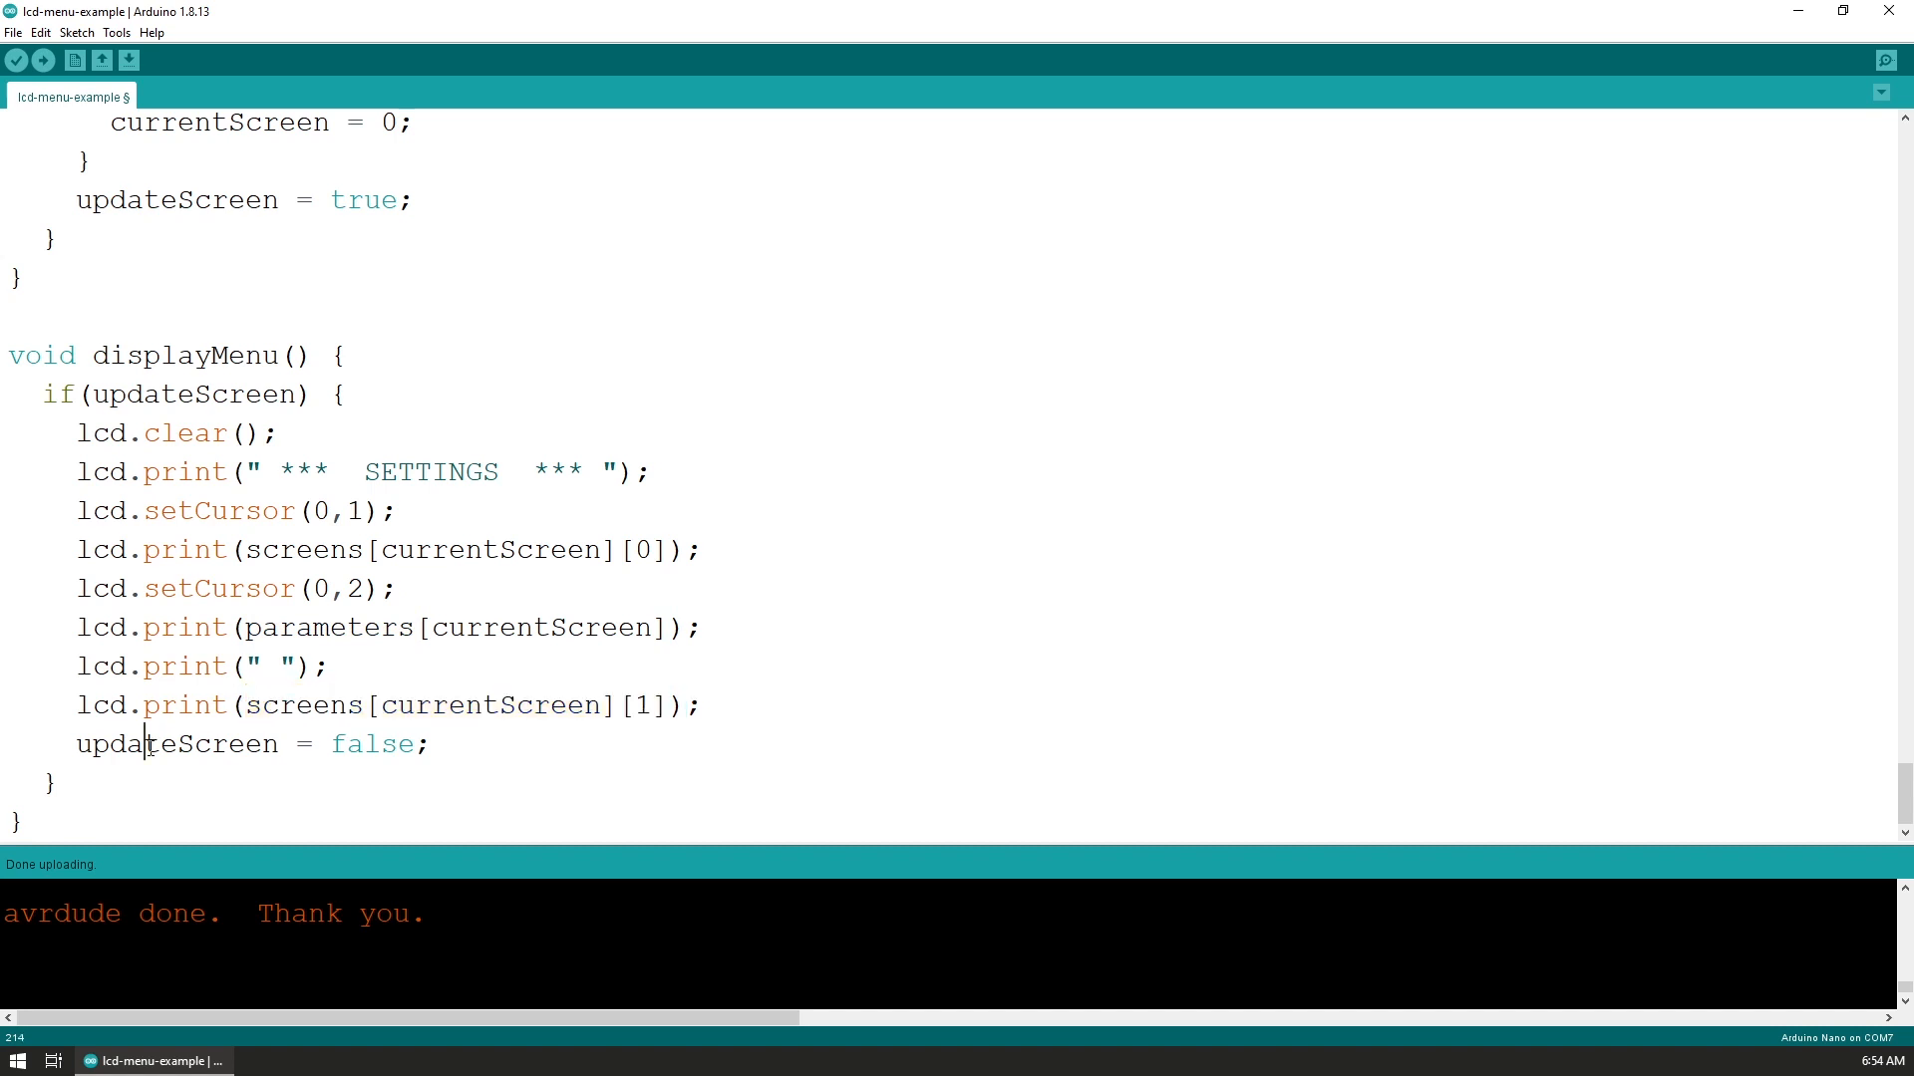
double_click(175, 743)
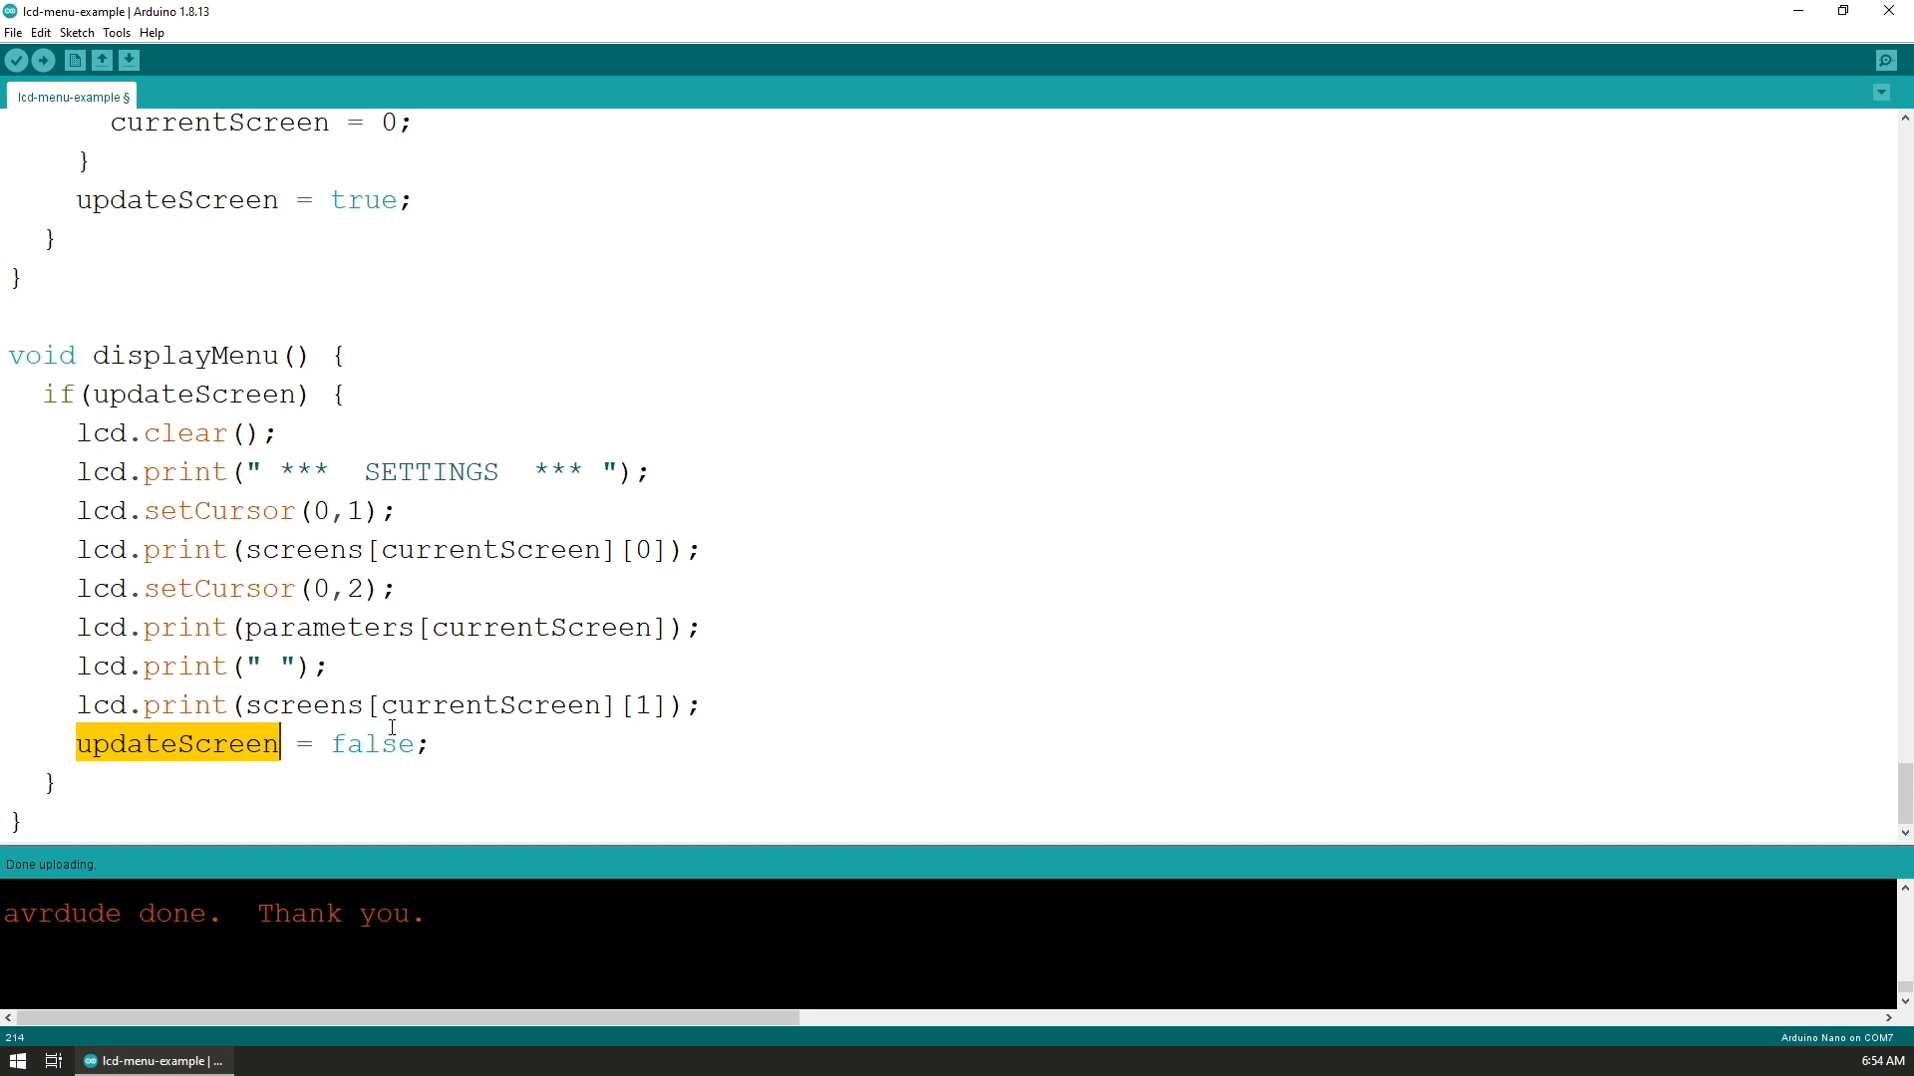
mouse_move(295, 609)
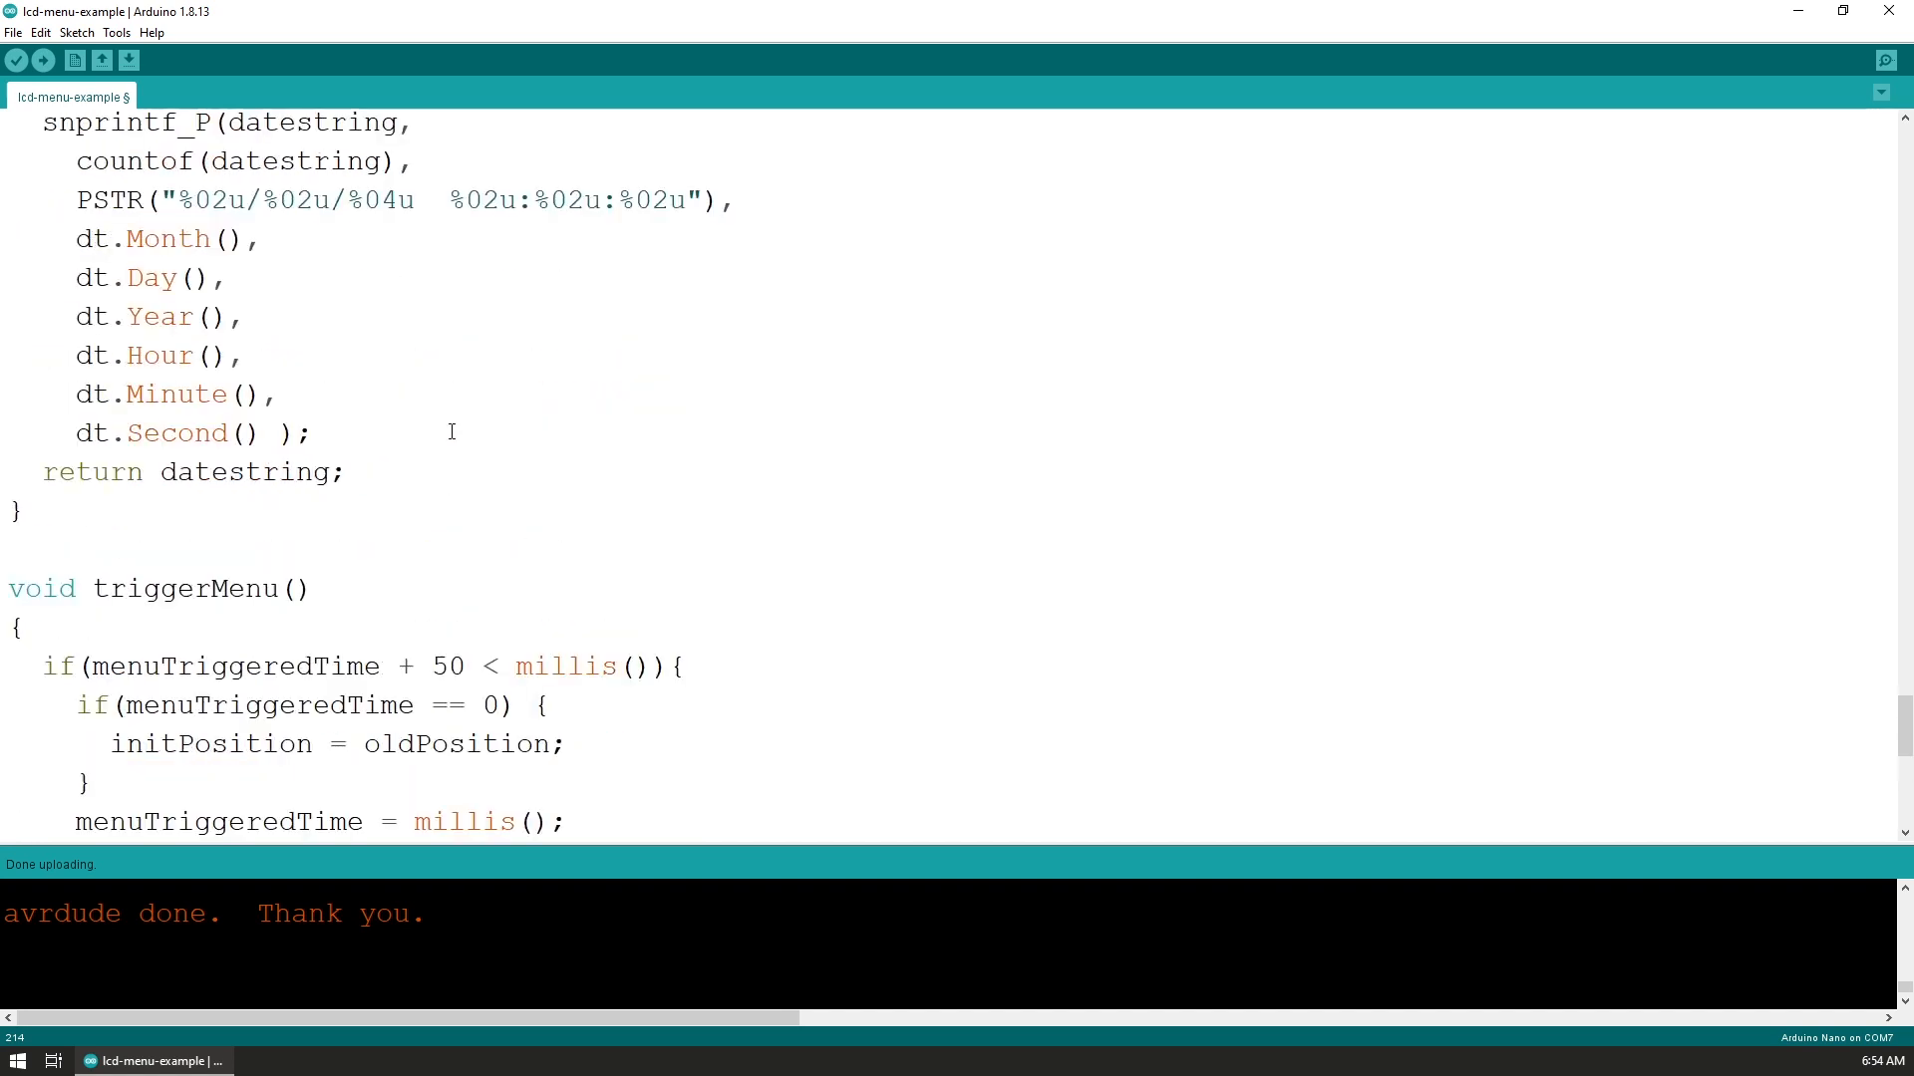
scroll(down, 3)
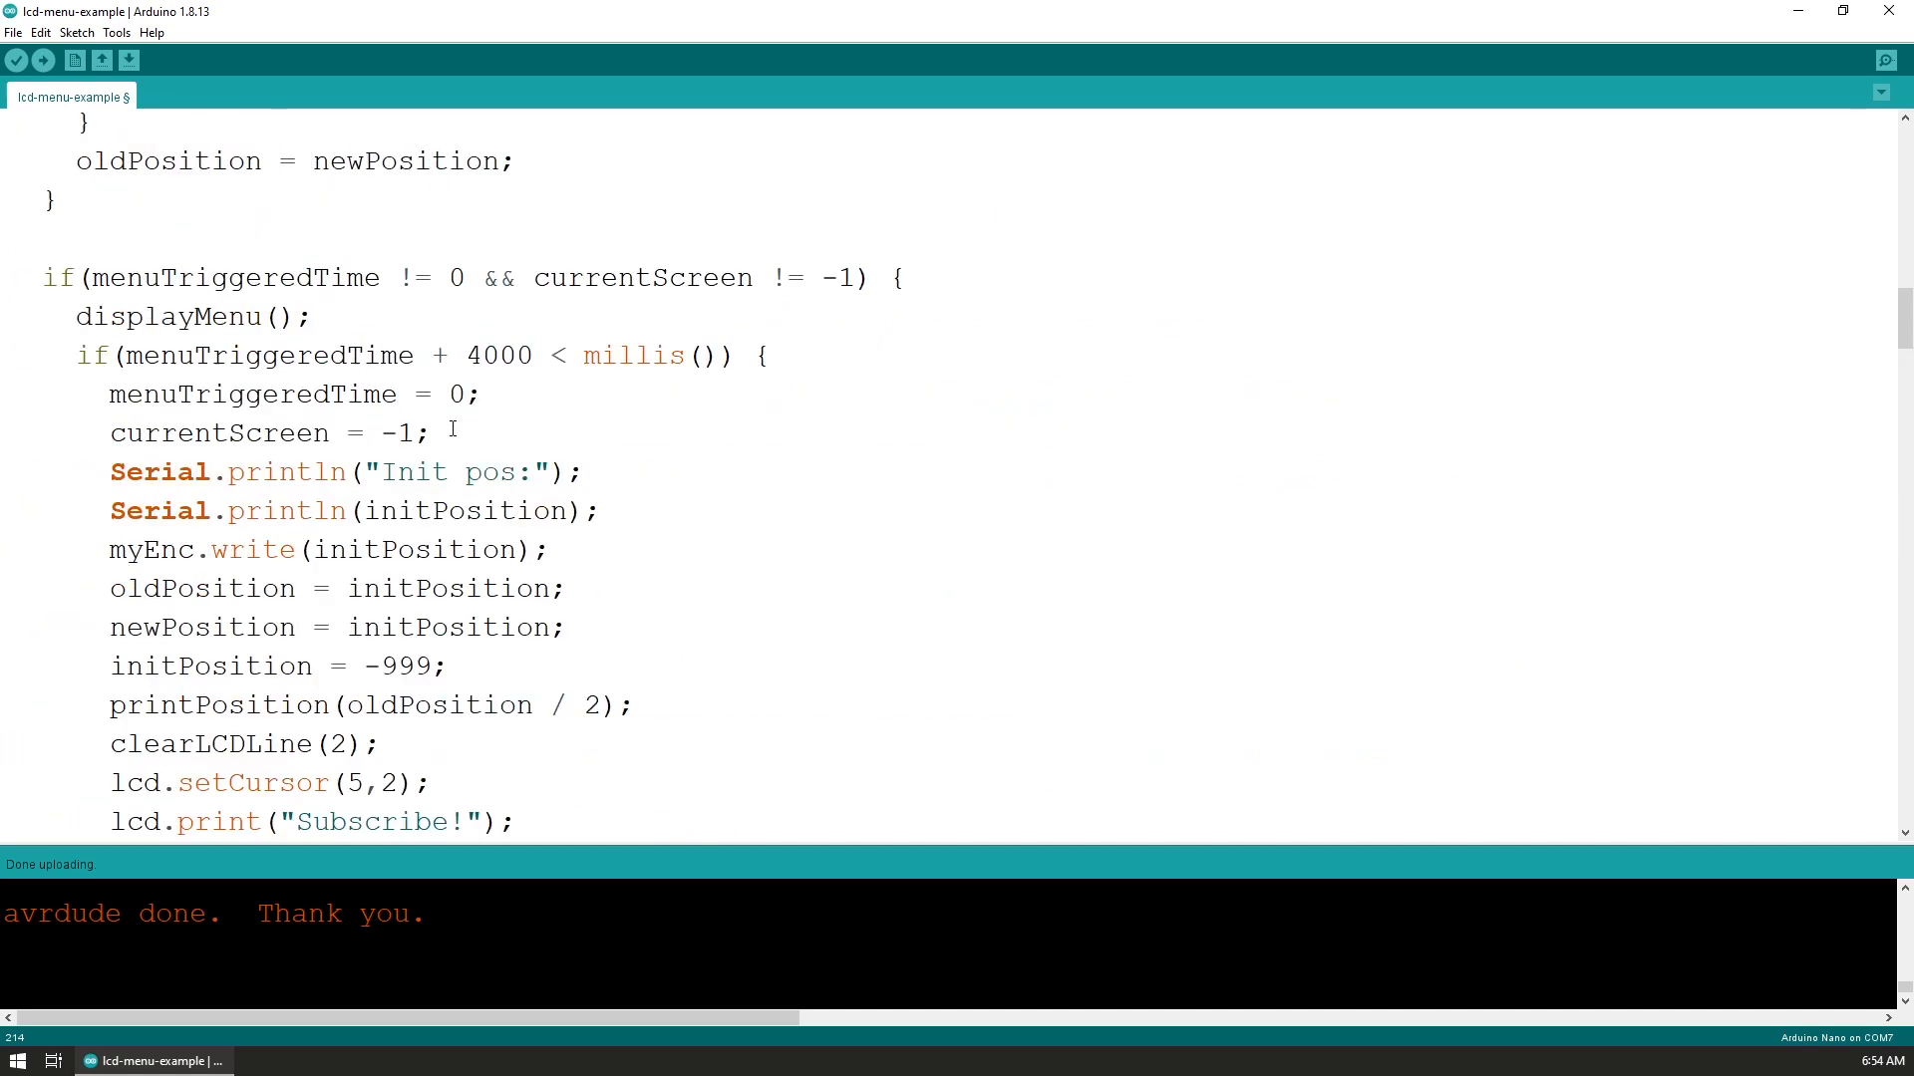
click(705, 355)
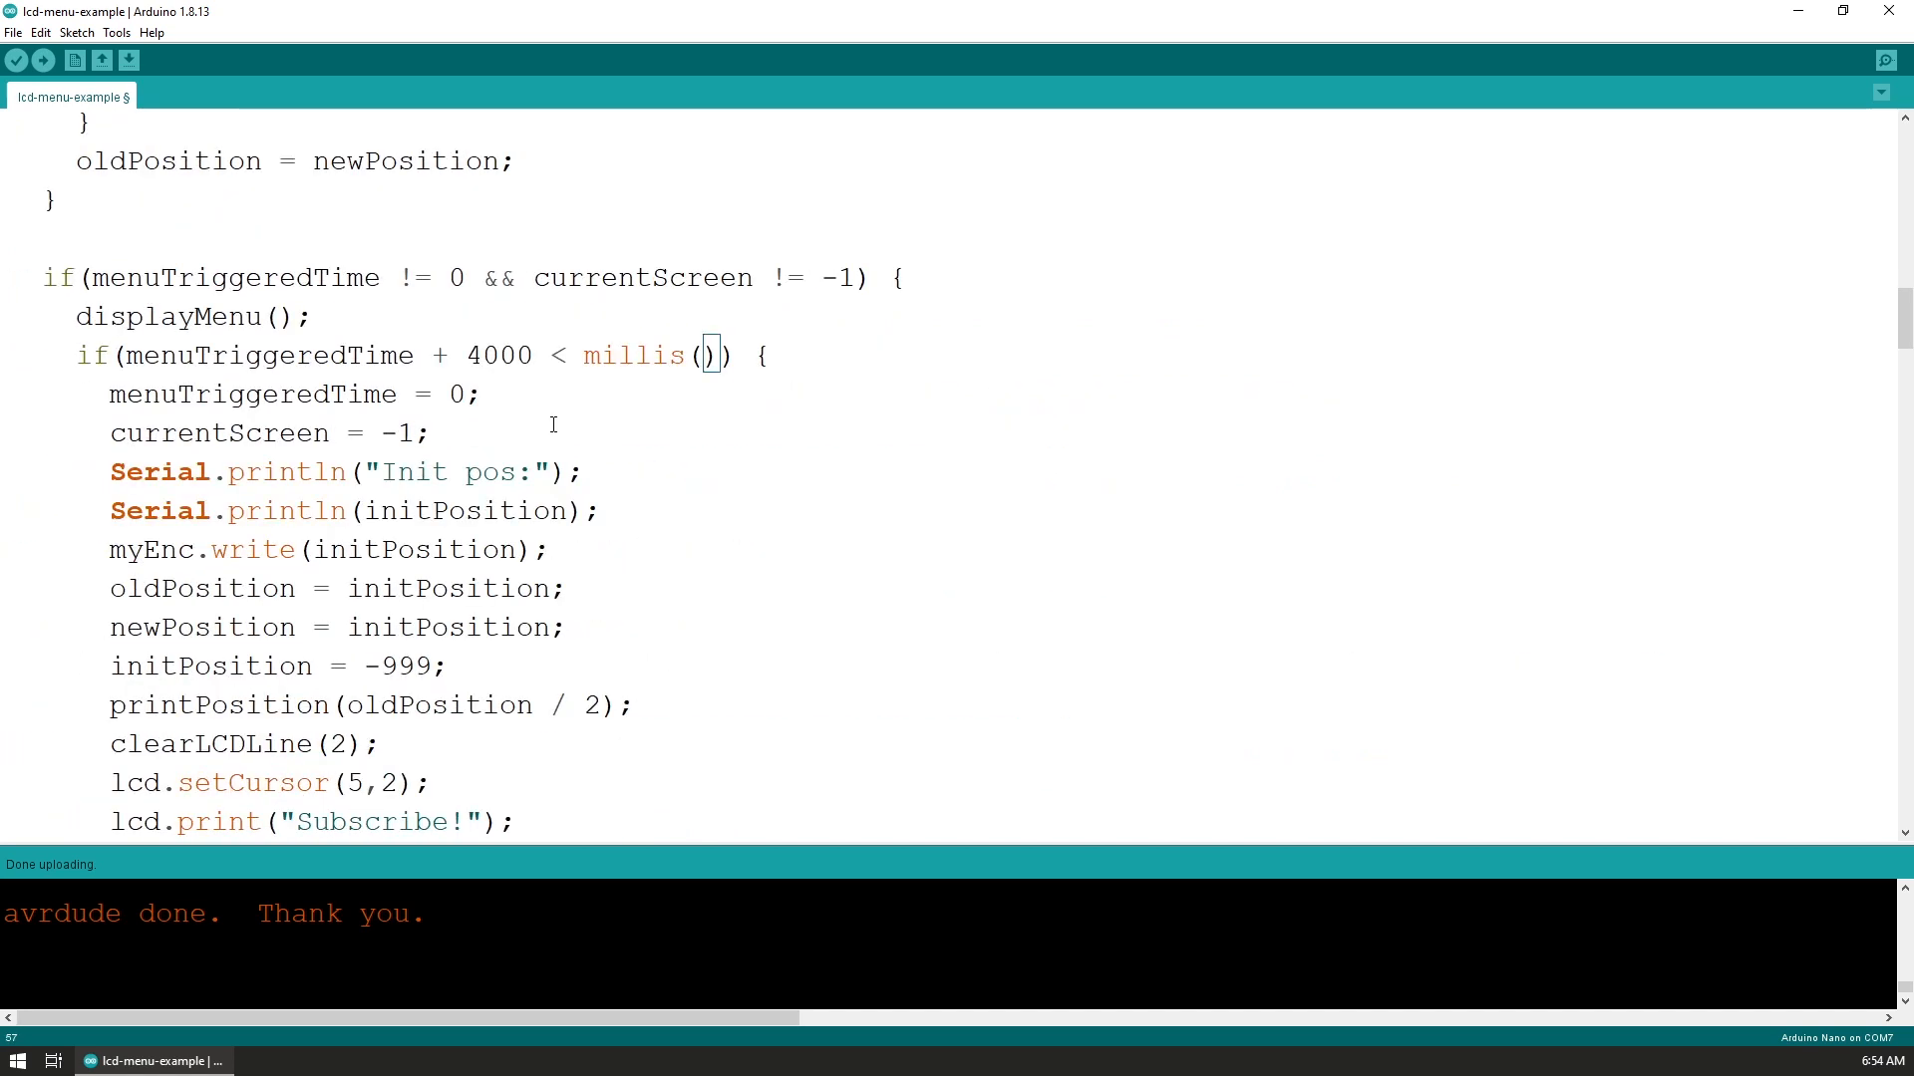
mouse_move(668, 393)
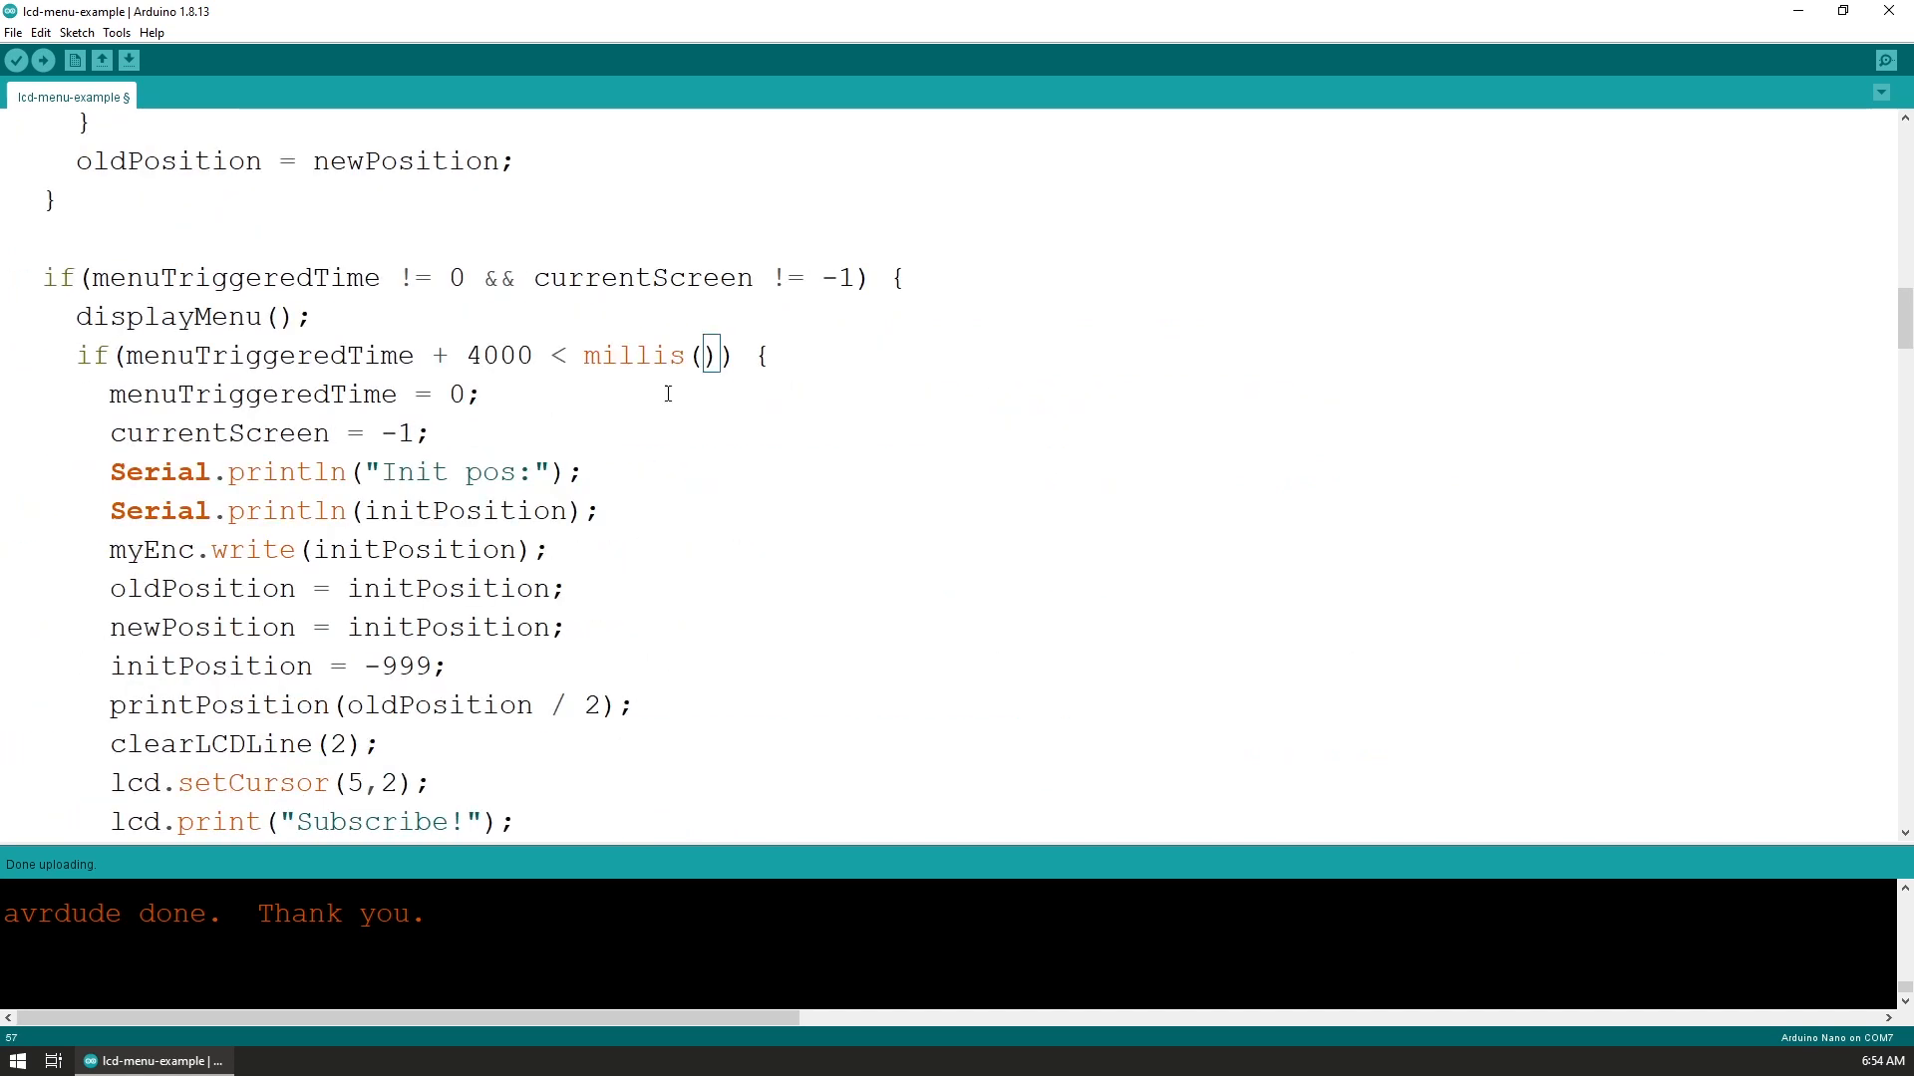
double_click(266, 354)
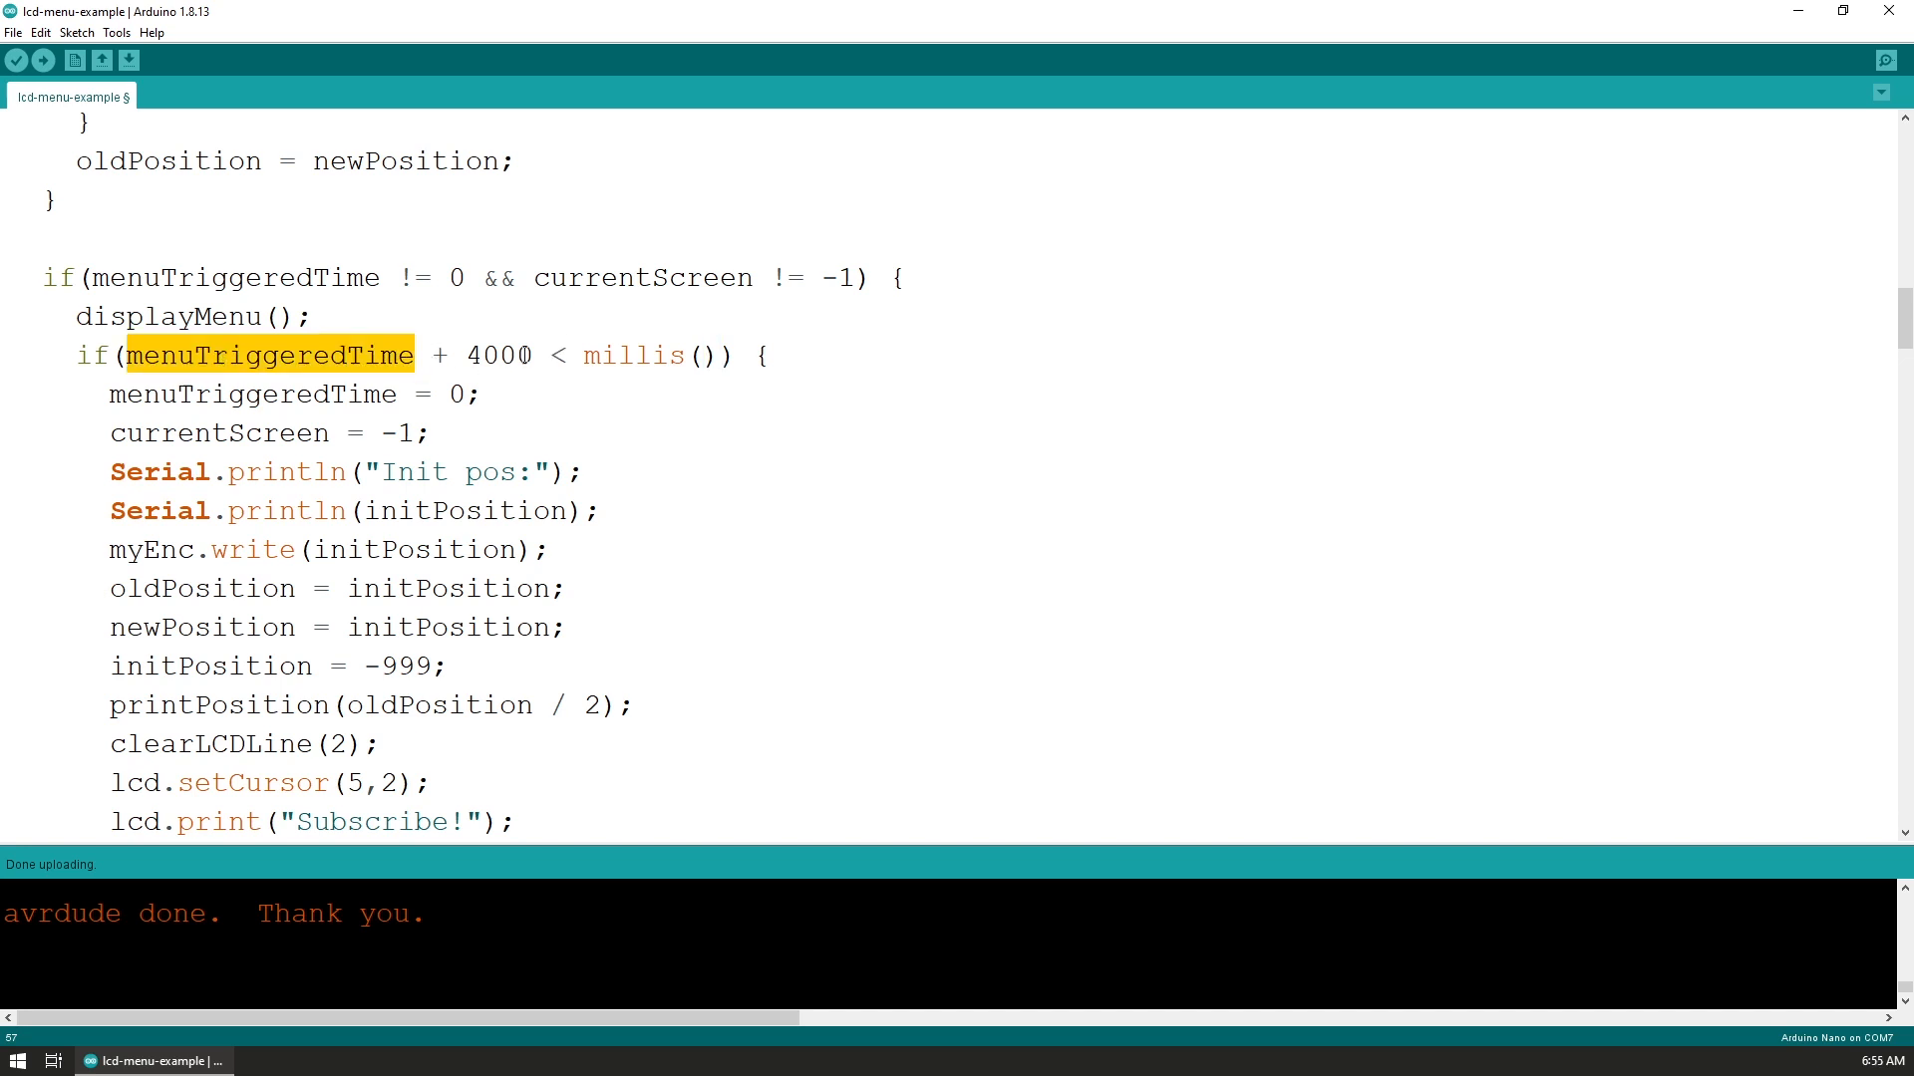
double_click(498, 355)
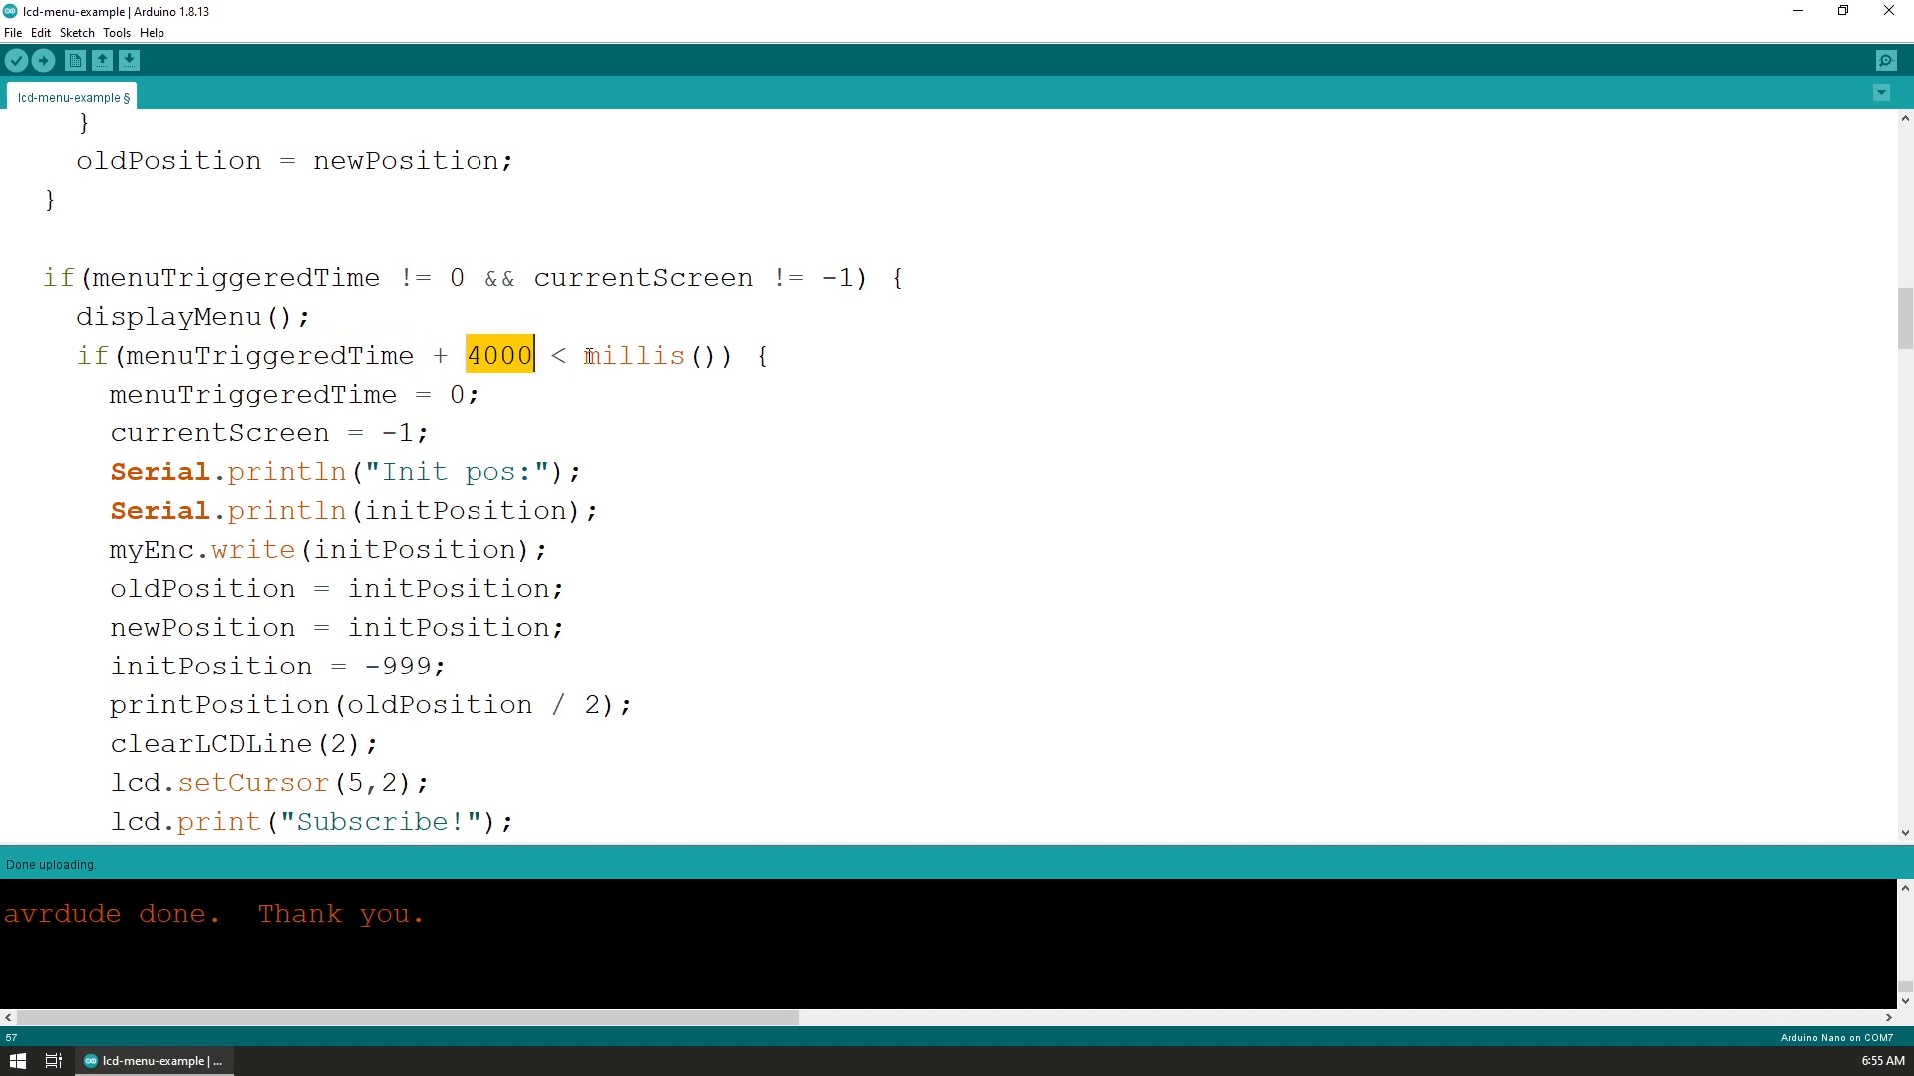
mouse_move(651, 355)
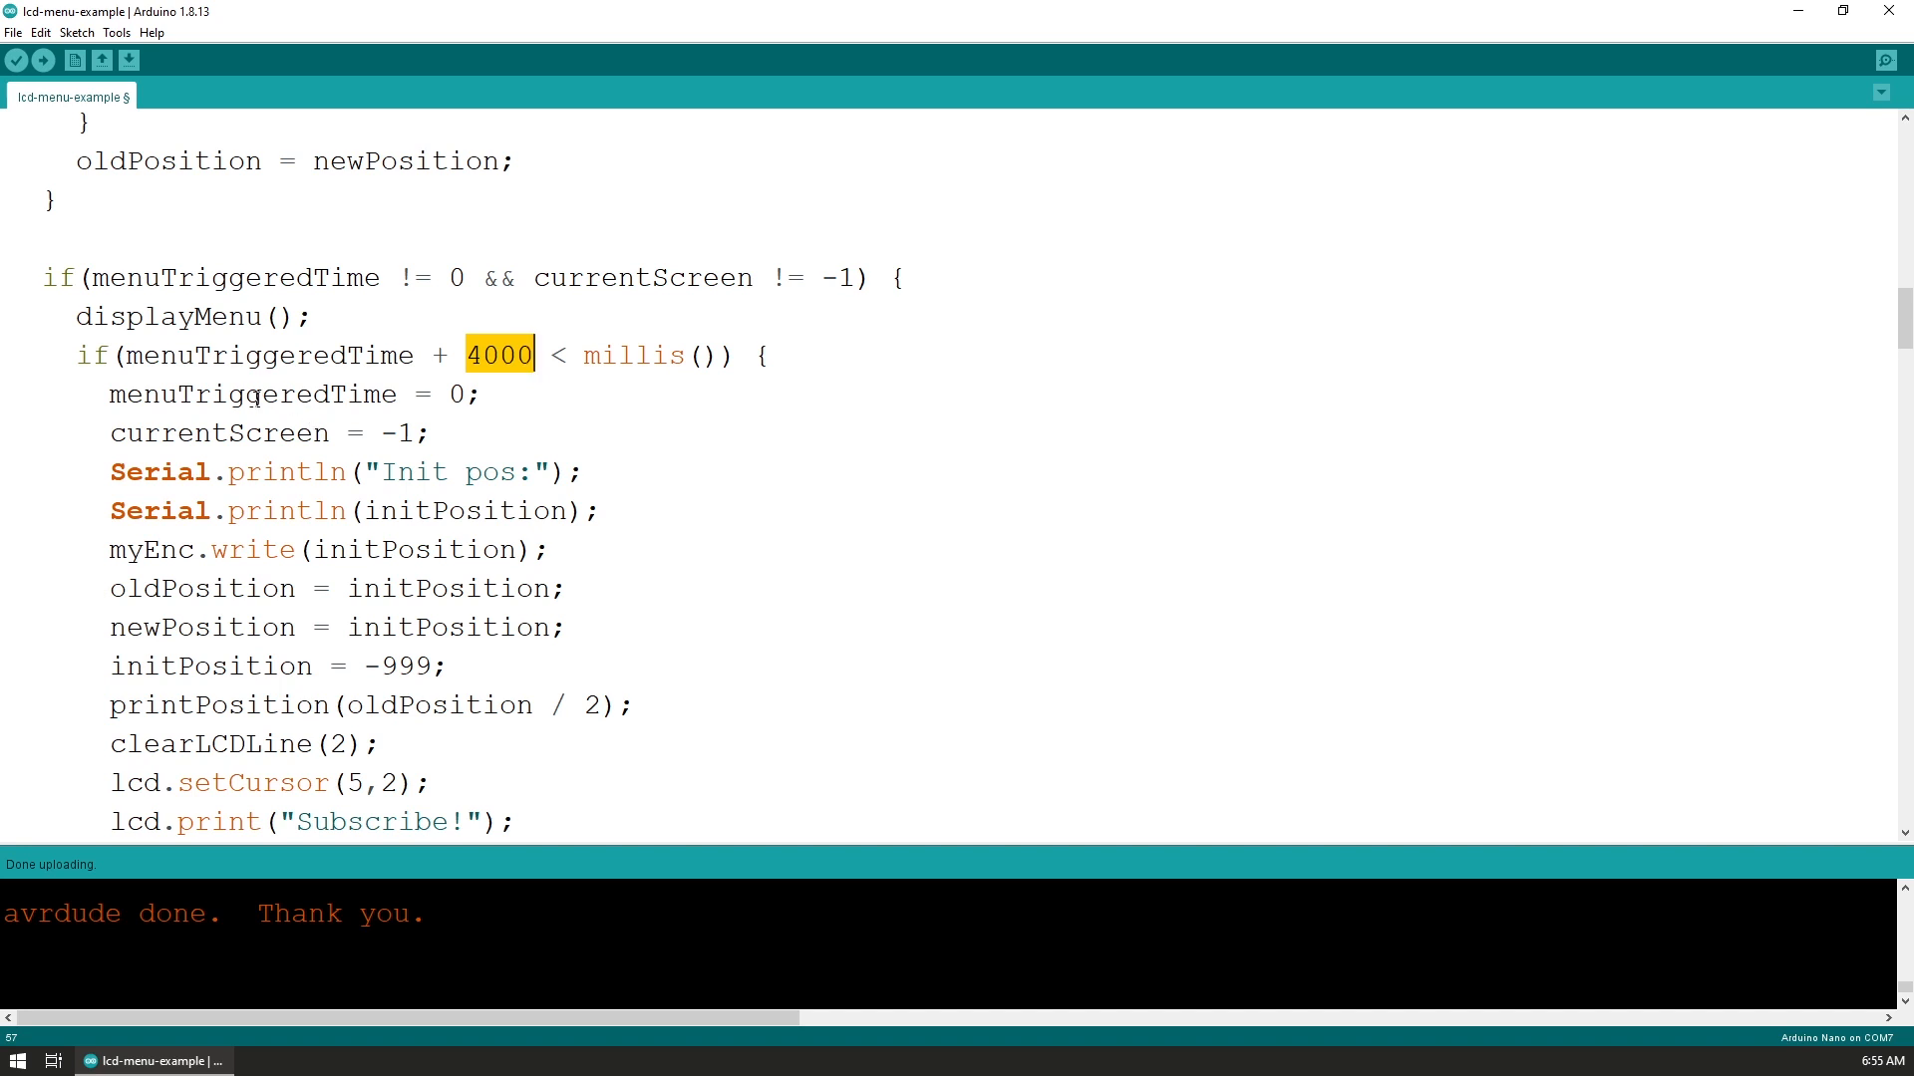
drag(110, 395, 429, 431)
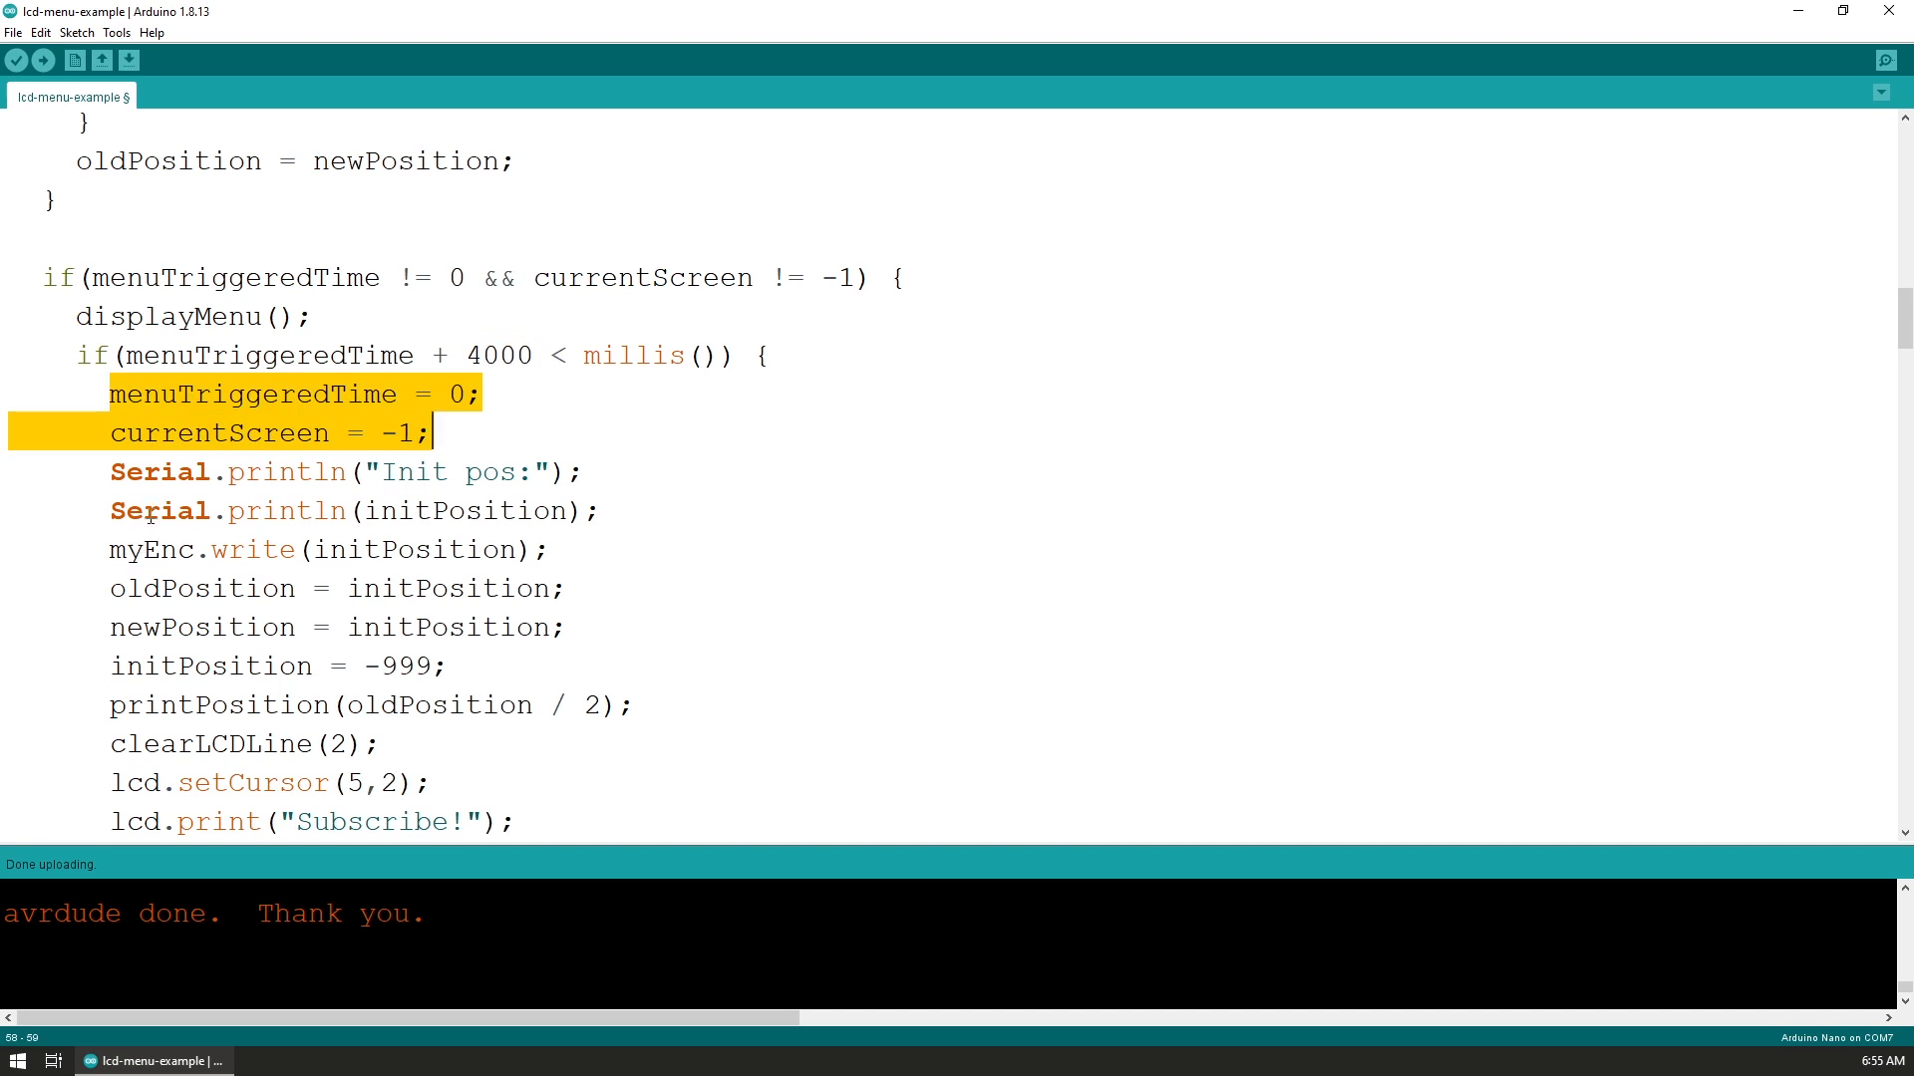
double_click(413, 550)
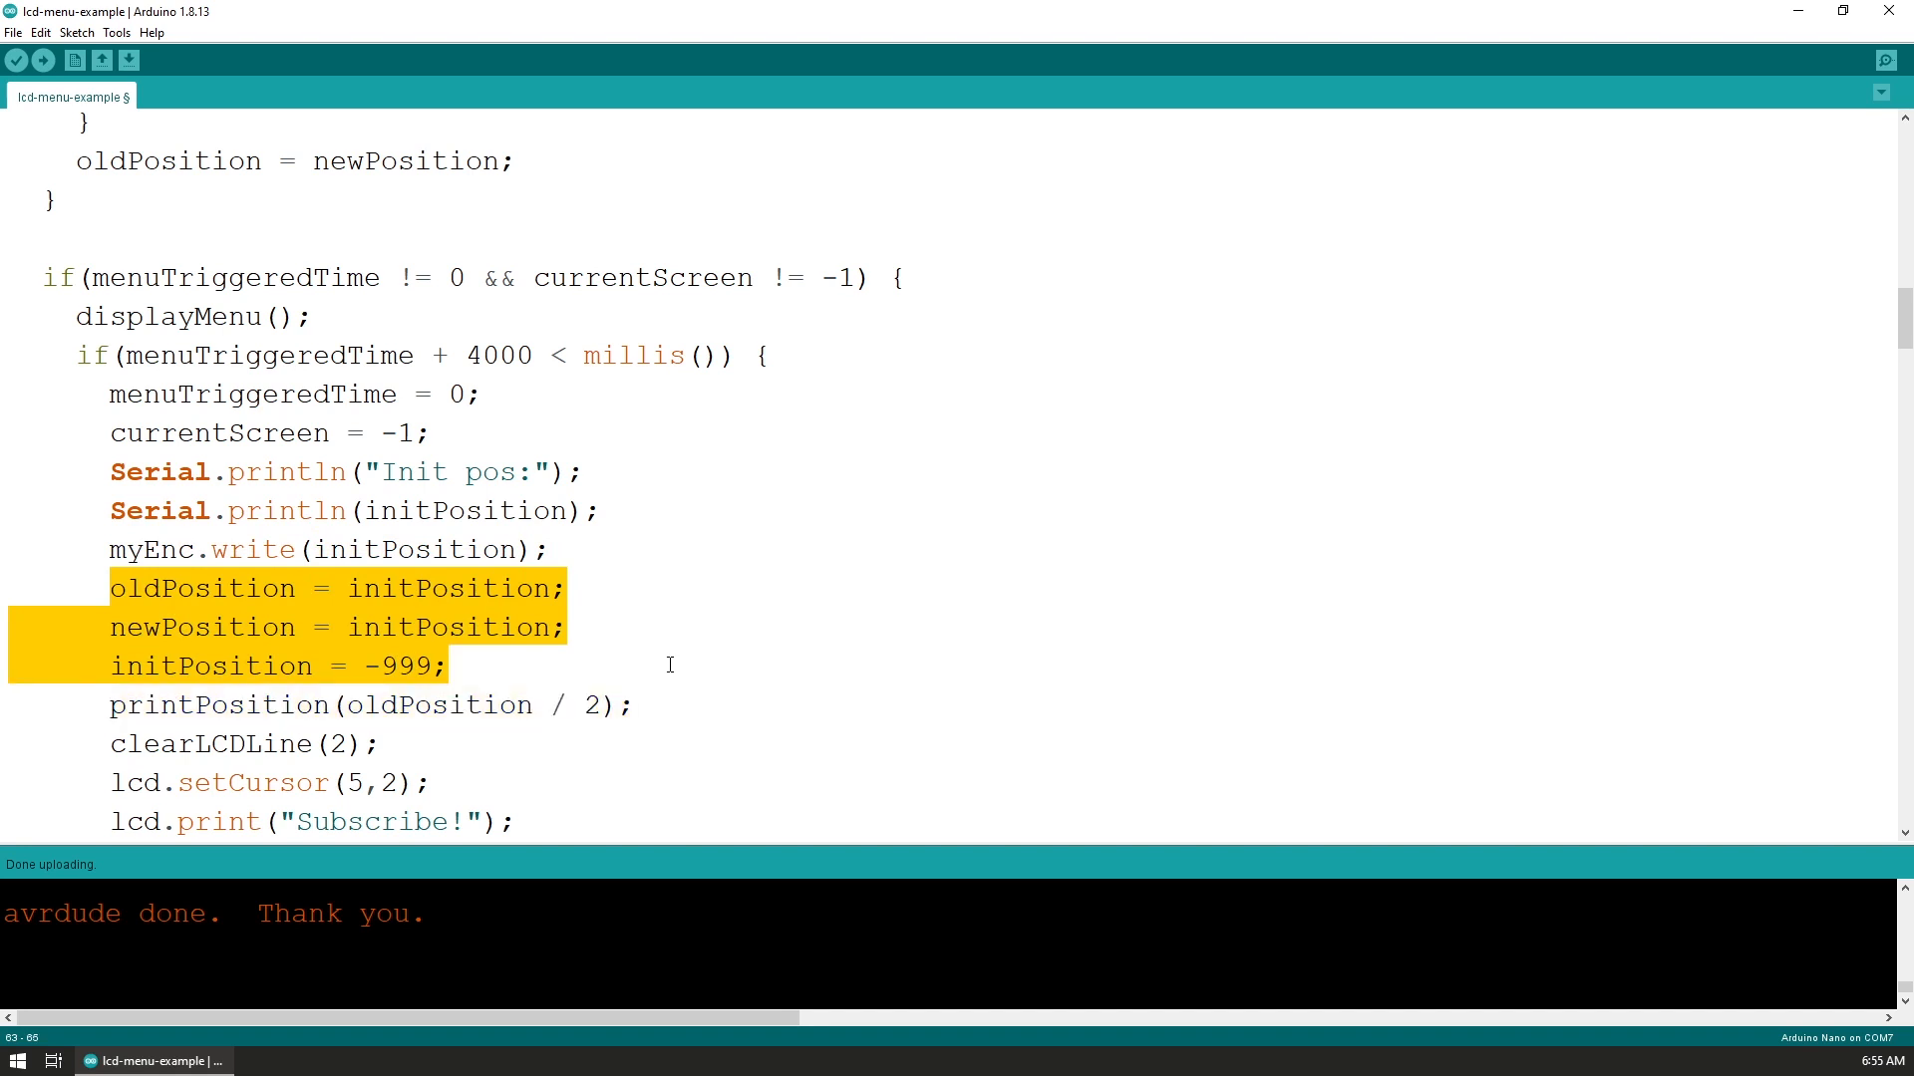
click(261, 685)
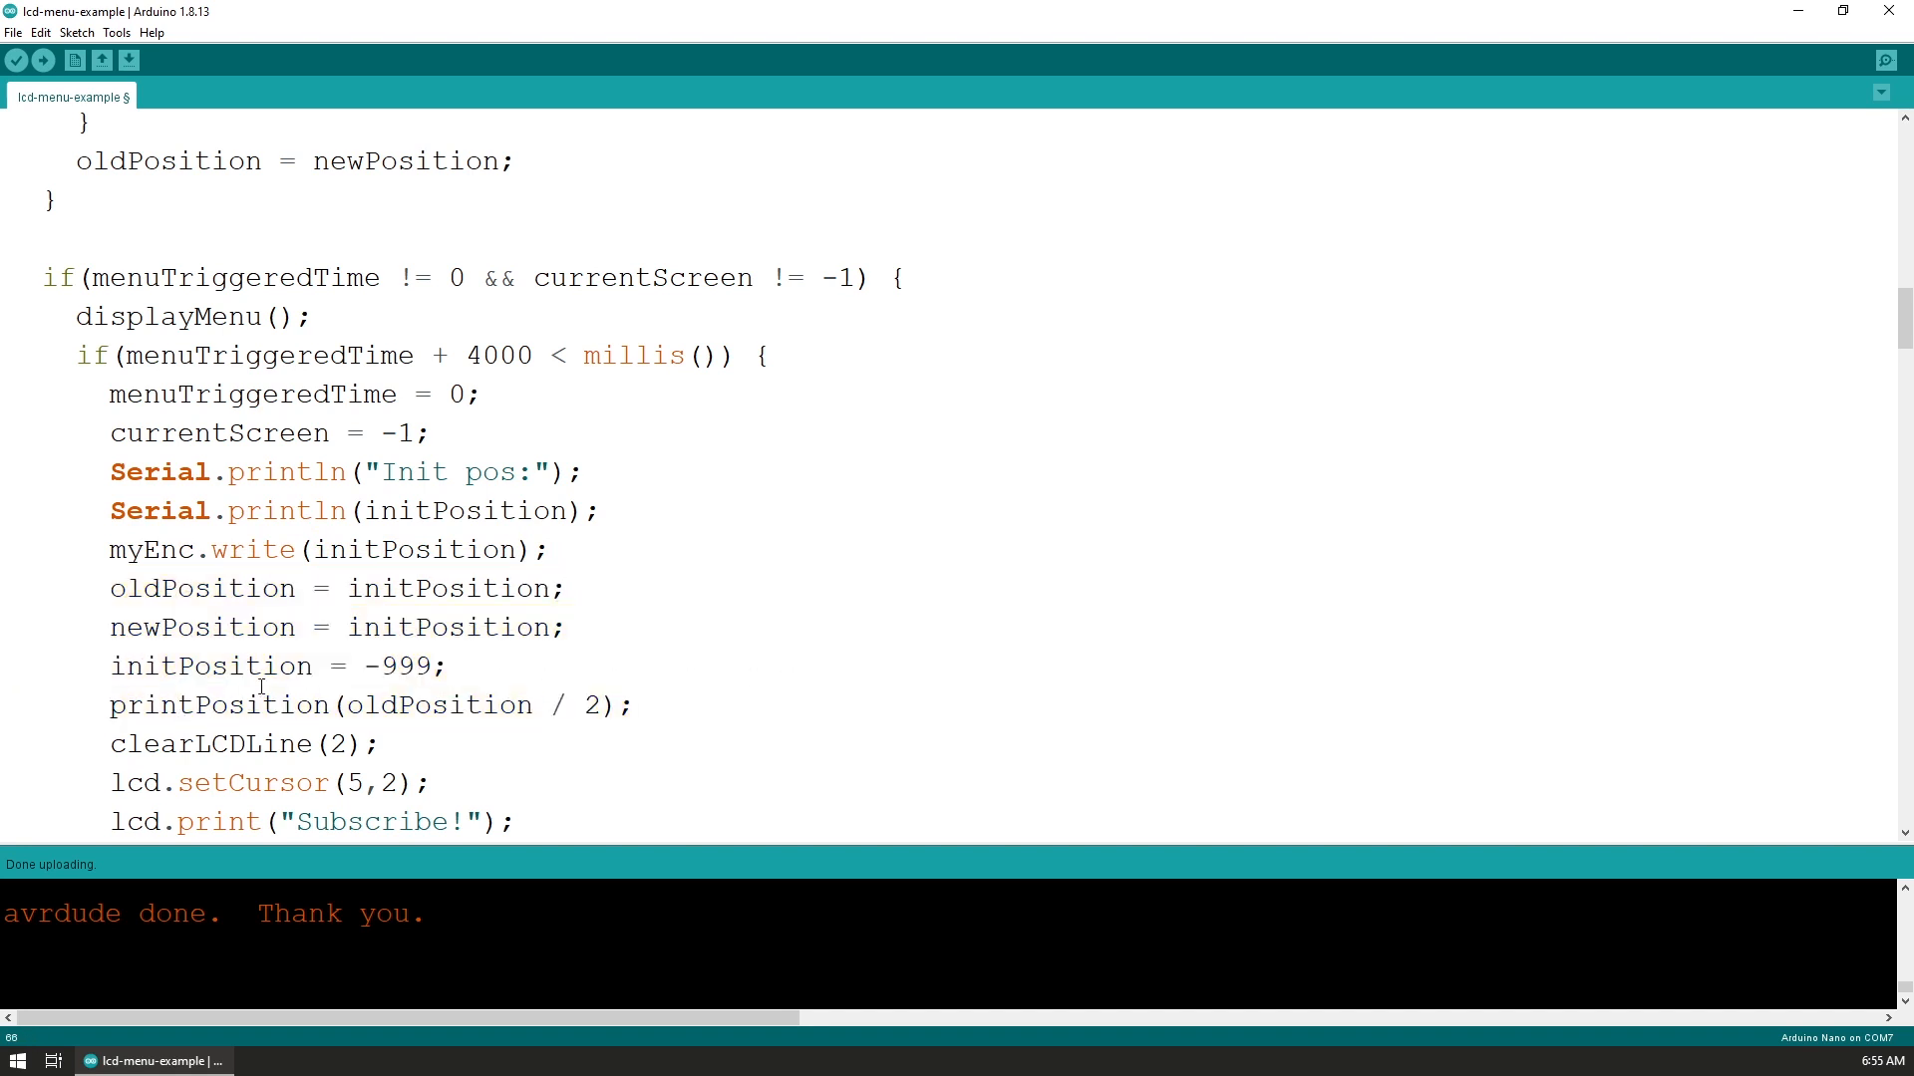
scroll(down, 3)
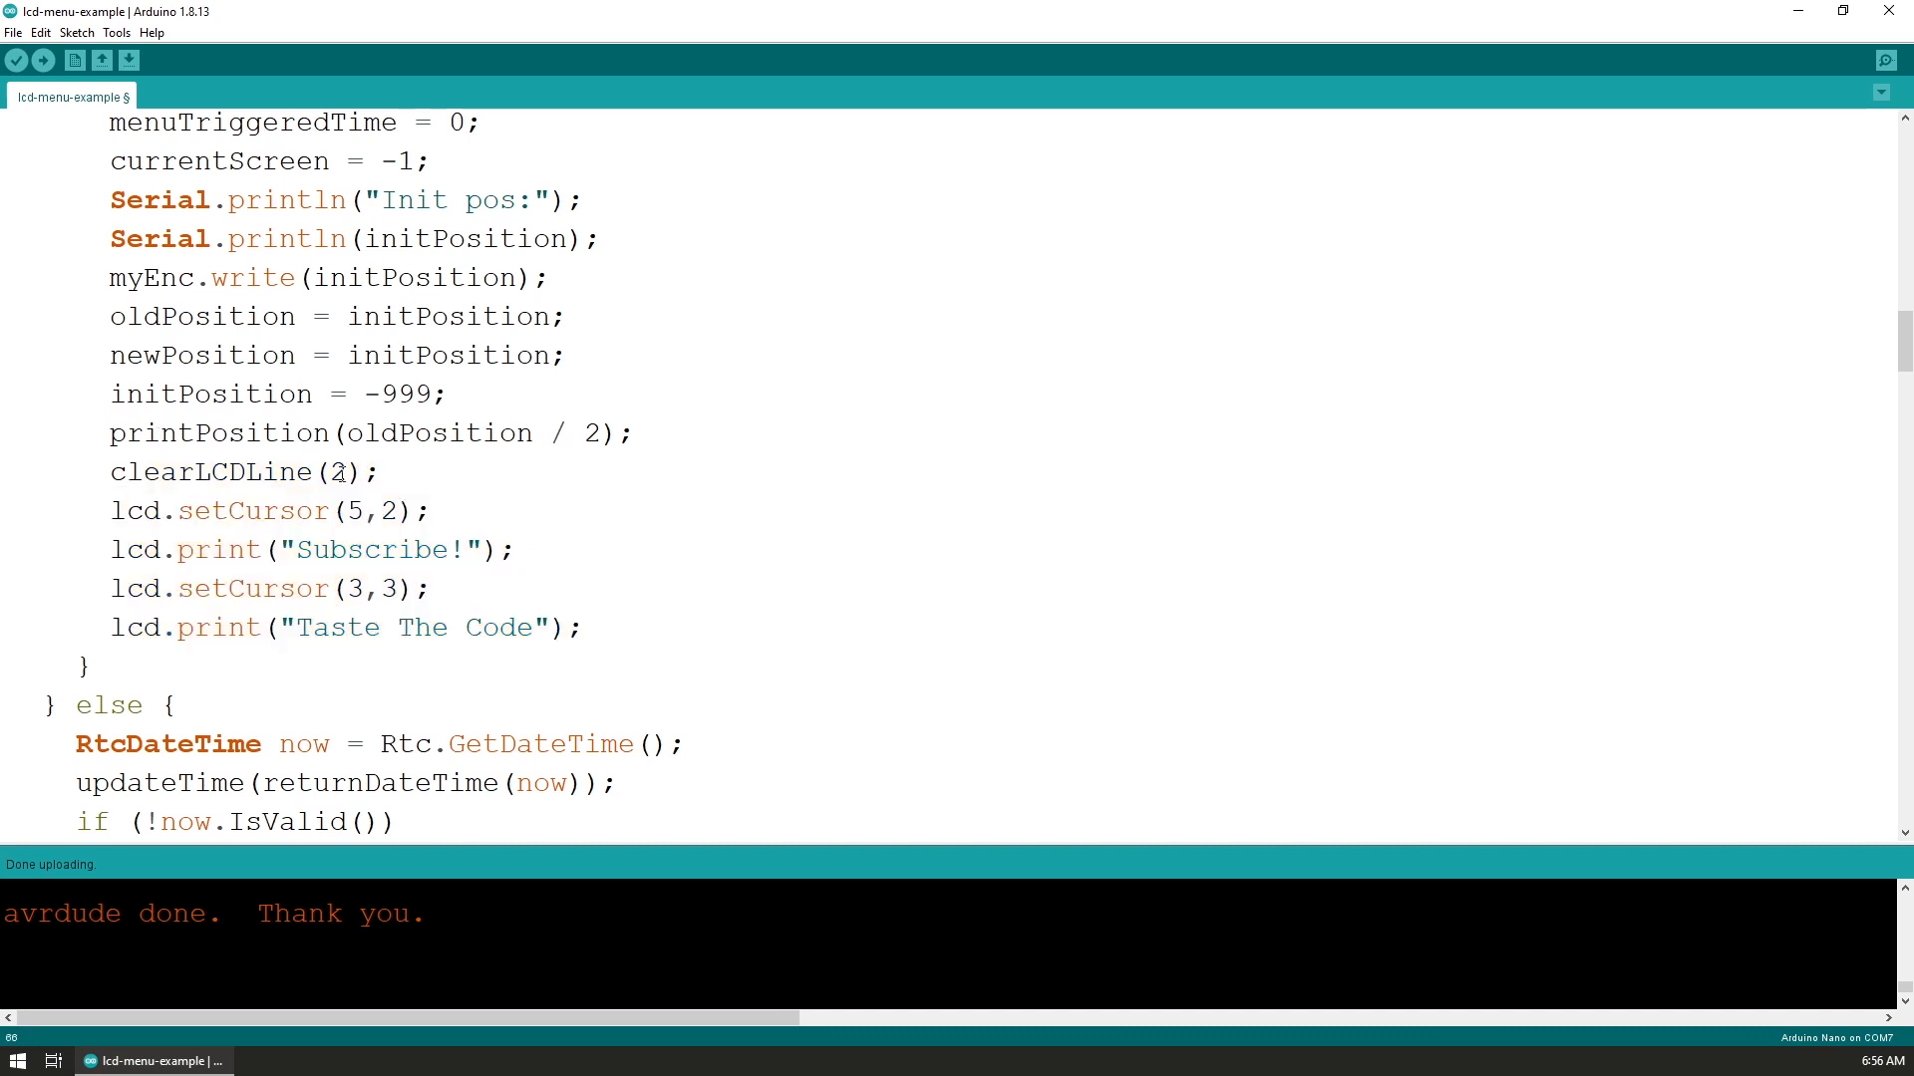
mouse_move(549, 540)
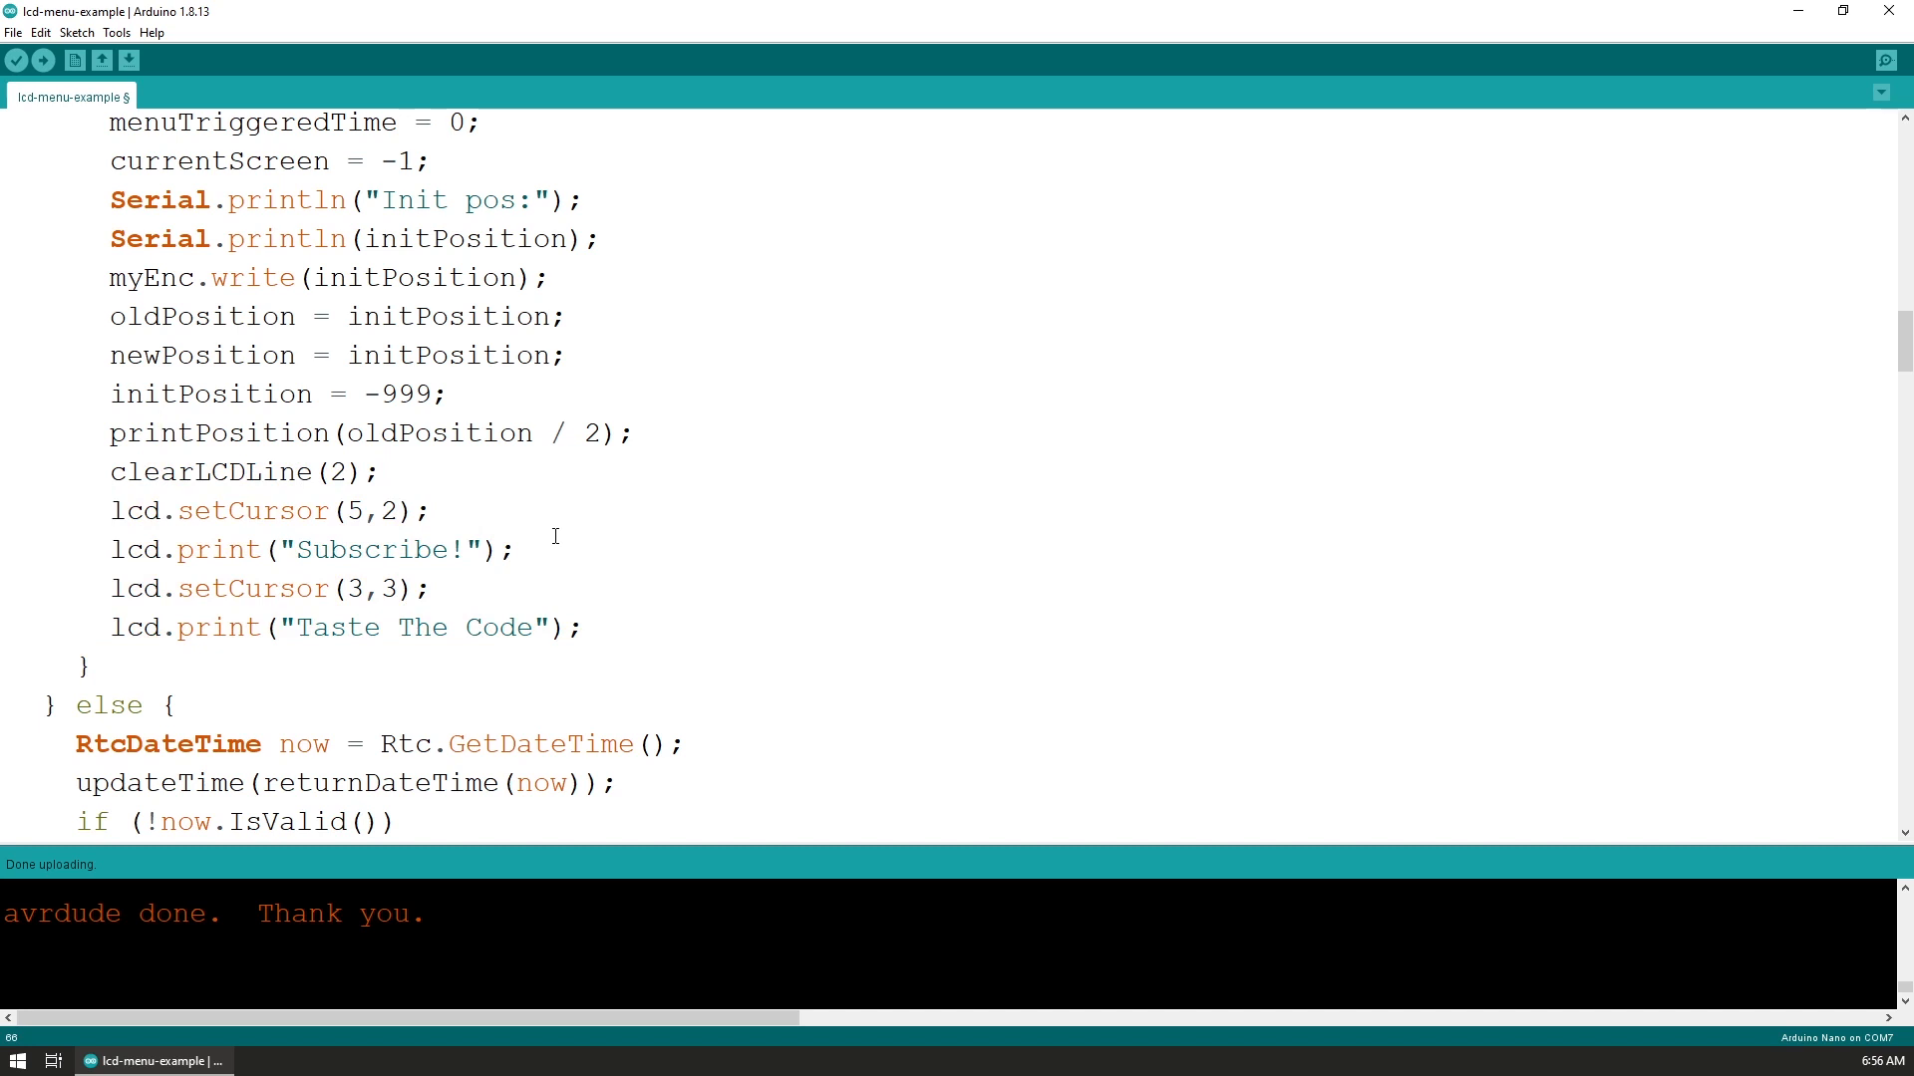
click(158, 432)
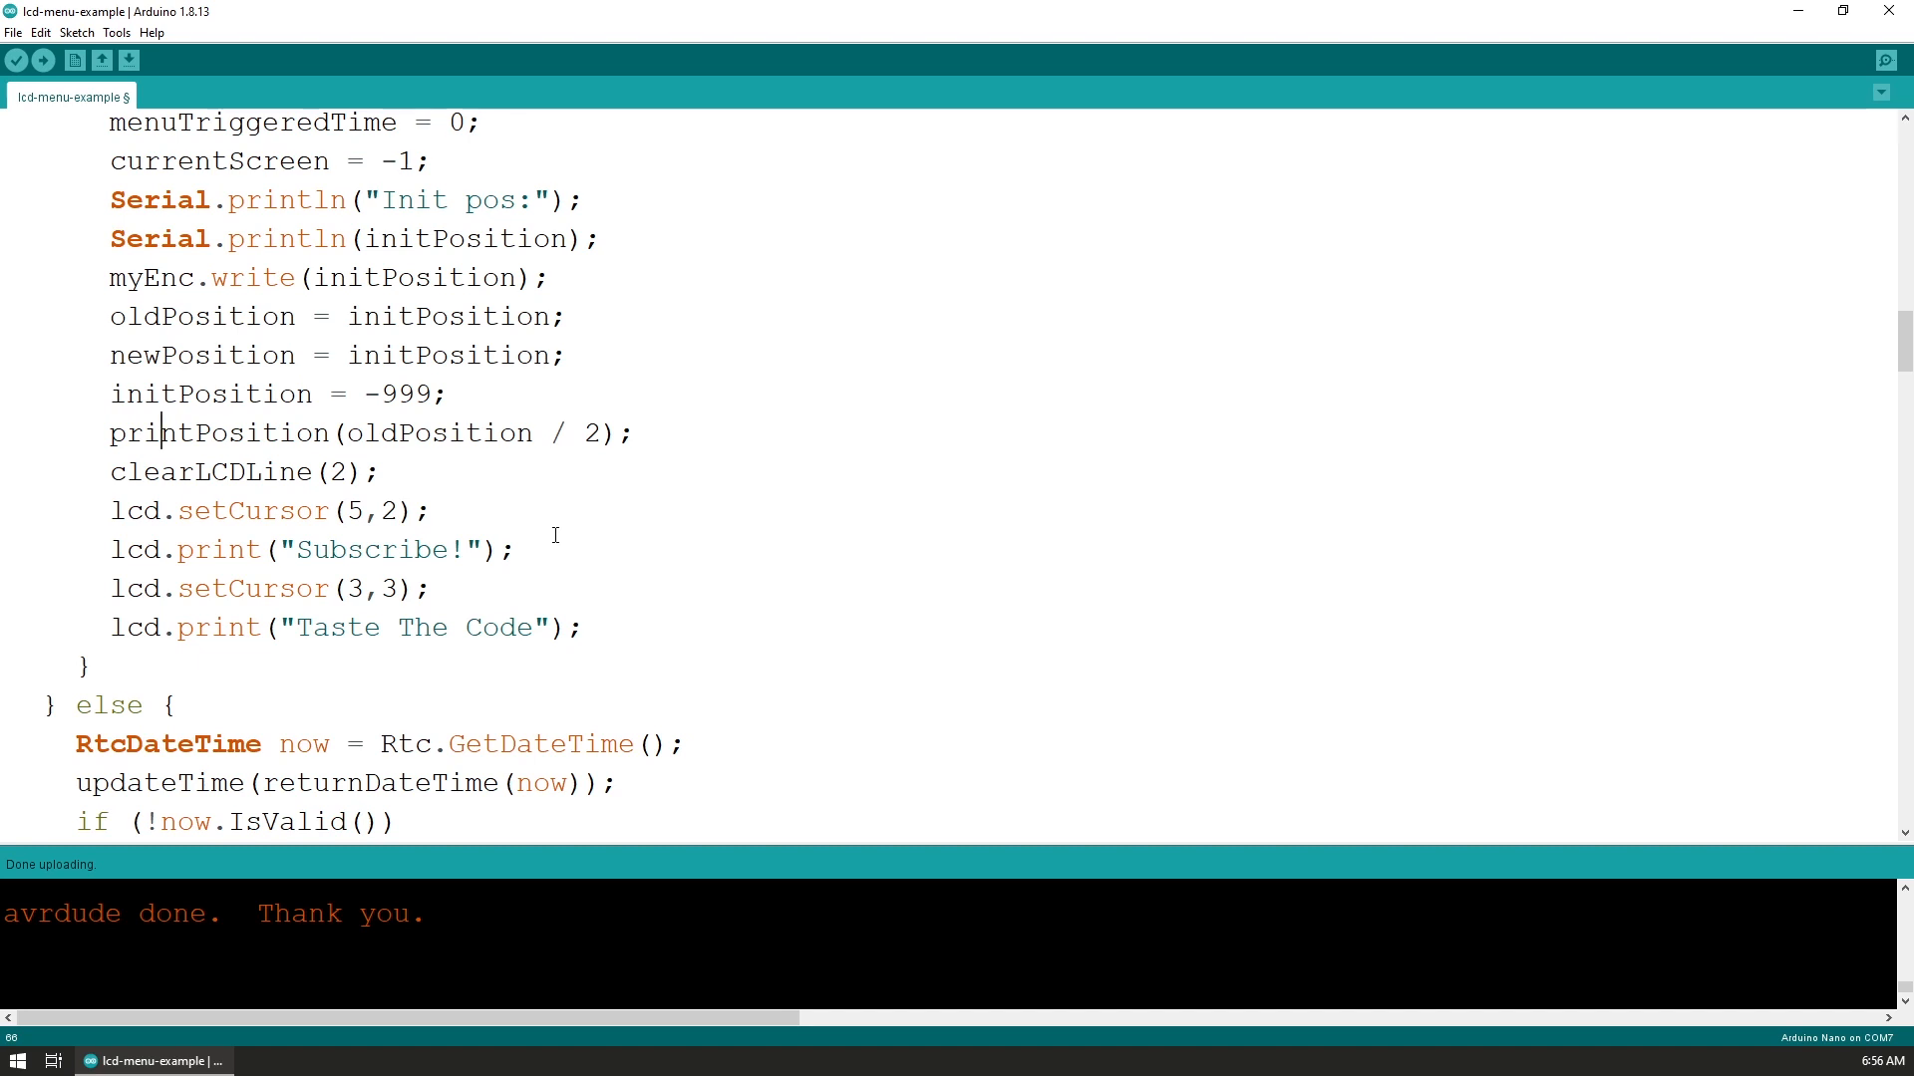
mouse_move(555, 543)
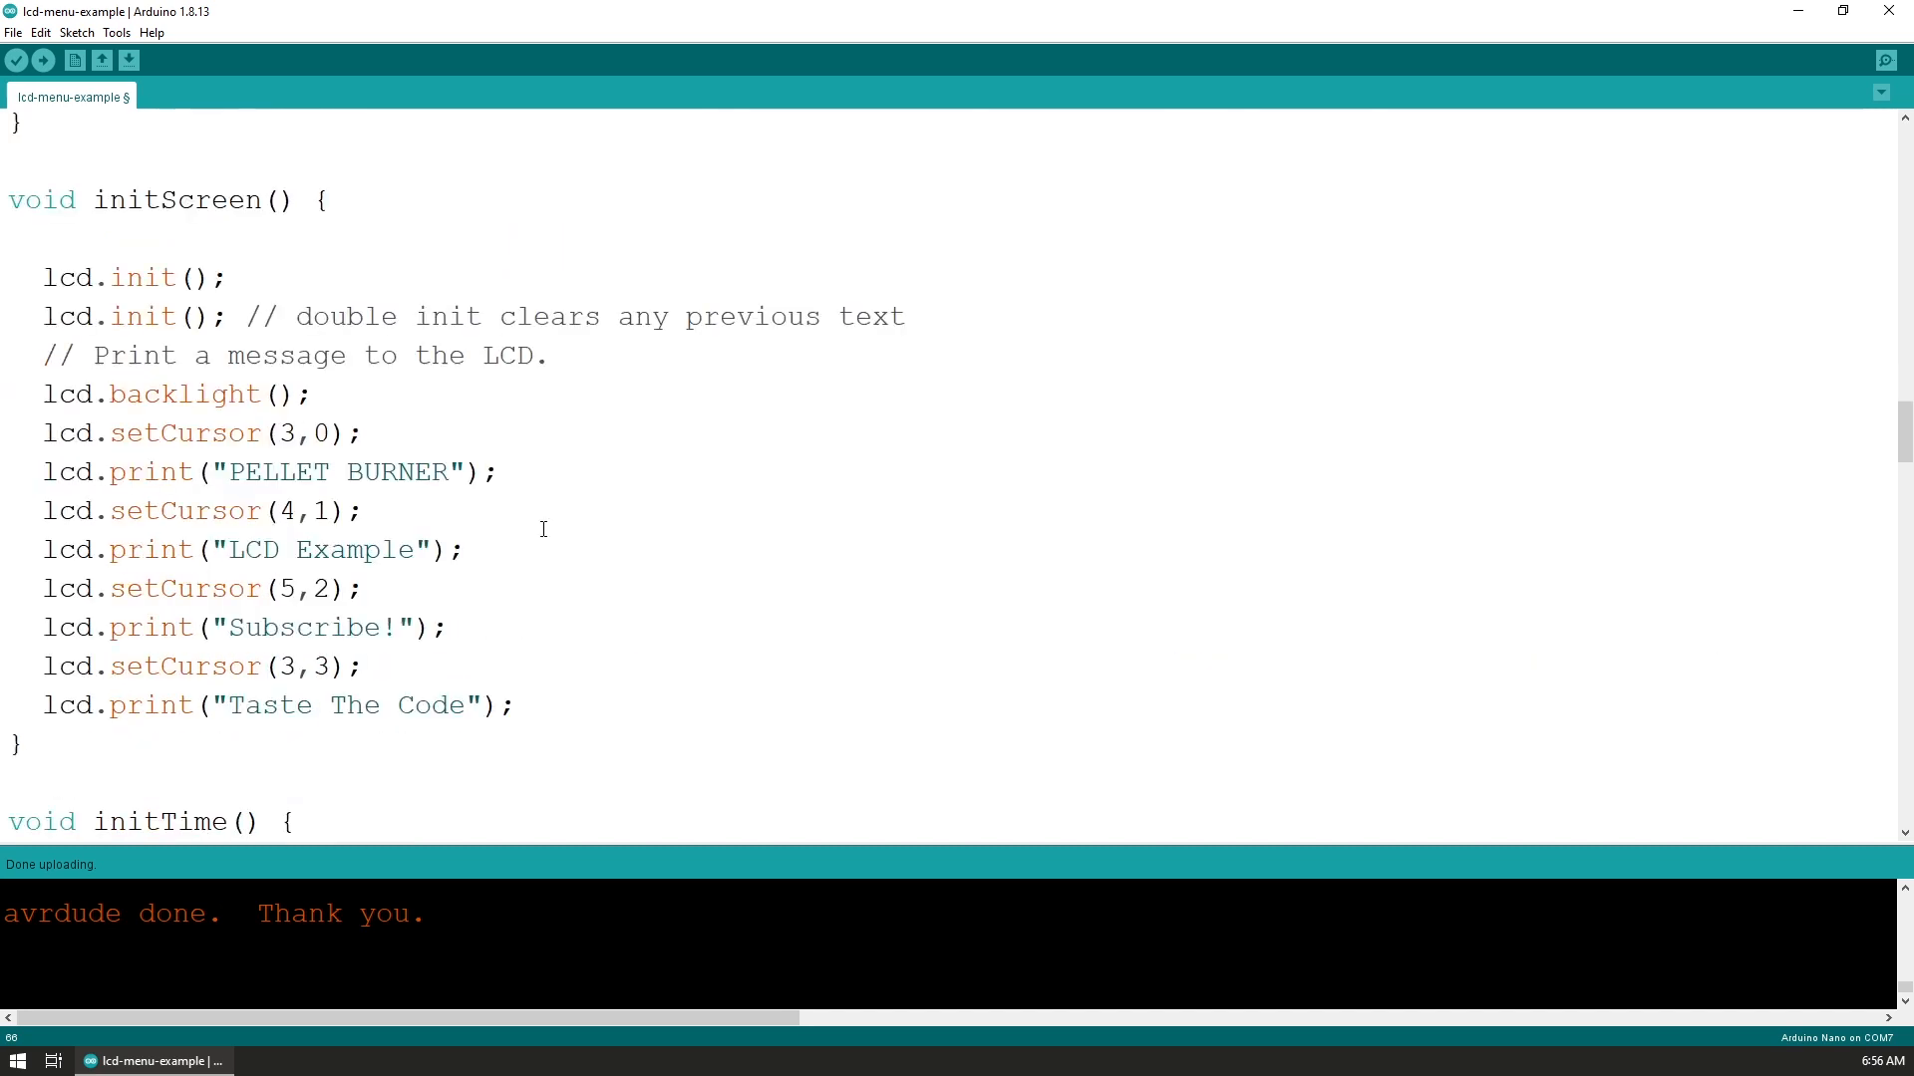
mouse_move(531, 511)
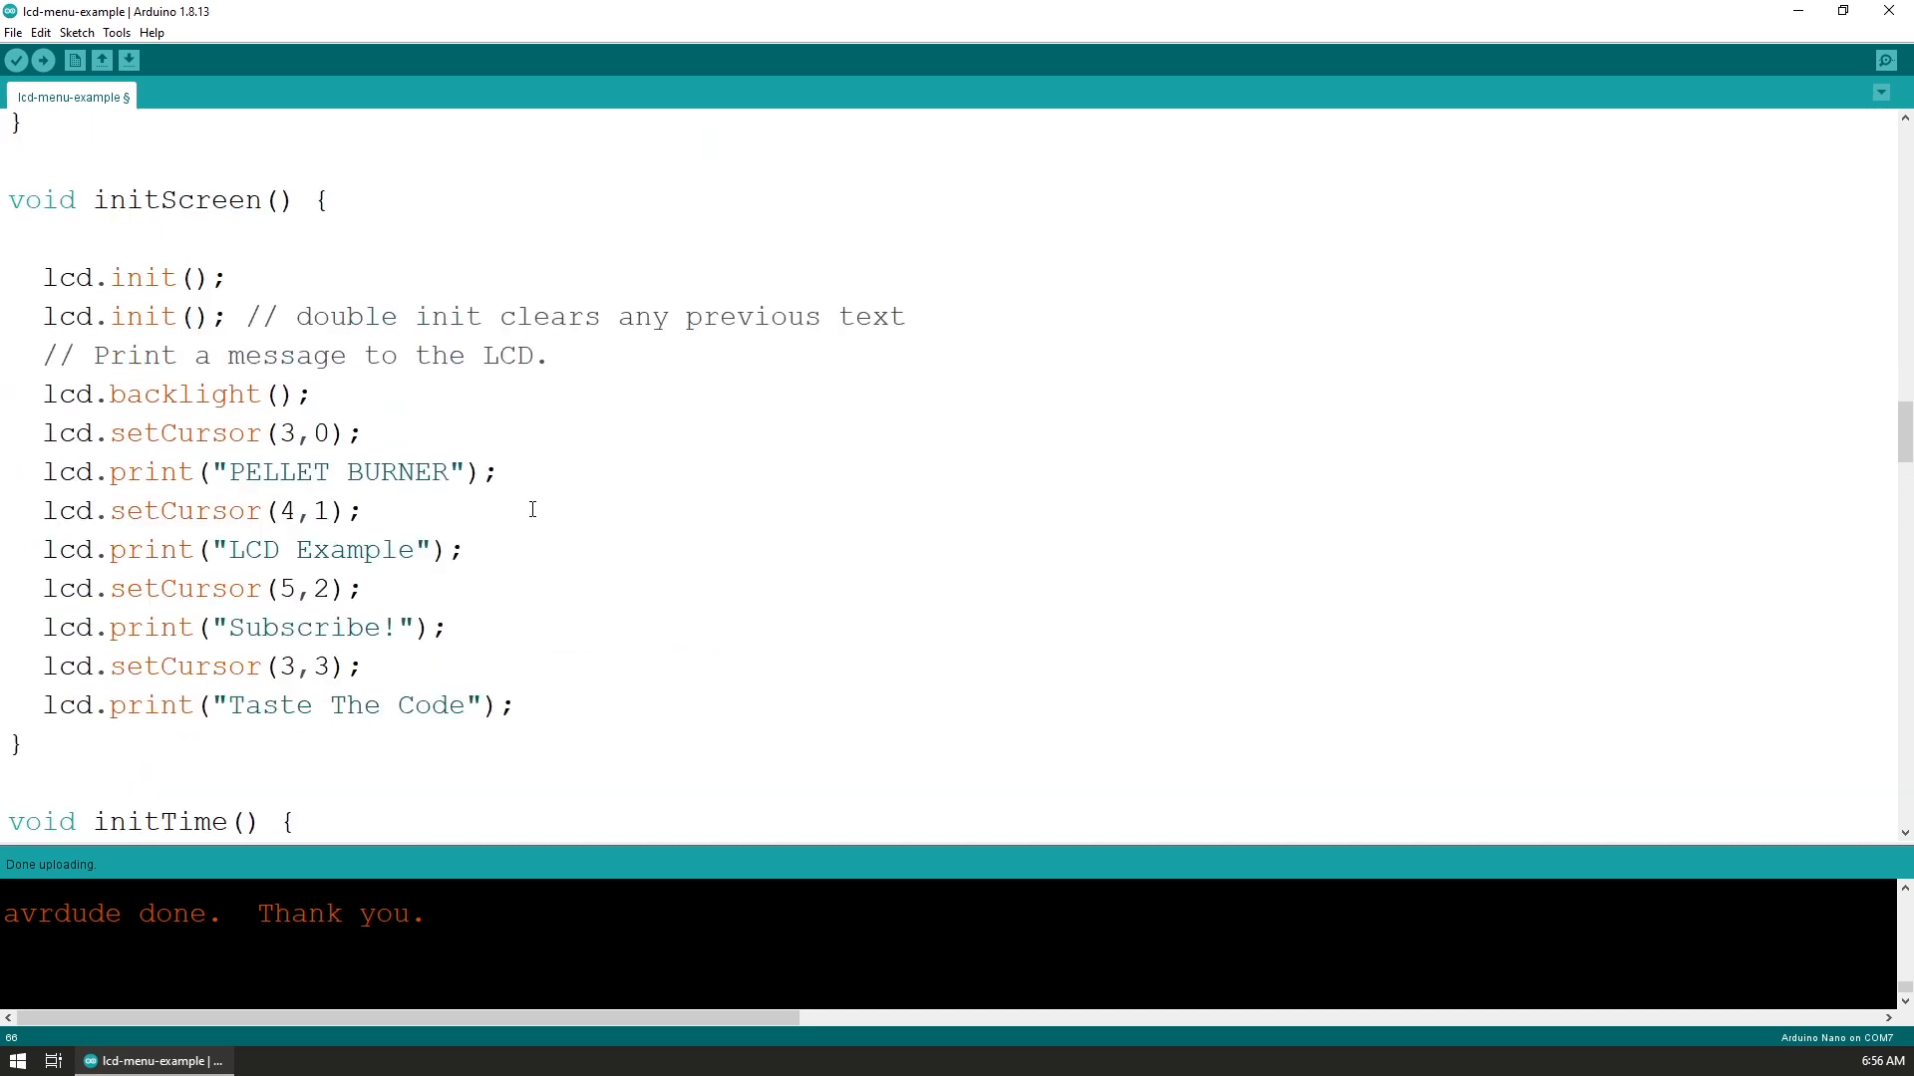
scroll(down, 3)
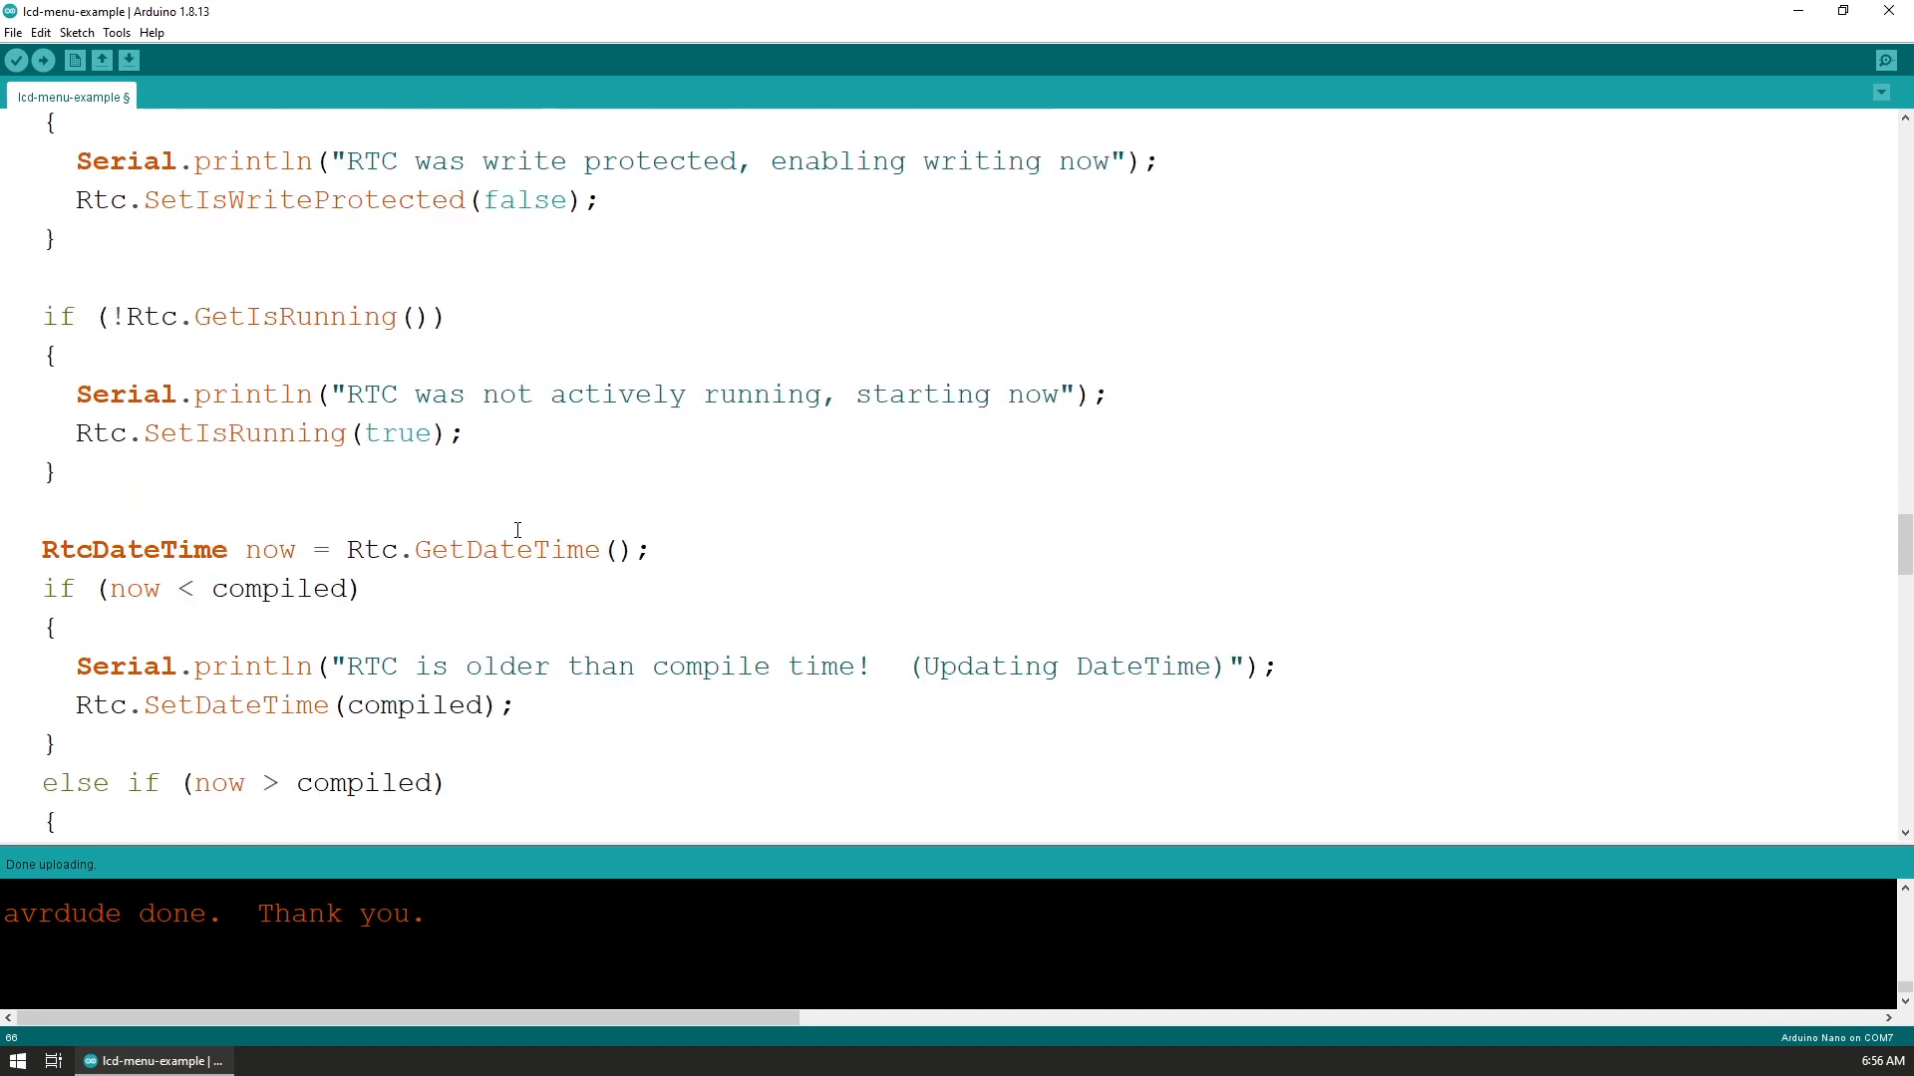
scroll(down, 3)
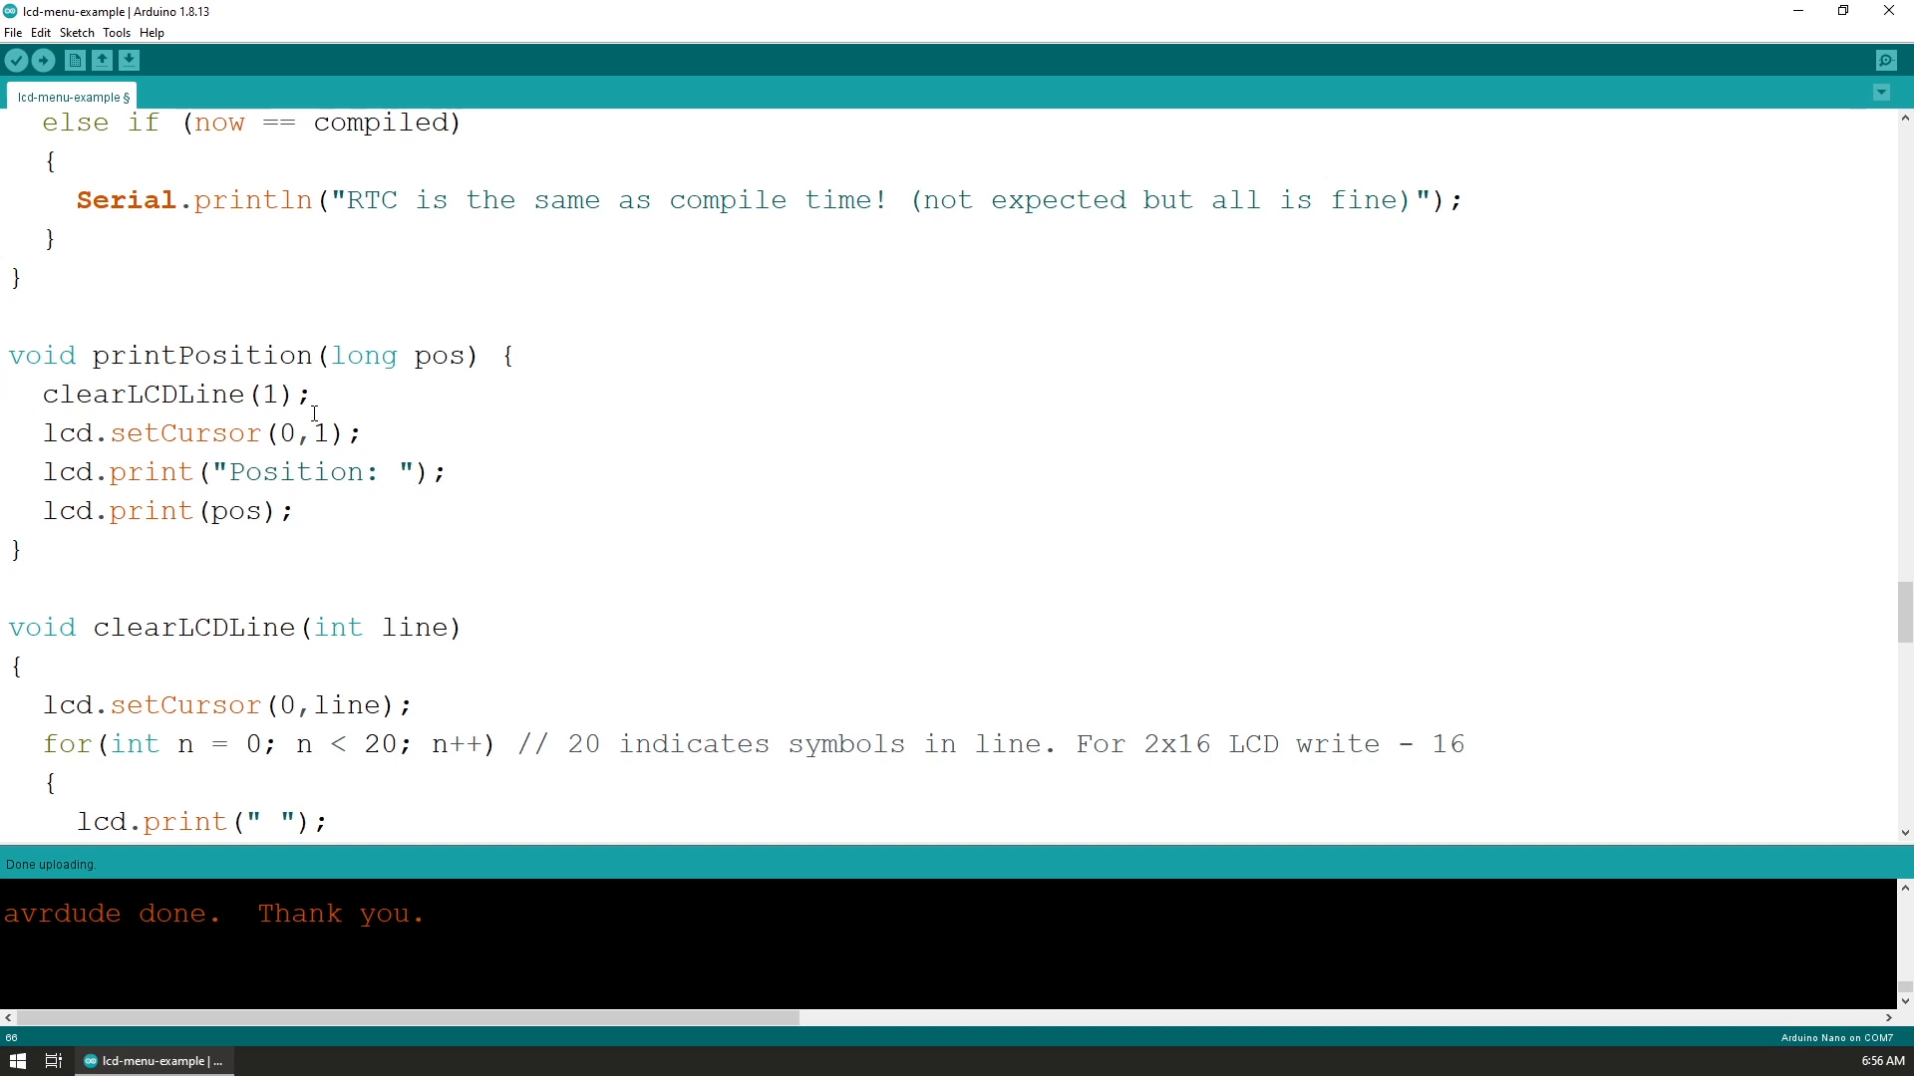
double_click(321, 432)
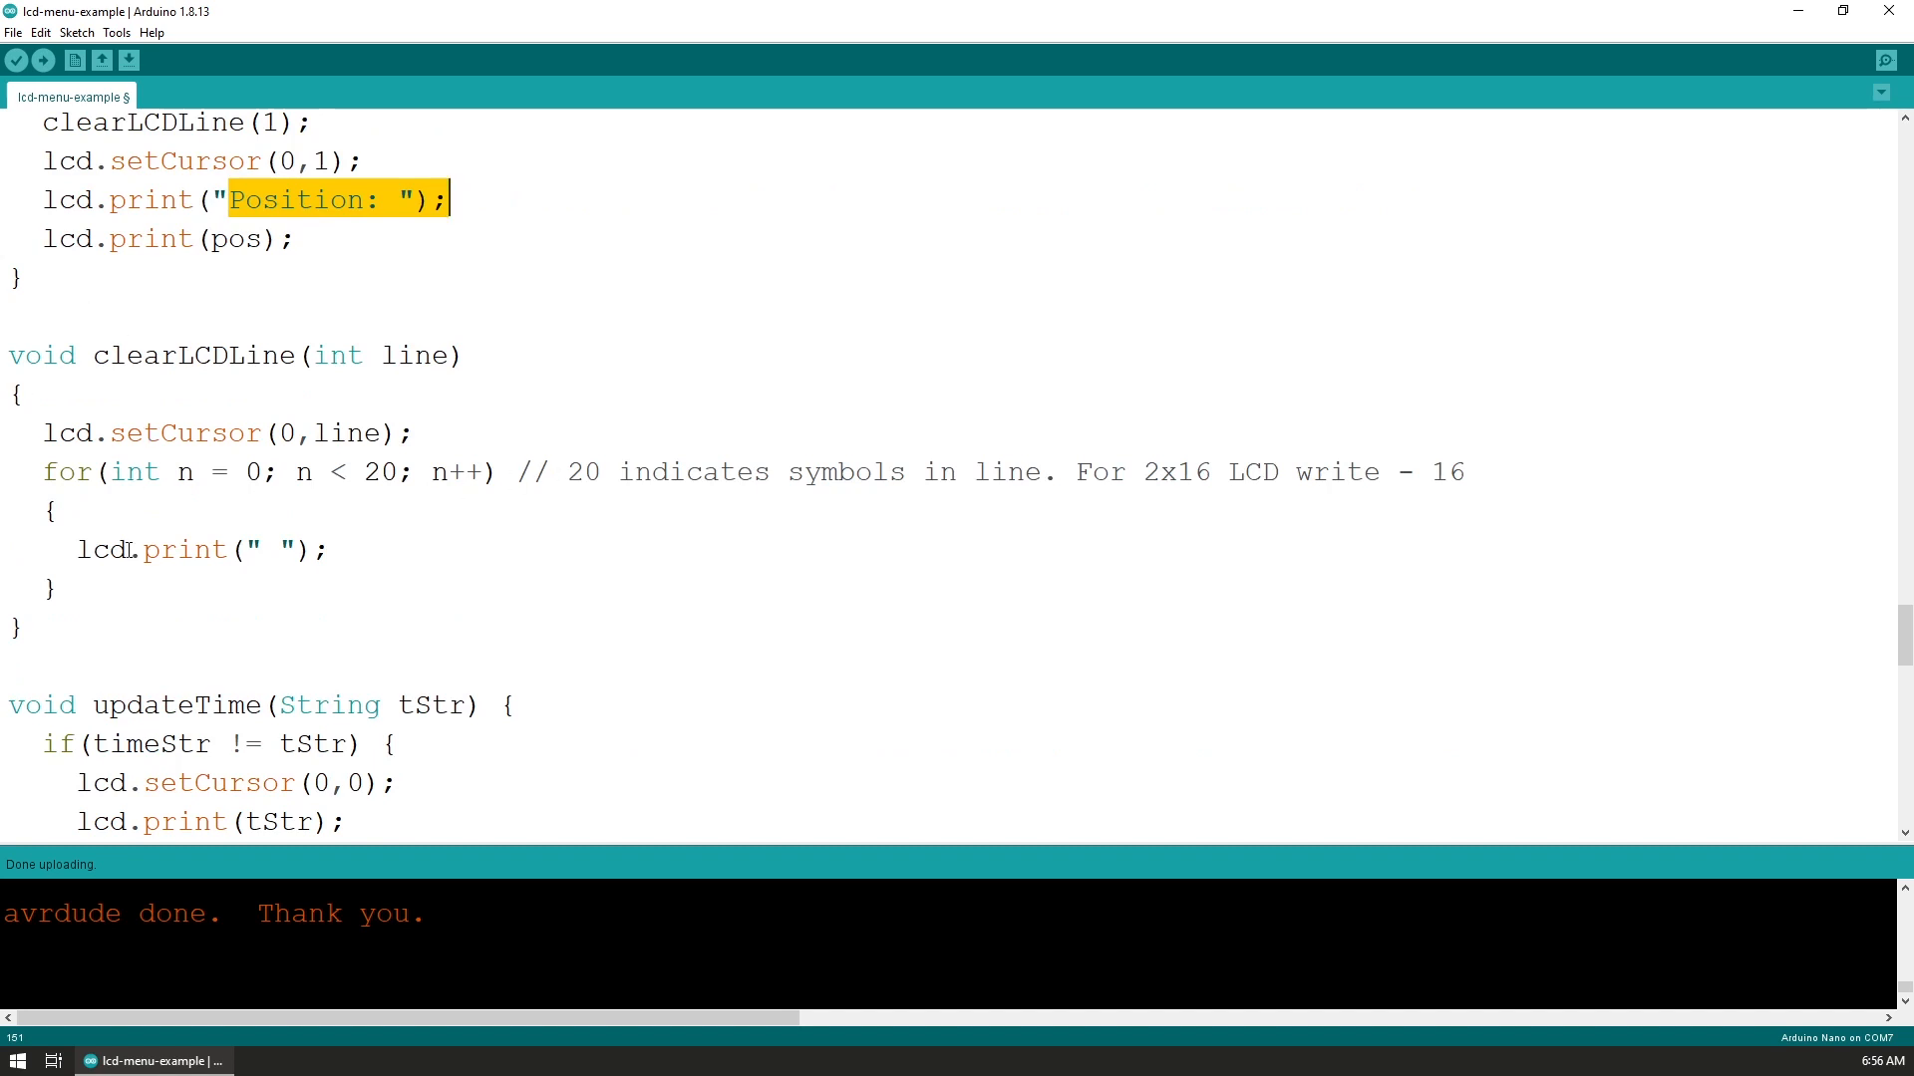
scroll(down, 3)
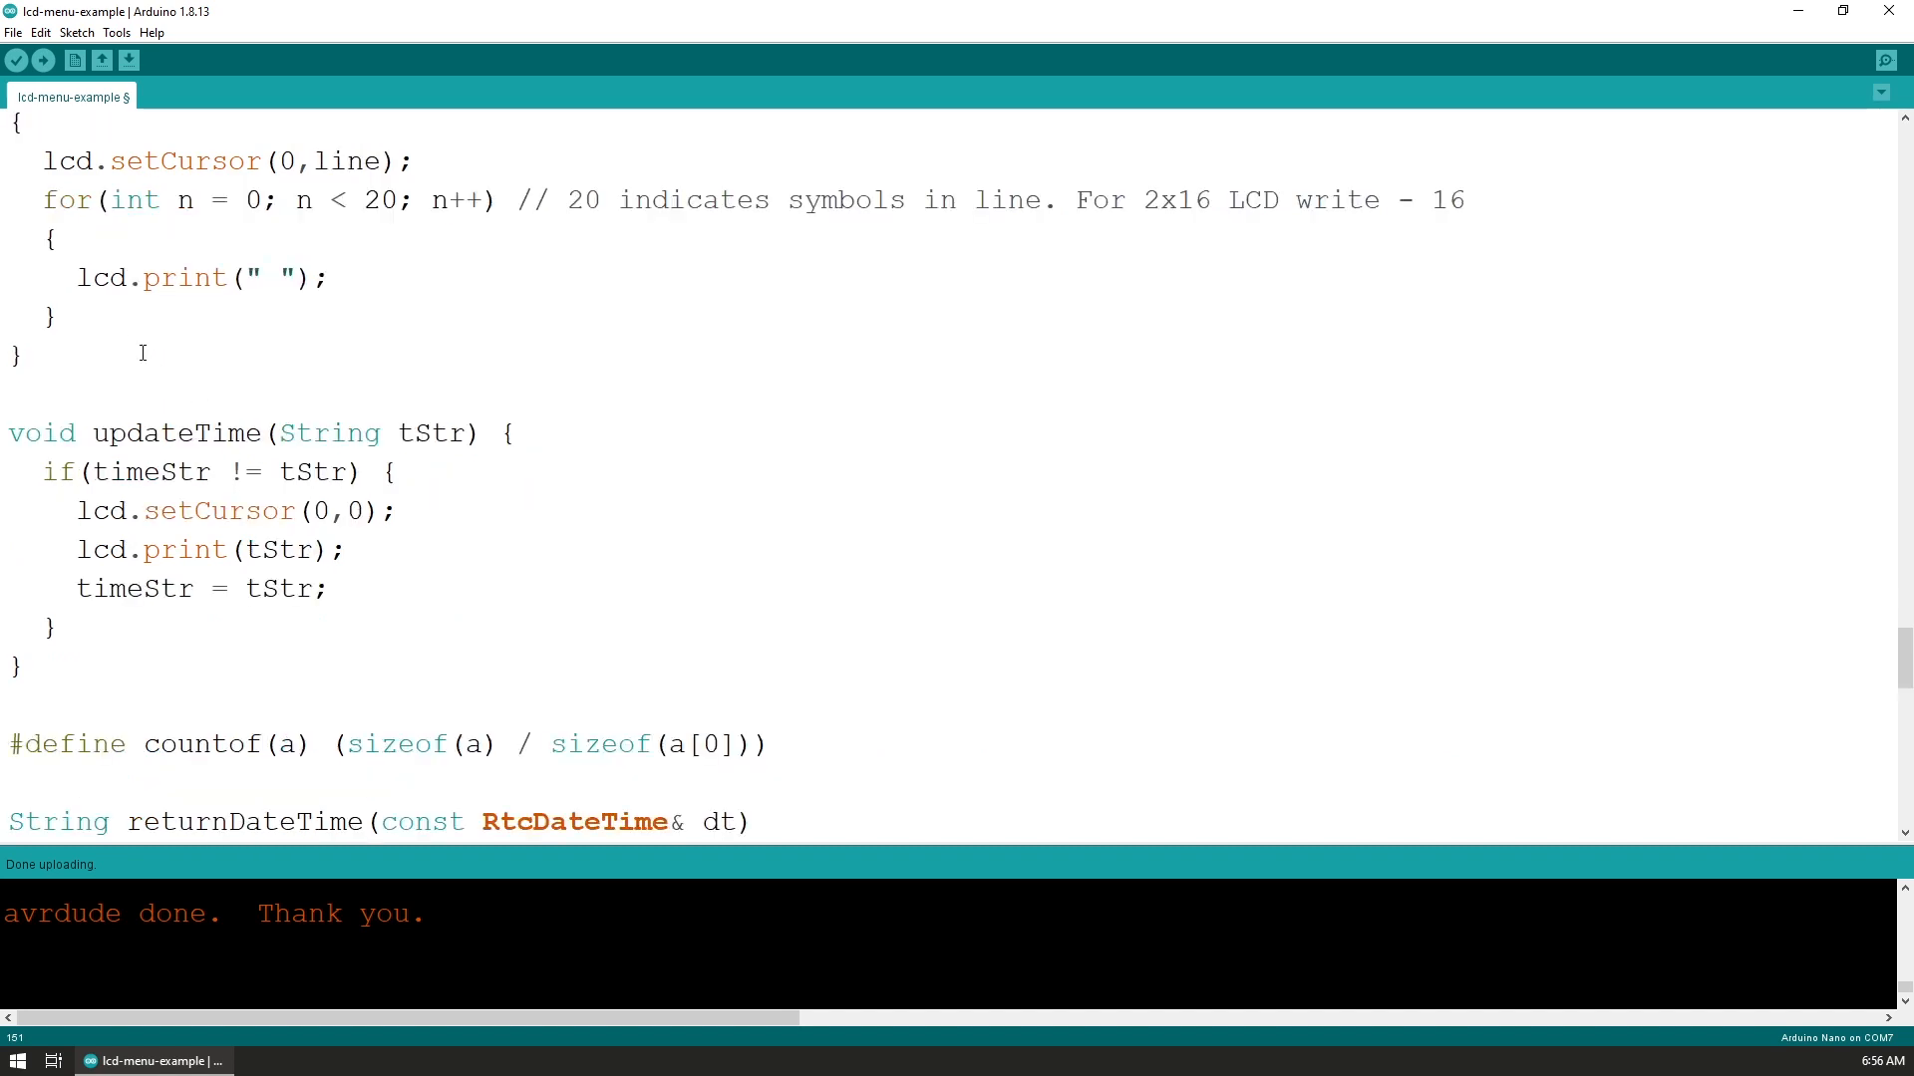
scroll(down, 3)
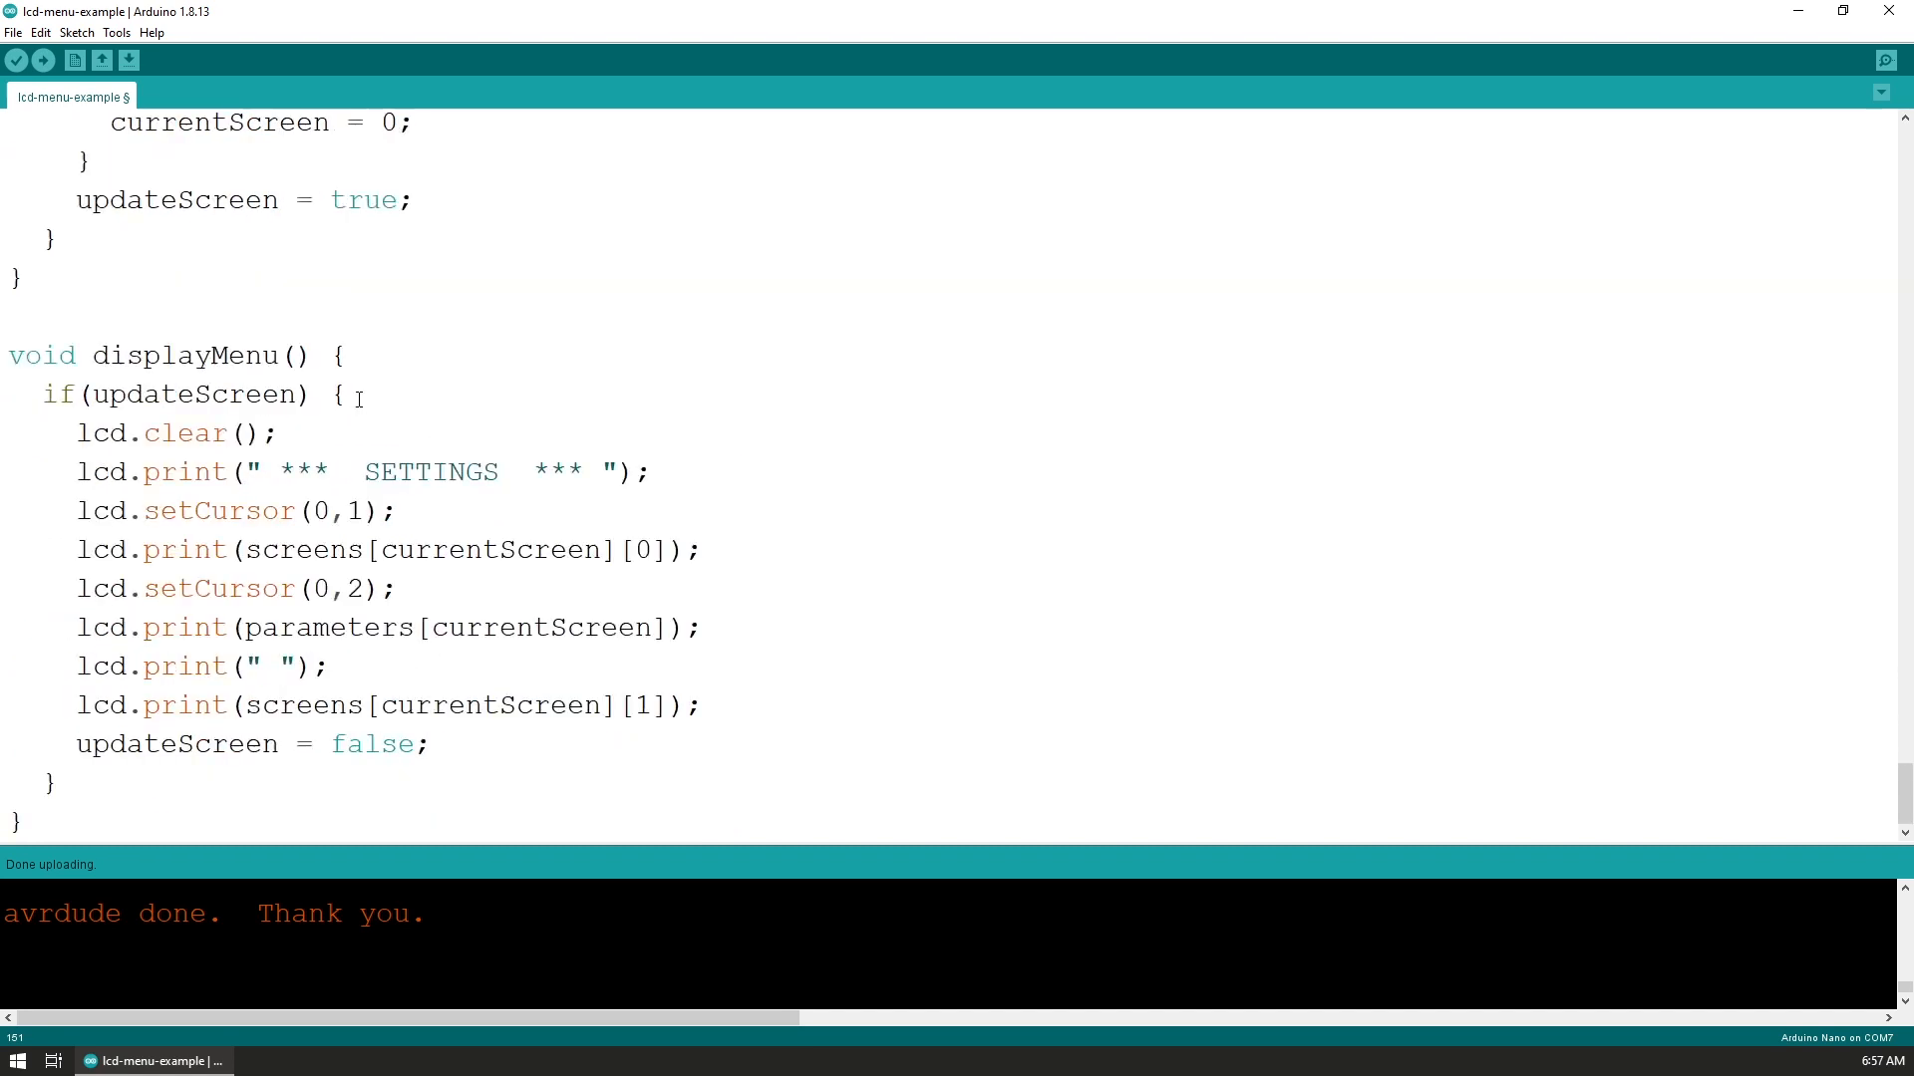
scroll(up, 3)
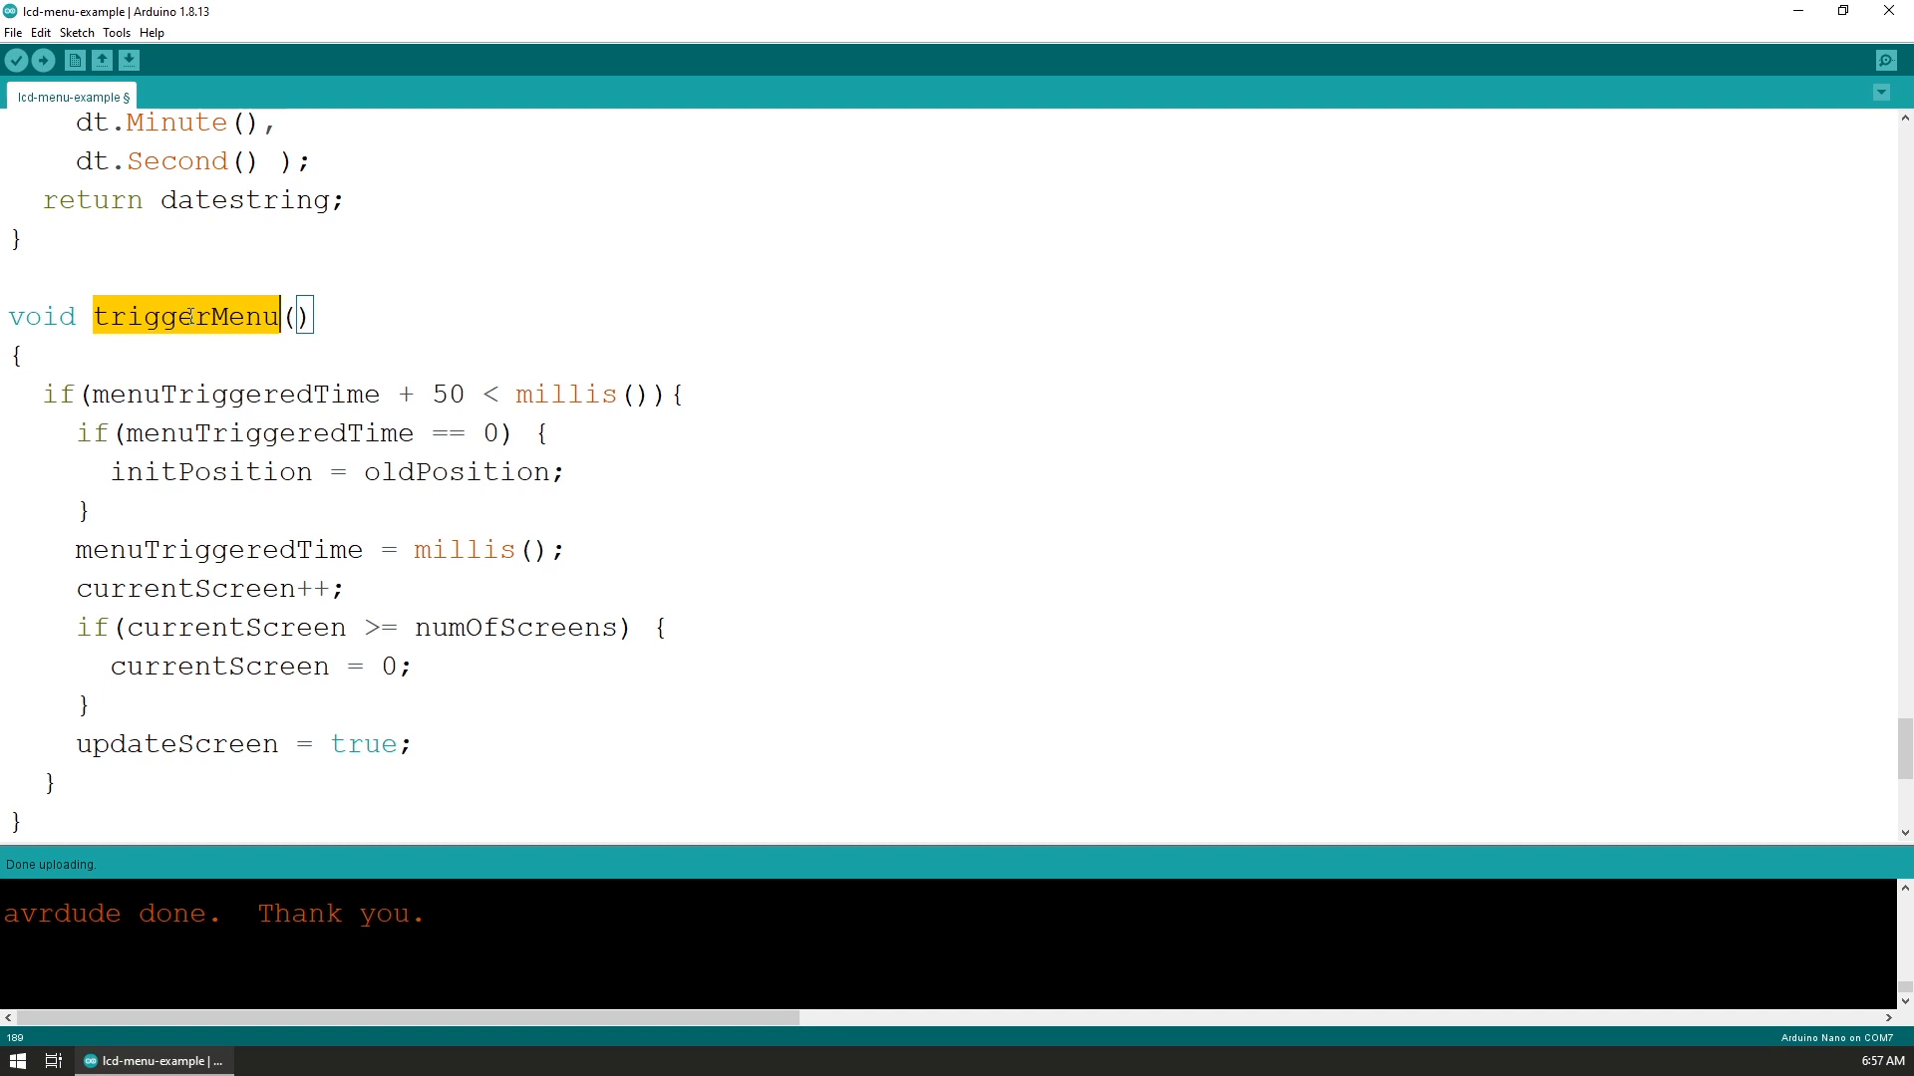
scroll(down, 3)
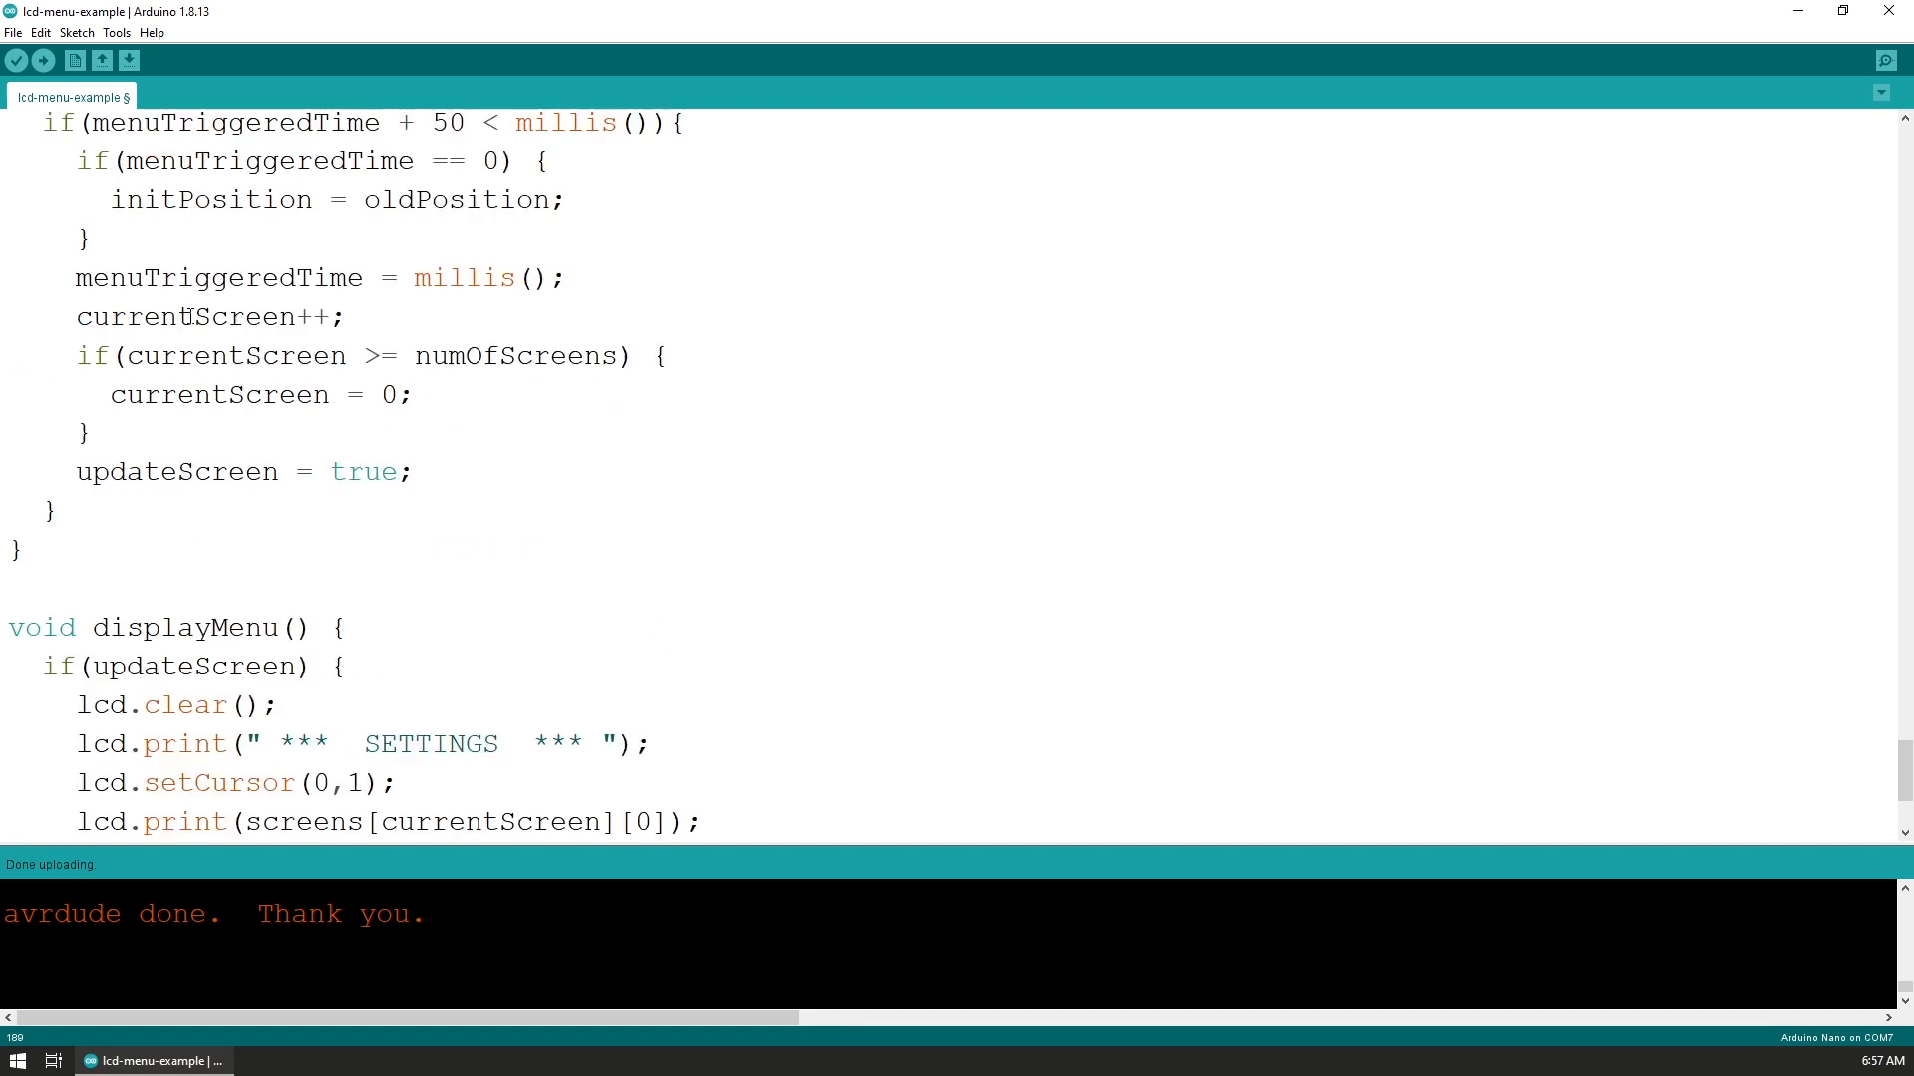
scroll(down, 3)
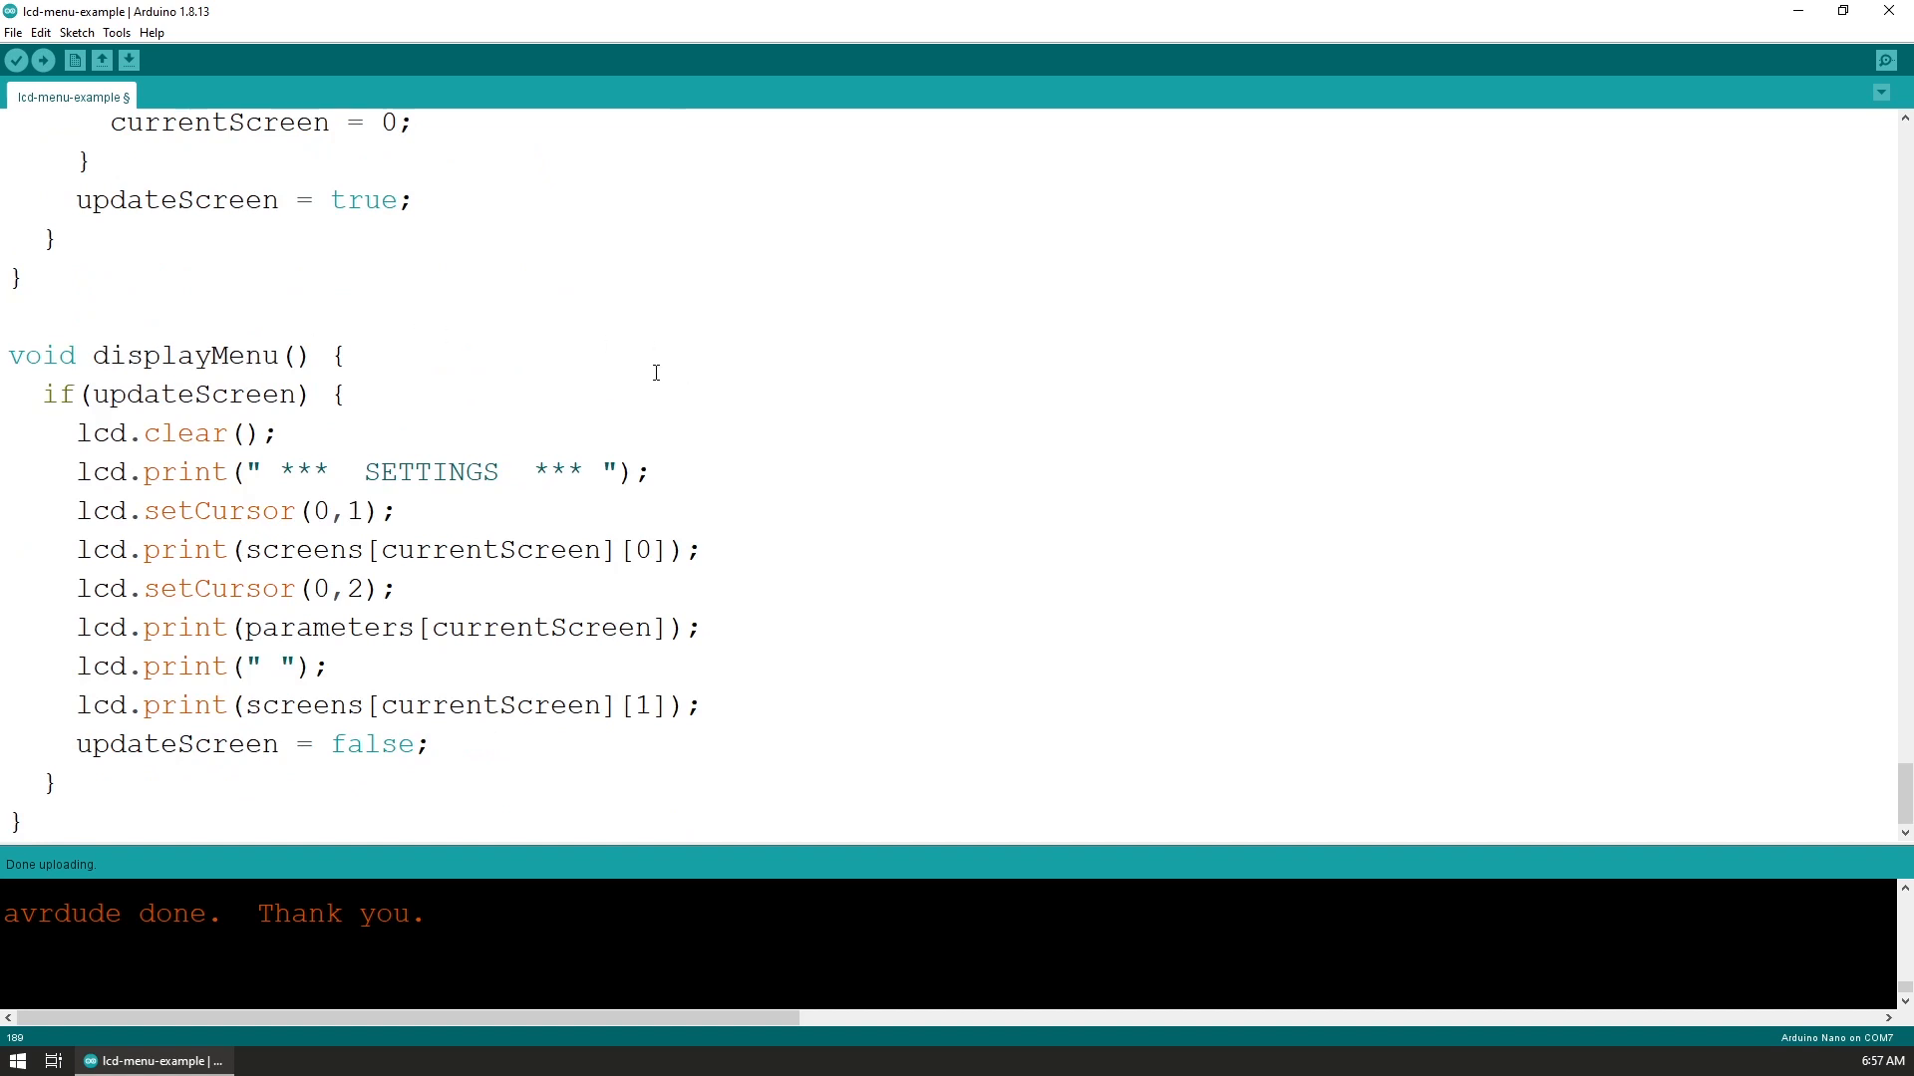
mouse_move(564, 587)
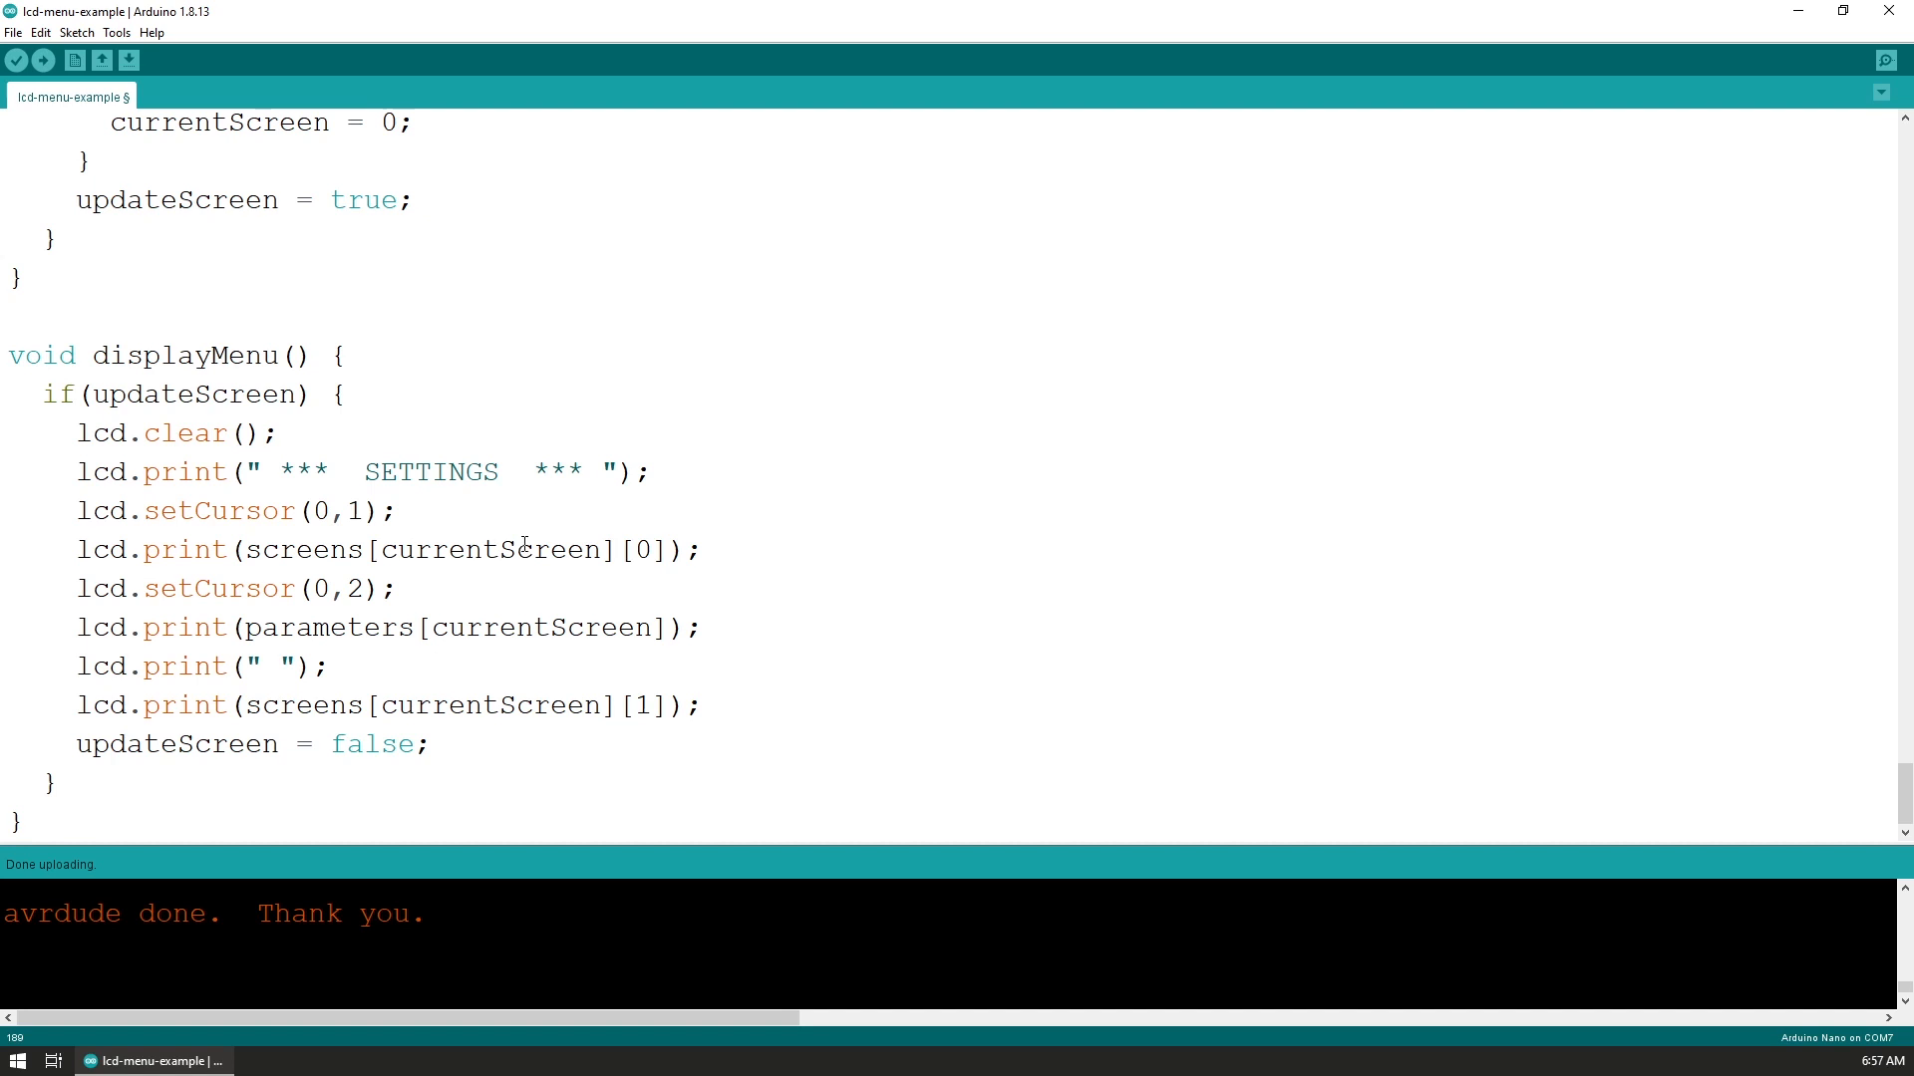
scroll(up, 3)
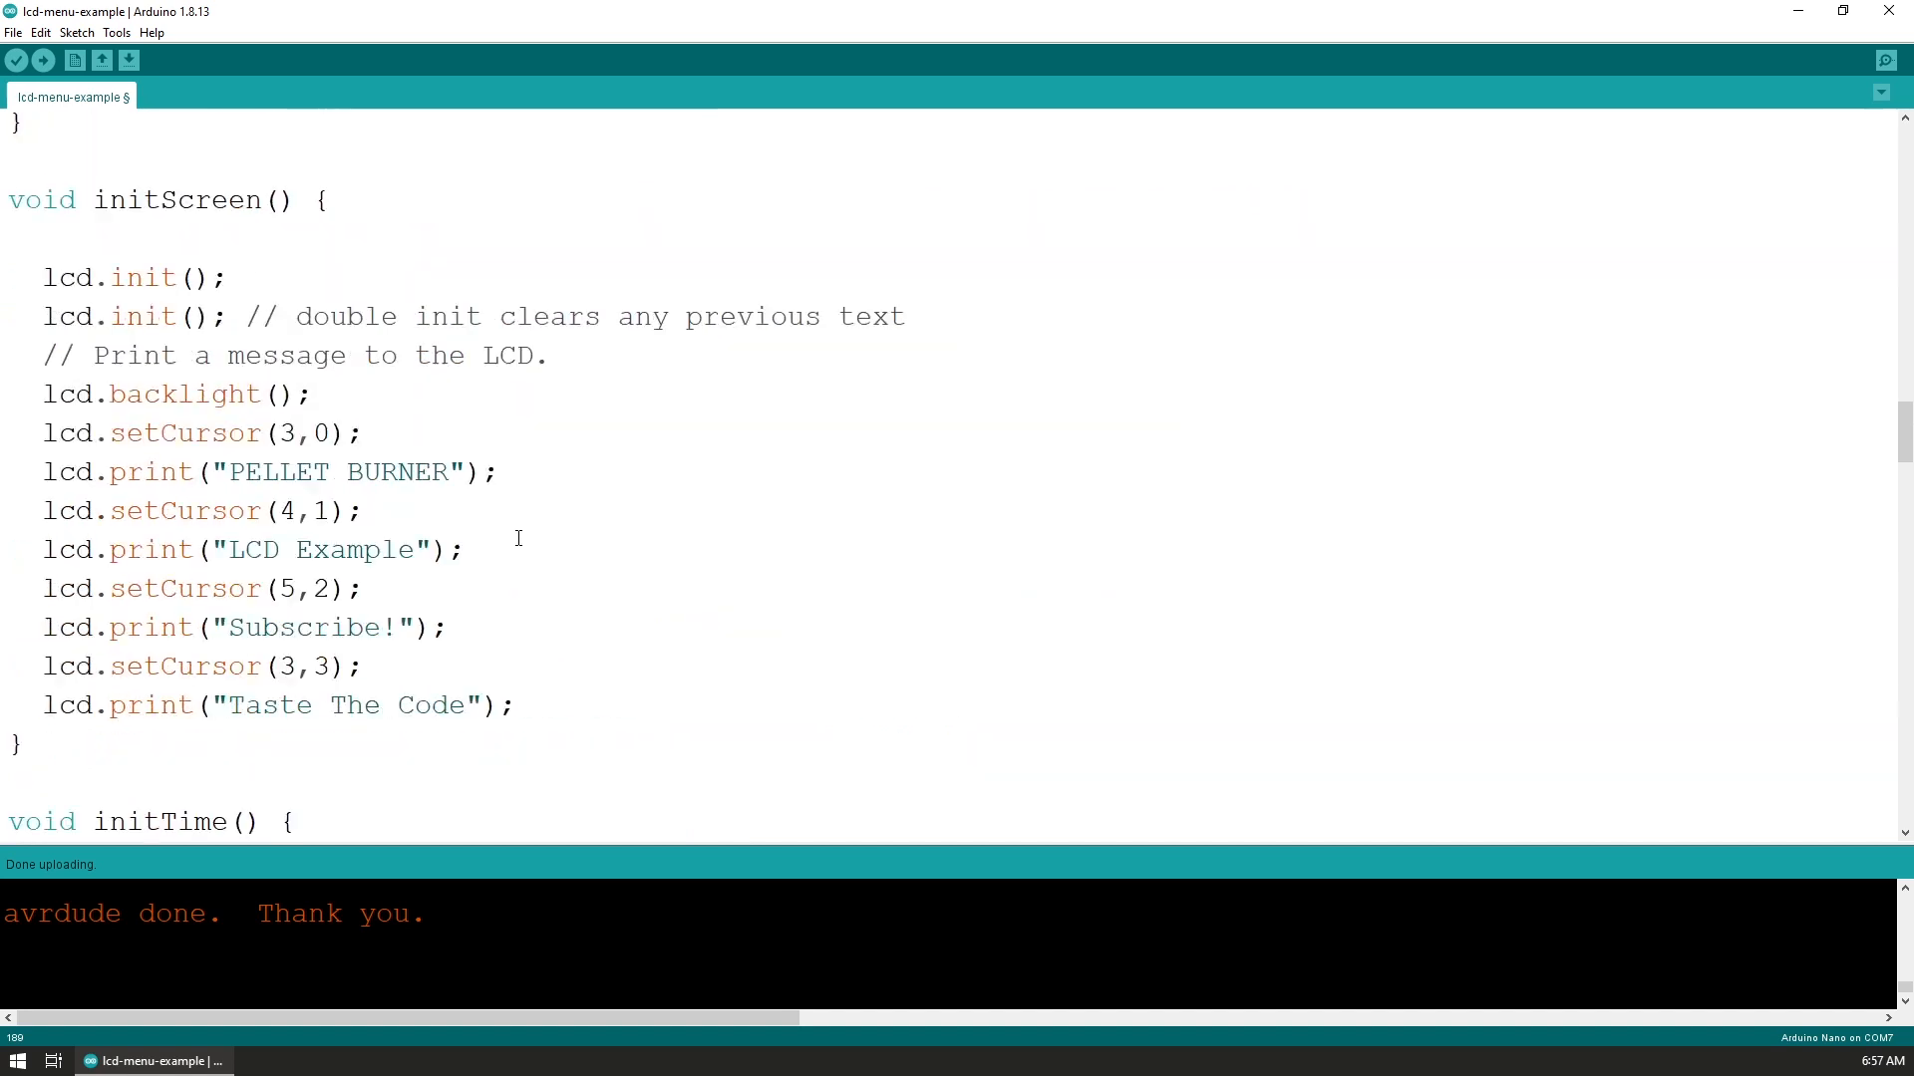
scroll(up, 3)
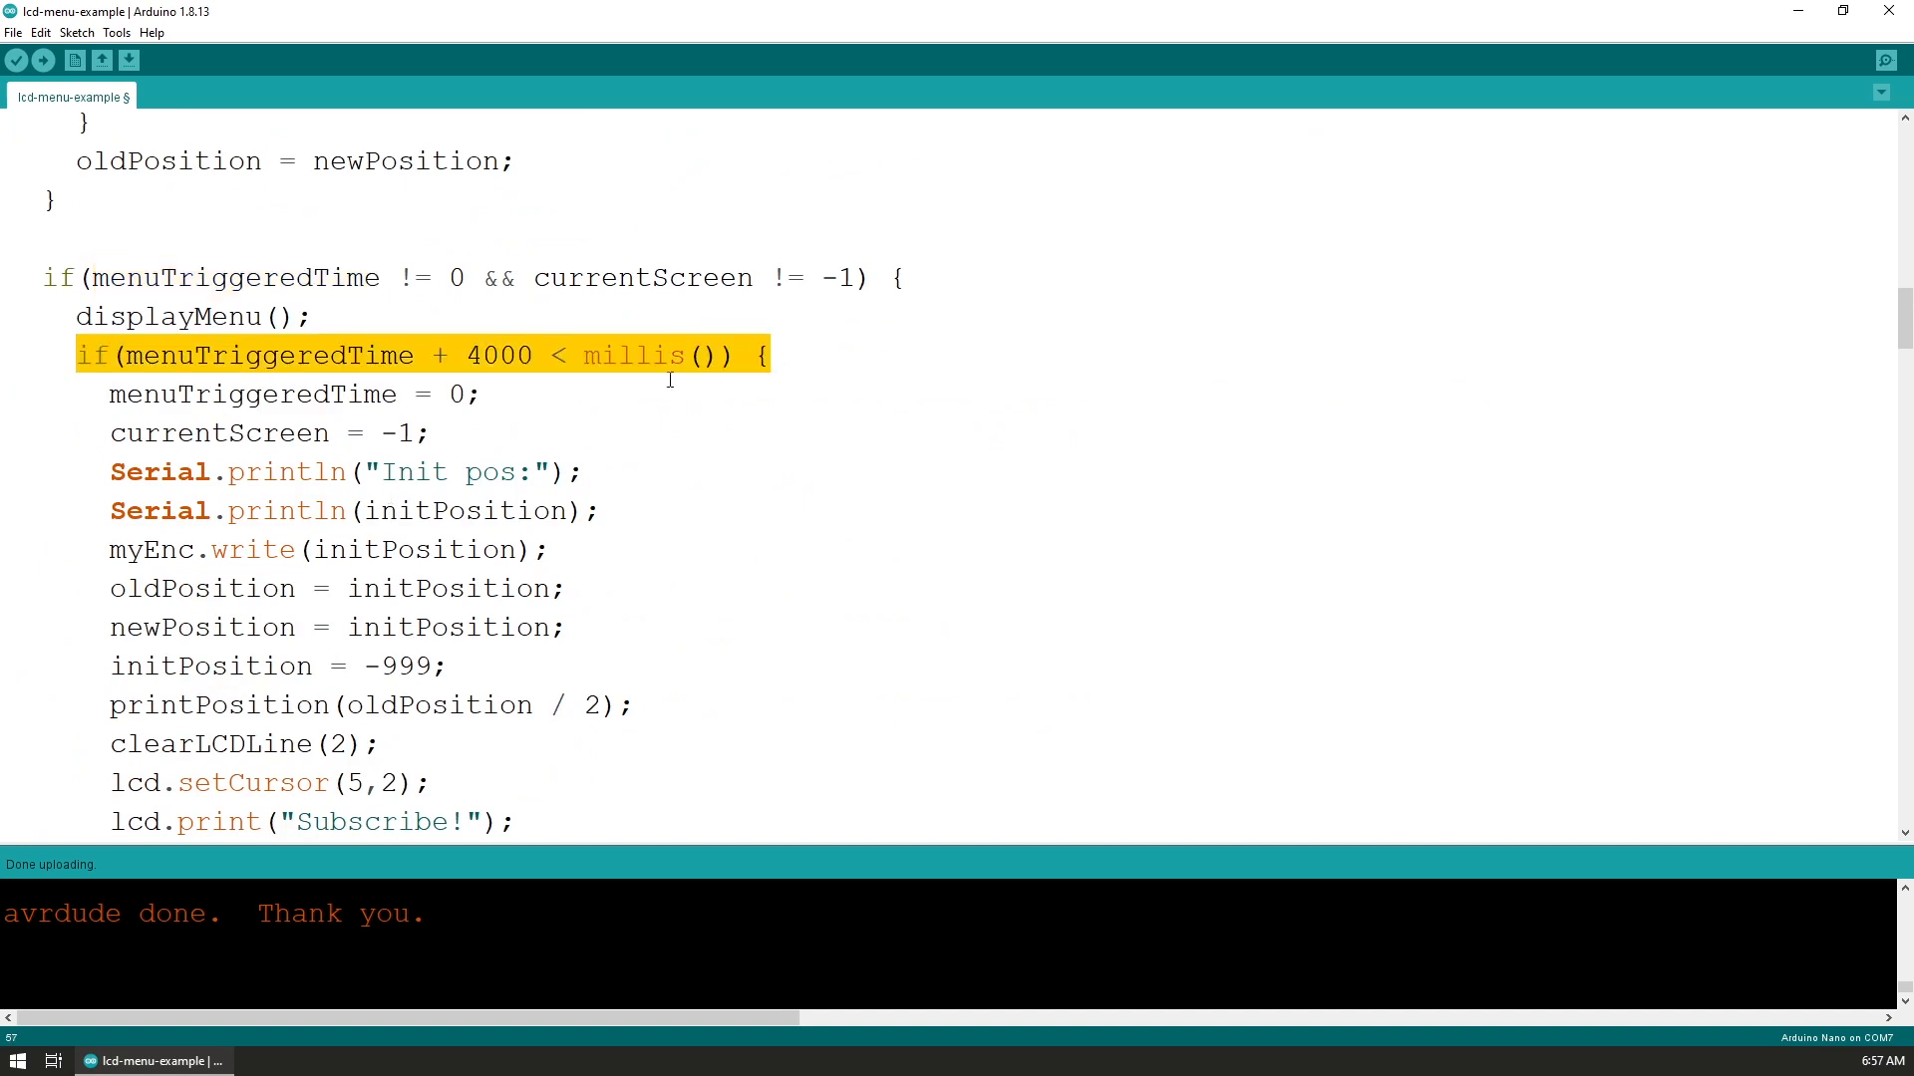
Place the cursor in the code and scroll up toward the screens array
click(434, 434)
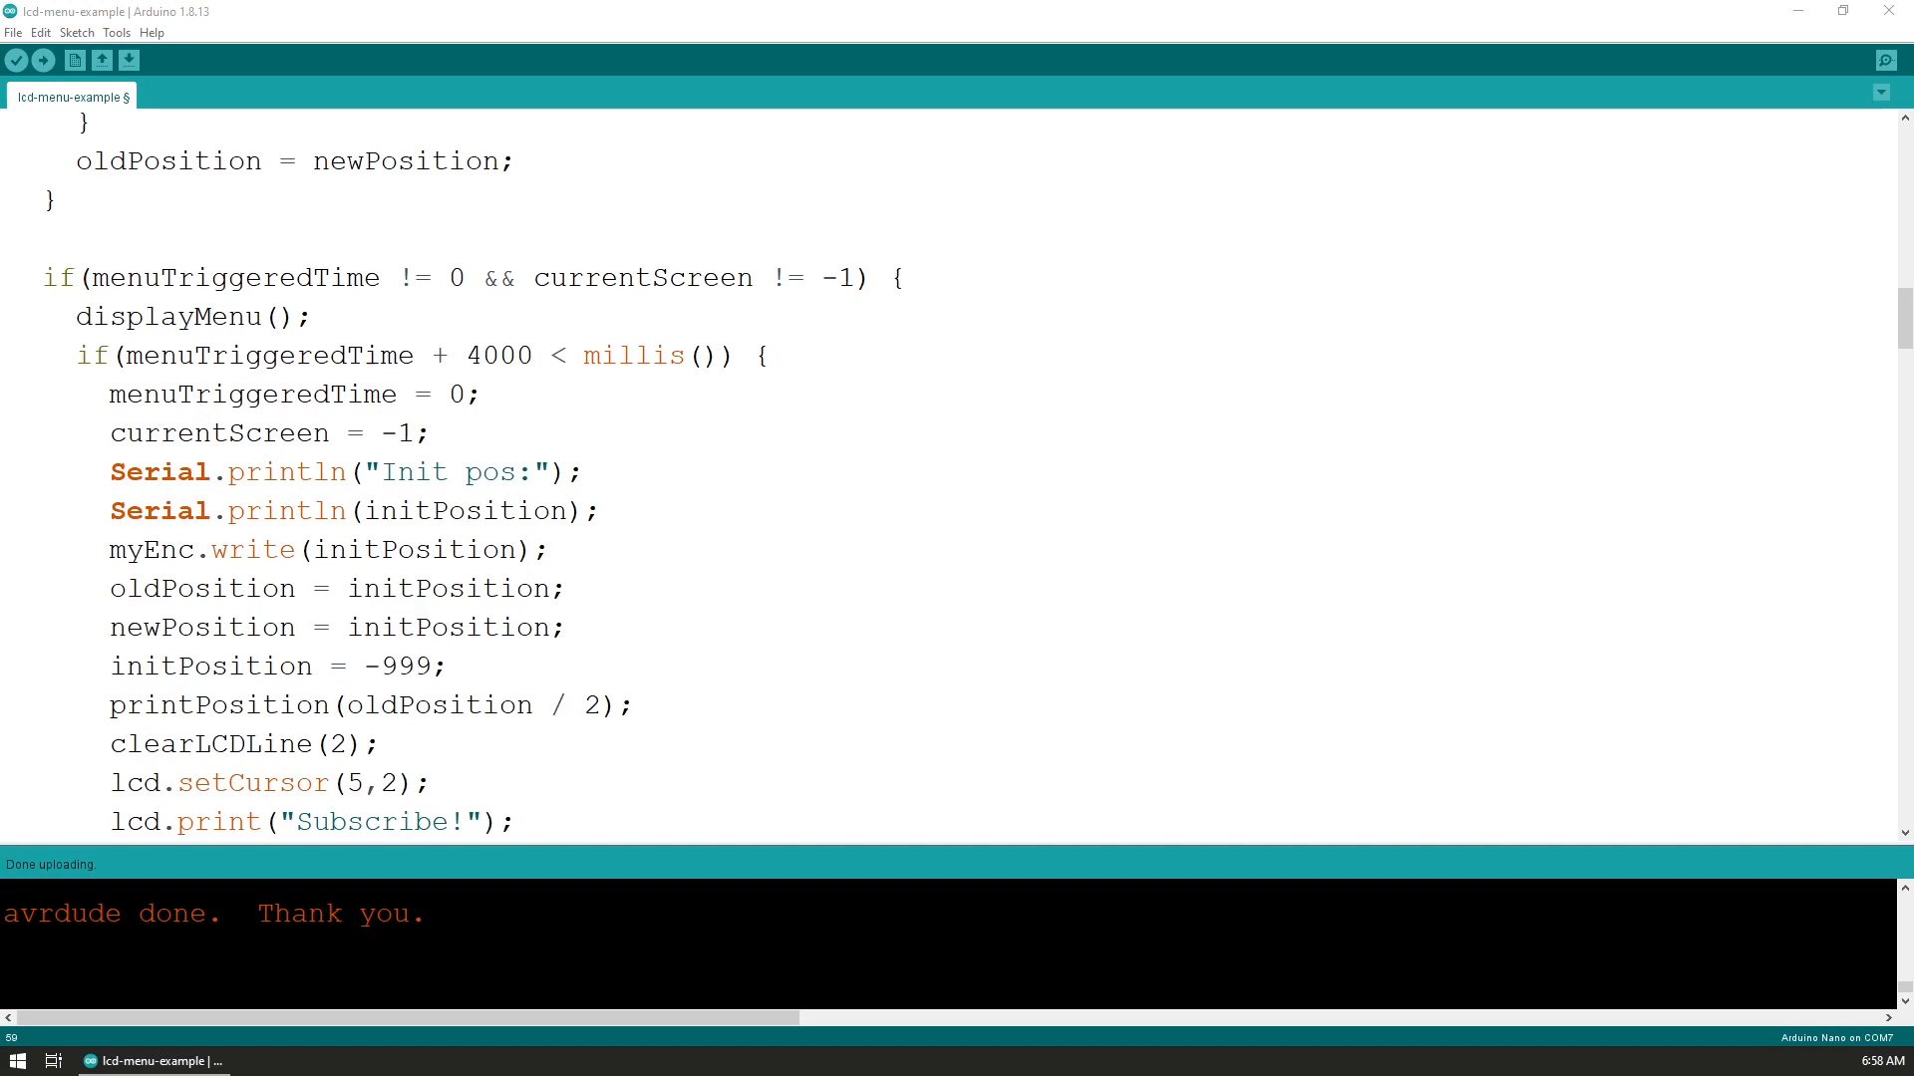
scroll(up, 3)
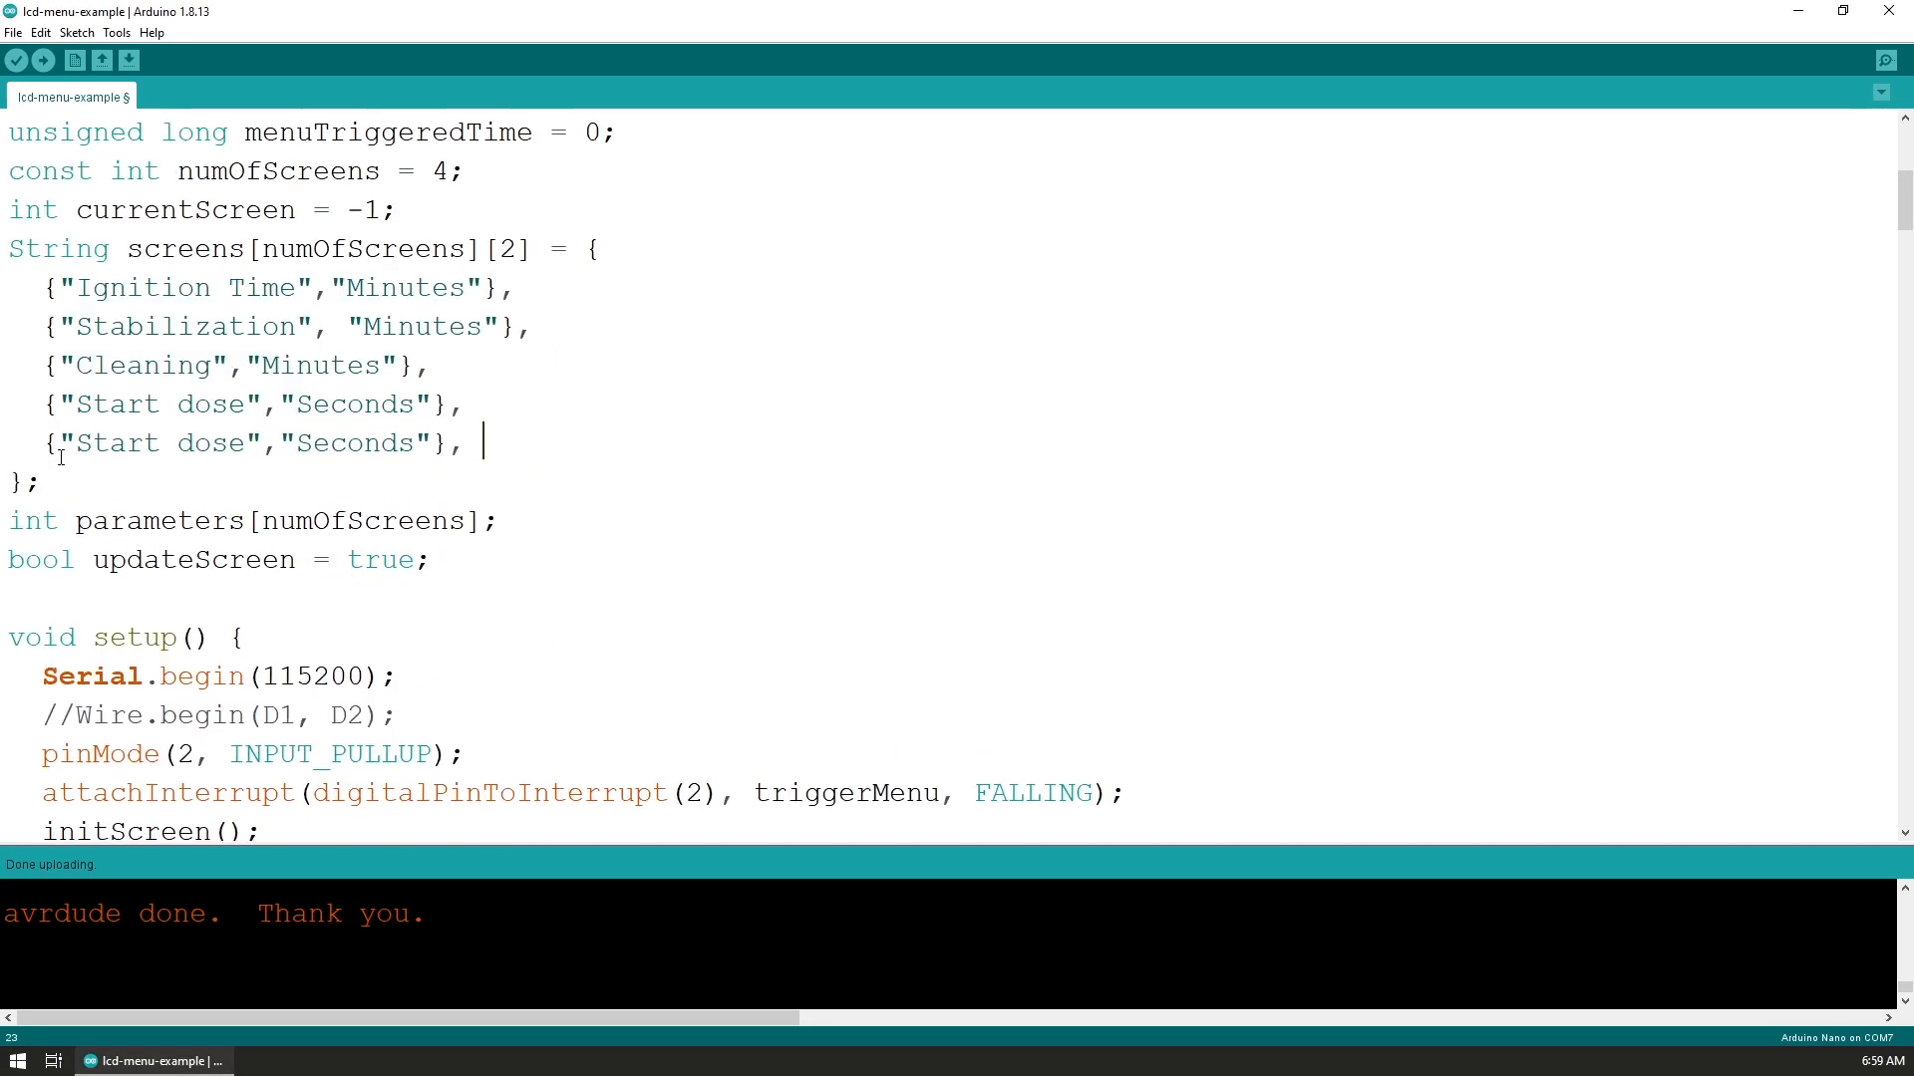
Change the fifth entry from Start dose/Seconds to Cut-off Temperature/Celsius
double_click(159, 443)
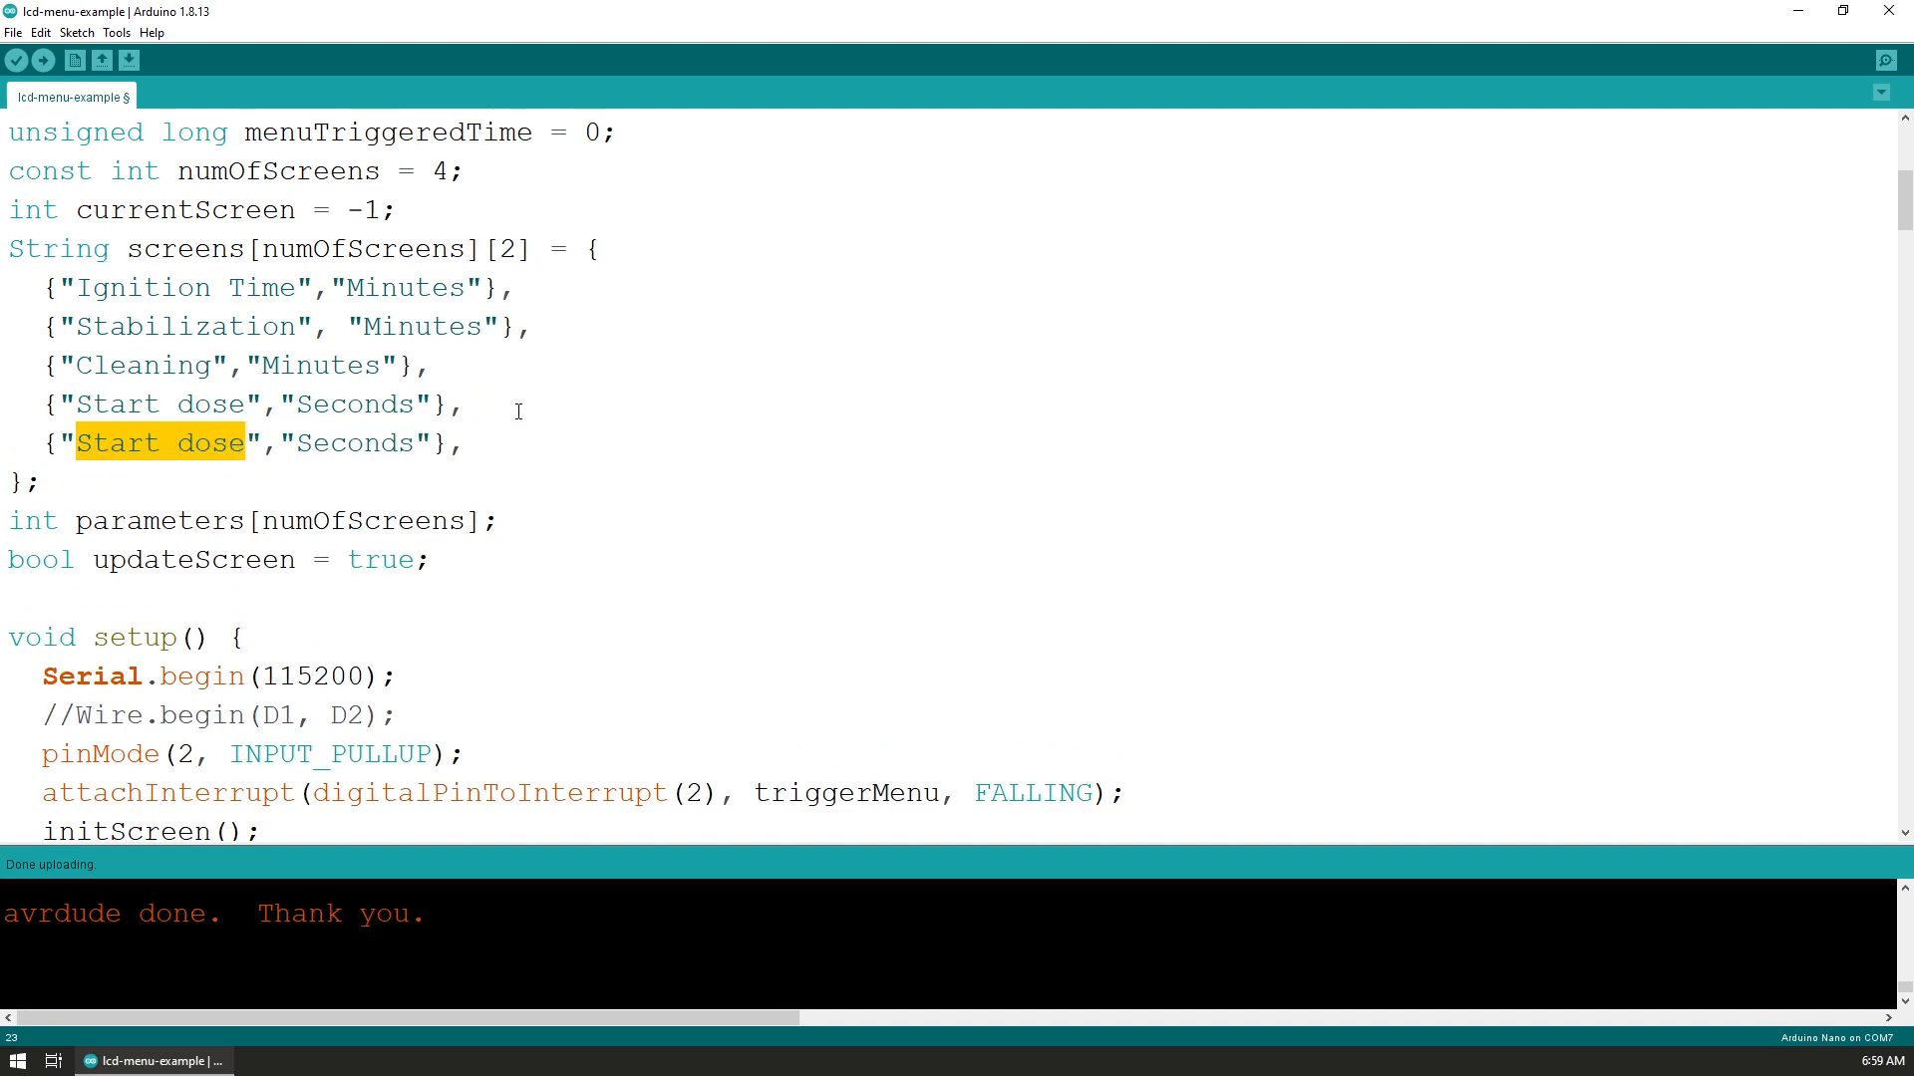
text(Cut)
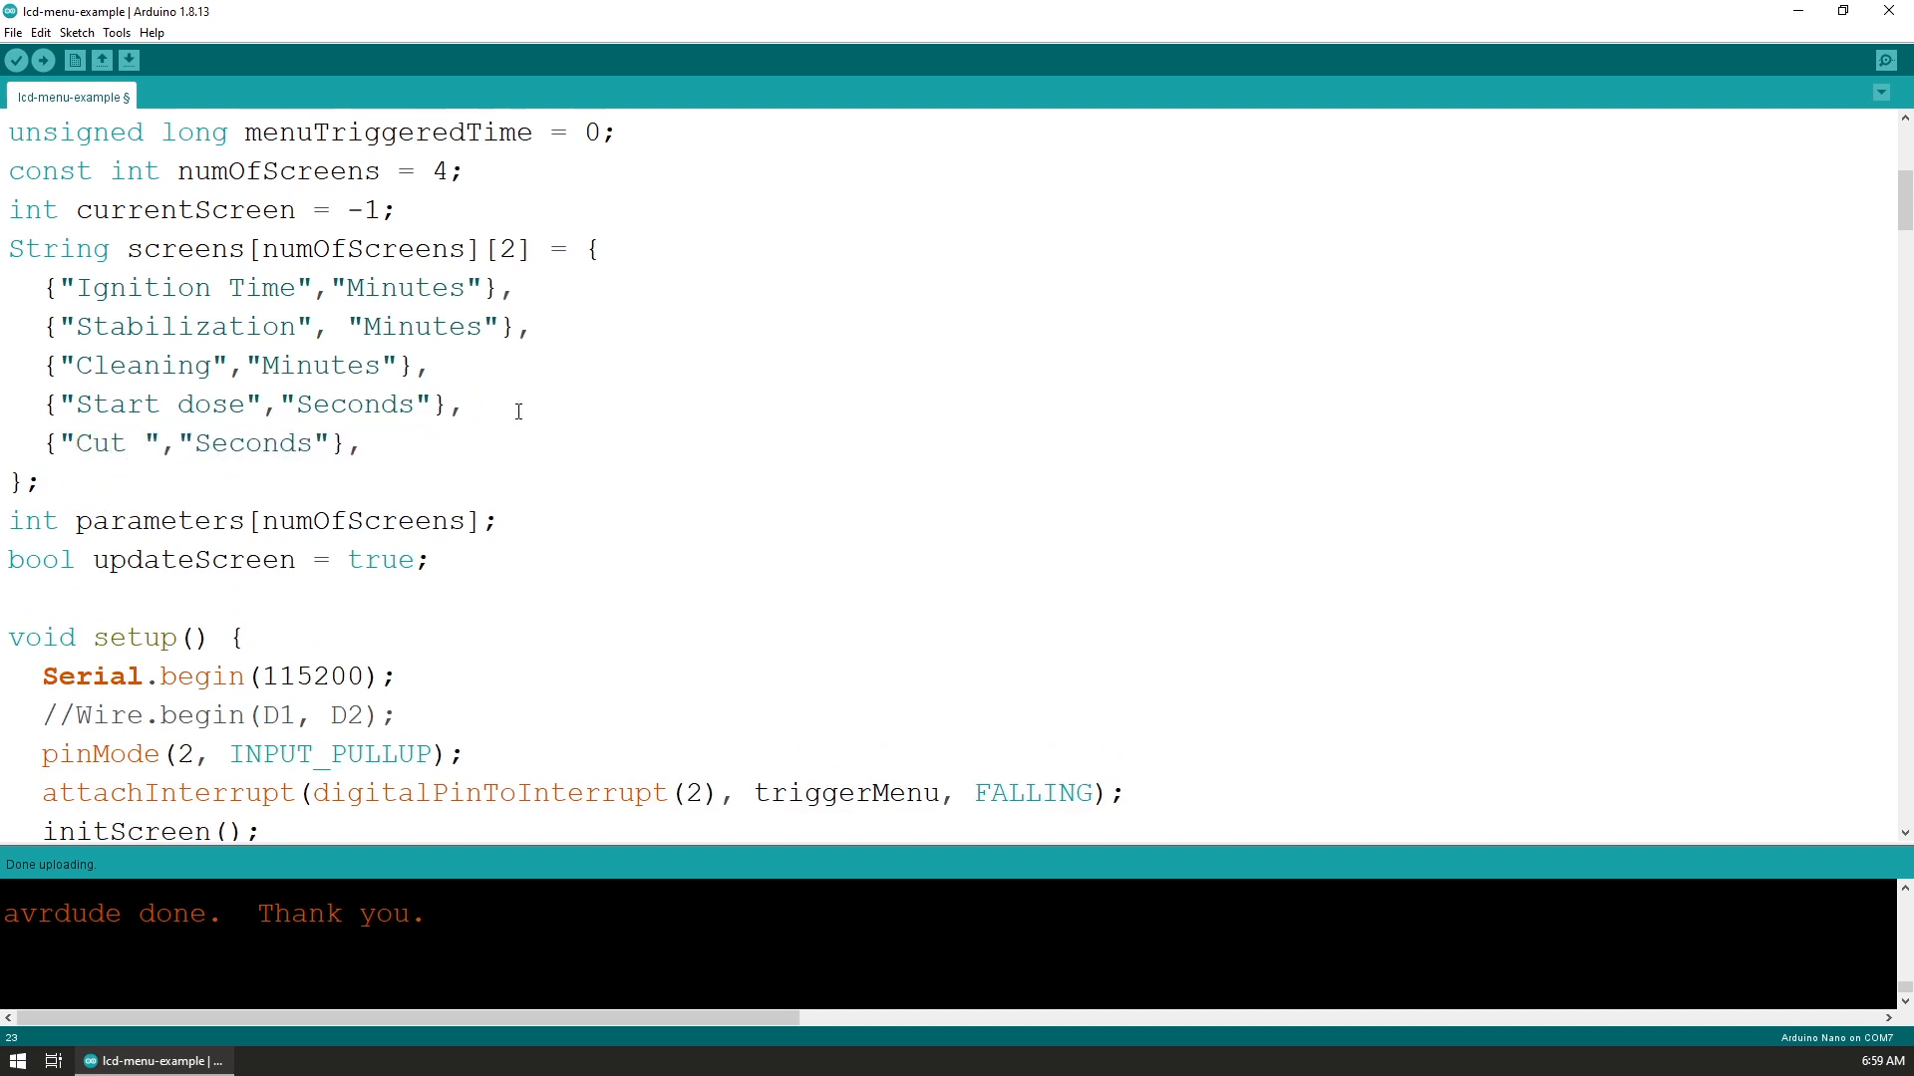
text(-off)
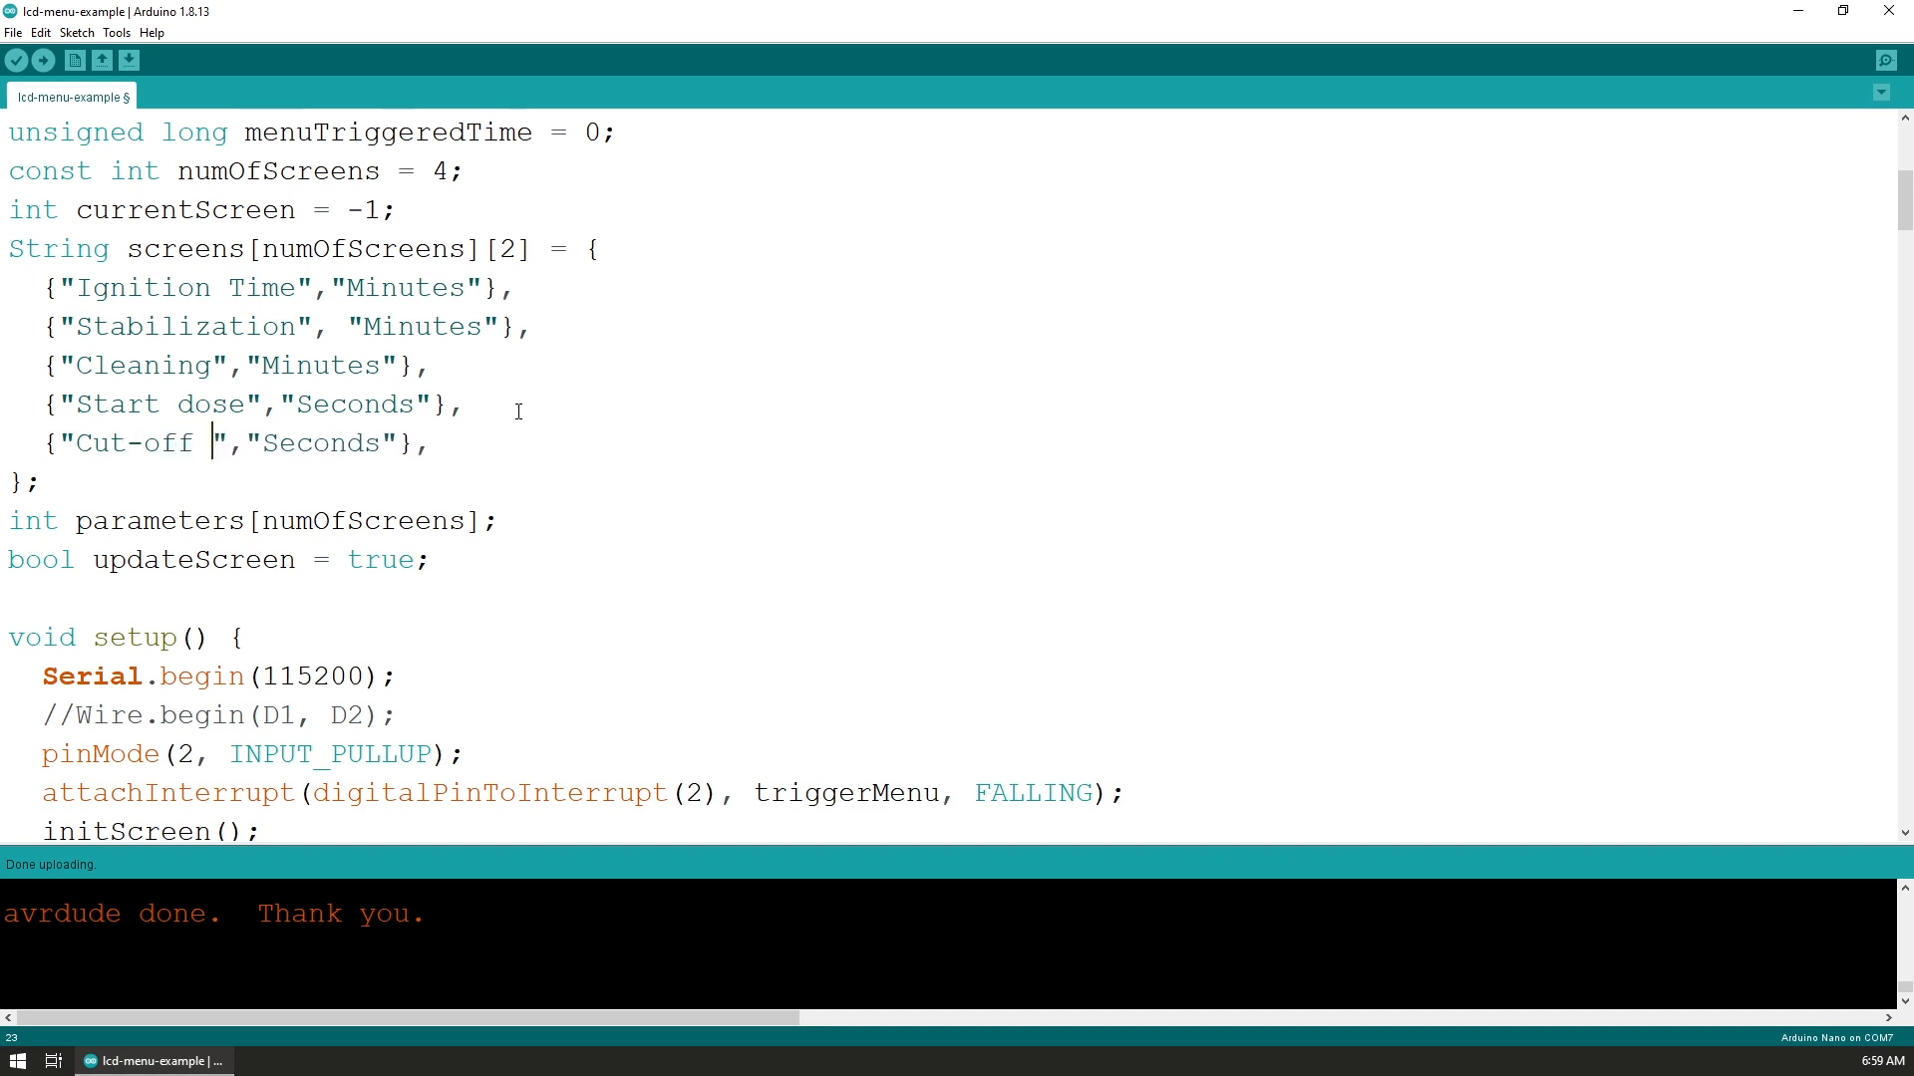
text(Temperature)
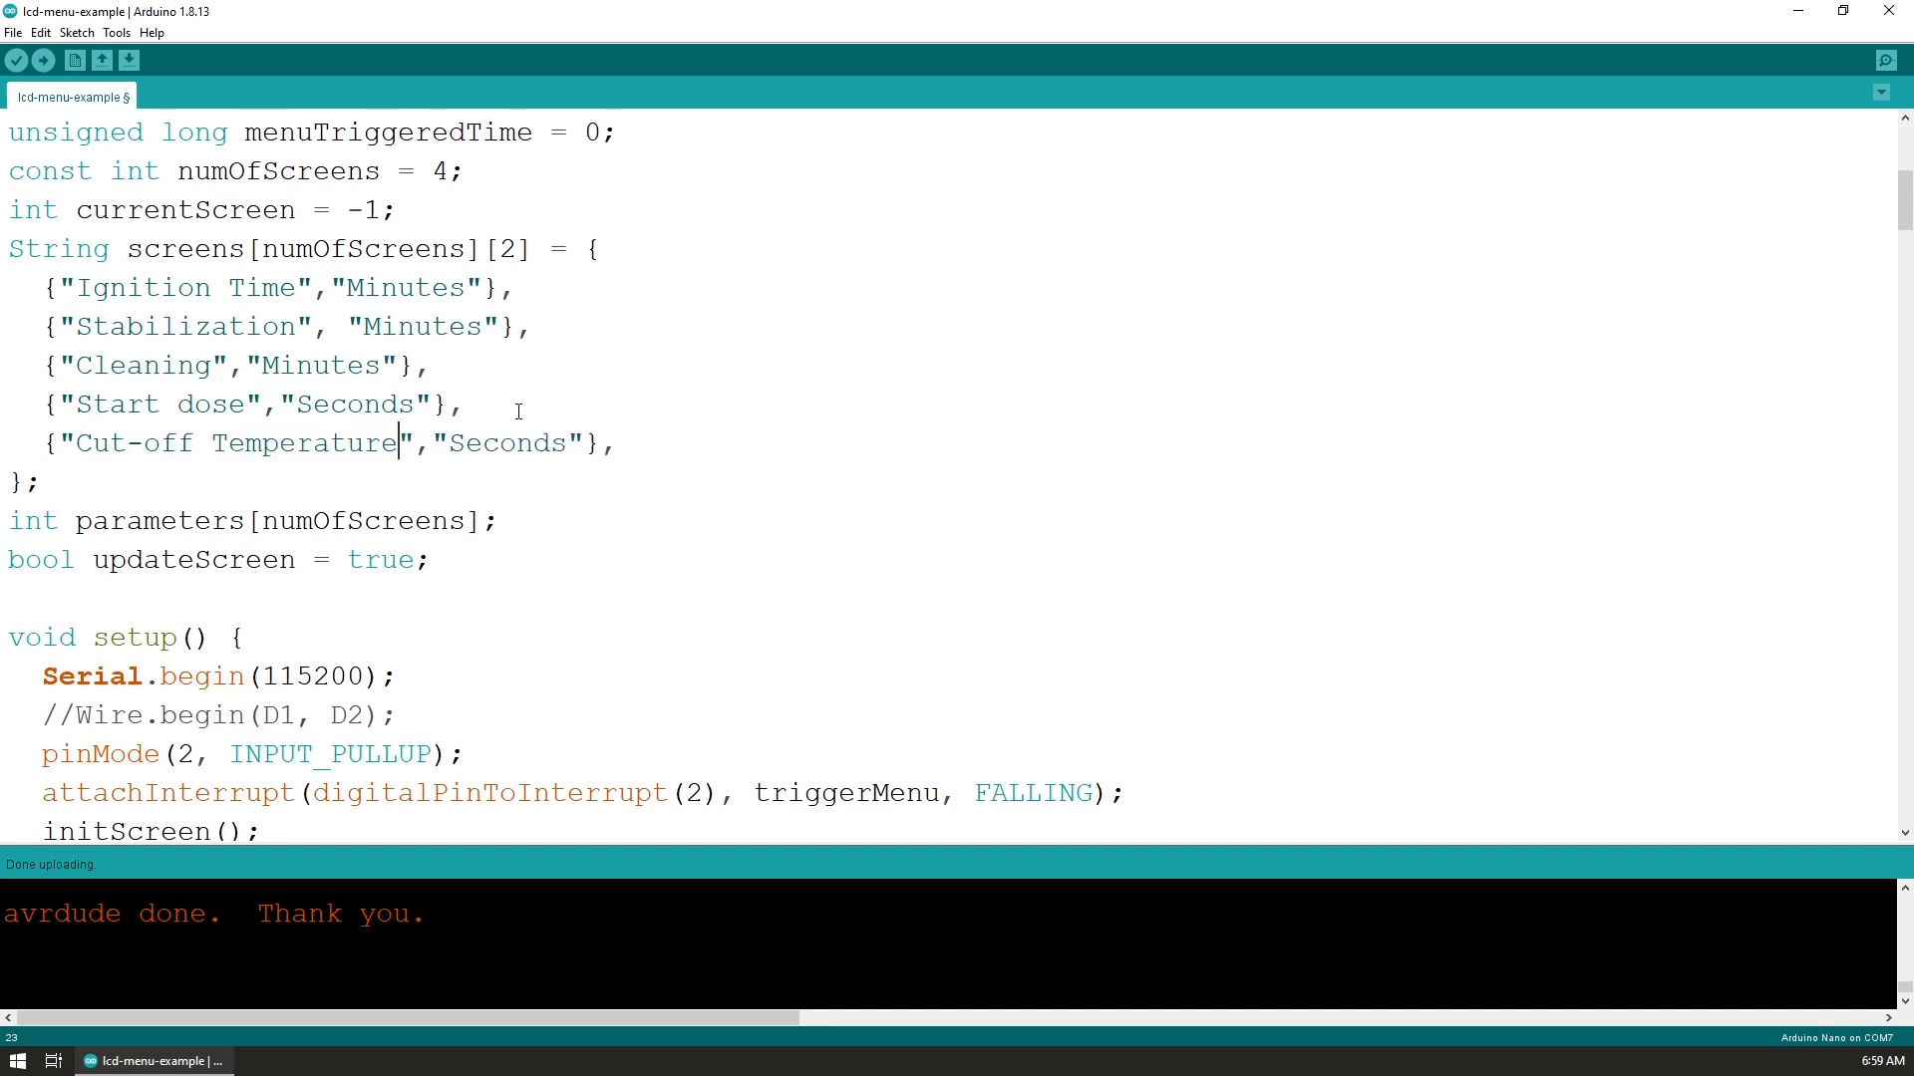
double_click(491, 443)
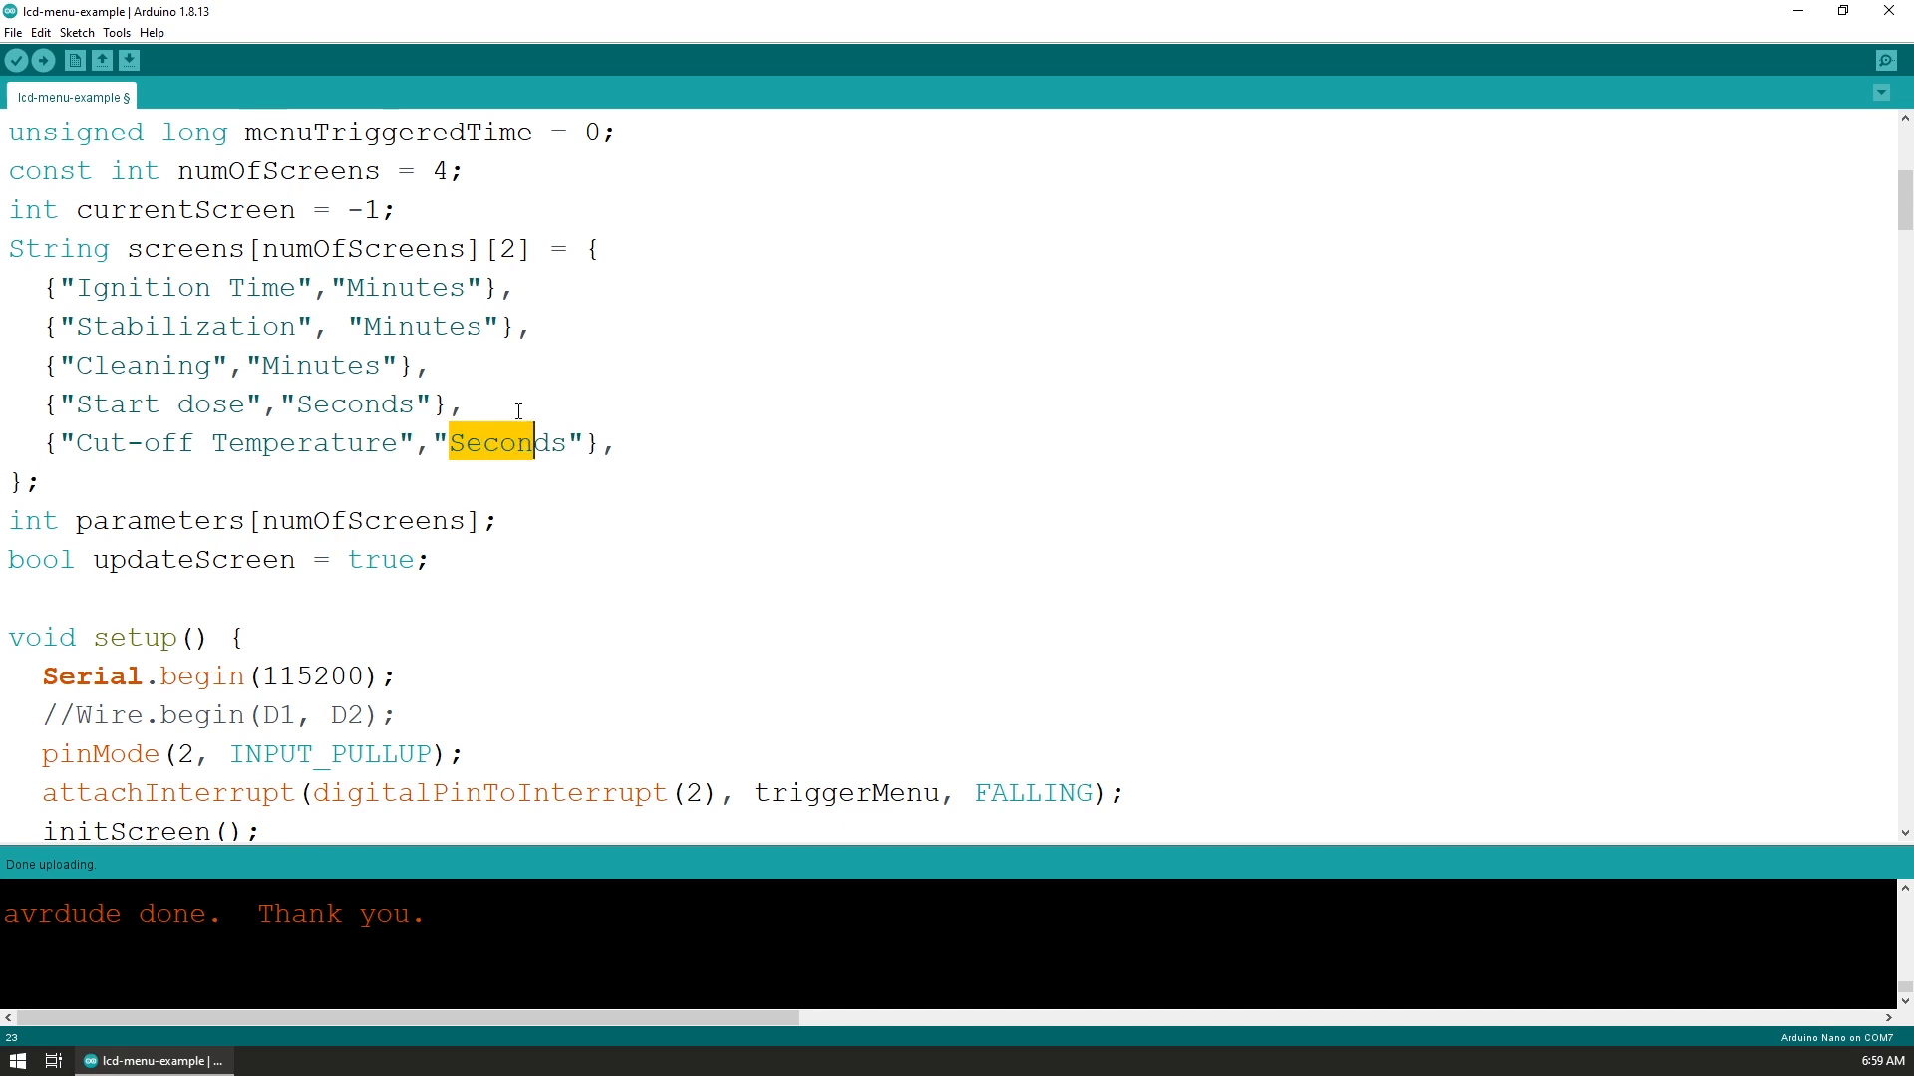
text(Cels)
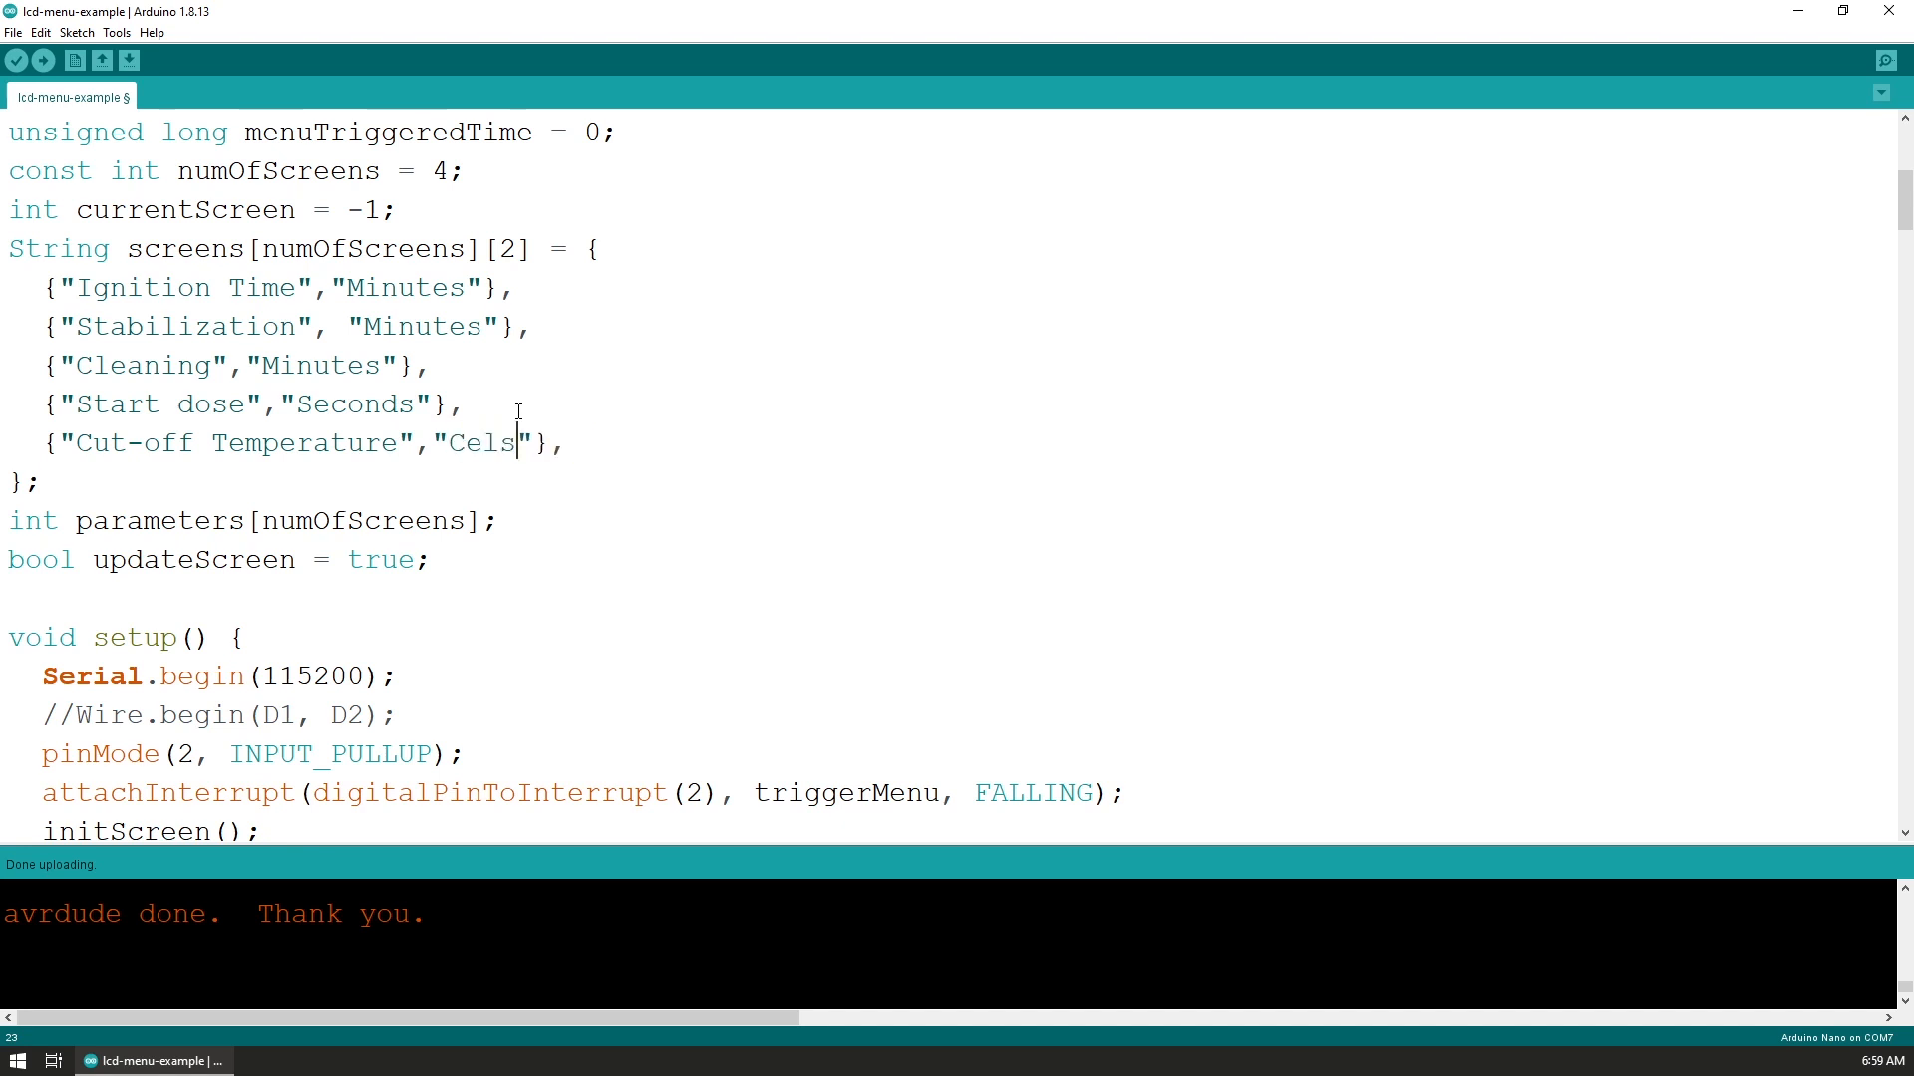
text(ius)
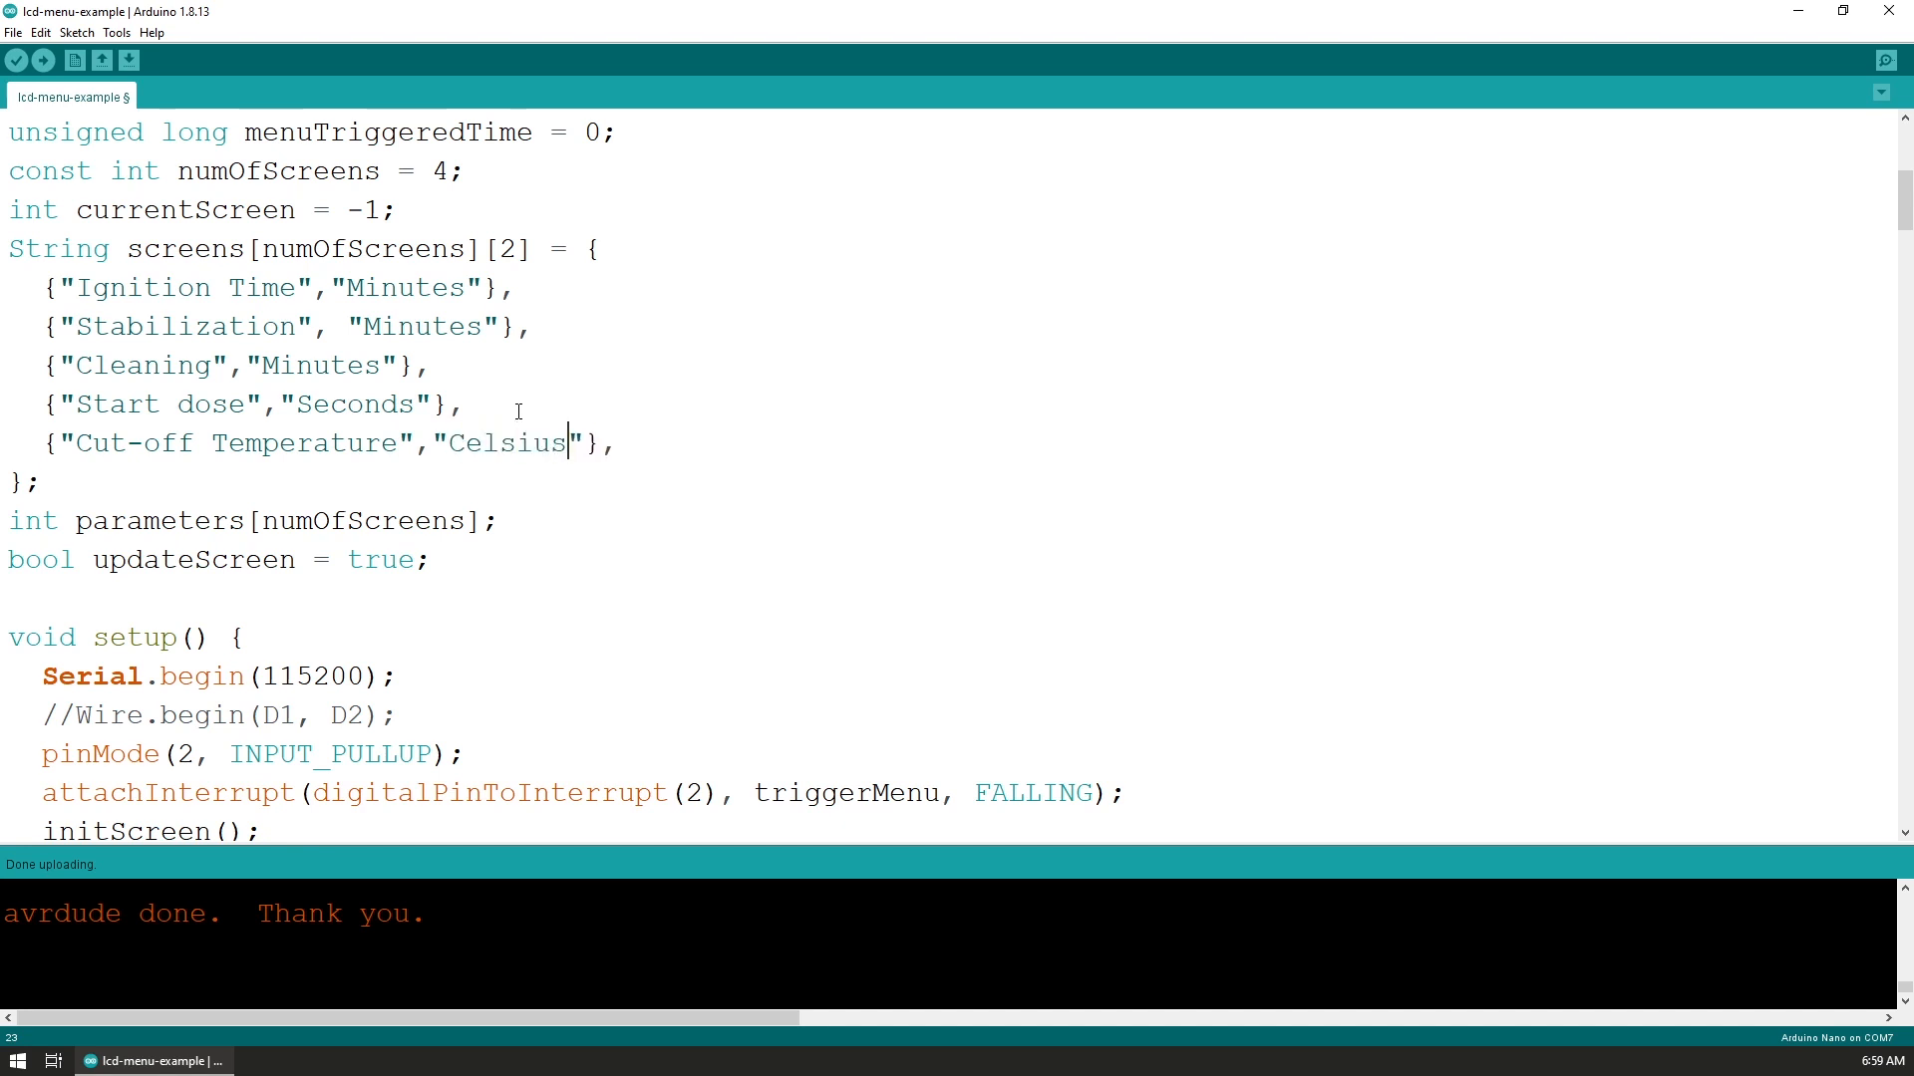
scroll(up, 3)
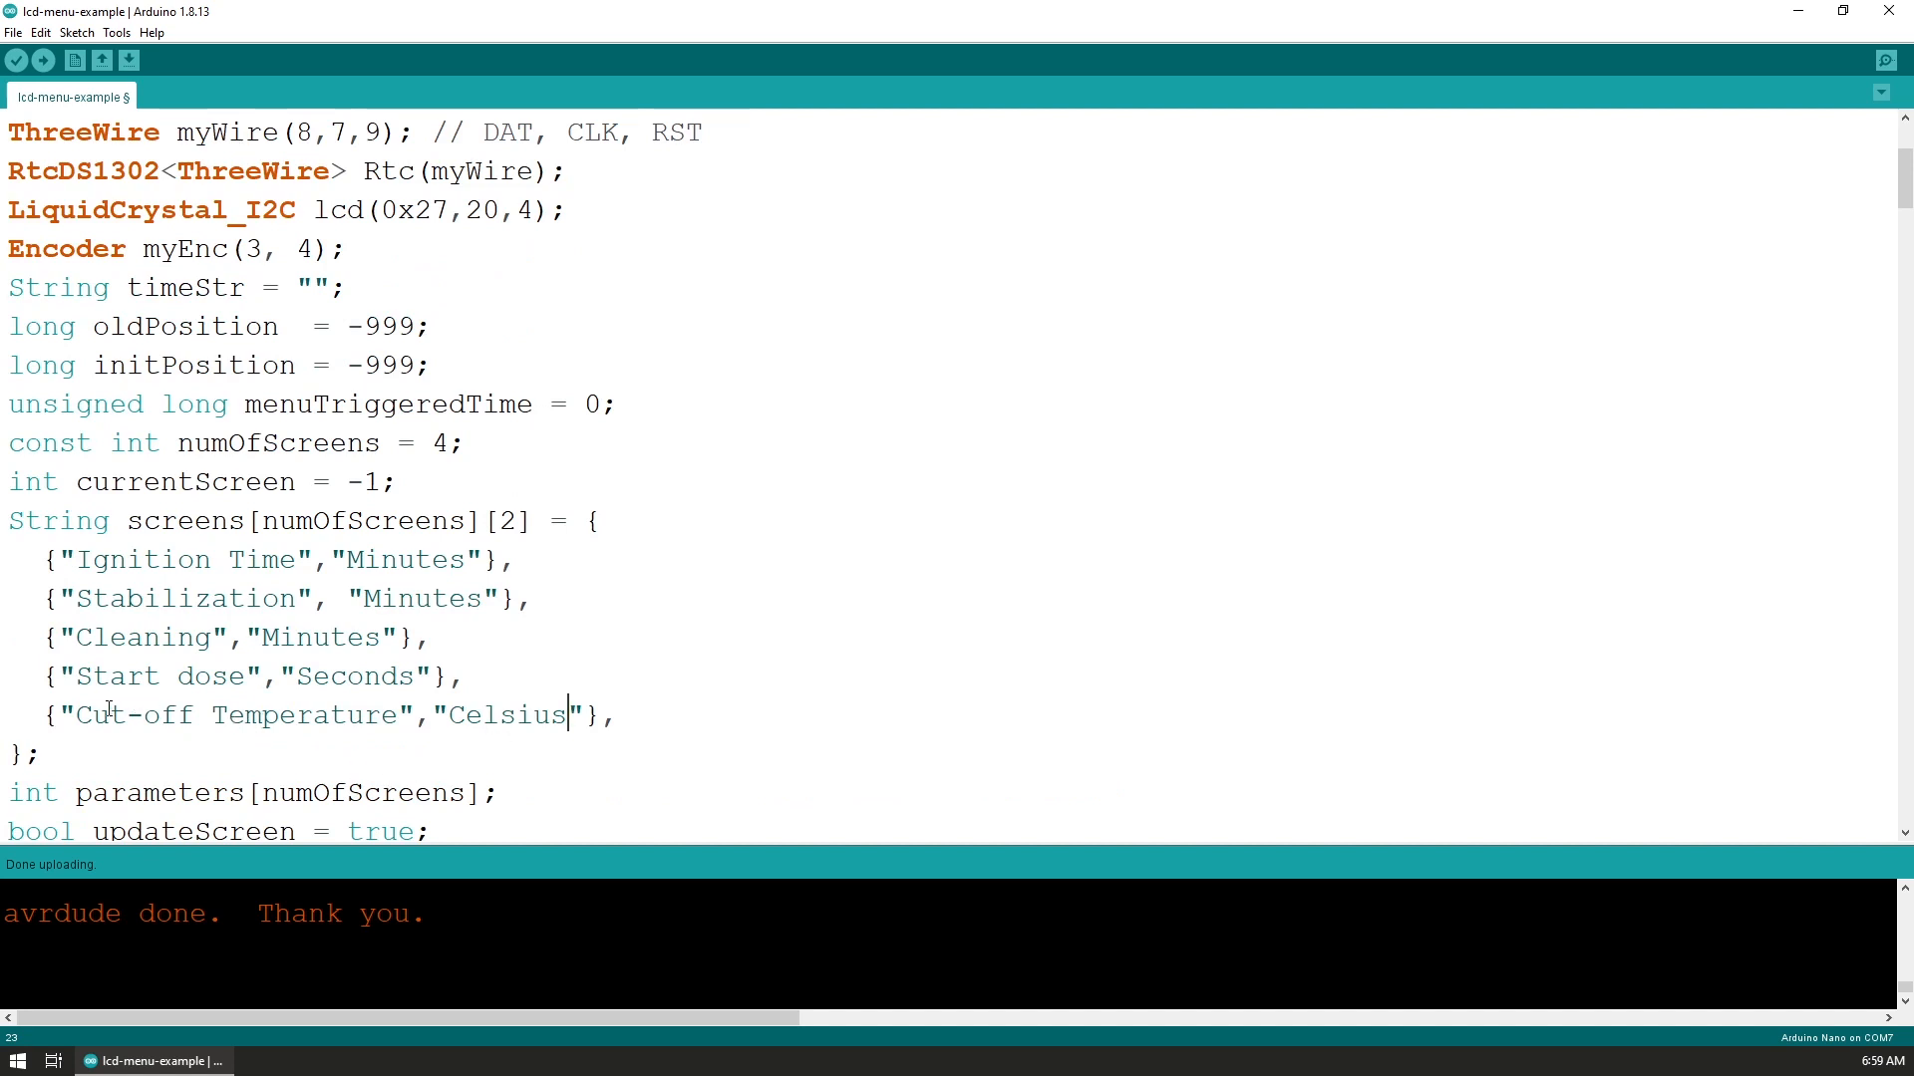
Change numOfScreens from 4 to 5 and start uploading the sketch
double_click(441, 441)
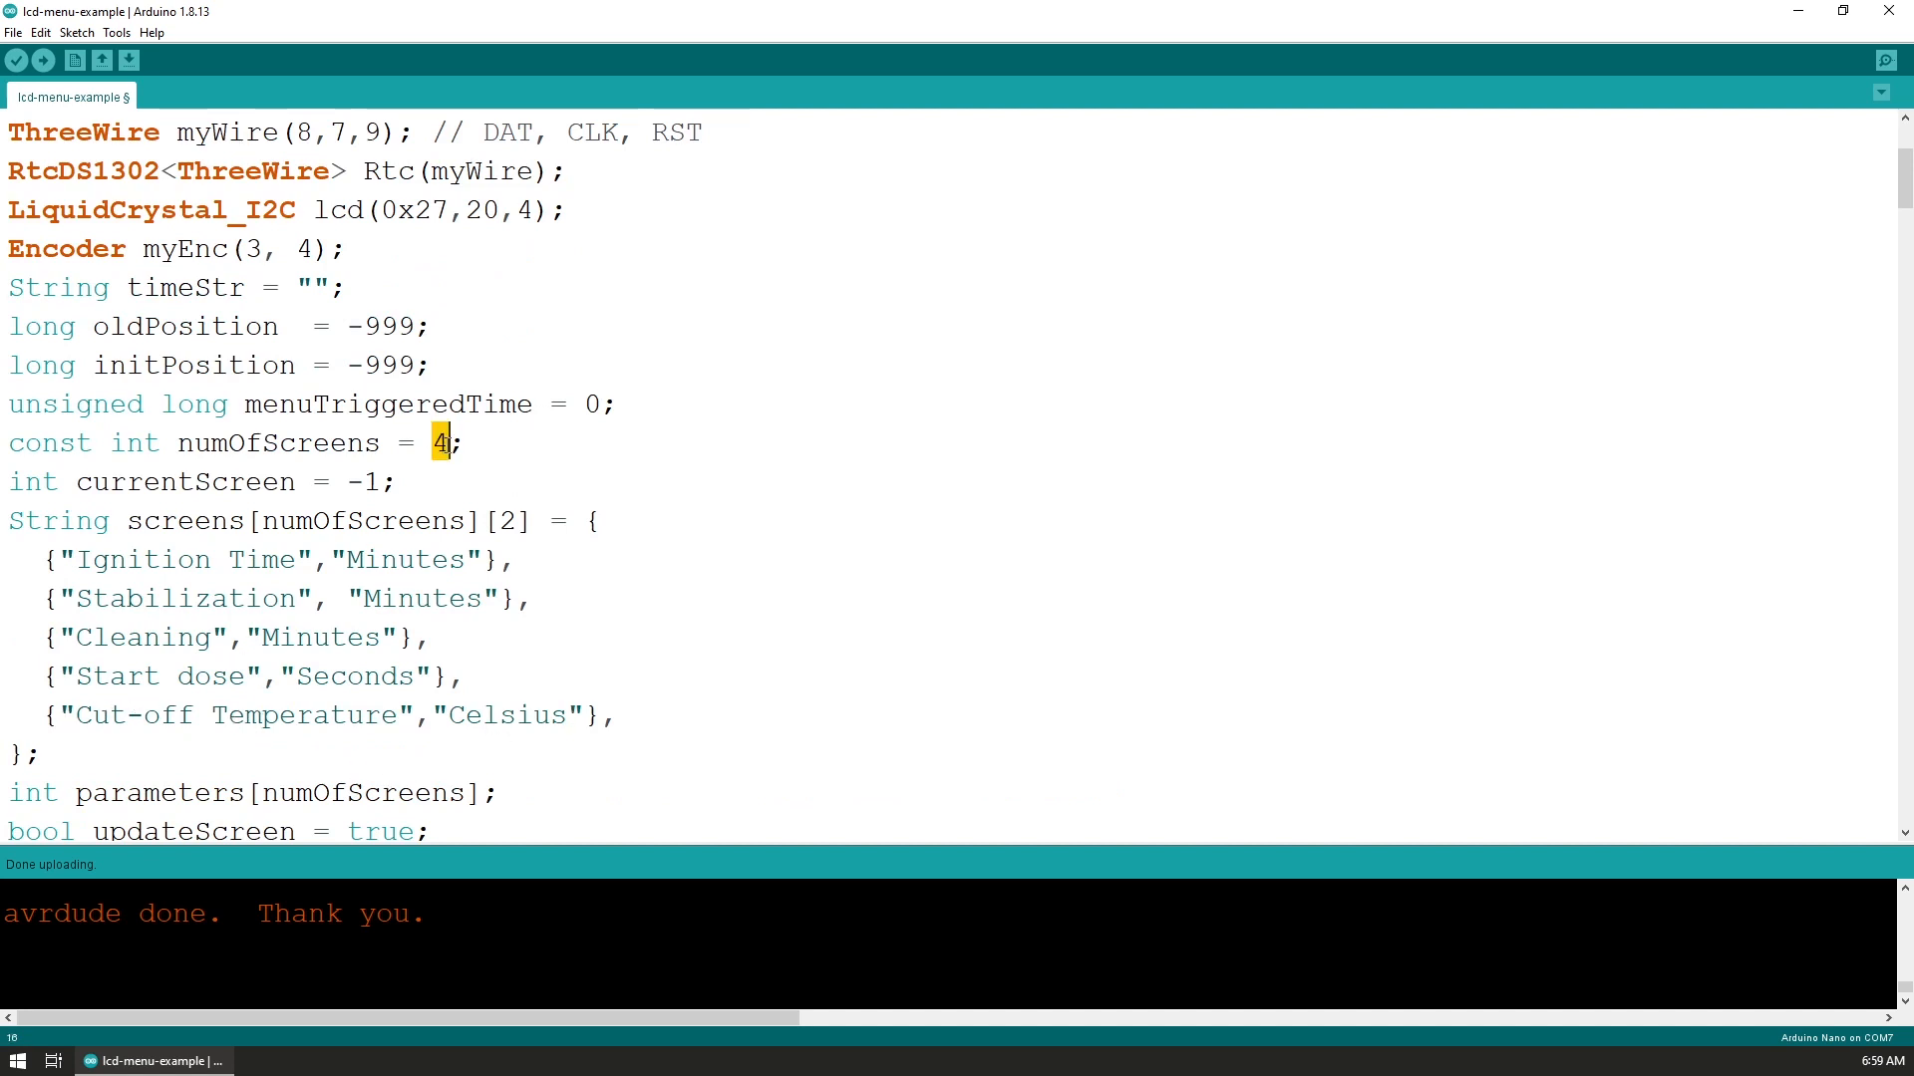
text(5)
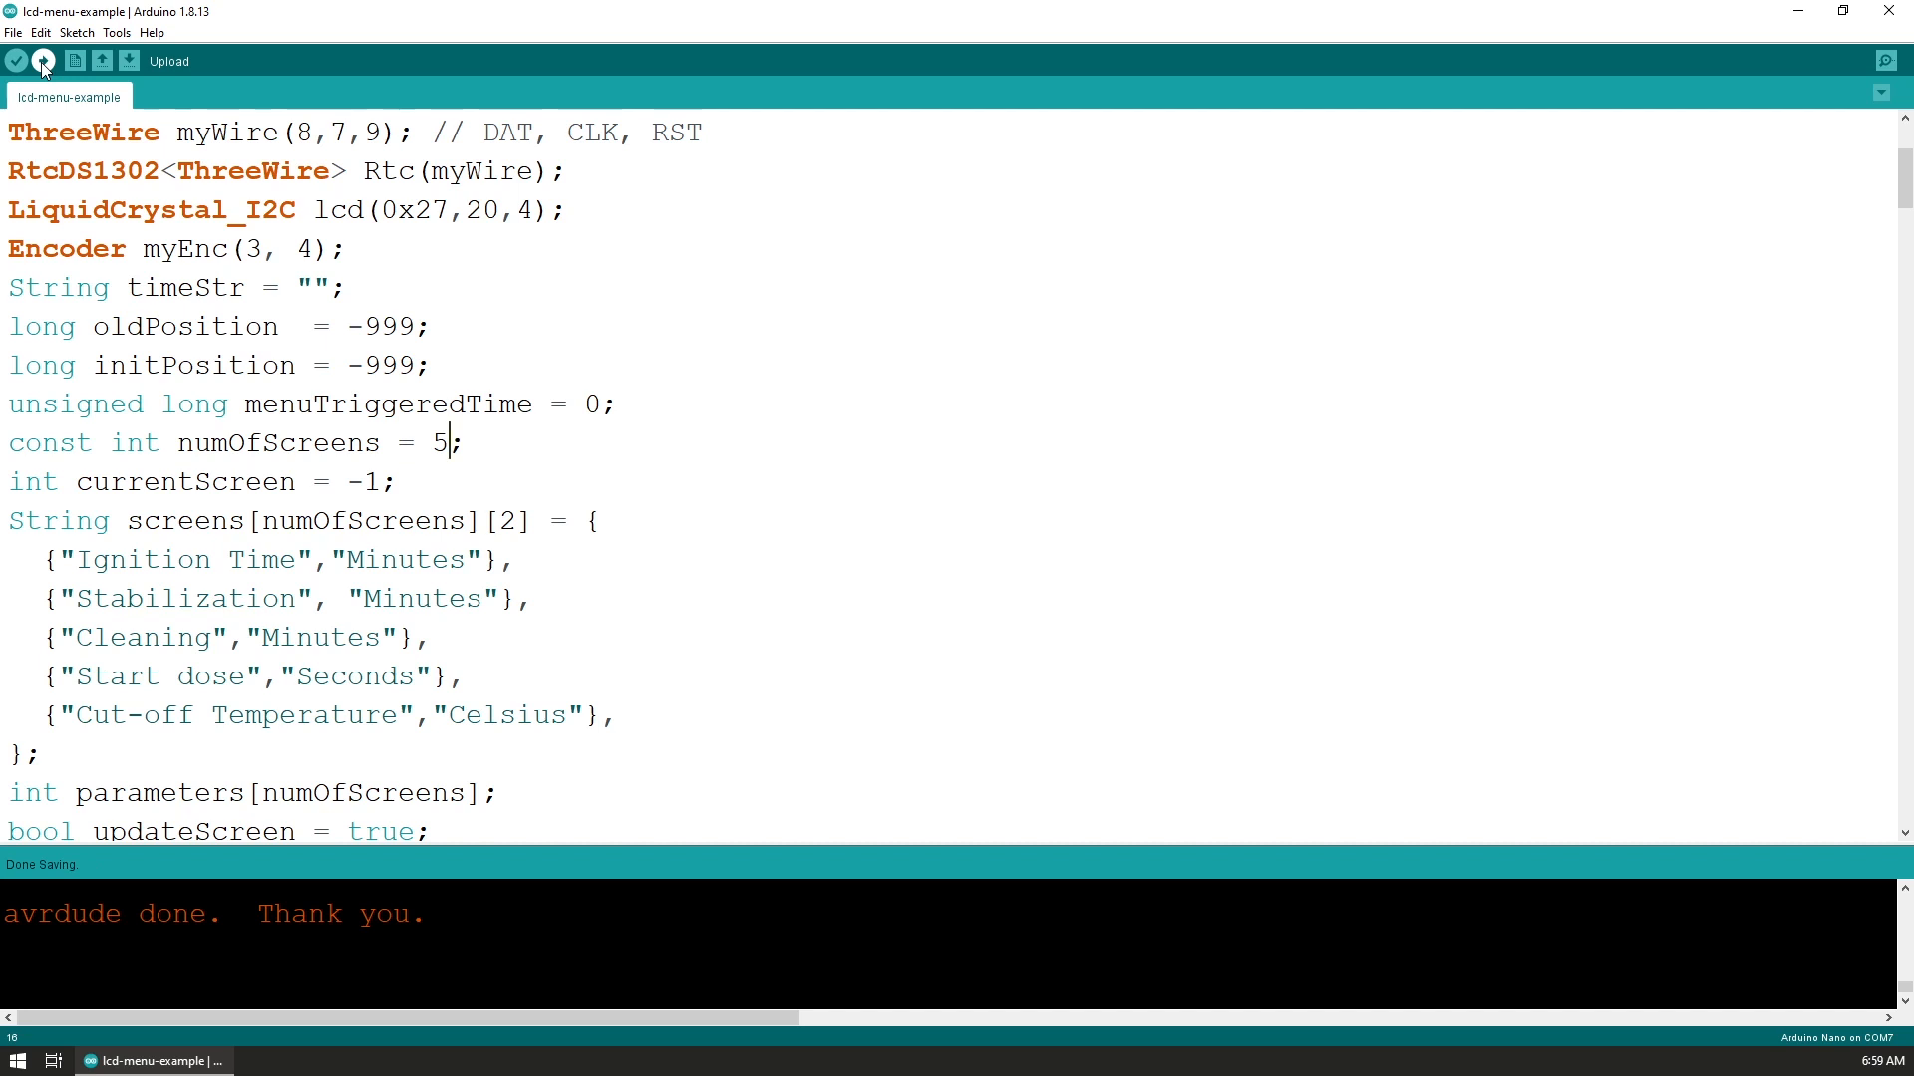
click(43, 60)
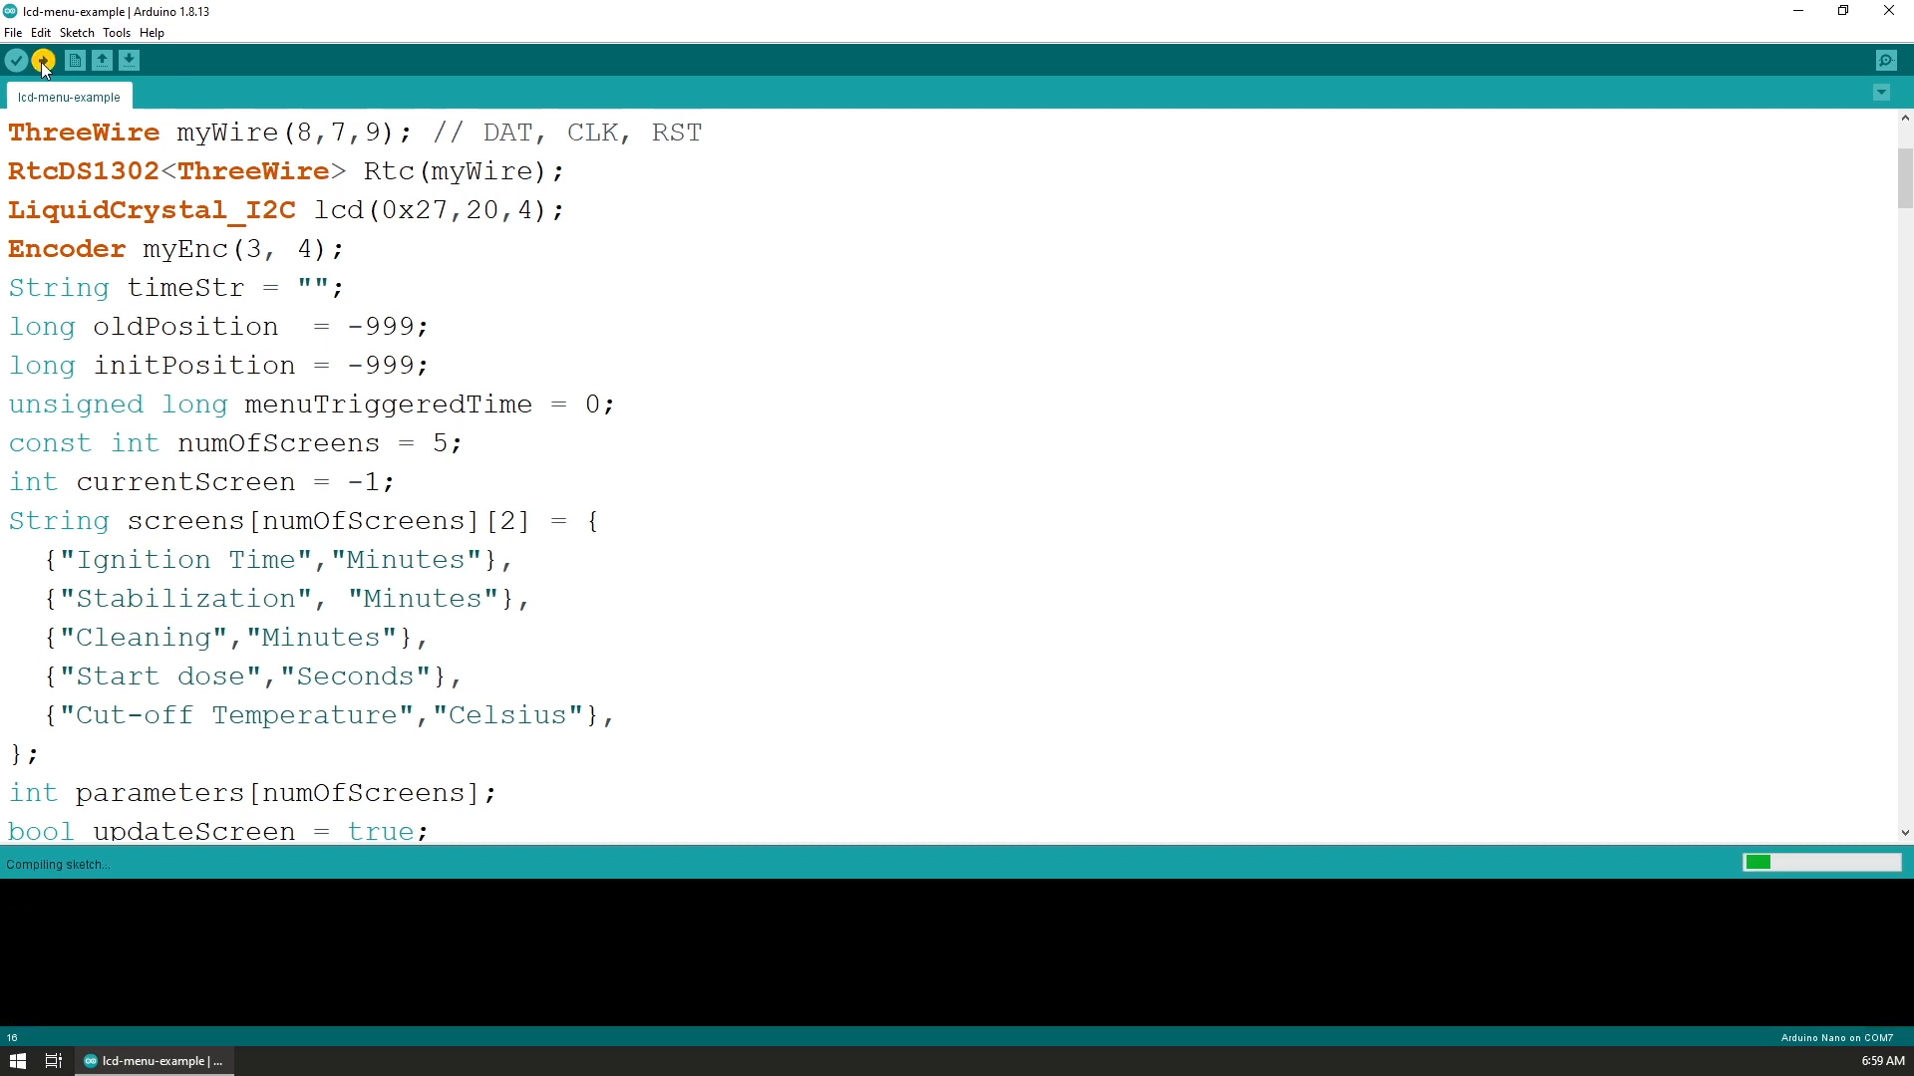